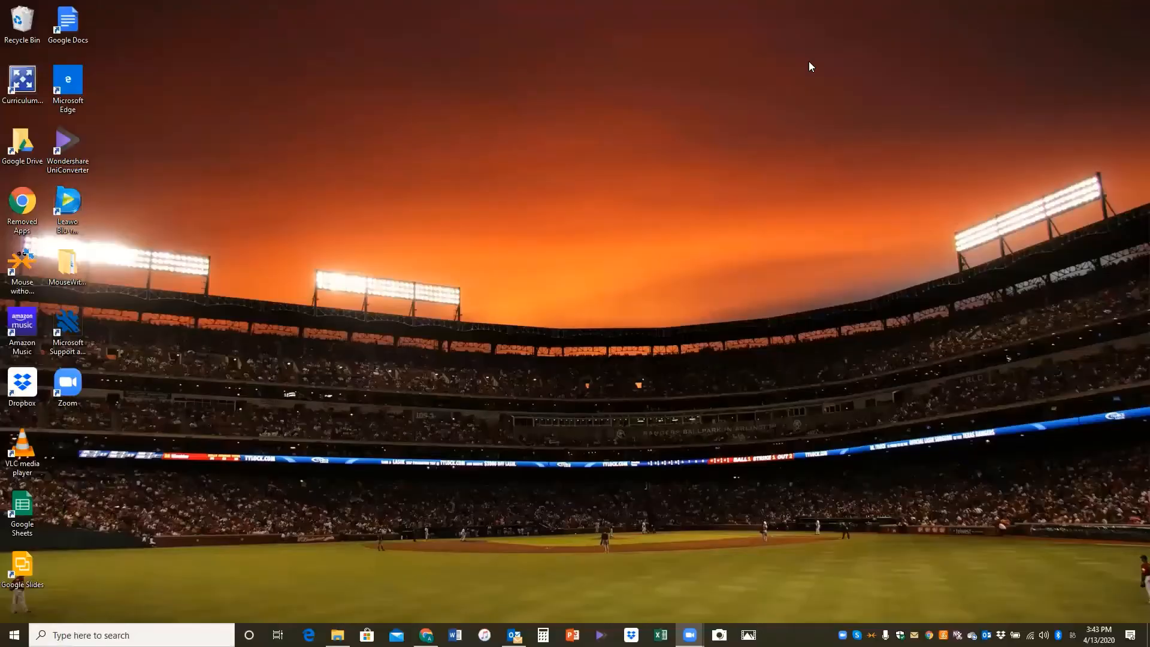
{"action": "mouse_move", "coordinate": [819, 287]}
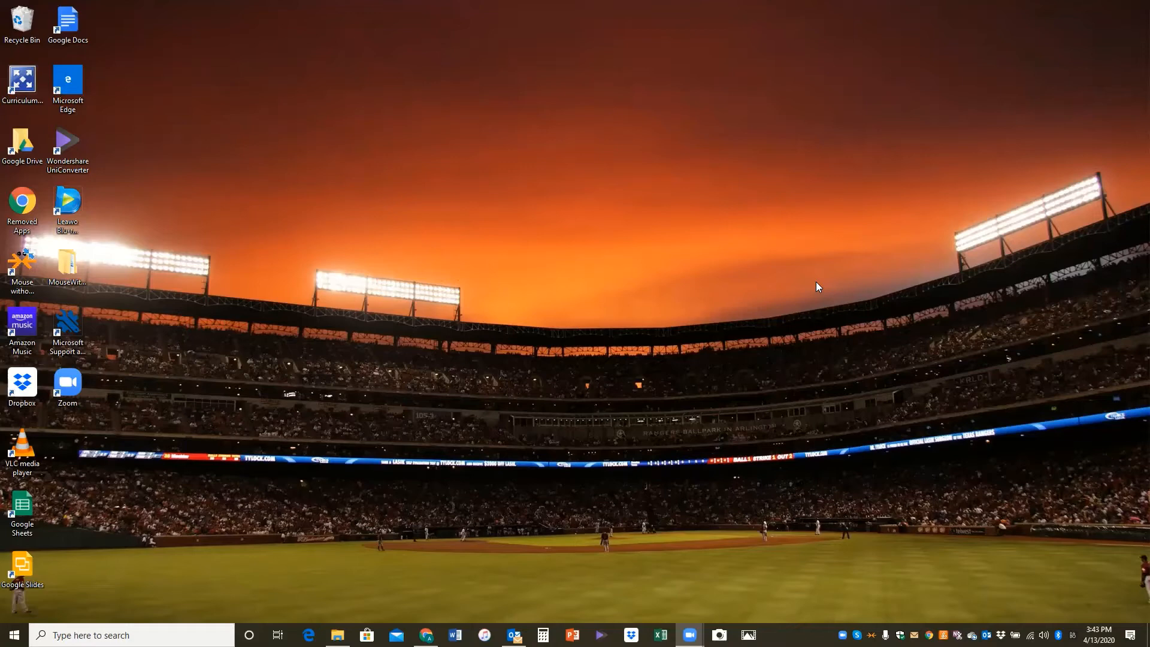
{"action": "mouse_move", "coordinate": [544, 597]}
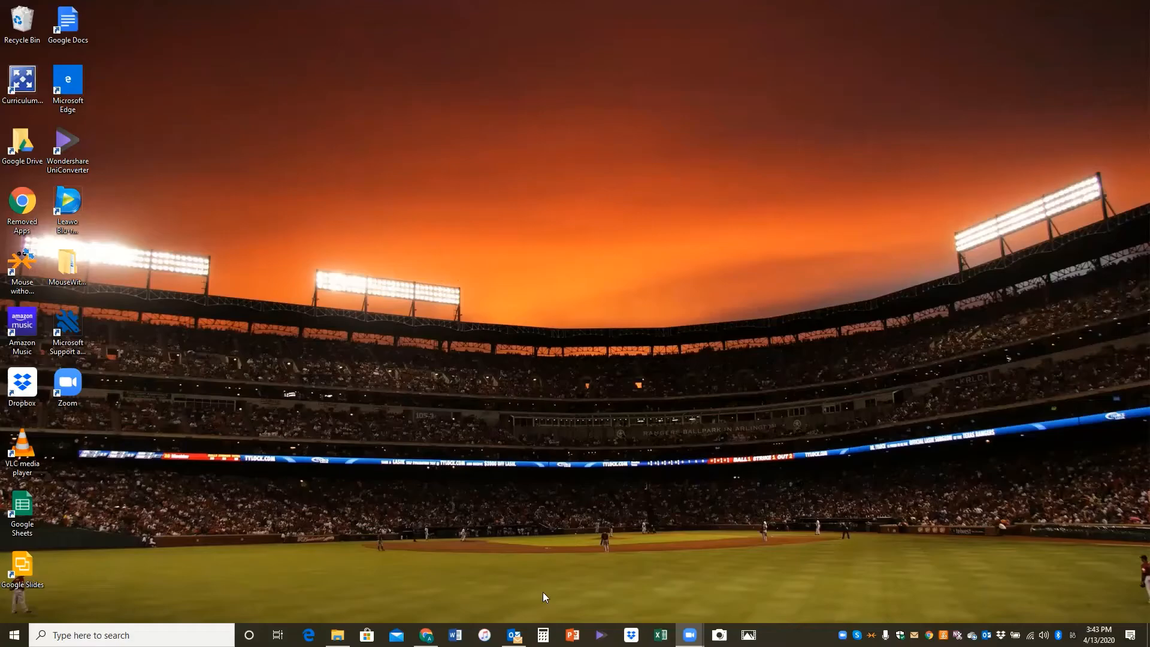
Step: Delete the 2:25 PM duplicate RightNow Media email and open the 3:42 PM one's blocked-picture options
{"action": "left_click", "coordinate": [514, 635]}
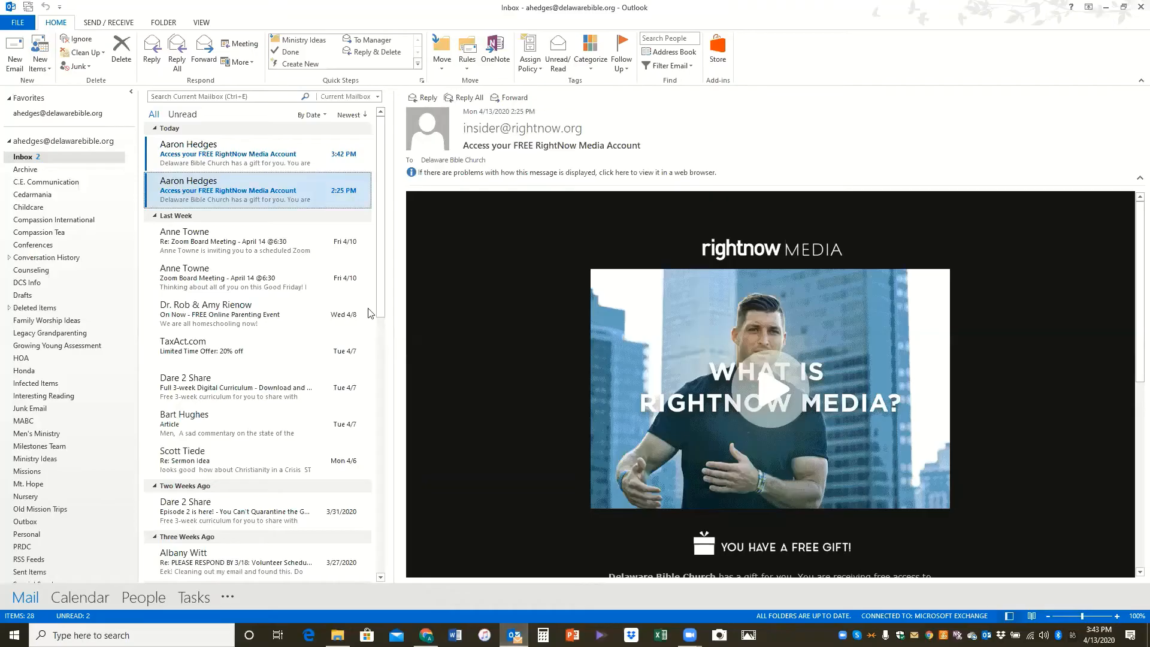
{"action": "mouse_move", "coordinate": [364, 188]}
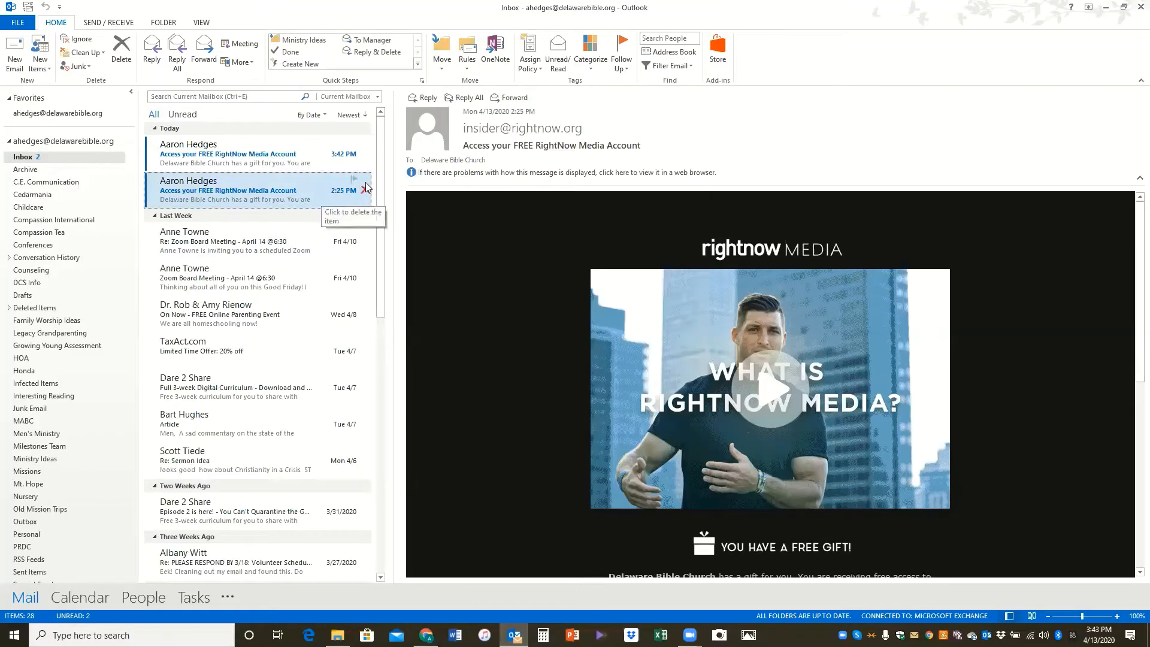
{"action": "left_click", "coordinate": [365, 190]}
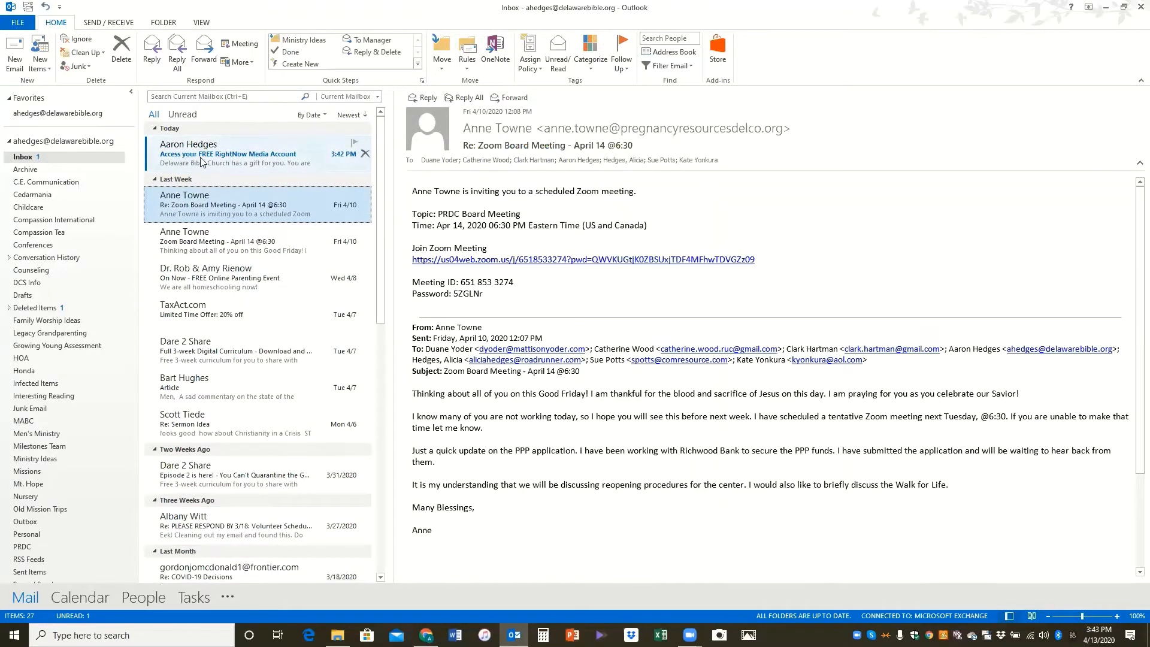
{"action": "left_click", "coordinate": [249, 154]}
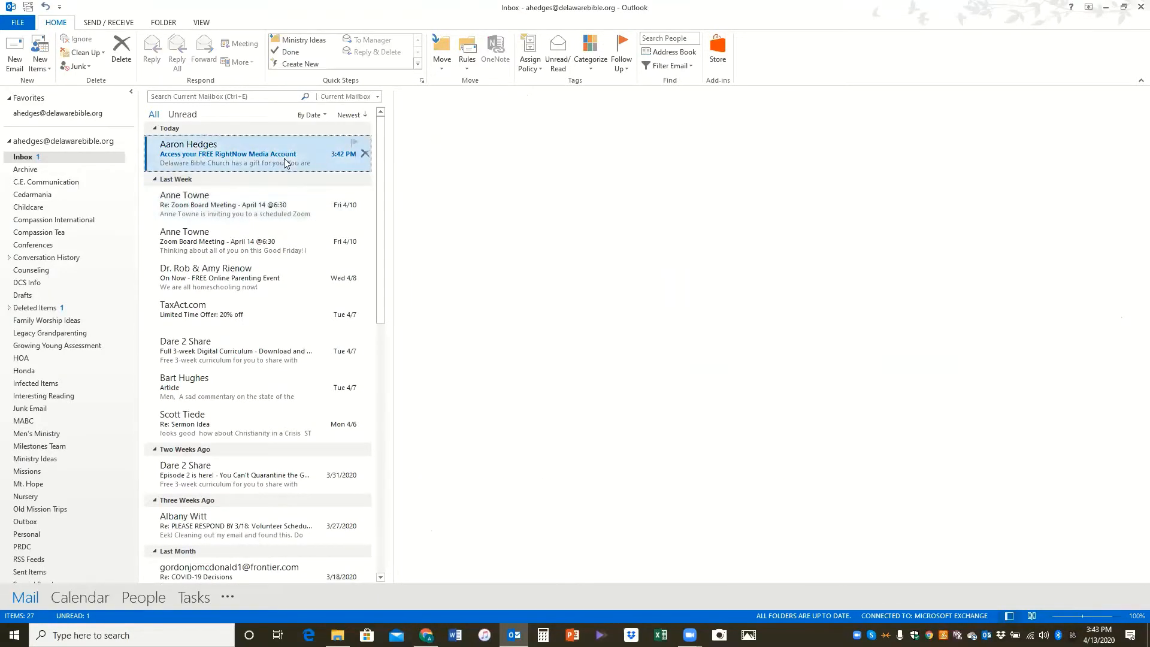
{"action": "left_click", "coordinate": [227, 154]}
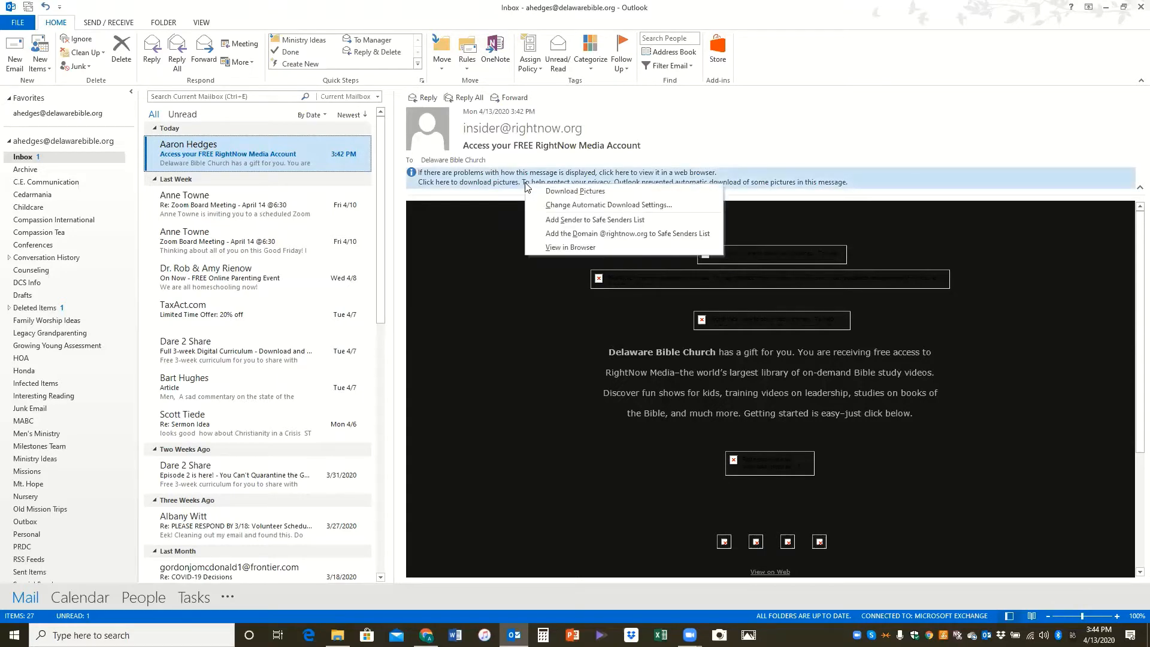
Step: Download the invitation's pictures and scroll the message down to its Get Started! button
{"action": "left_click", "coordinate": [525, 251]}
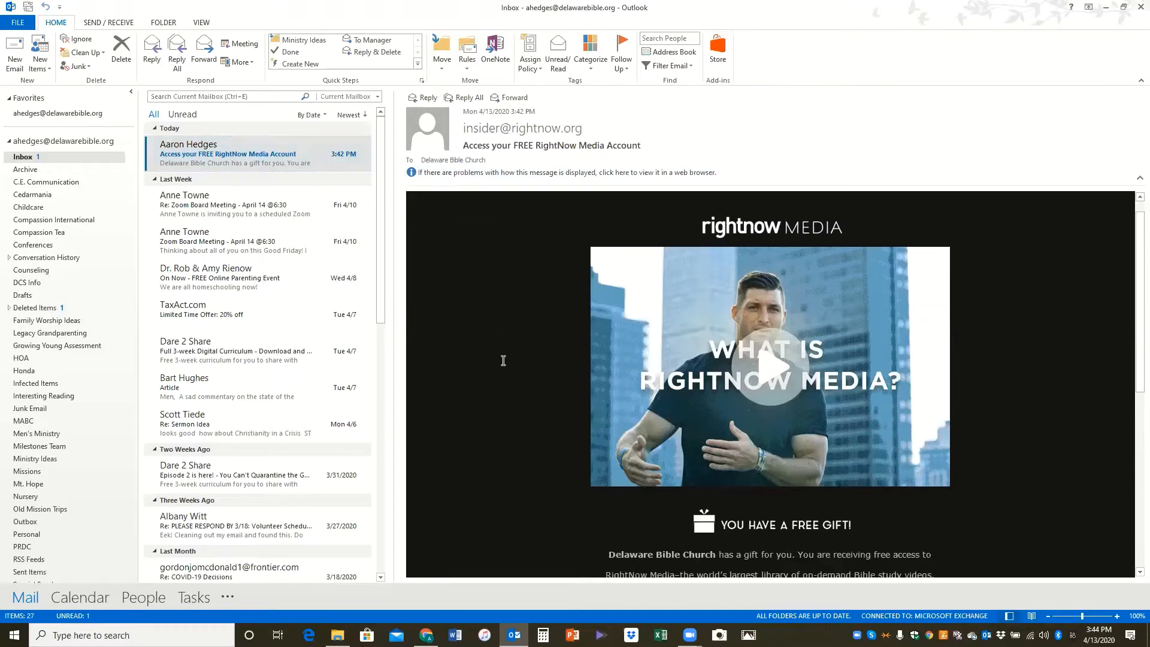
{"action": "scroll", "scroll_direction": "down", "scroll_amount": 3}
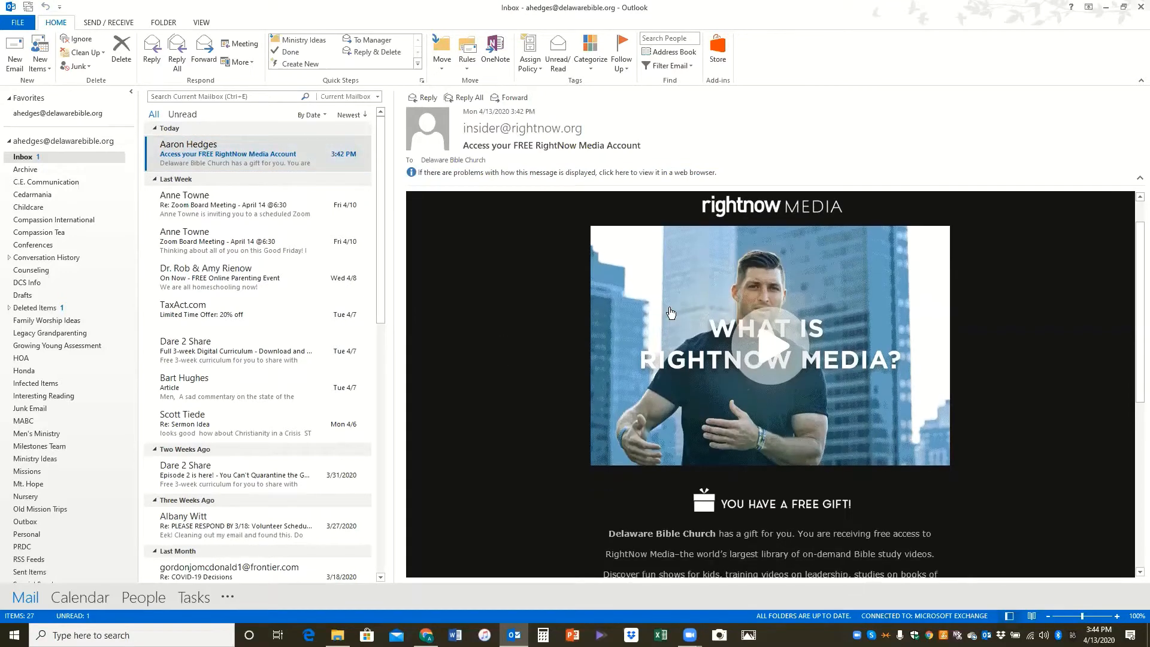
{"action": "mouse_move", "coordinate": [541, 378]}
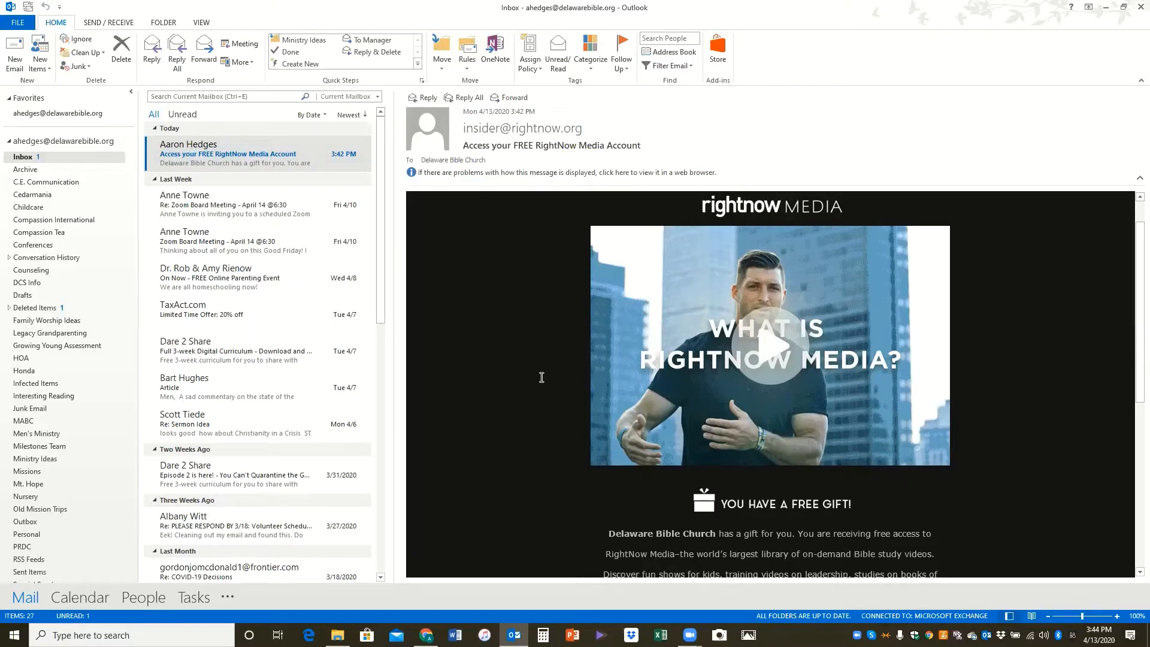
{"action": "scroll", "scroll_direction": "down", "scroll_amount": 3}
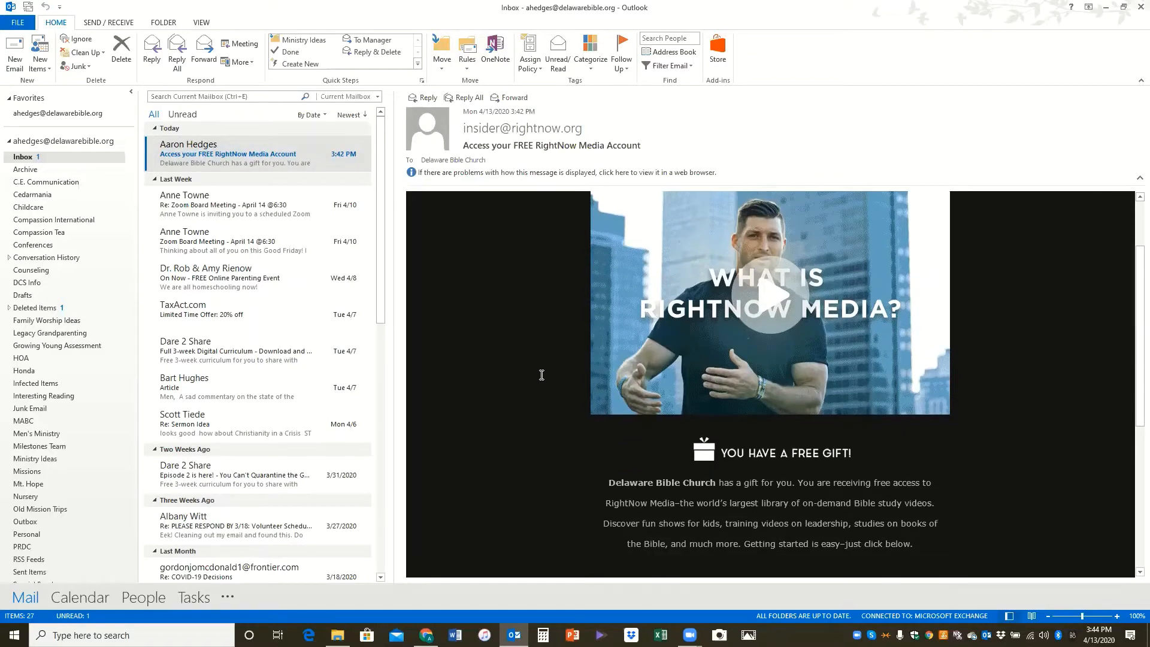
{"action": "scroll", "scroll_direction": "down", "scroll_amount": 3}
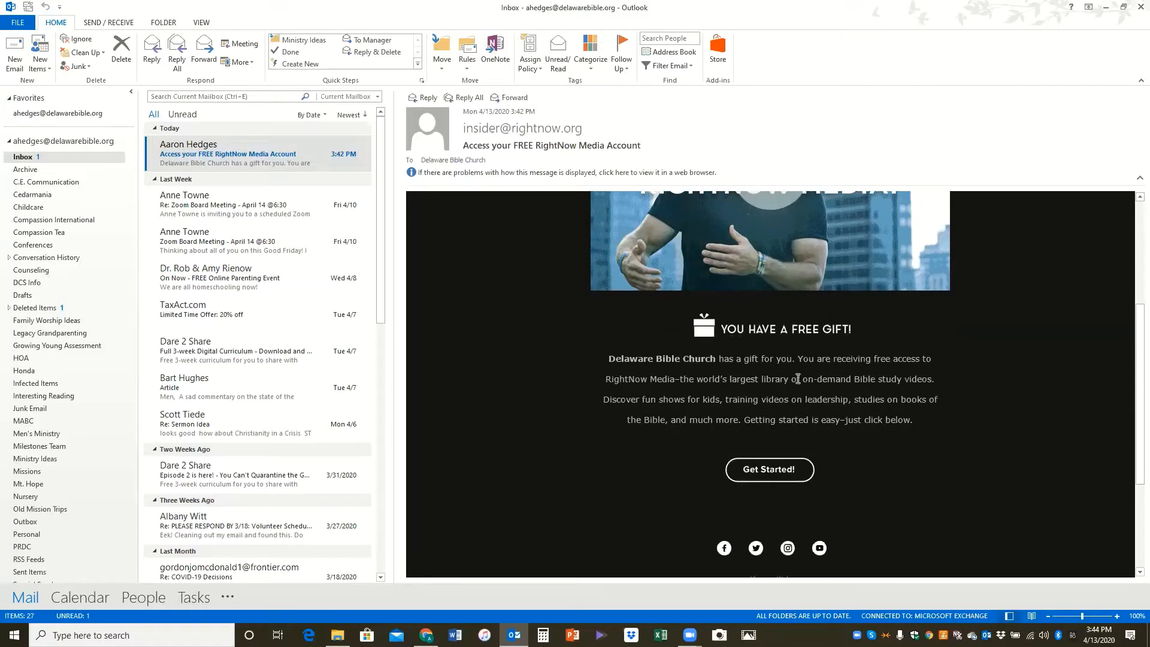
{"action": "mouse_move", "coordinate": [711, 397]}
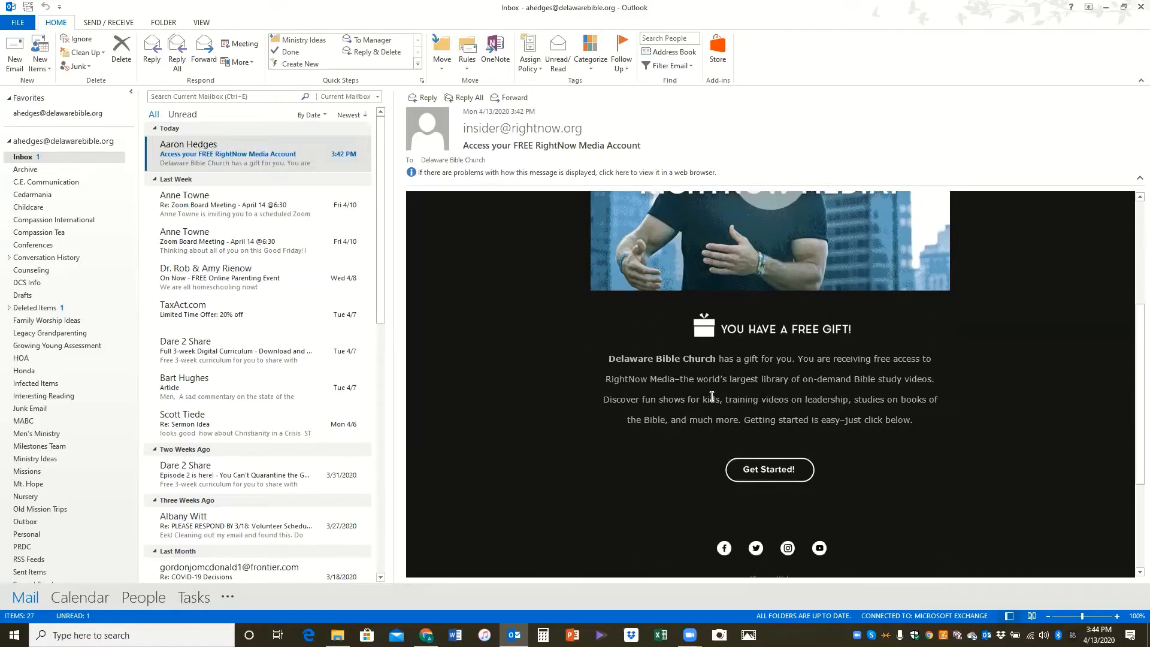
{"action": "mouse_move", "coordinate": [670, 451]}
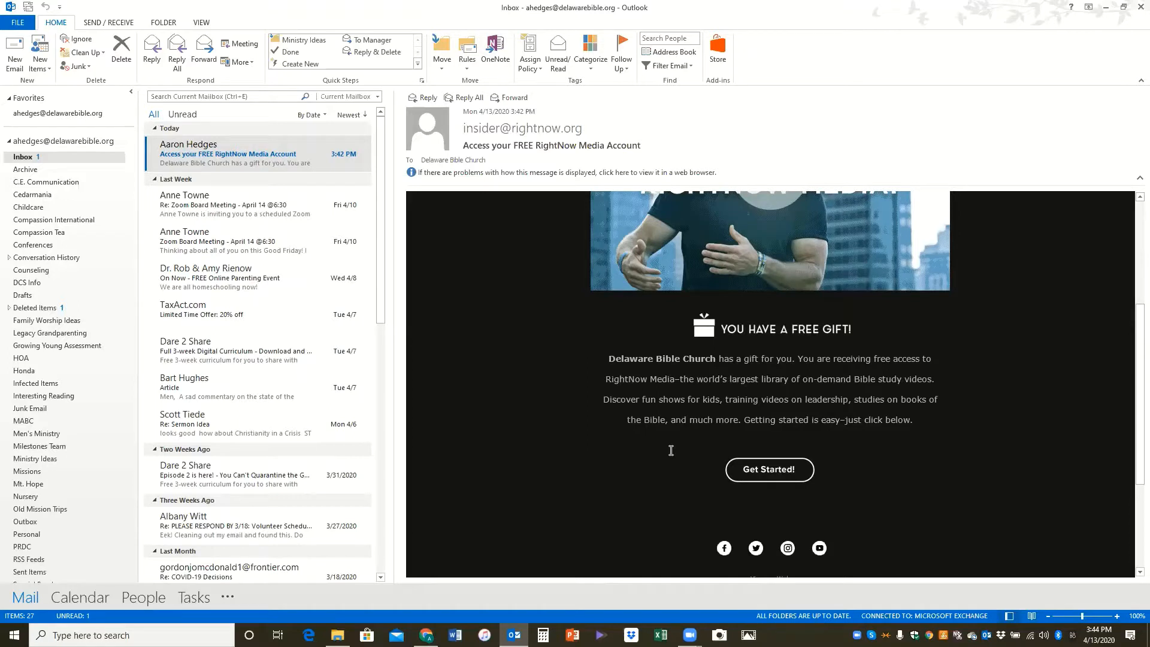
{"action": "mouse_move", "coordinate": [679, 461]}
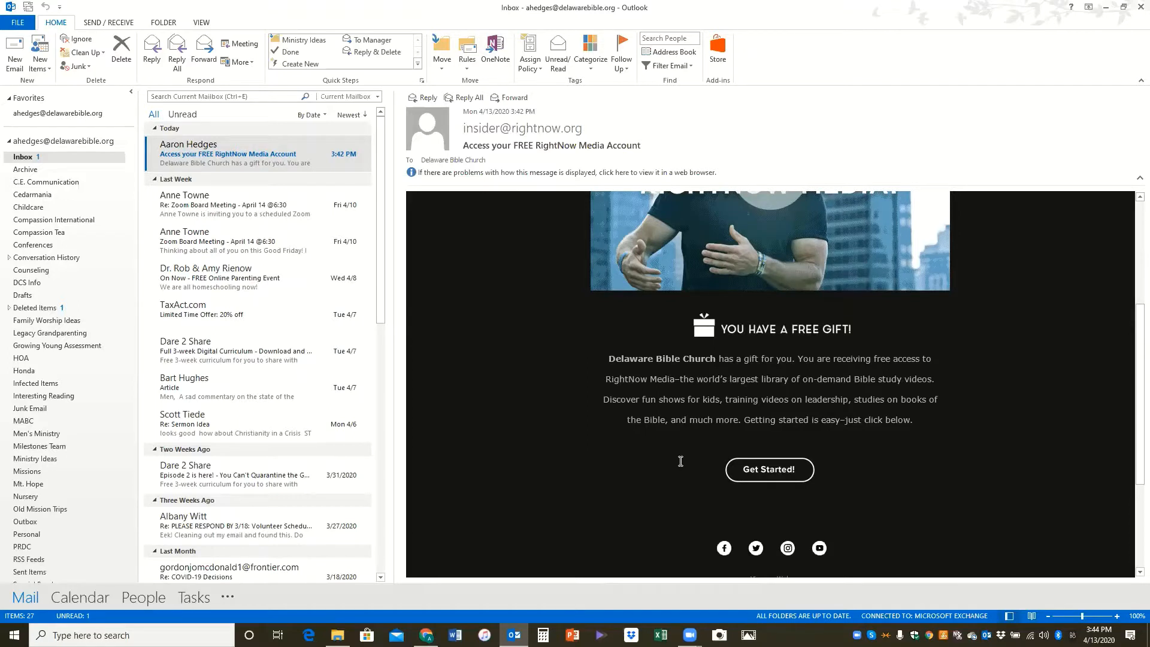
{"action": "mouse_move", "coordinate": [769, 469]}
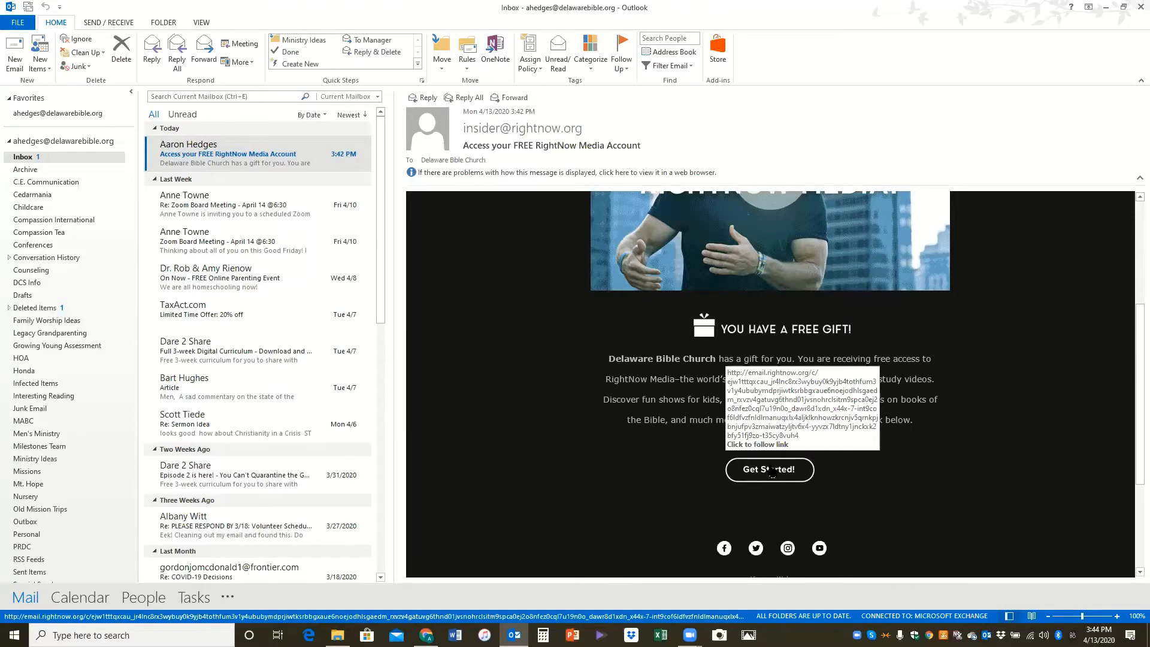
Step: Follow the Get Started! link into the RightNow Accounts invite page in Chrome
{"action": "right_click", "coordinate": [769, 470]}
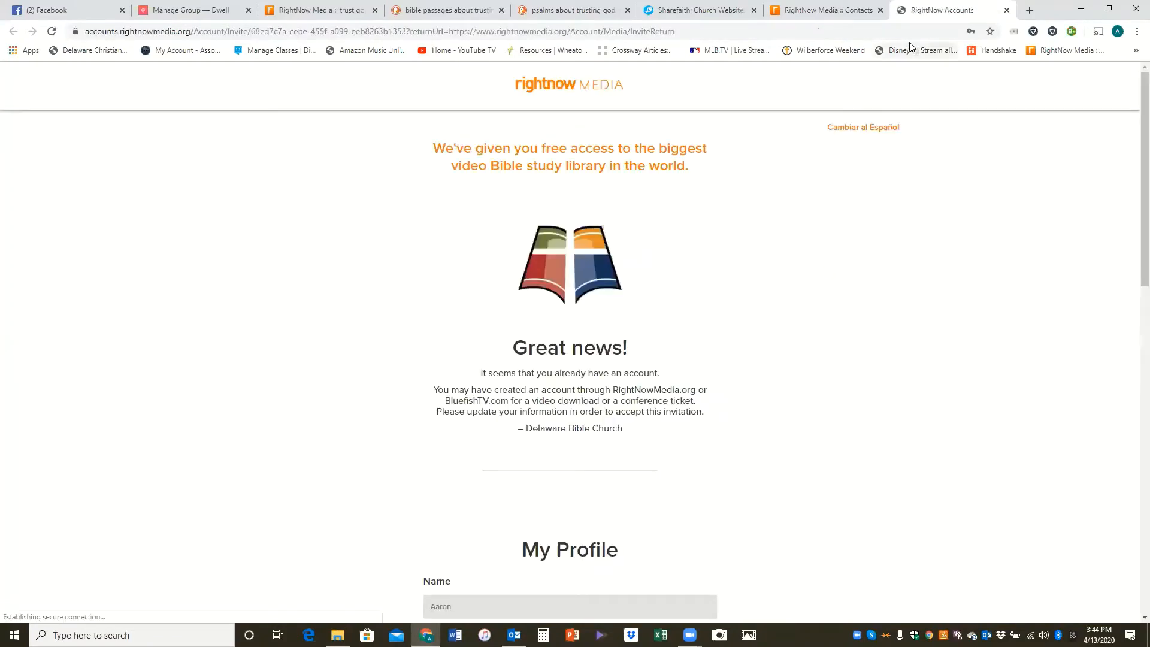
{"action": "mouse_move", "coordinate": [972, 138]}
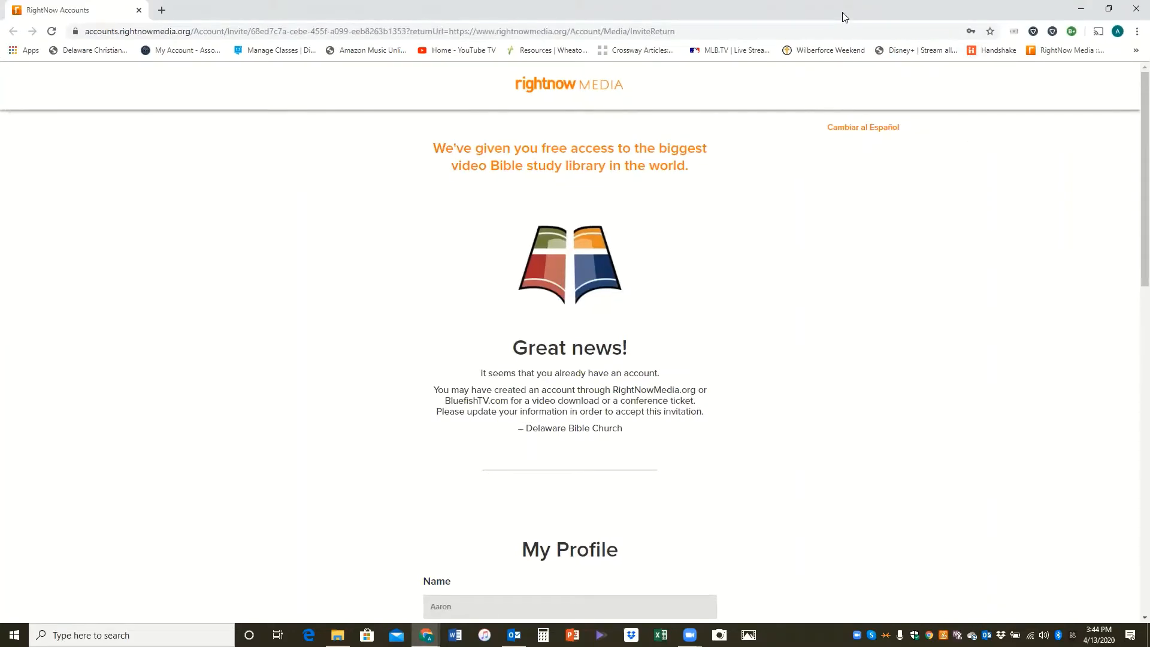
{"action": "mouse_move", "coordinate": [752, 285]}
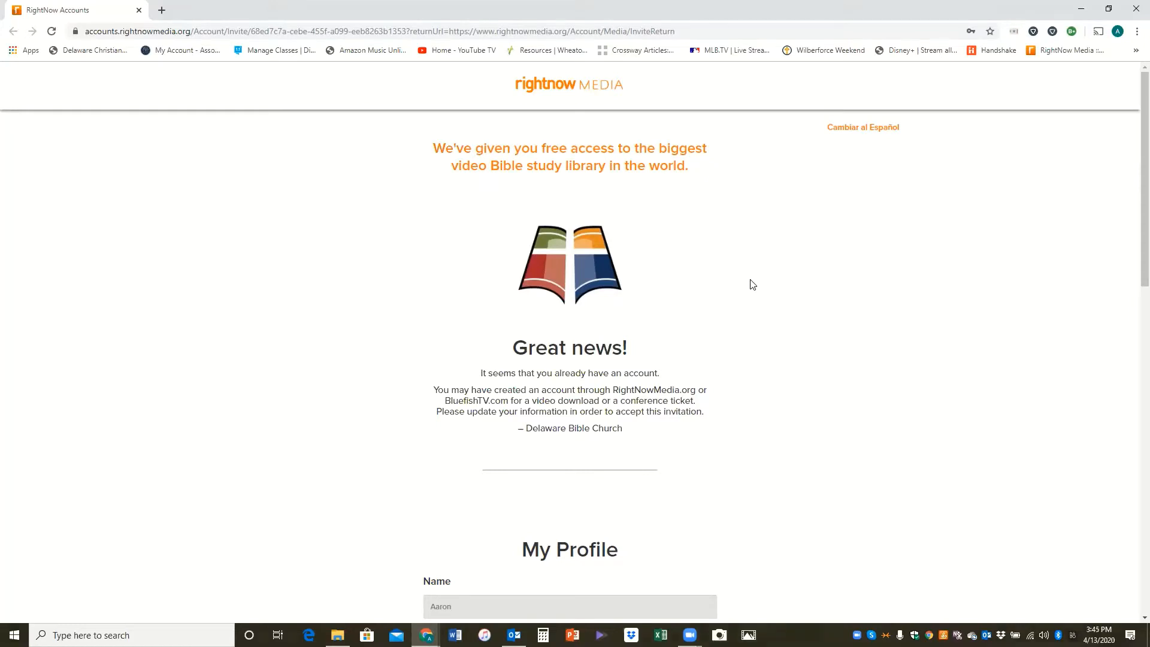
{"action": "mouse_move", "coordinate": [658, 195]}
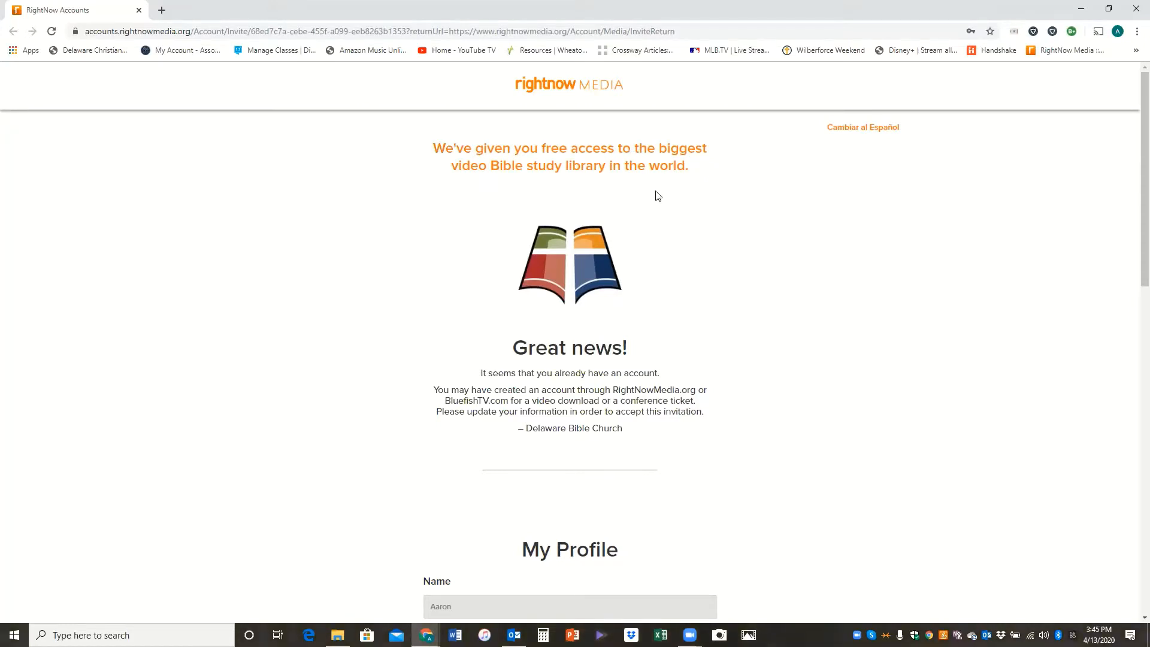
{"action": "mouse_move", "coordinate": [722, 279]}
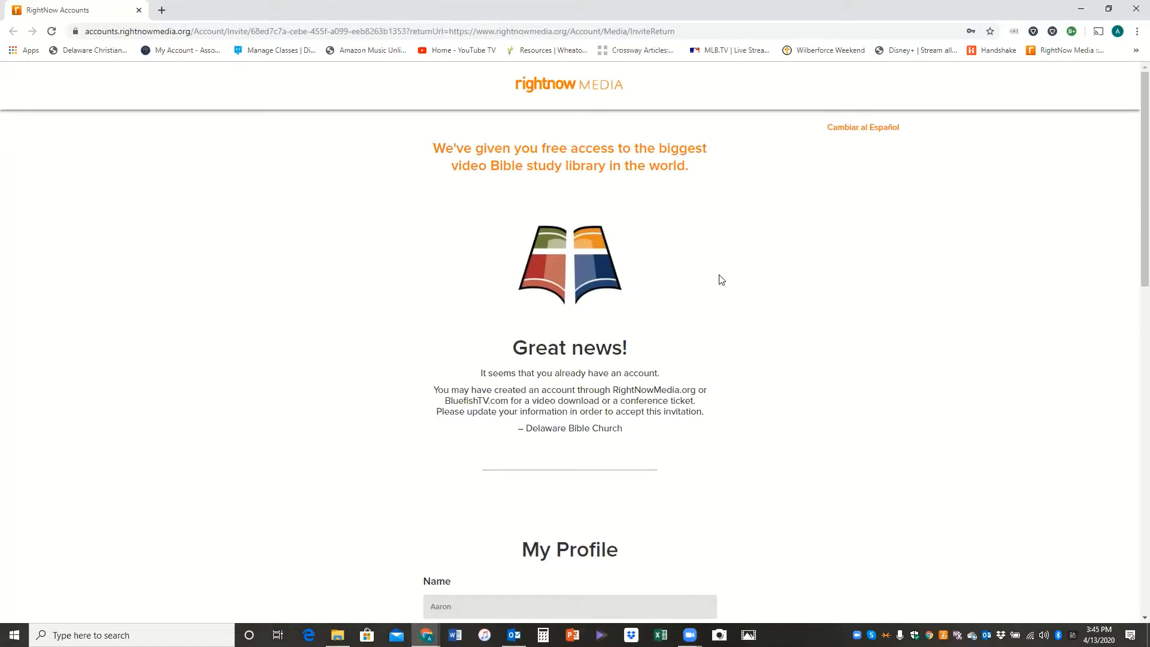
{"action": "mouse_move", "coordinate": [735, 309]}
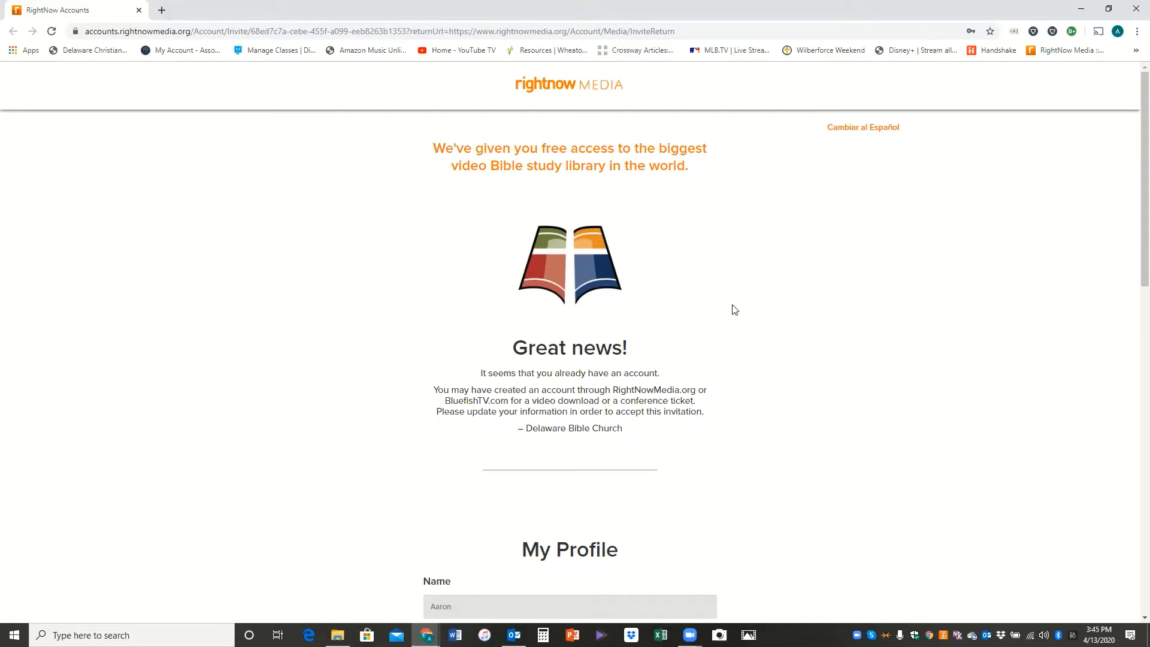
Step: Scroll down the My Profile form and fill in the account password
{"action": "scroll", "scroll_direction": "down", "scroll_amount": 3}
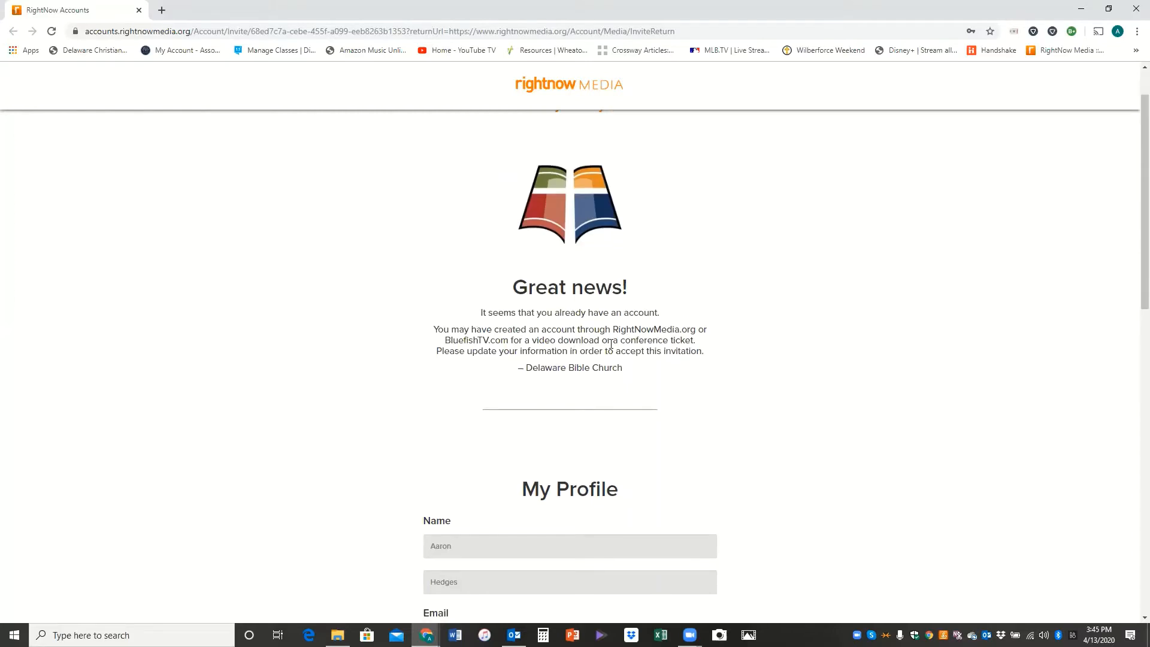
{"action": "scroll", "scroll_direction": "down", "scroll_amount": 3}
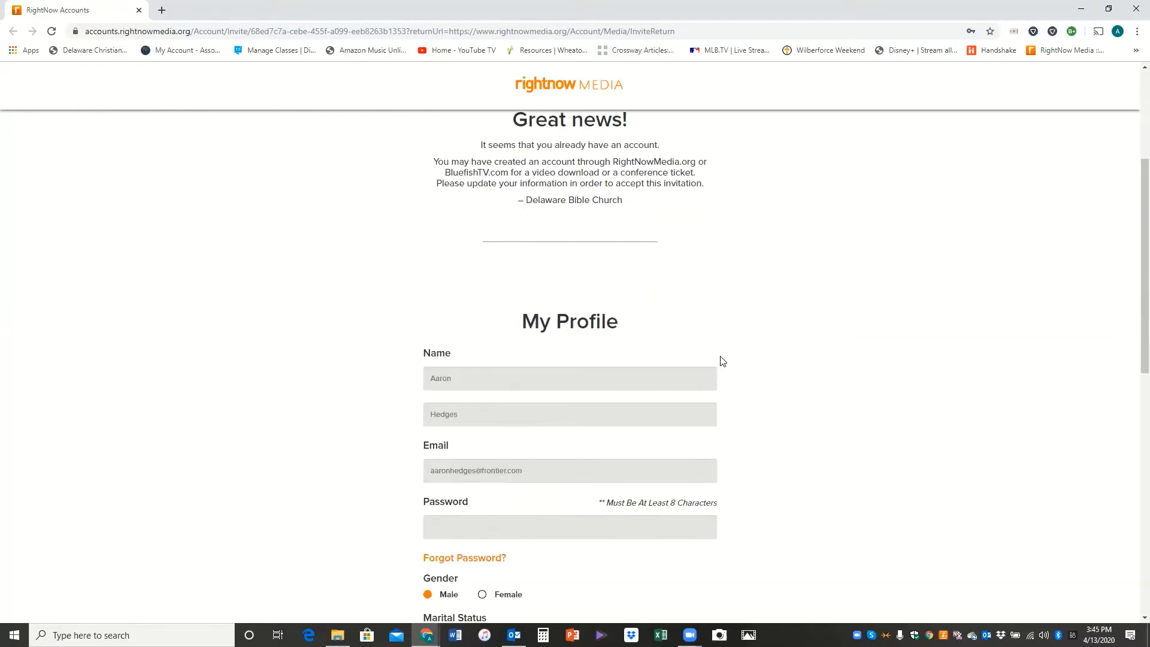
{"action": "scroll", "scroll_direction": "down", "scroll_amount": 3}
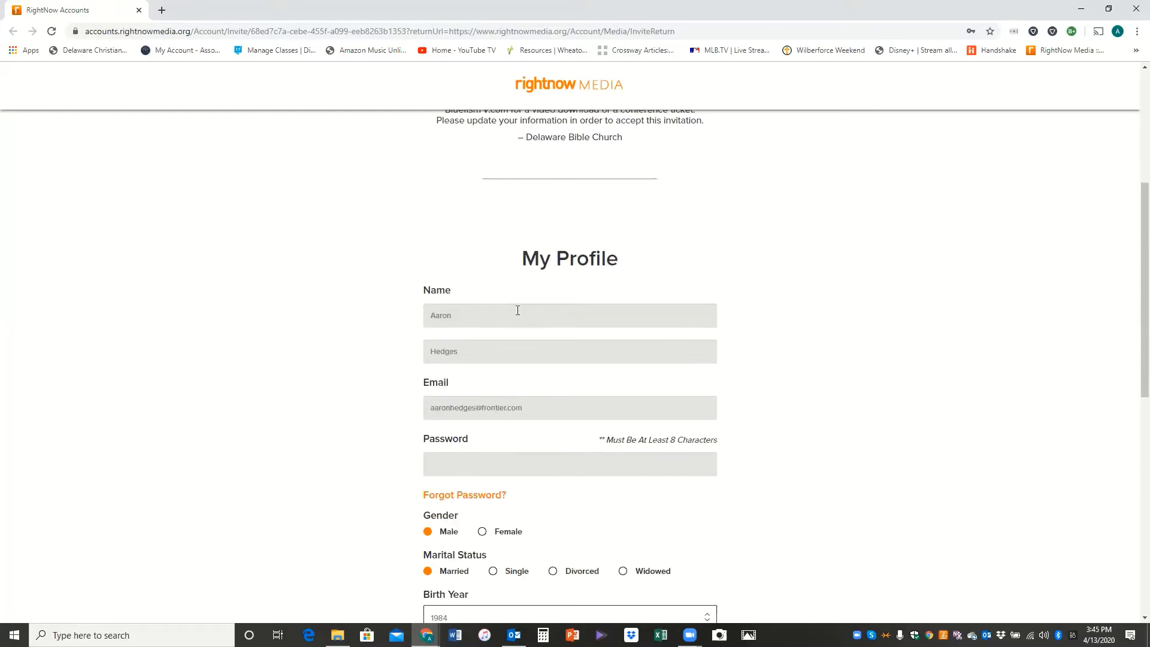
{"action": "mouse_move", "coordinate": [489, 315]}
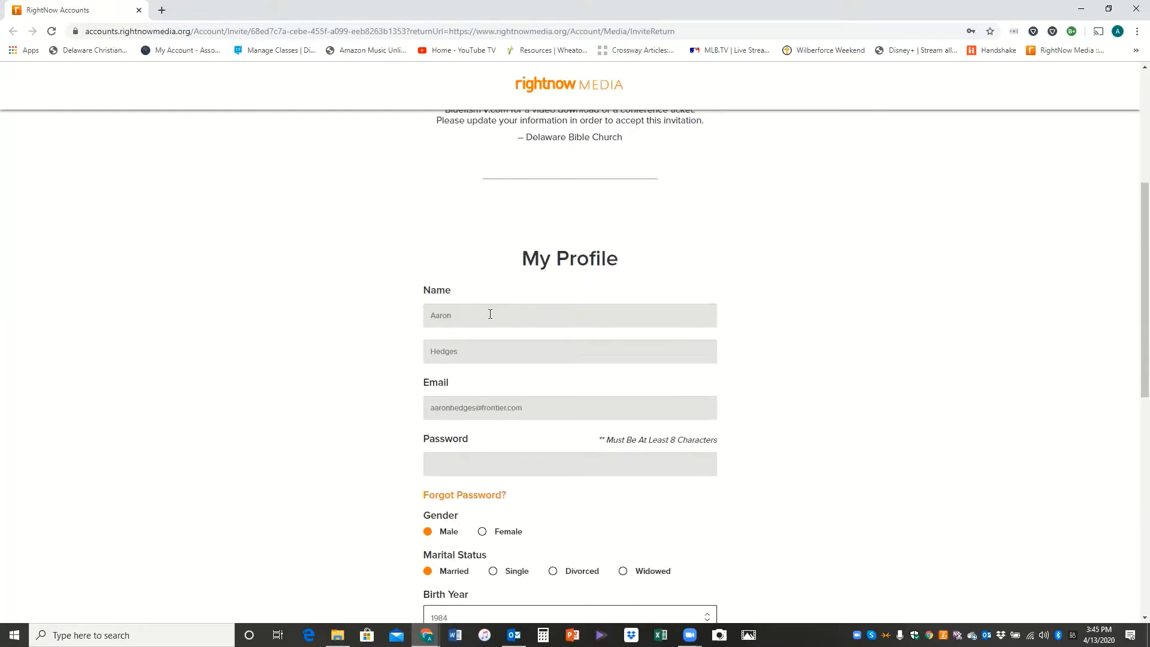
{"action": "left_click", "coordinate": [570, 351]}
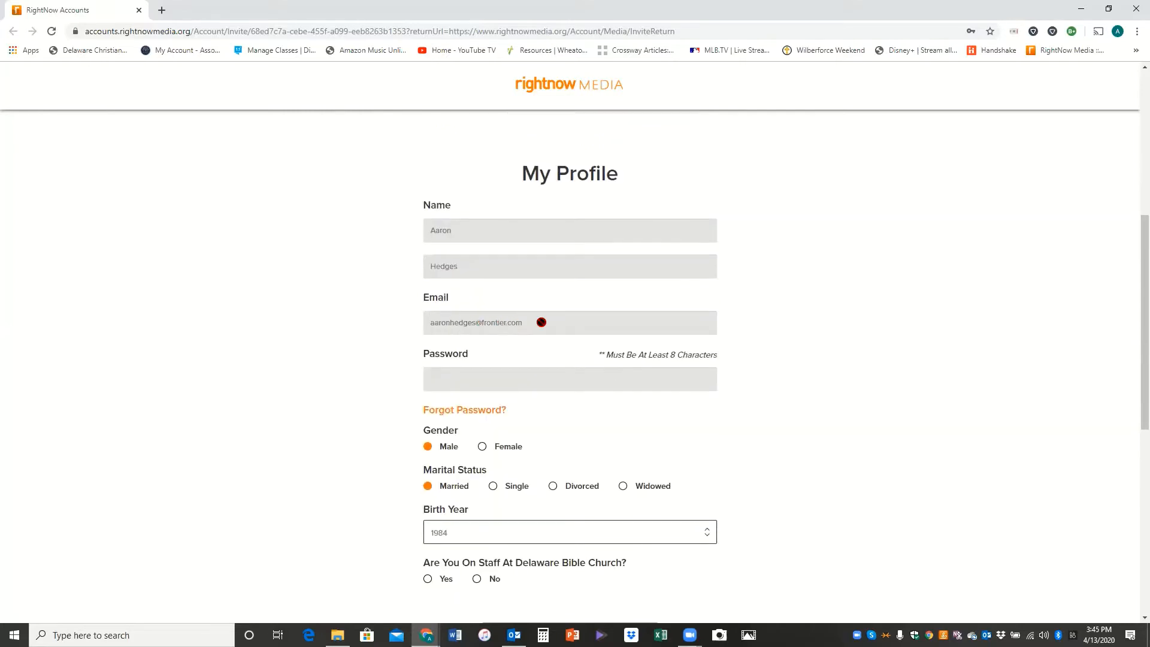
{"action": "left_click", "coordinate": [569, 378]}
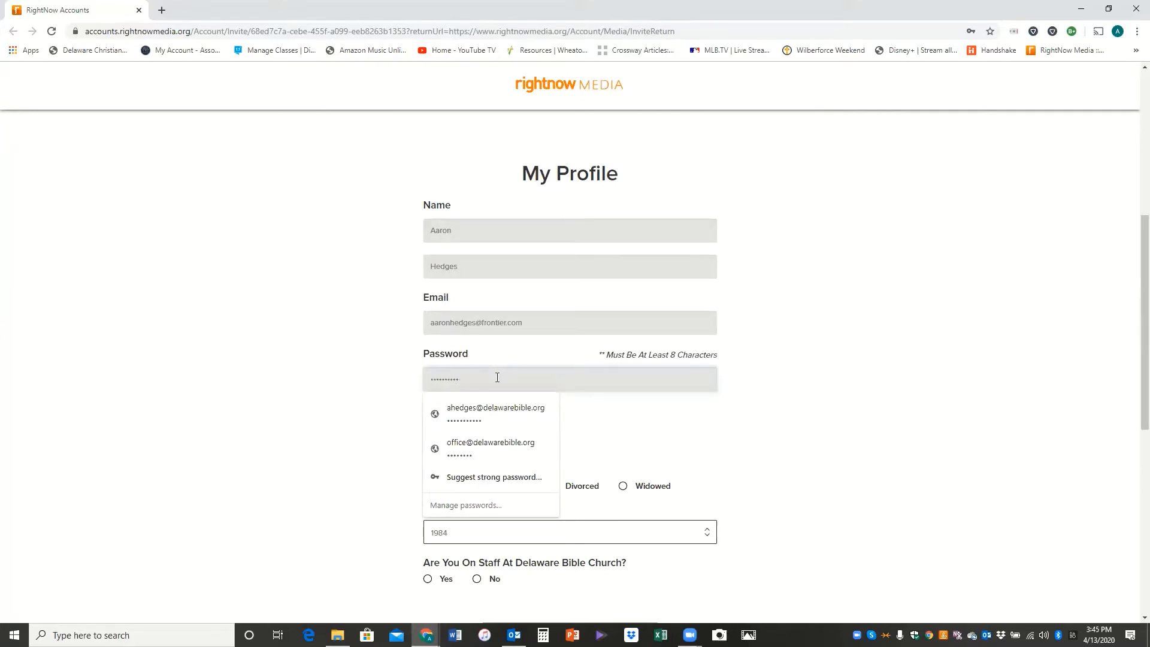
Step: Answer No to being on staff at Delaware Bible Church, revealing the work-role question
{"action": "left_click", "coordinate": [369, 401]}
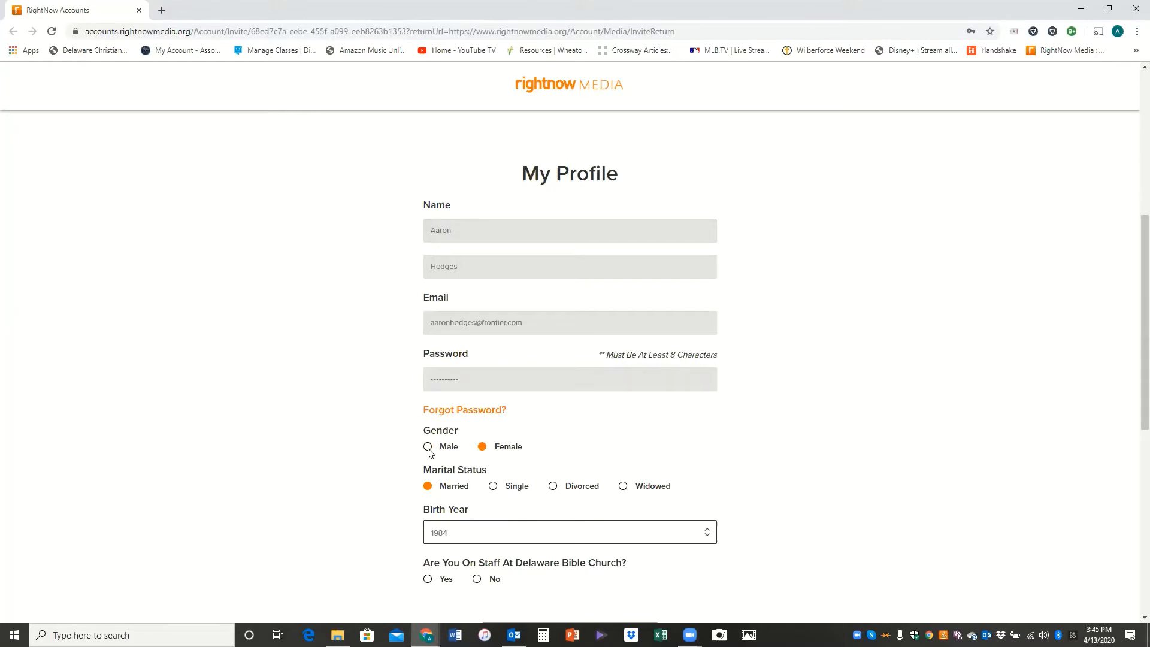
{"action": "scroll", "scroll_direction": "up", "scroll_amount": 3}
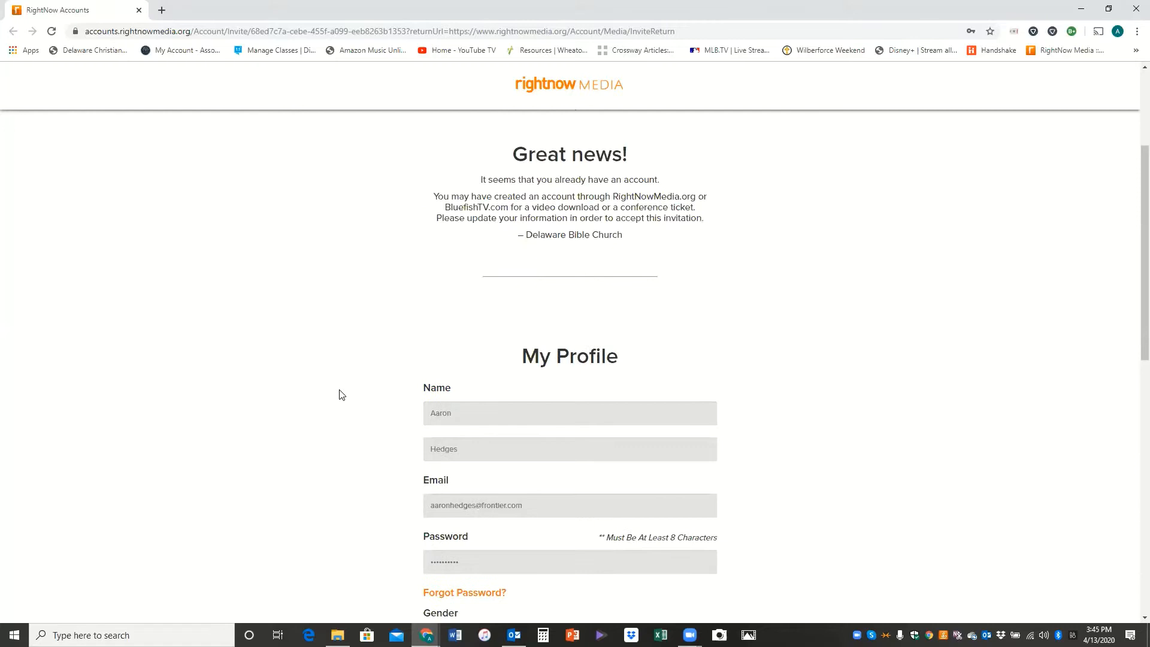
{"action": "scroll", "scroll_direction": "down", "scroll_amount": 3}
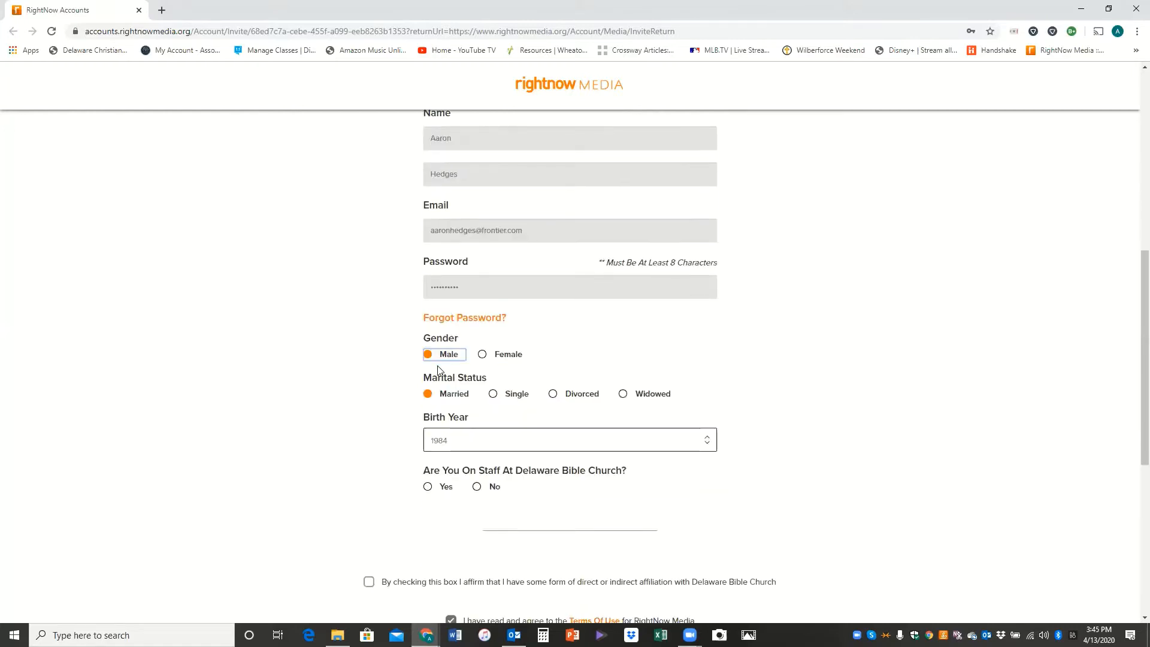
{"action": "scroll", "scroll_direction": "down", "scroll_amount": 3}
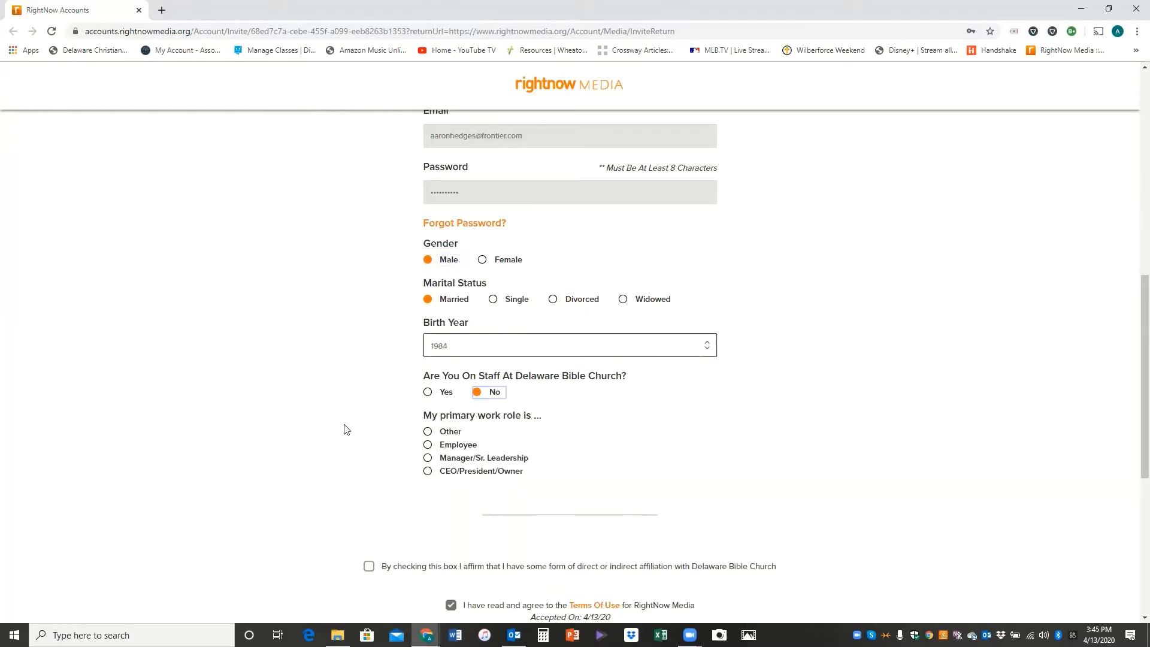
{"action": "mouse_move", "coordinate": [330, 430]}
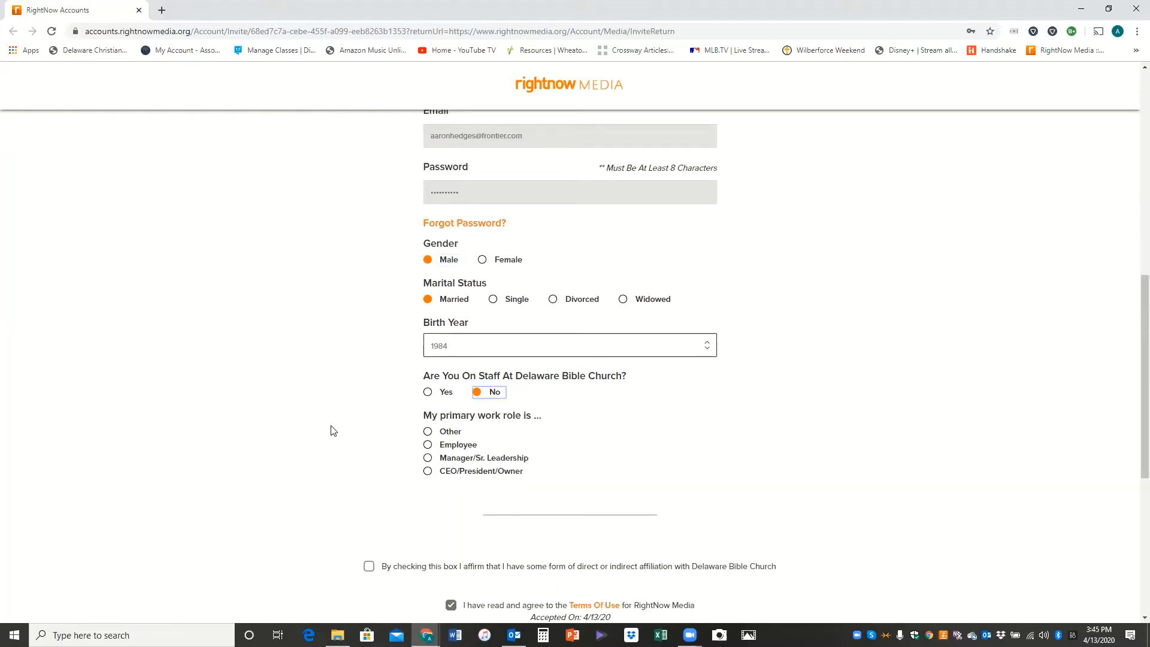
Step: Choose Employee as primary work role, check the Delaware Bible Church affiliation box, and continue with Next
{"action": "scroll", "scroll_direction": "down", "scroll_amount": 3}
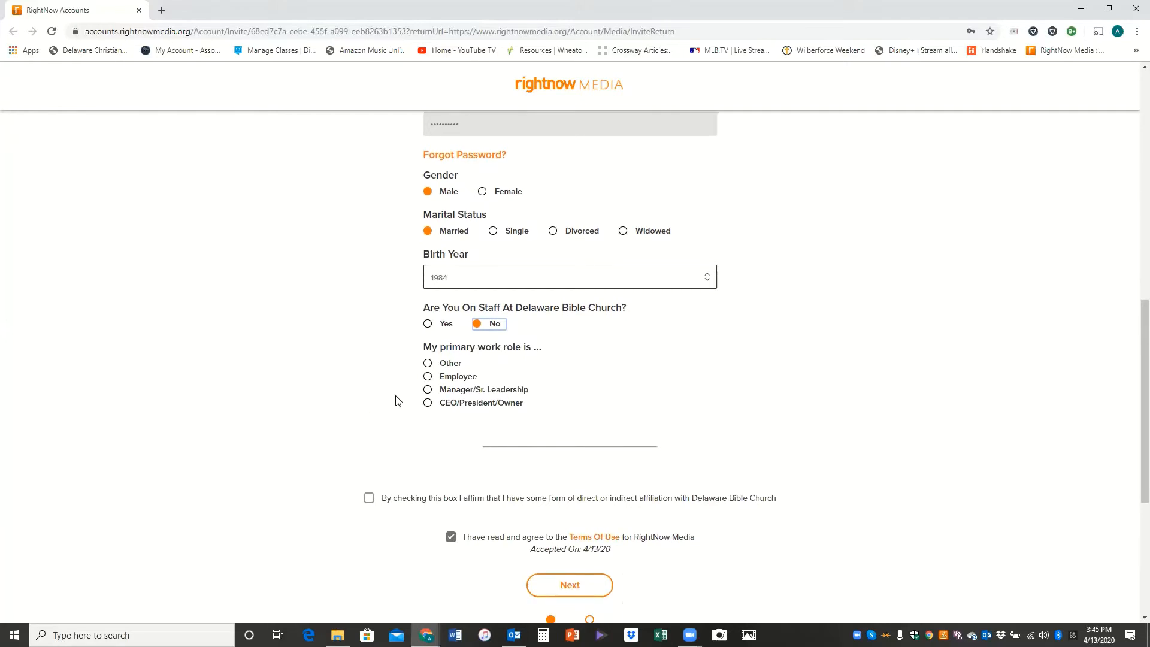
{"action": "left_click", "coordinate": [426, 376]}
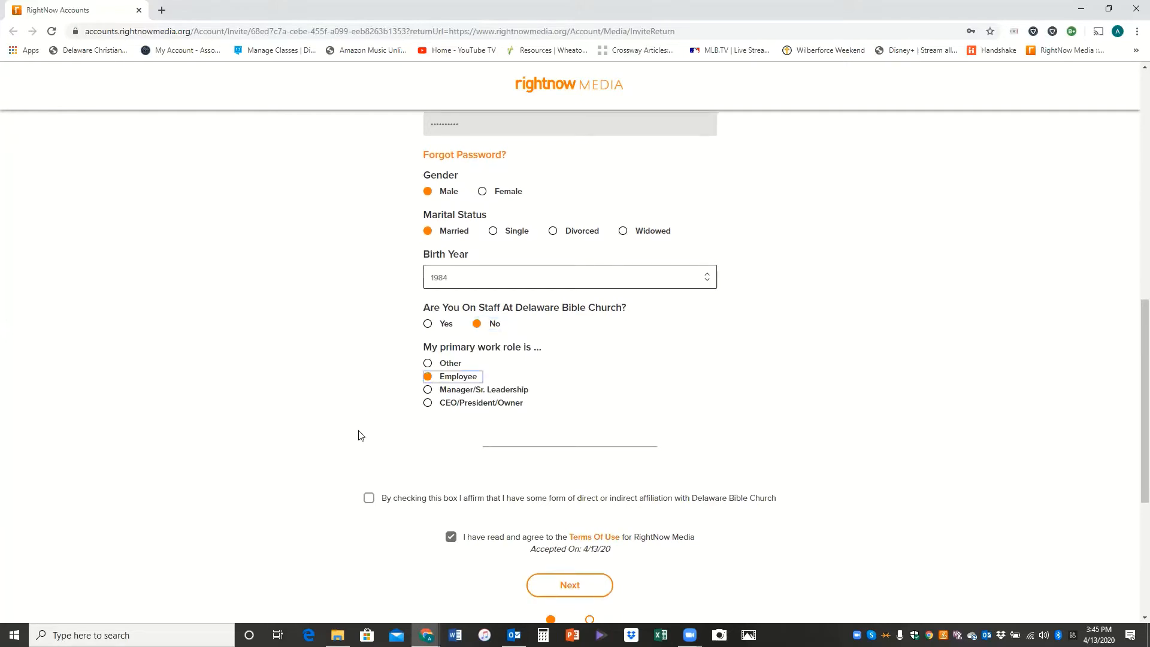
{"action": "scroll", "scroll_direction": "up", "scroll_amount": 3}
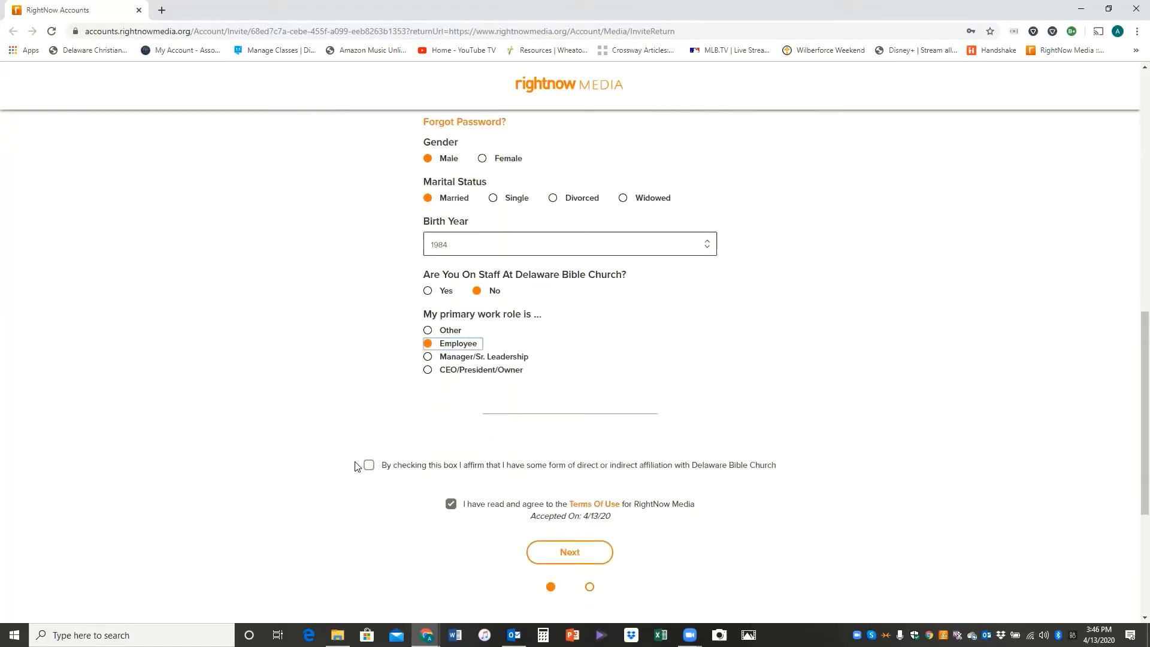
{"action": "scroll", "scroll_direction": "down", "scroll_amount": 3}
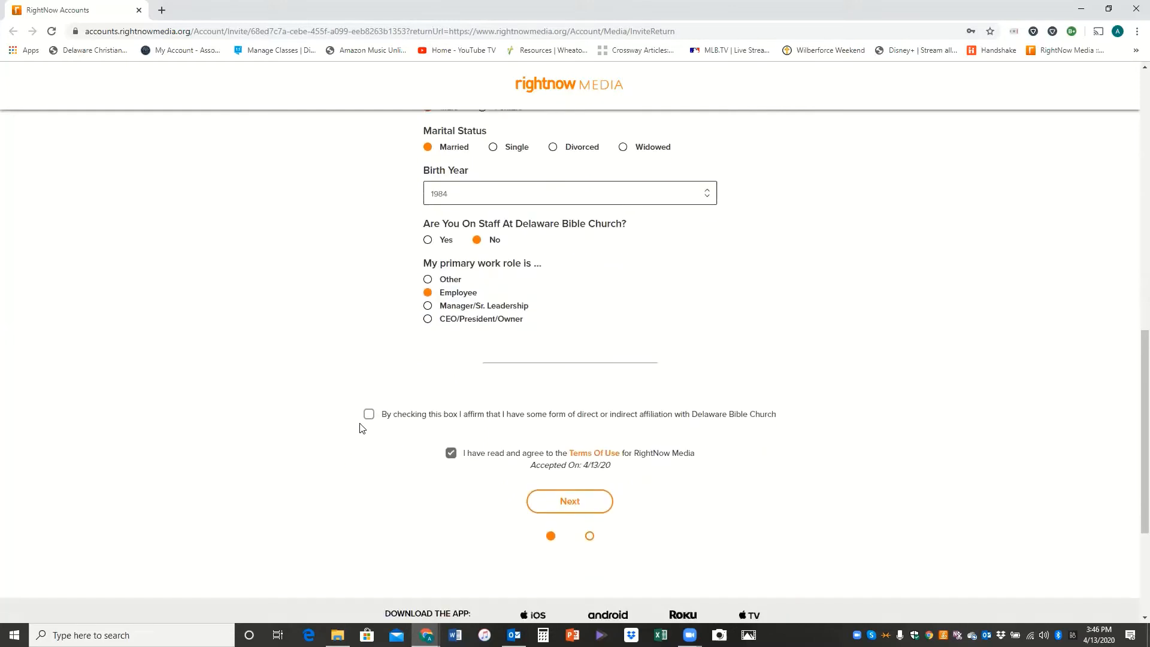
{"action": "left_click", "coordinate": [369, 414]}
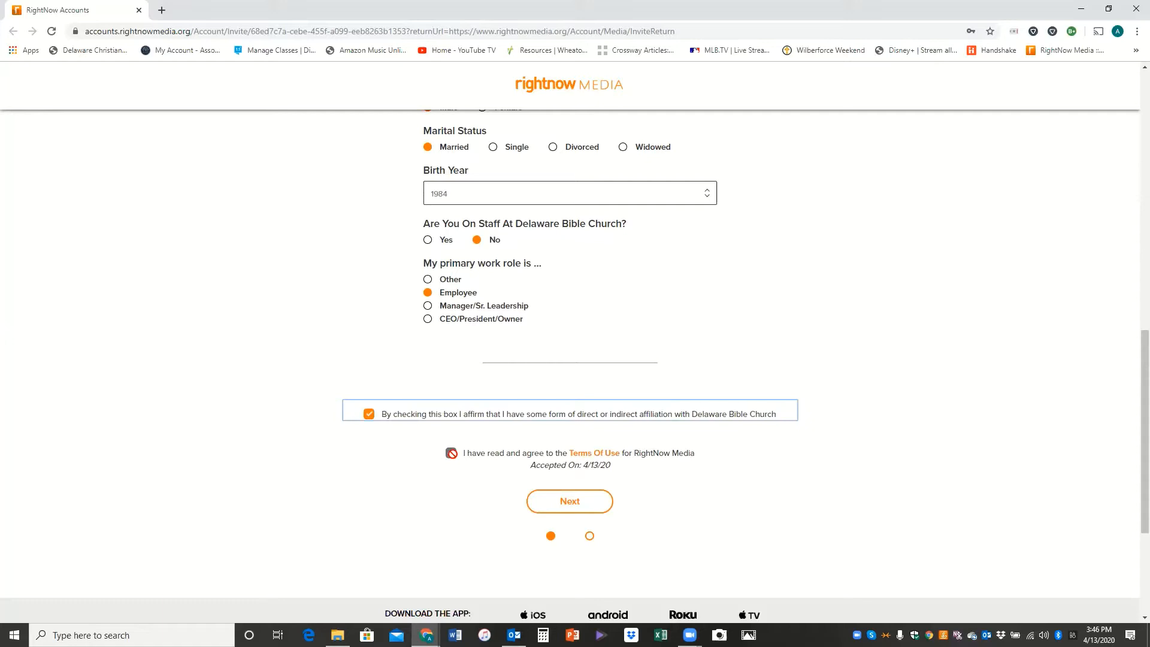
{"action": "left_click", "coordinate": [451, 453]}
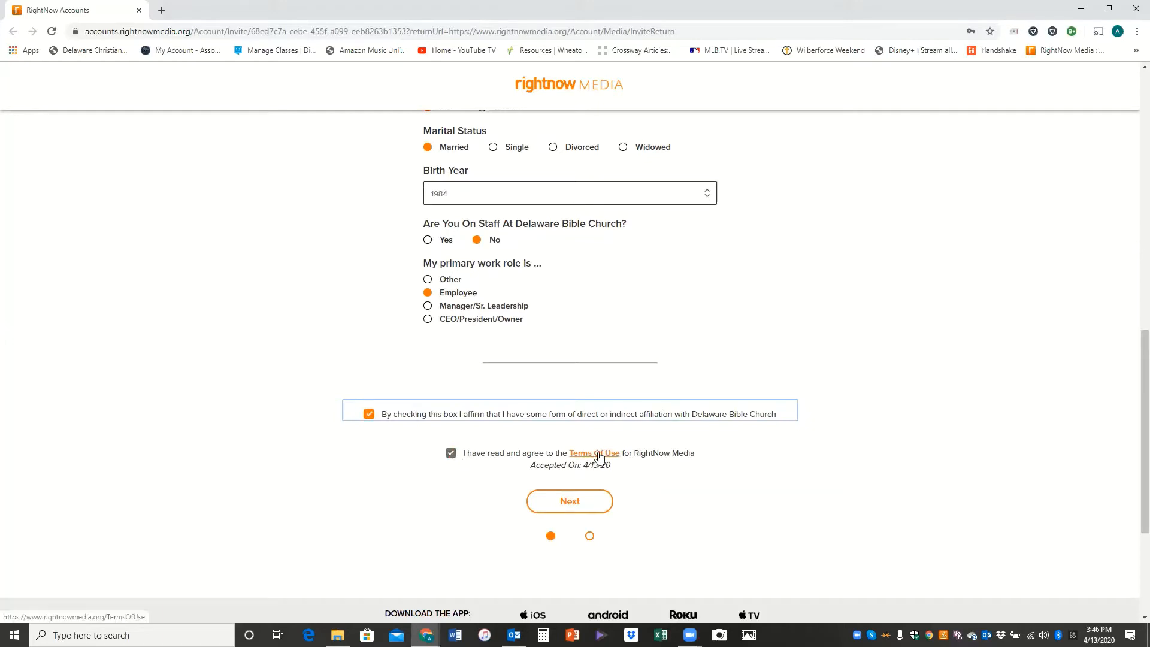
{"action": "mouse_move", "coordinate": [584, 496]}
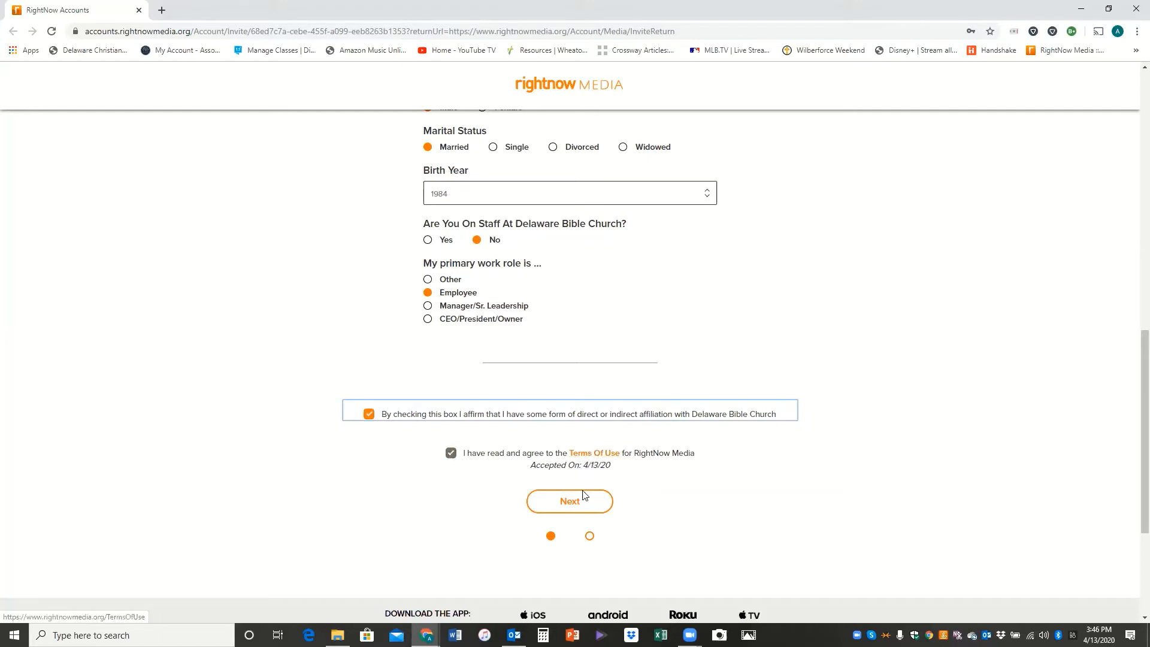
{"action": "left_click", "coordinate": [569, 501]}
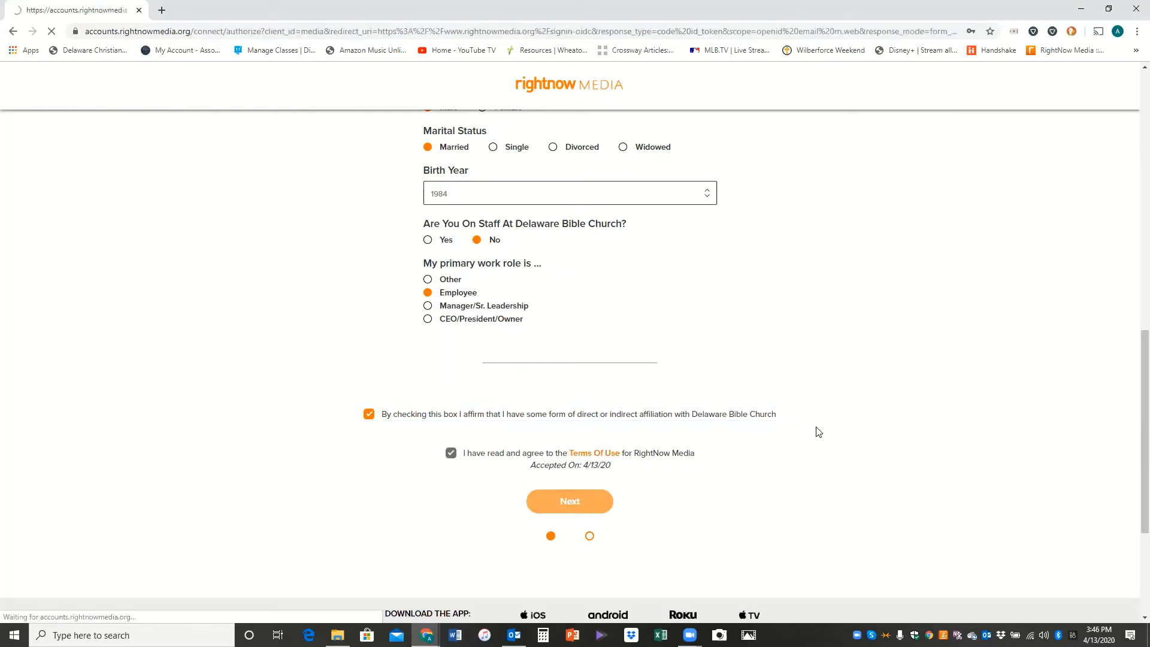
Step: Dismiss Chrome's save-password prompt and cycle the library home's featured banners with the carousel arrows
{"action": "left_click", "coordinate": [569, 501]}
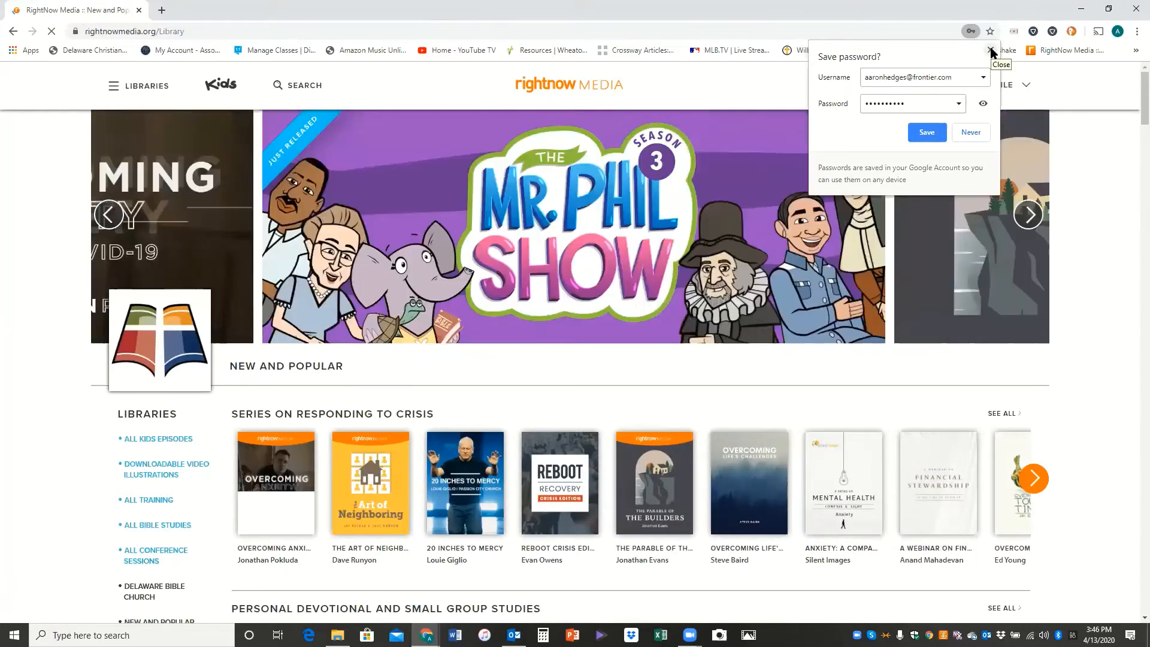
{"action": "left_click", "coordinate": [990, 51]}
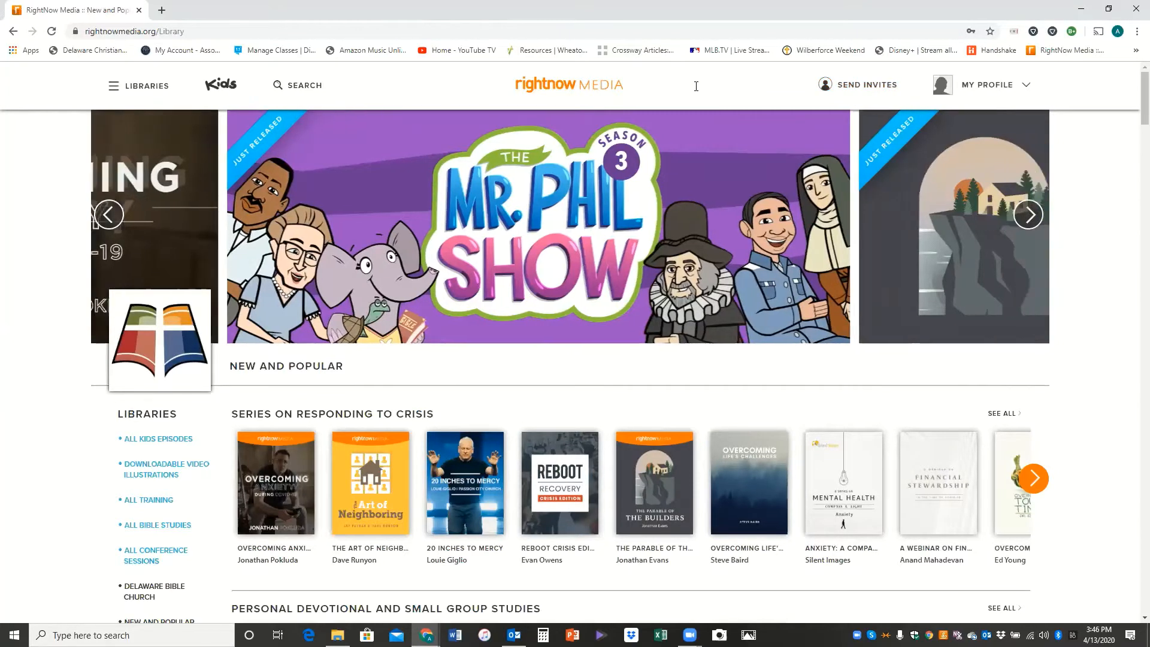
{"action": "left_click", "coordinate": [1026, 214]}
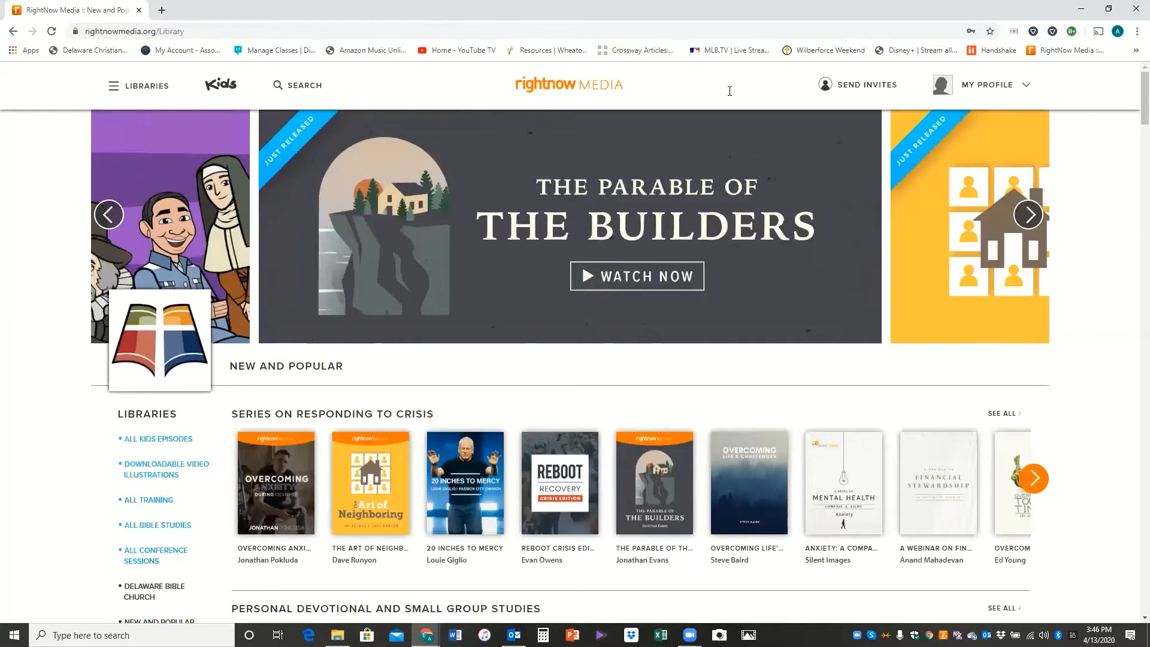
{"action": "left_click", "coordinate": [1028, 215]}
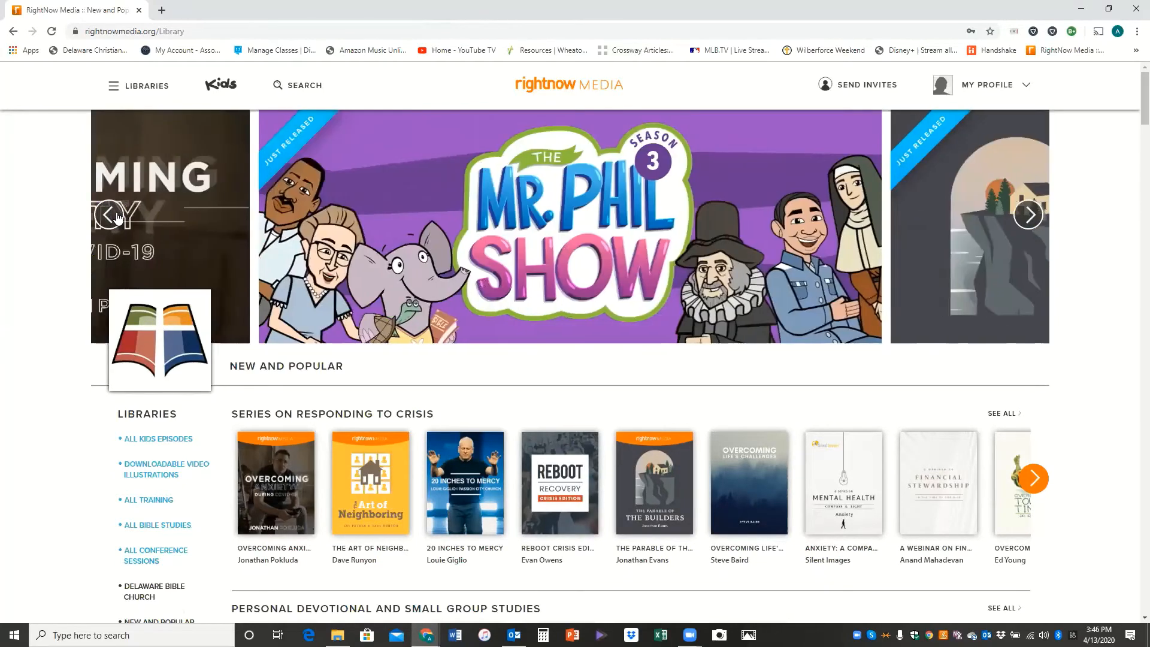
{"action": "left_click", "coordinate": [115, 217]}
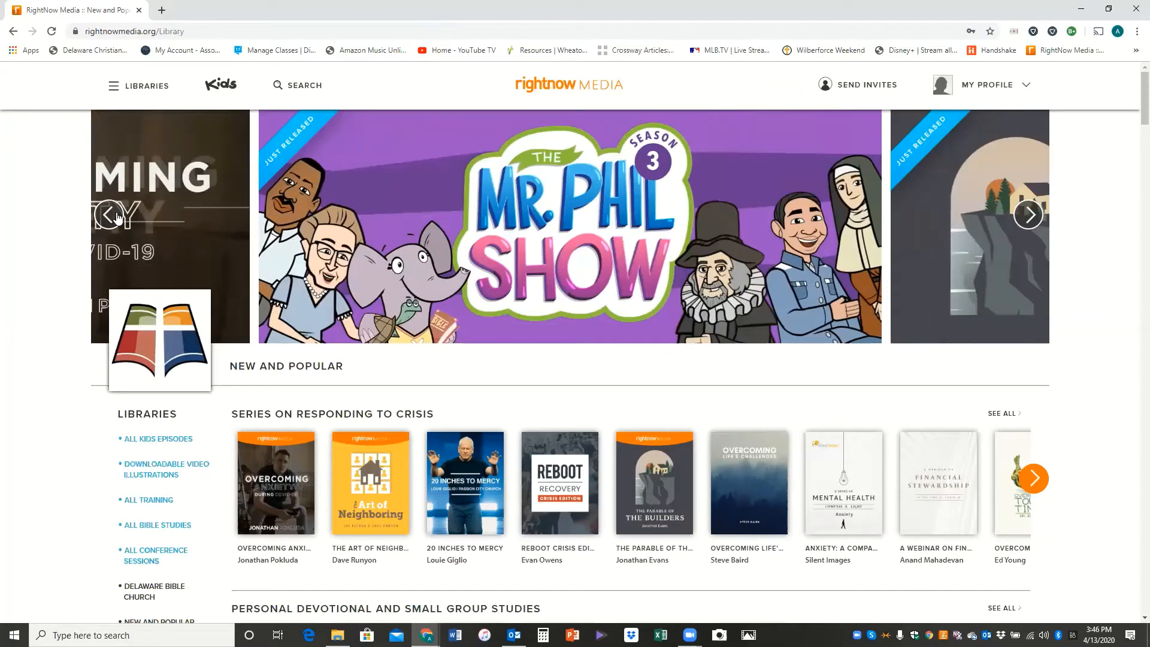
{"action": "left_click", "coordinate": [1028, 213]}
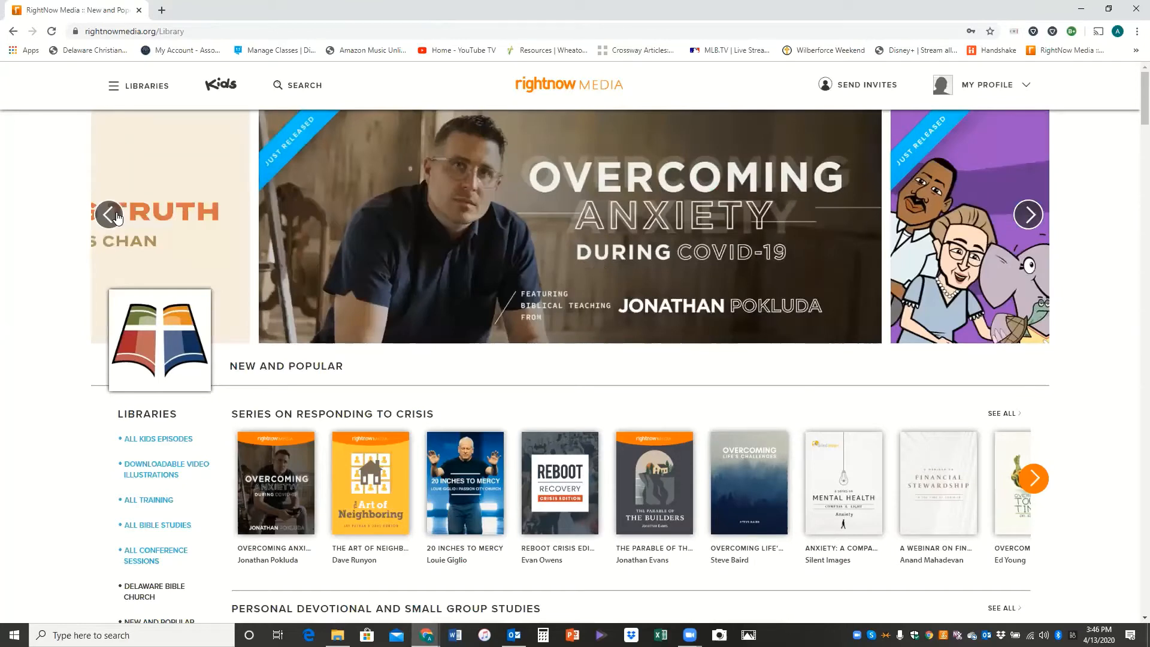
{"action": "left_click", "coordinate": [1028, 215]}
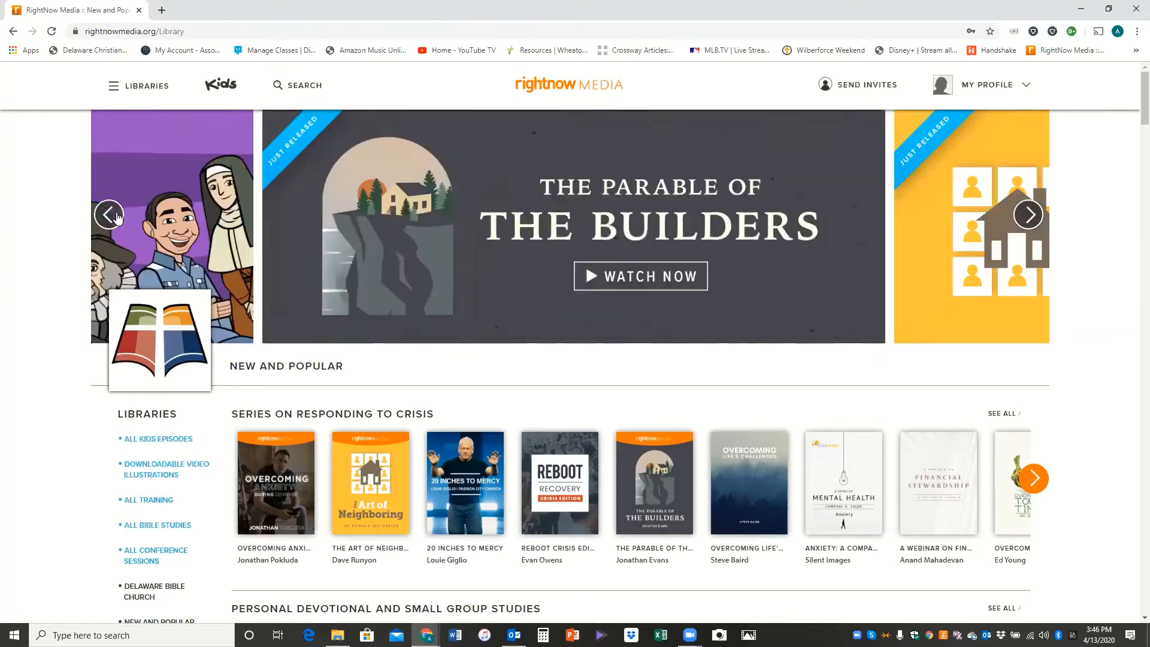
{"action": "mouse_move", "coordinate": [1013, 235]}
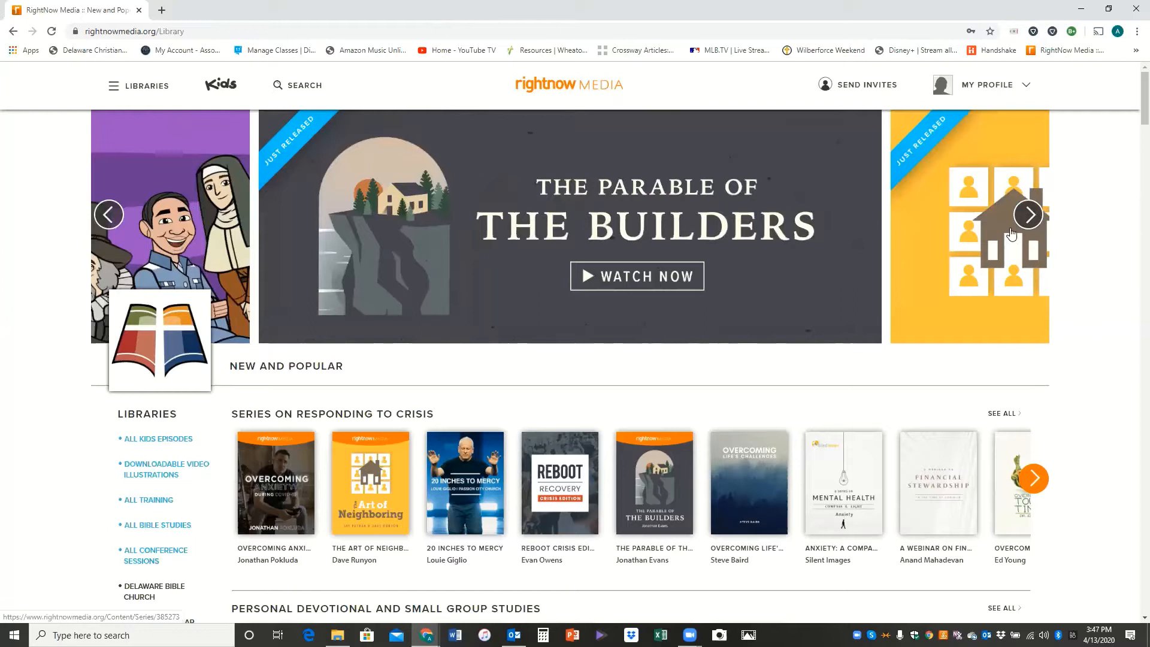
{"action": "mouse_move", "coordinate": [834, 207]}
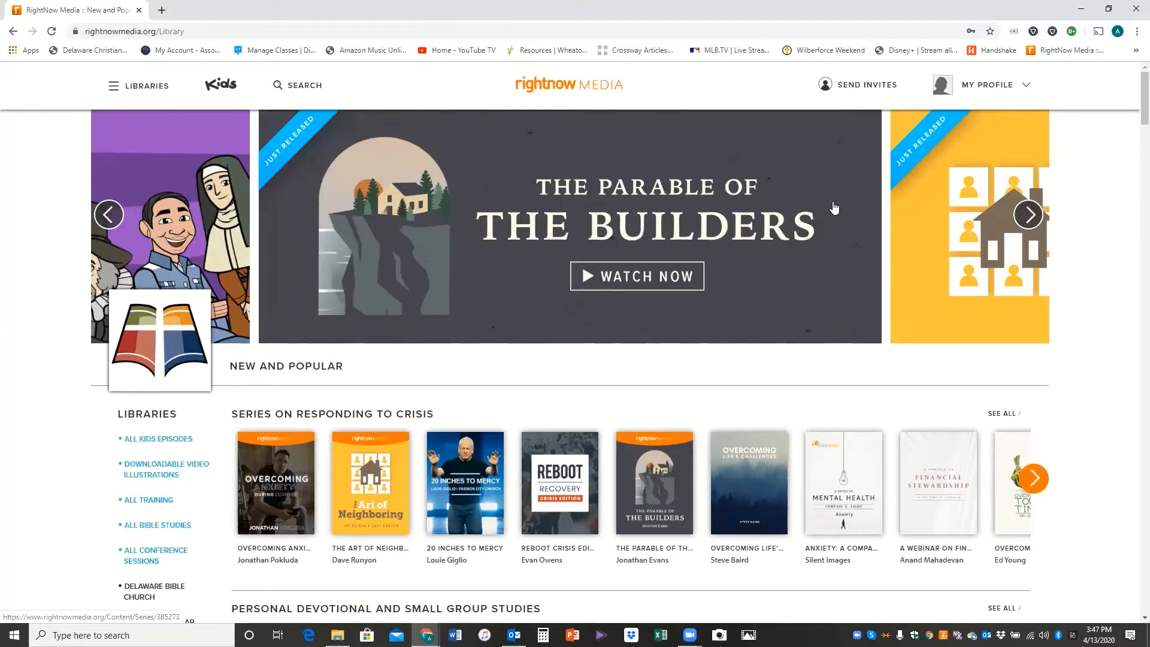
{"action": "mouse_move", "coordinate": [1110, 348]}
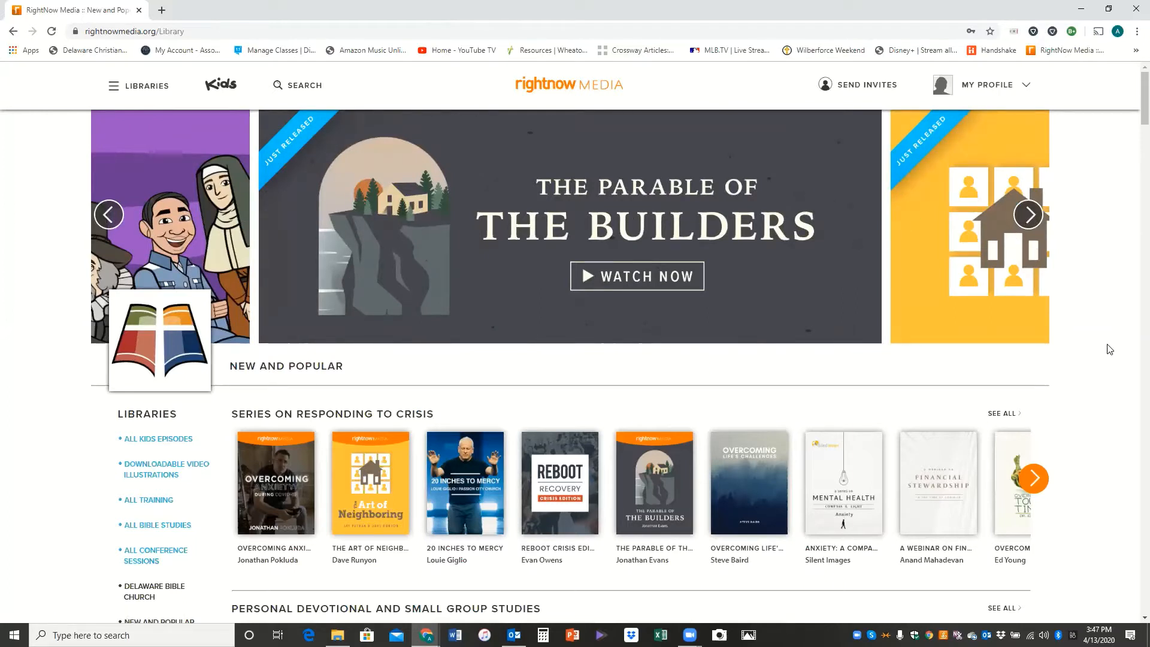
{"action": "mouse_move", "coordinate": [549, 175]}
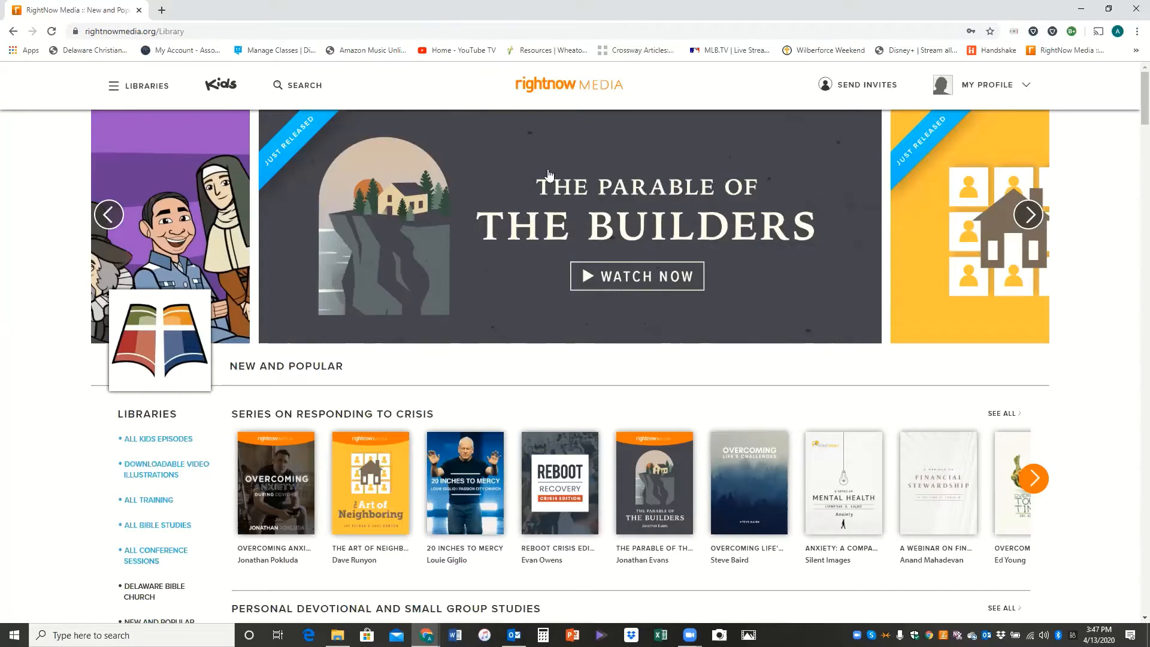
{"action": "mouse_move", "coordinate": [351, 89]}
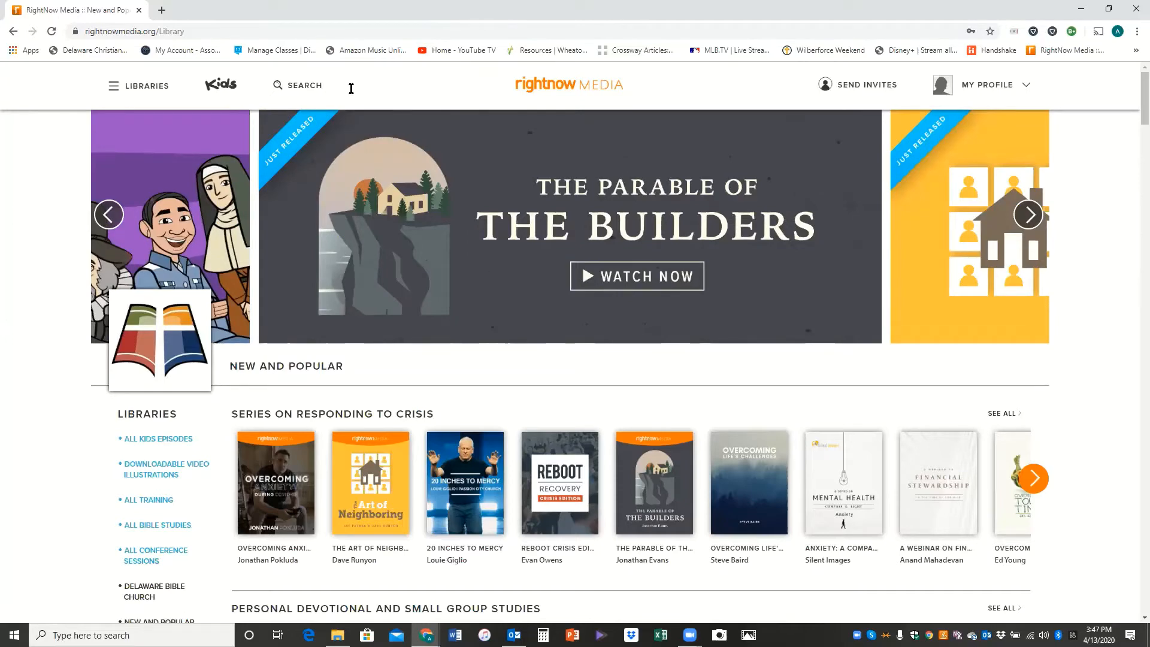
{"action": "mouse_move", "coordinate": [234, 86]}
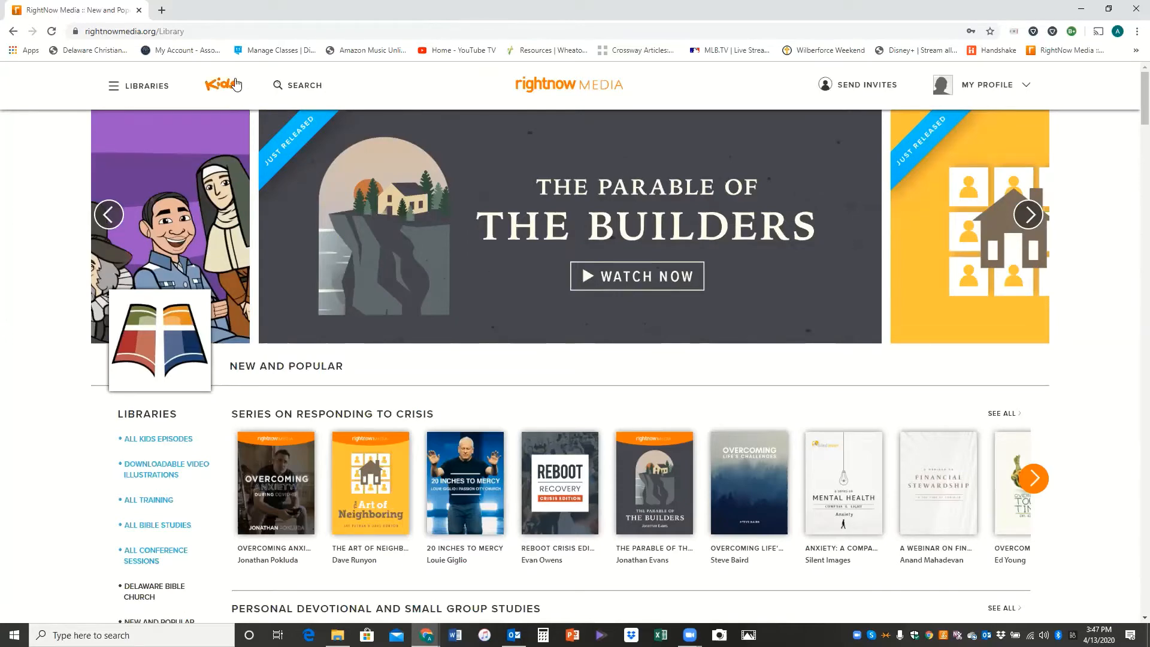
{"action": "left_click", "coordinate": [1028, 215]}
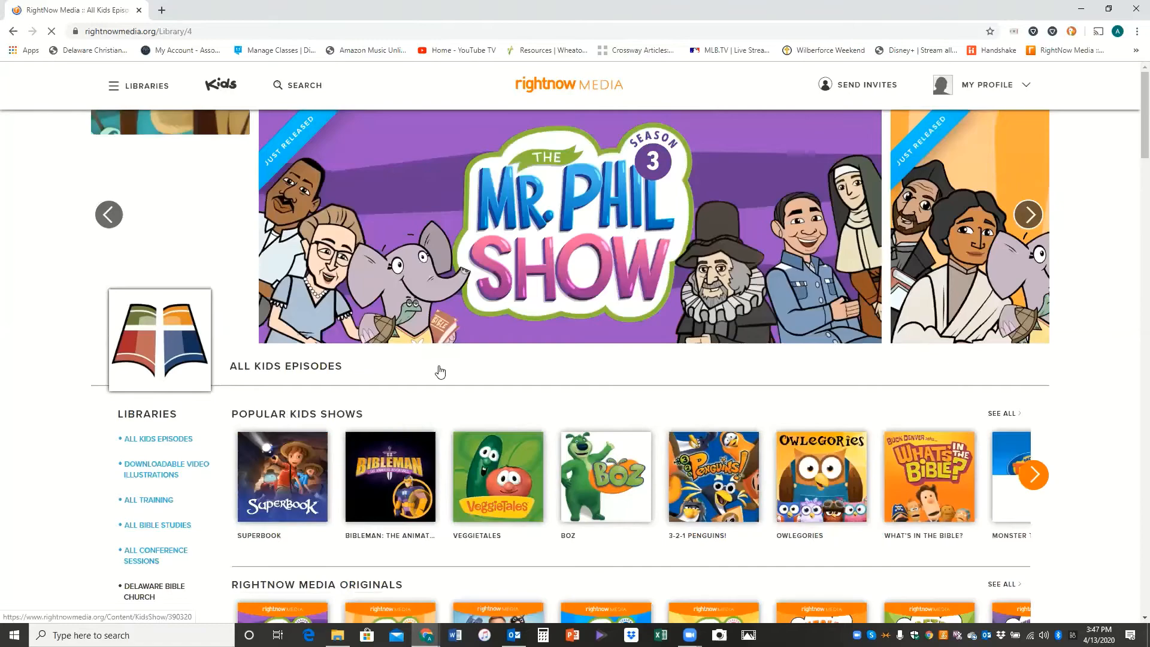
{"action": "scroll", "scroll_direction": "down", "scroll_amount": 3}
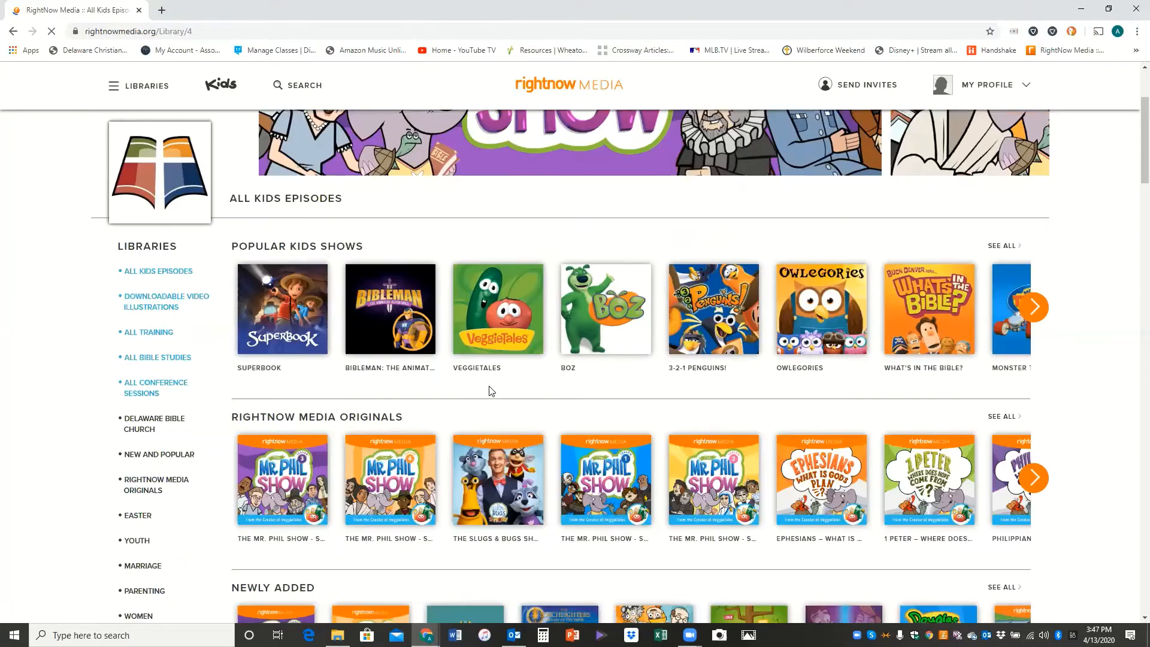
{"action": "scroll", "scroll_direction": "down", "scroll_amount": 3}
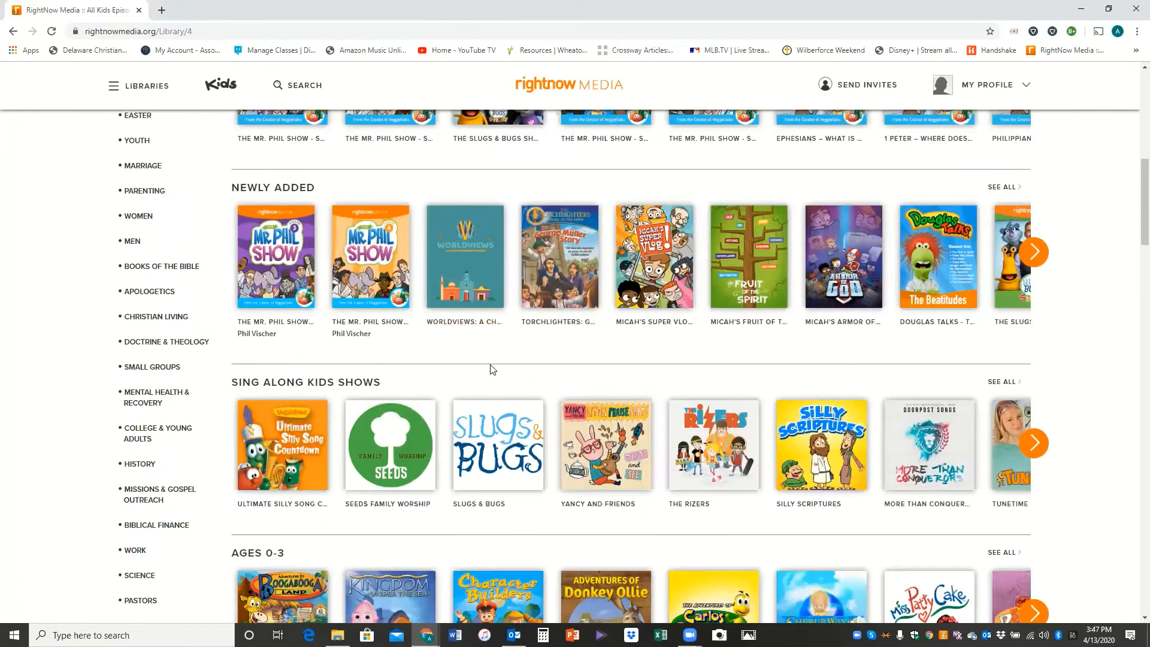
{"action": "scroll", "scroll_direction": "down", "scroll_amount": 3}
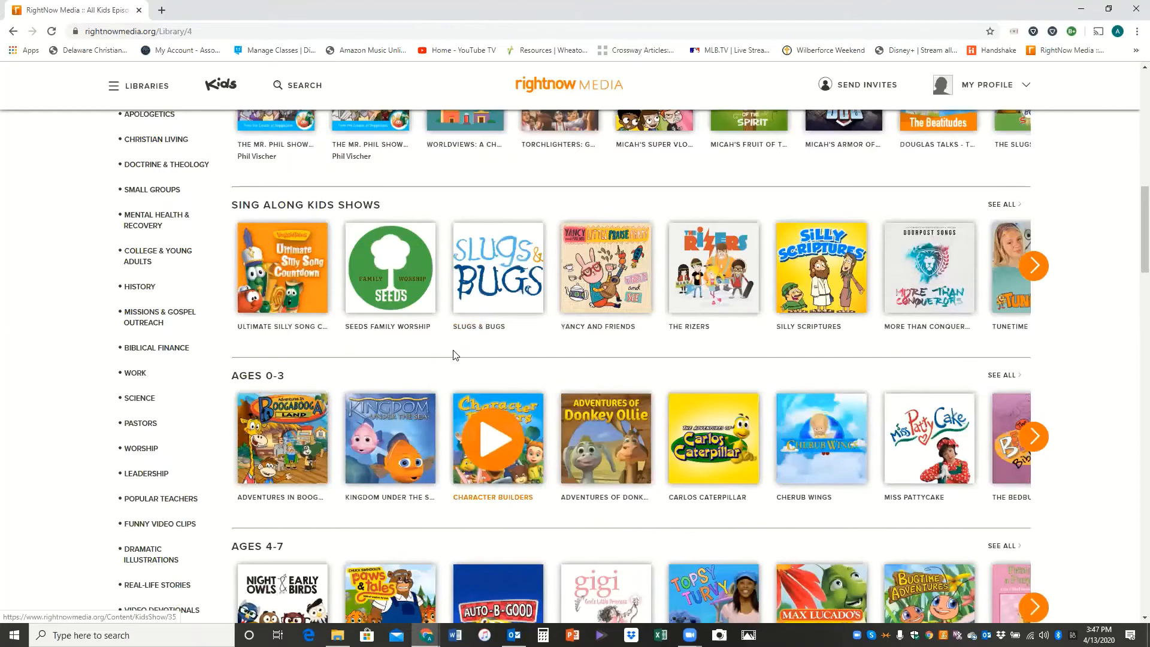
{"action": "mouse_move", "coordinate": [390, 267]}
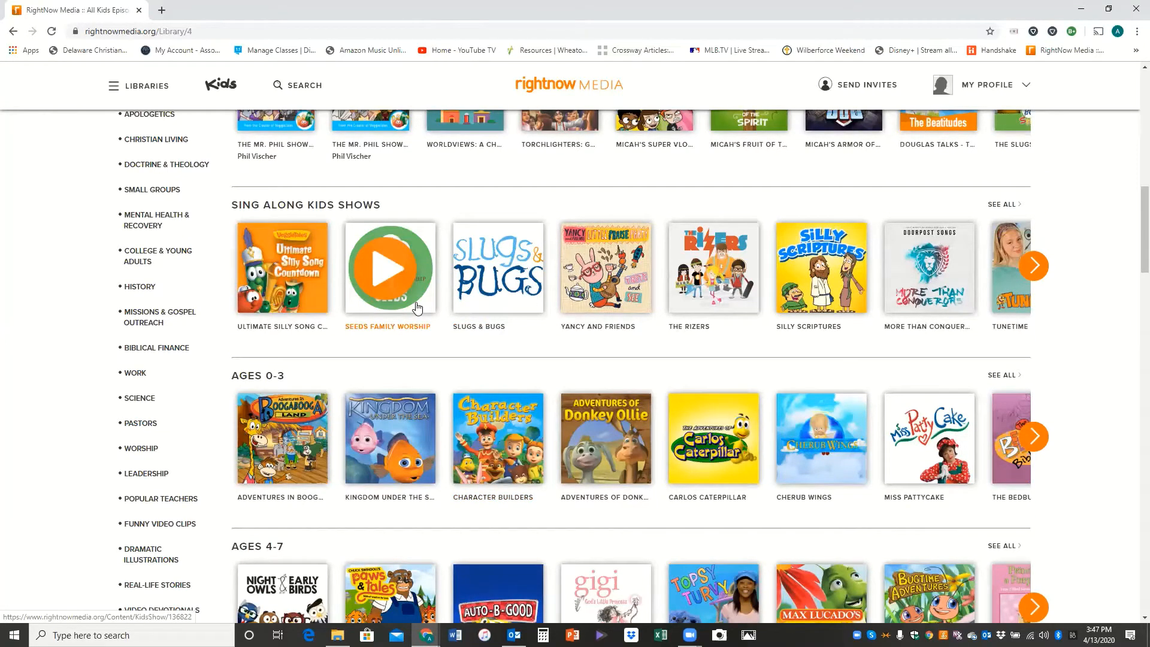
{"action": "scroll", "scroll_direction": "up", "scroll_amount": 3}
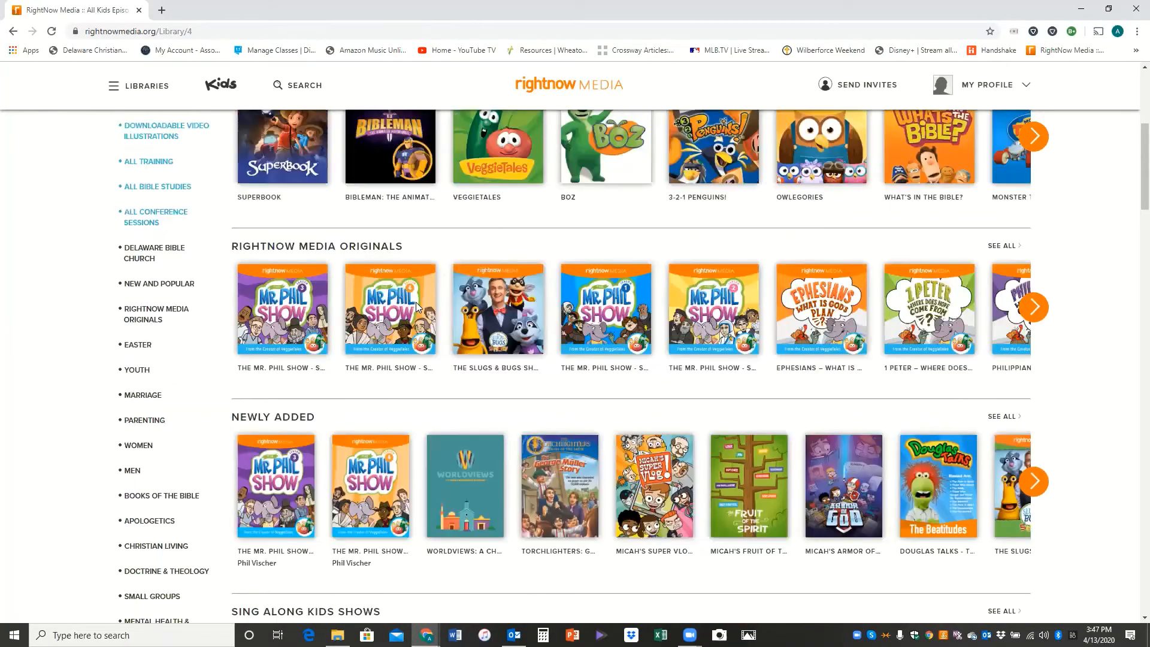
{"action": "scroll", "scroll_direction": "up", "scroll_amount": 3}
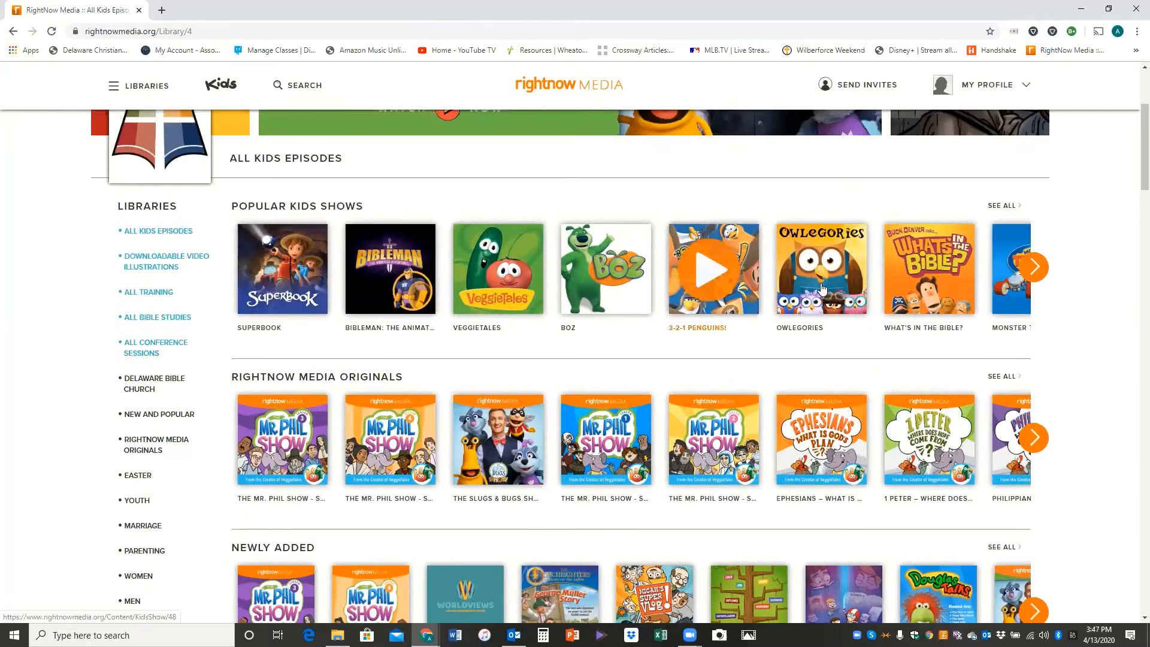
{"action": "mouse_move", "coordinate": [820, 270]}
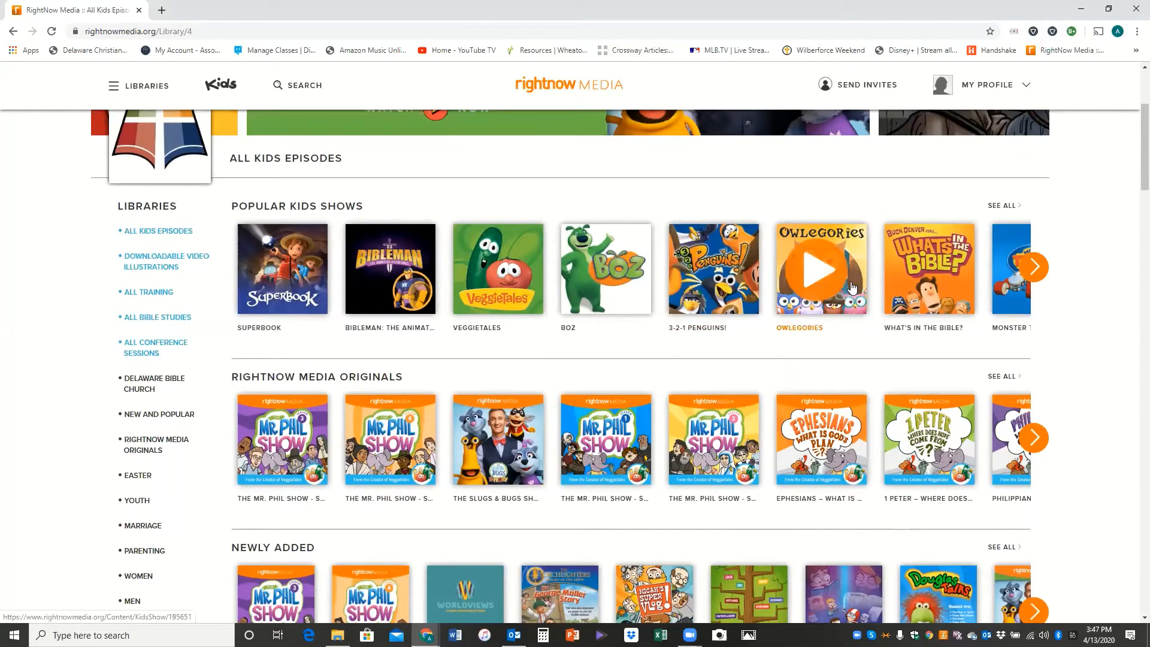
{"action": "mouse_move", "coordinate": [629, 295]}
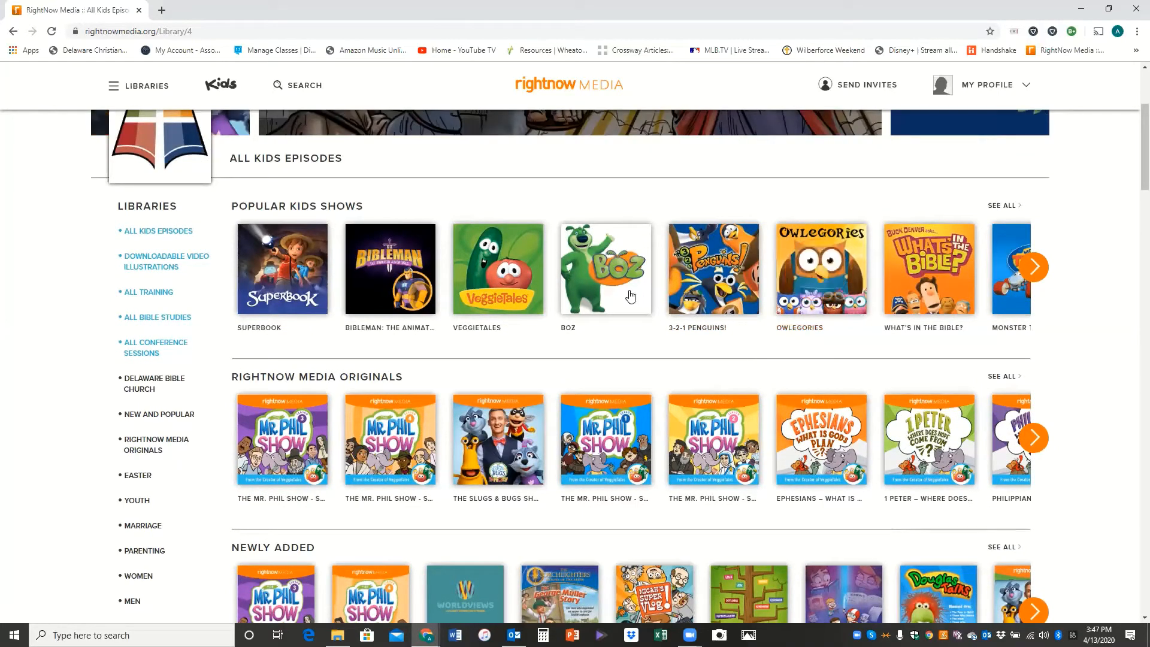
{"action": "mouse_move", "coordinate": [599, 341]}
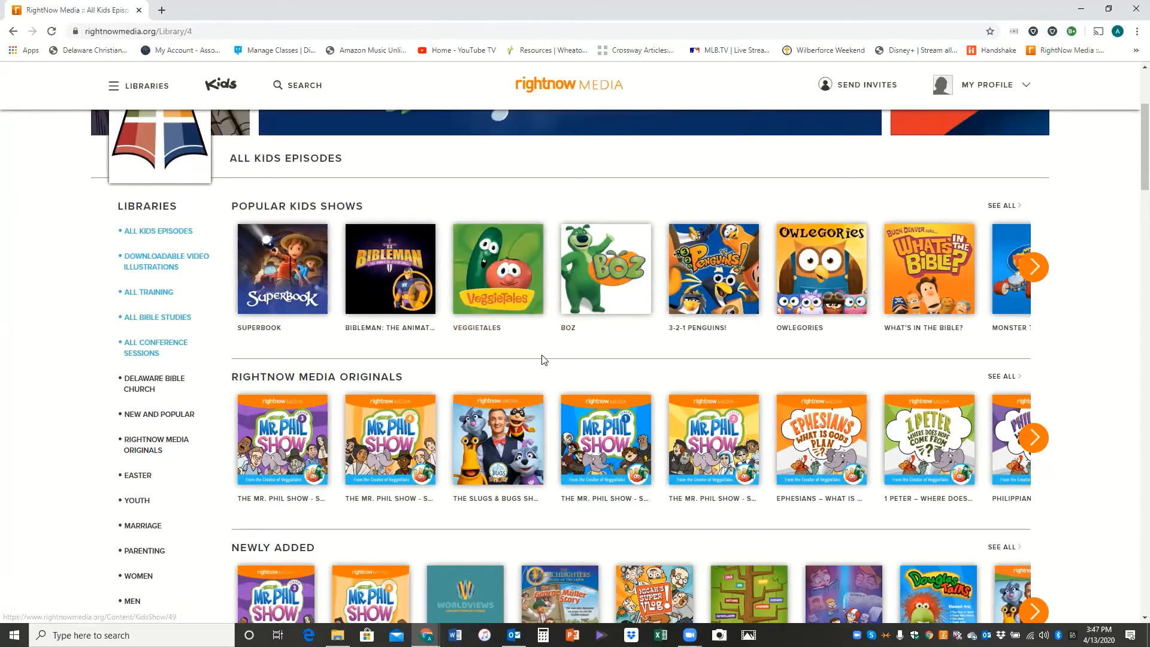
{"action": "scroll", "scroll_direction": "up", "scroll_amount": 3}
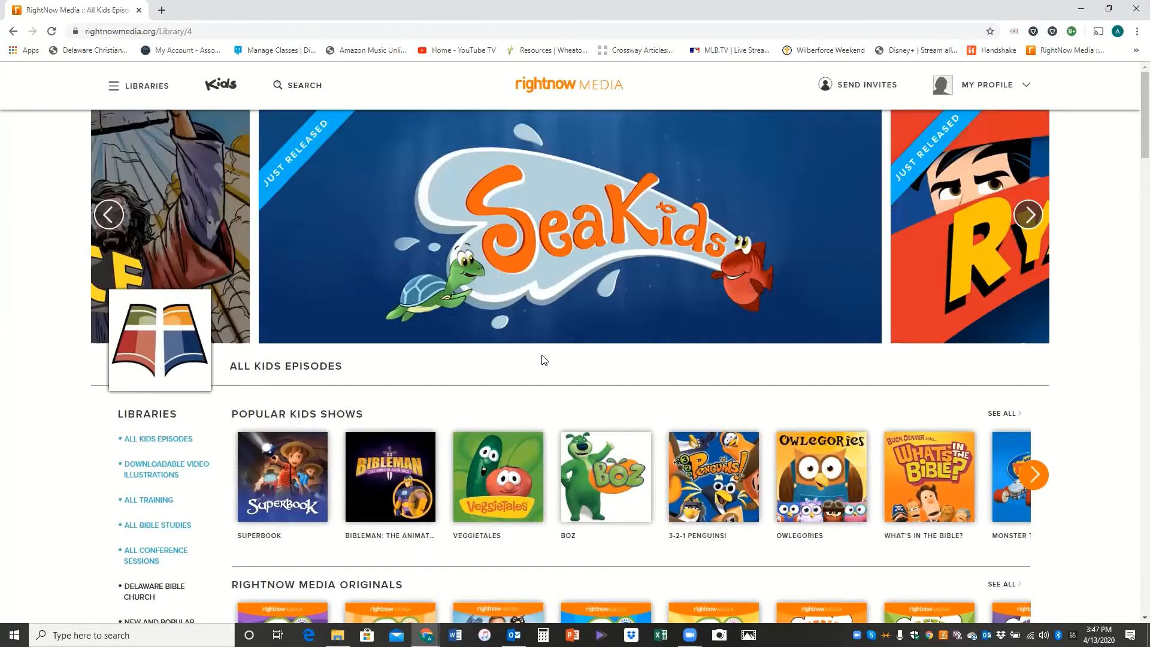
{"action": "left_click", "coordinate": [1028, 214]}
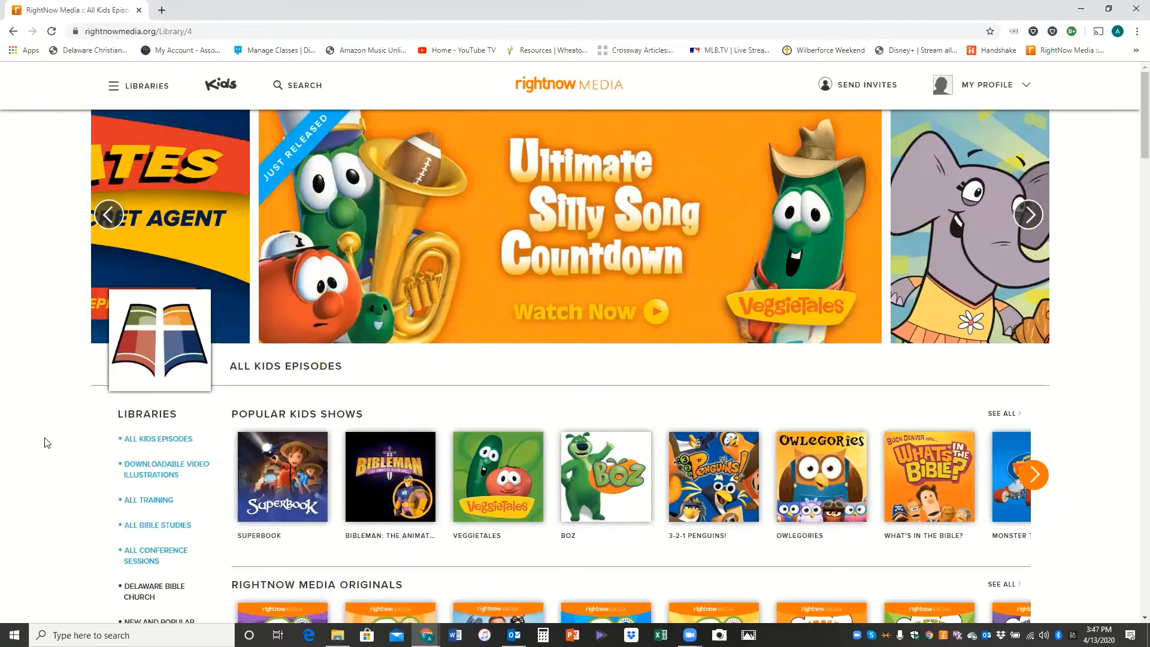
{"action": "scroll", "scroll_direction": "down", "scroll_amount": 3}
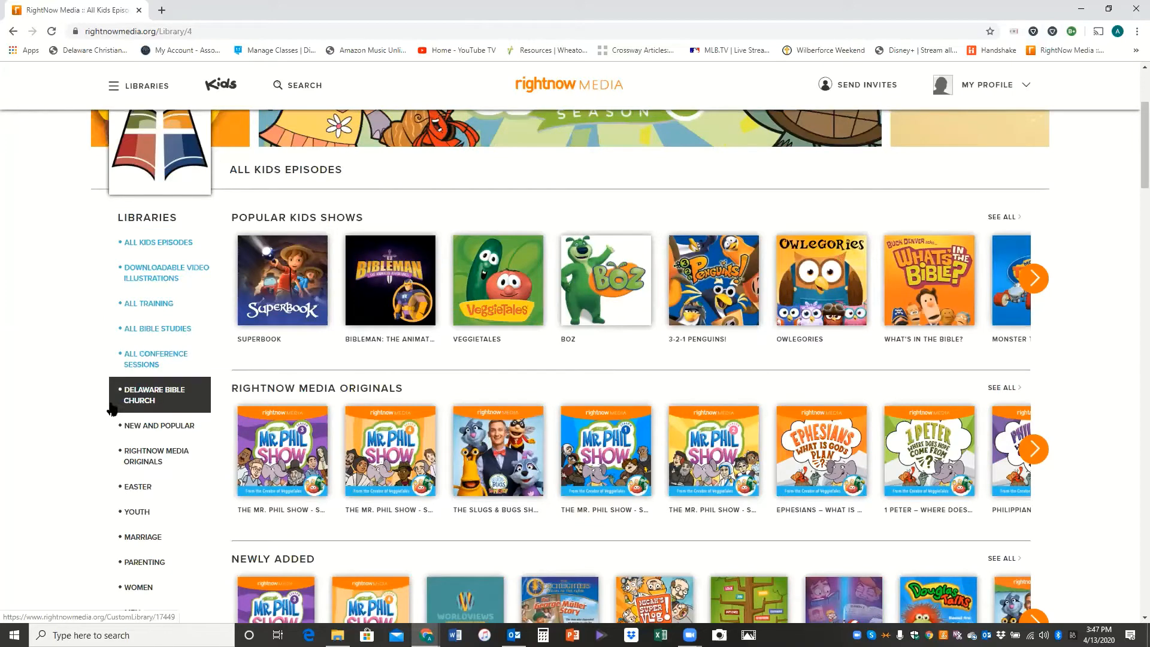
{"action": "mouse_move", "coordinate": [32, 425]}
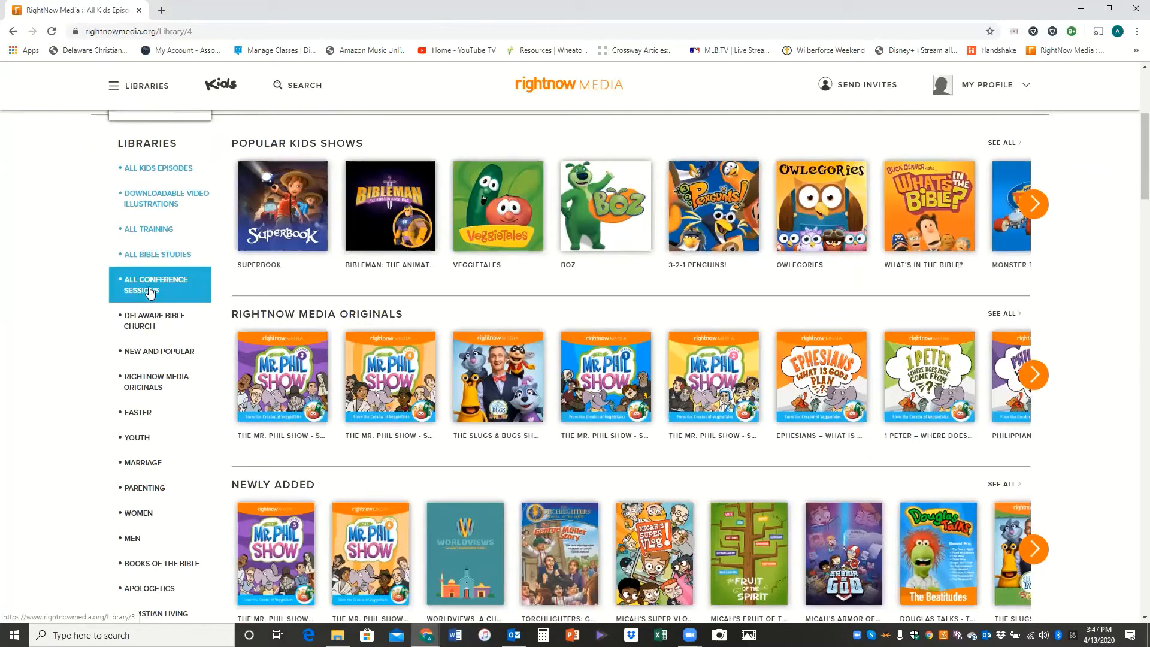
Step: Open the All Conference Sessions library and scroll down through its conference rows
{"action": "left_click", "coordinate": [156, 285]}
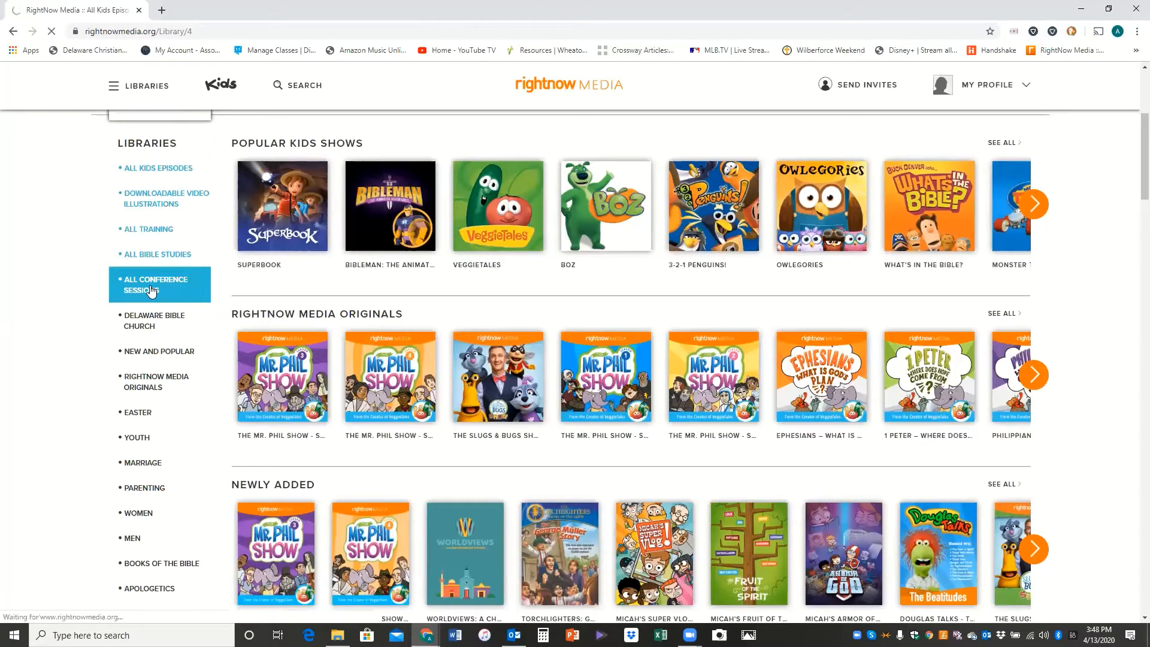
{"action": "left_click", "coordinate": [154, 284]}
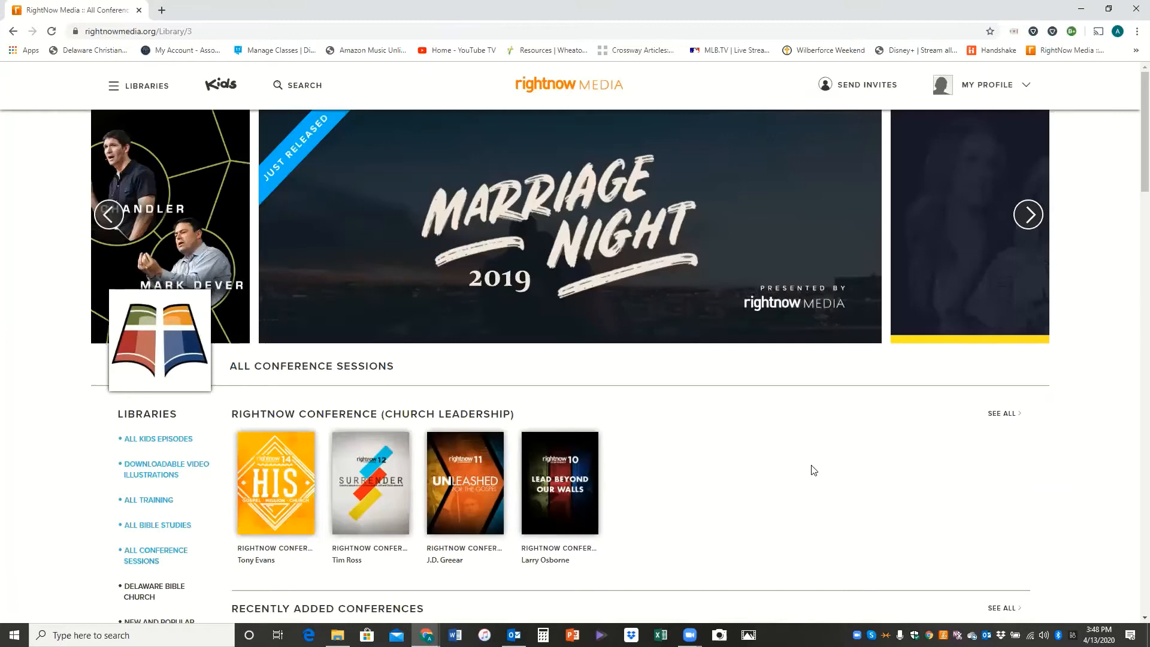
{"action": "scroll", "scroll_direction": "down", "scroll_amount": 3}
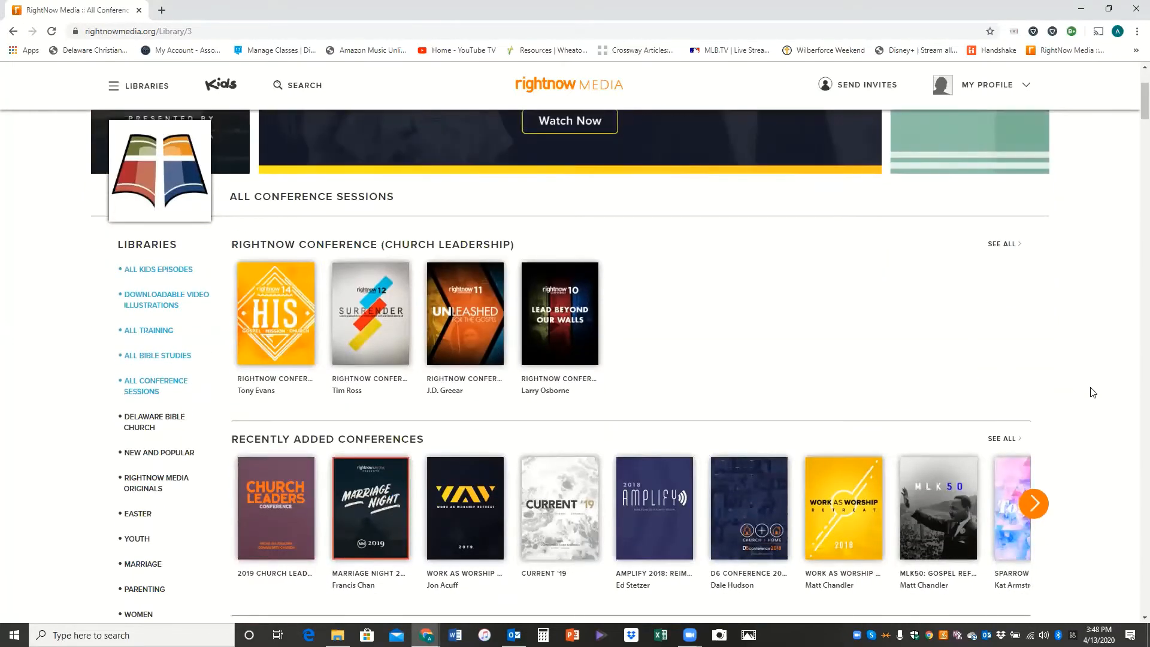
{"action": "scroll", "scroll_direction": "down", "scroll_amount": 3}
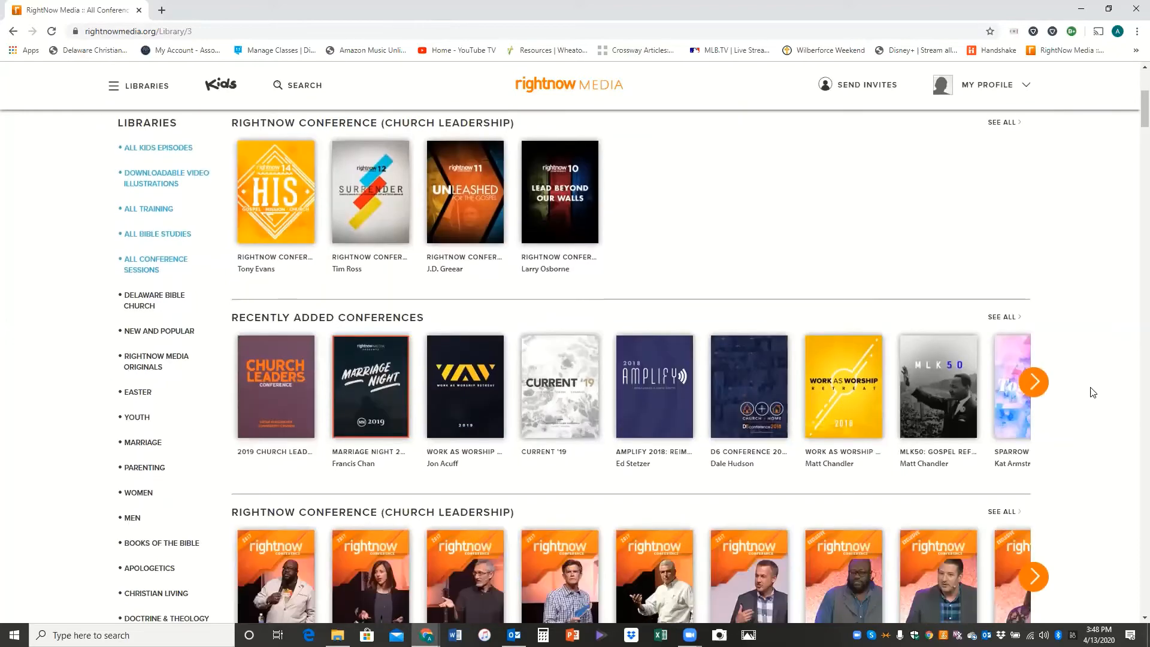
{"action": "scroll", "scroll_direction": "down", "scroll_amount": 3}
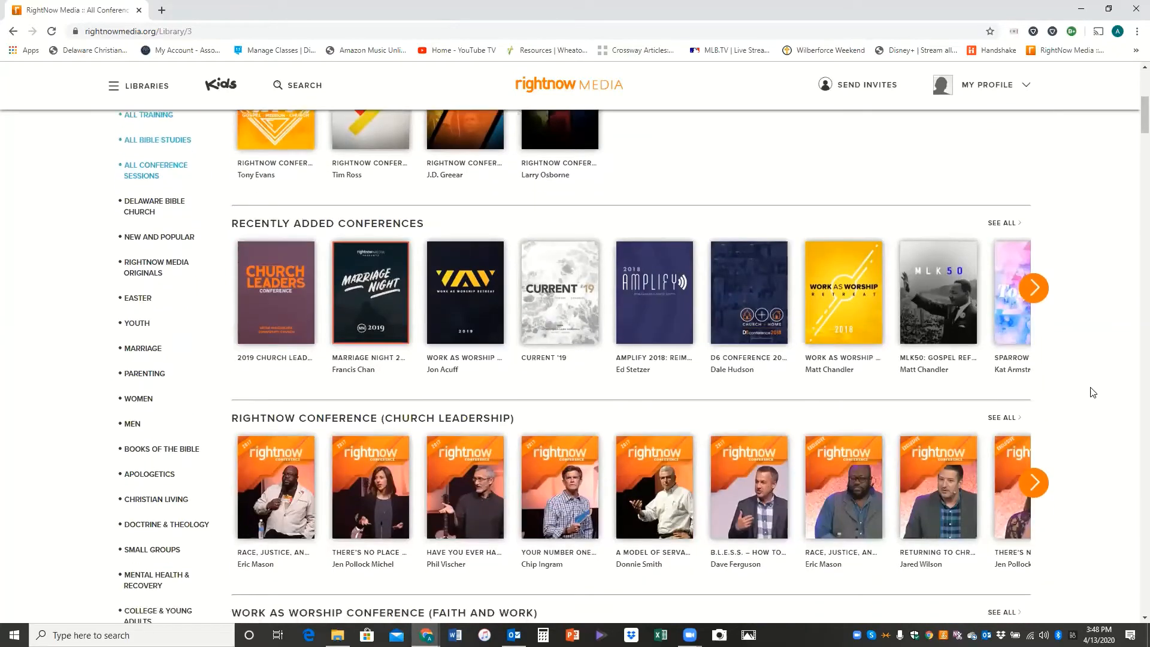
{"action": "scroll", "scroll_direction": "down", "scroll_amount": 3}
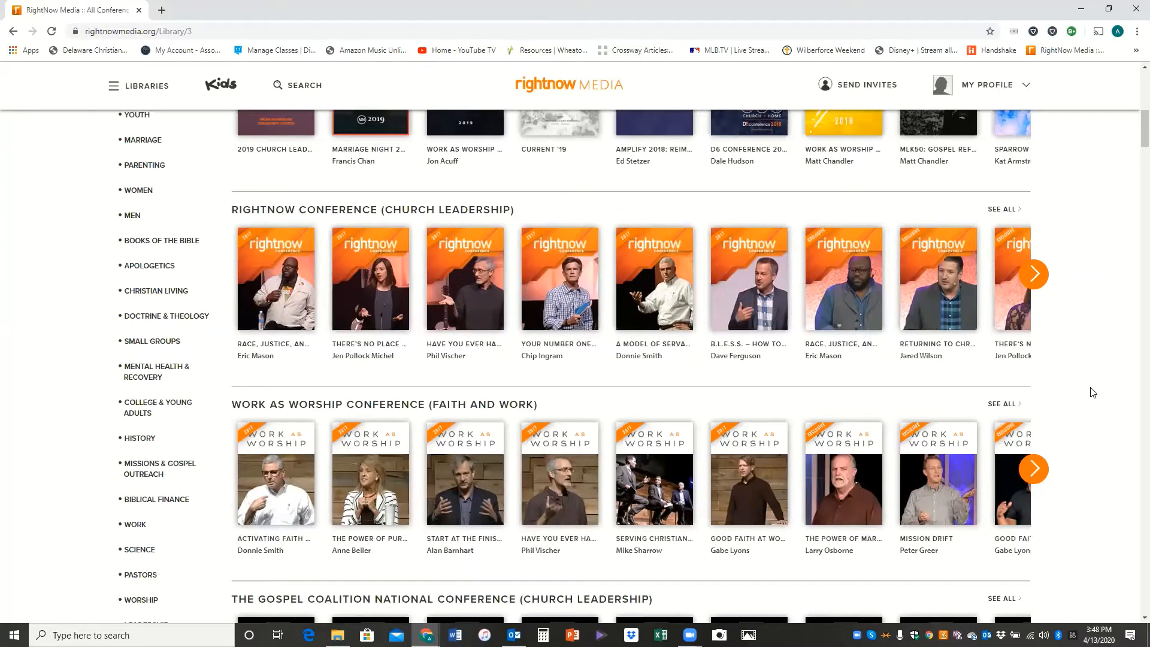
{"action": "scroll", "scroll_direction": "down", "scroll_amount": 3}
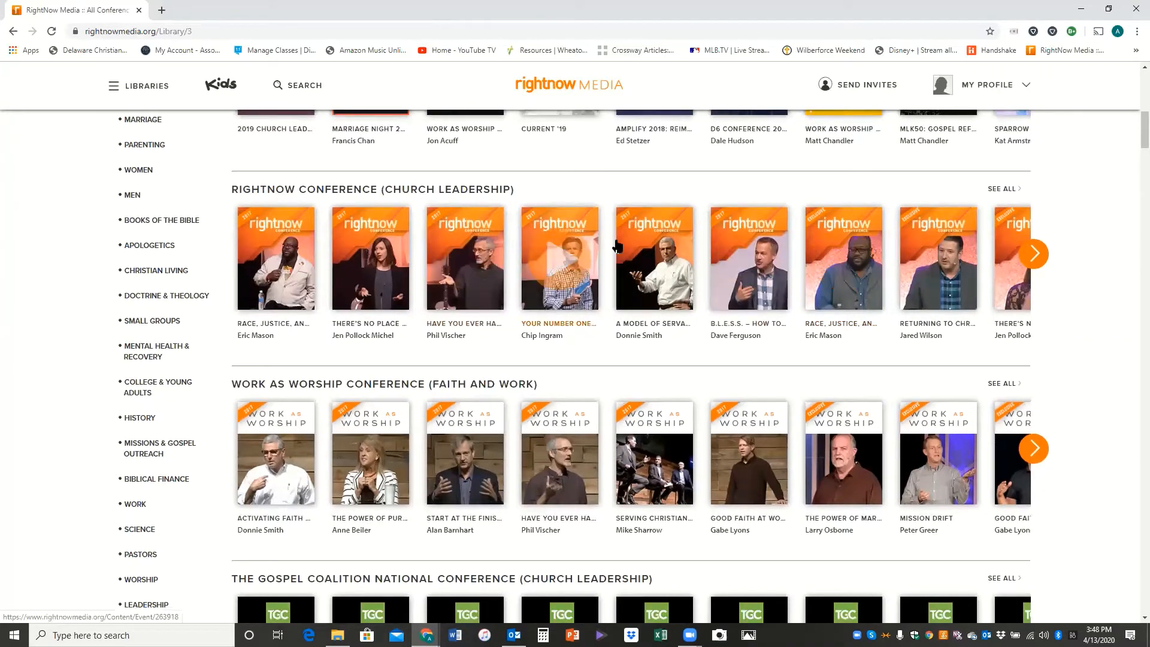
{"action": "mouse_move", "coordinate": [1112, 399]}
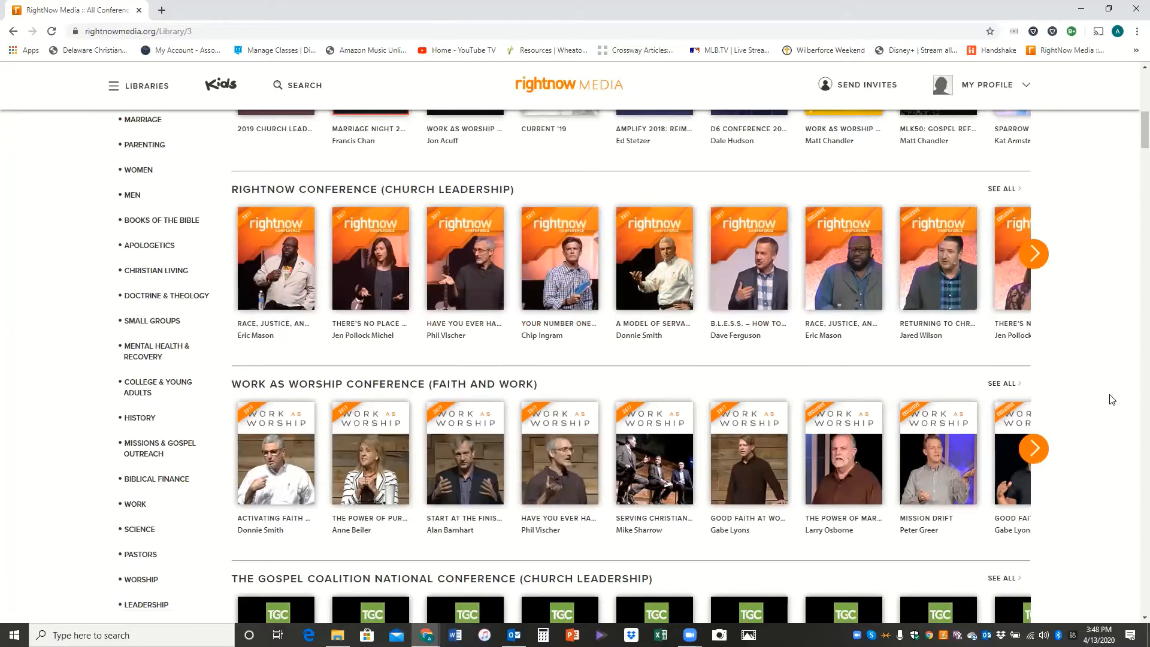
{"action": "scroll", "scroll_direction": "down", "scroll_amount": 3}
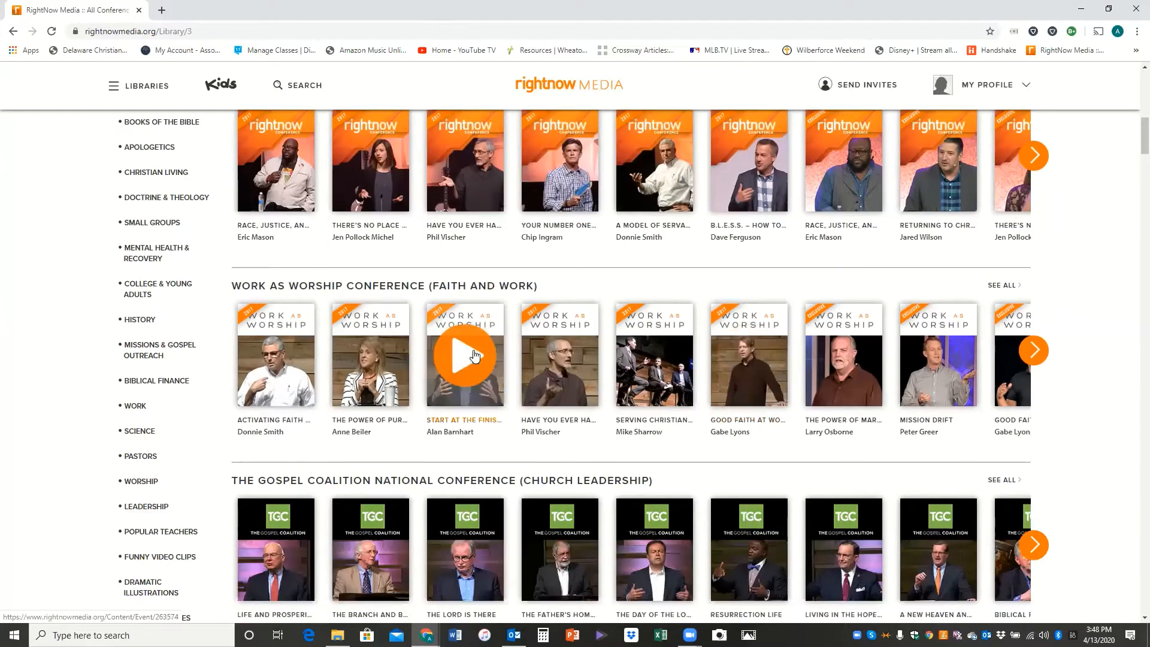
{"action": "mouse_move", "coordinate": [1084, 424]}
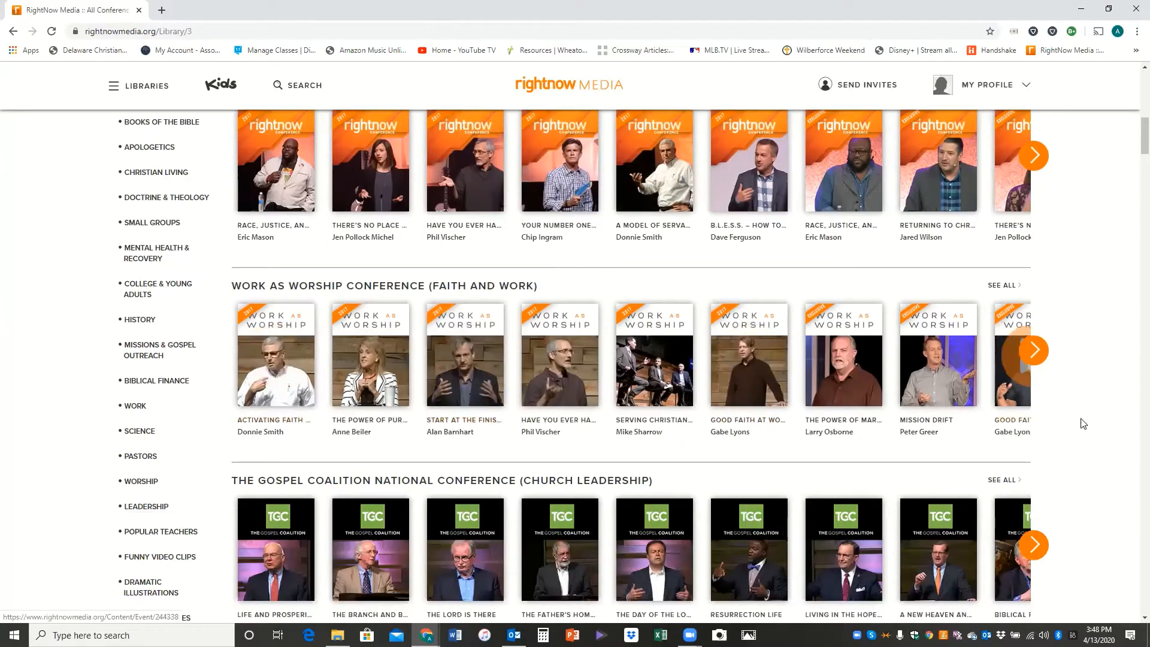
{"action": "mouse_move", "coordinate": [749, 550]}
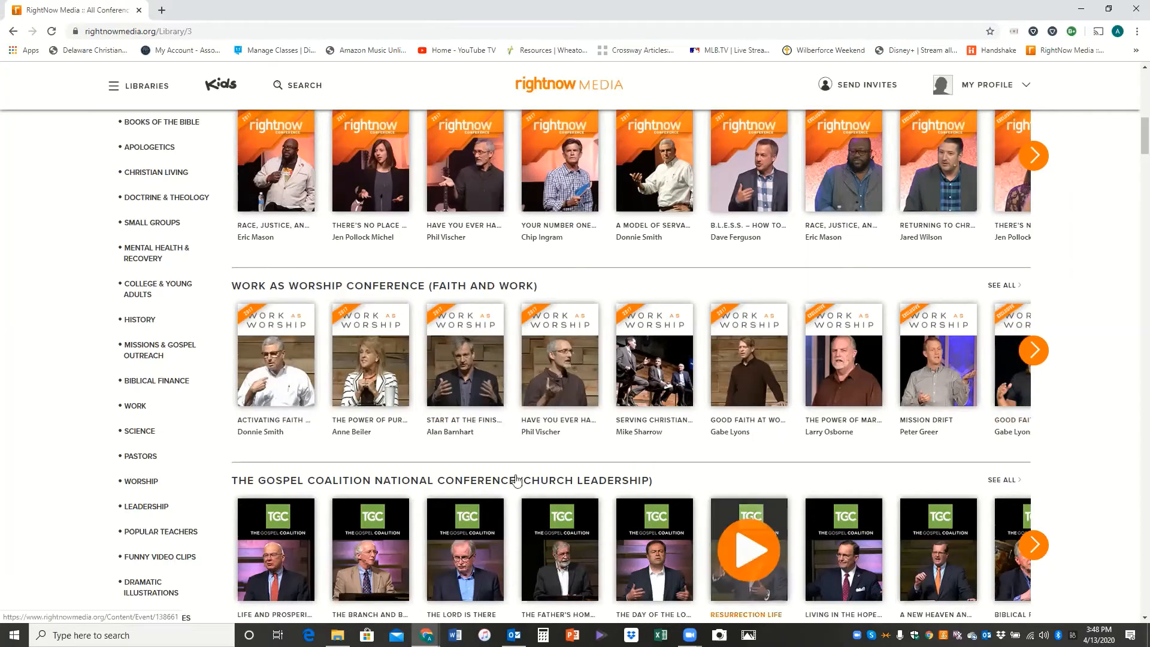
{"action": "mouse_move", "coordinate": [509, 462]}
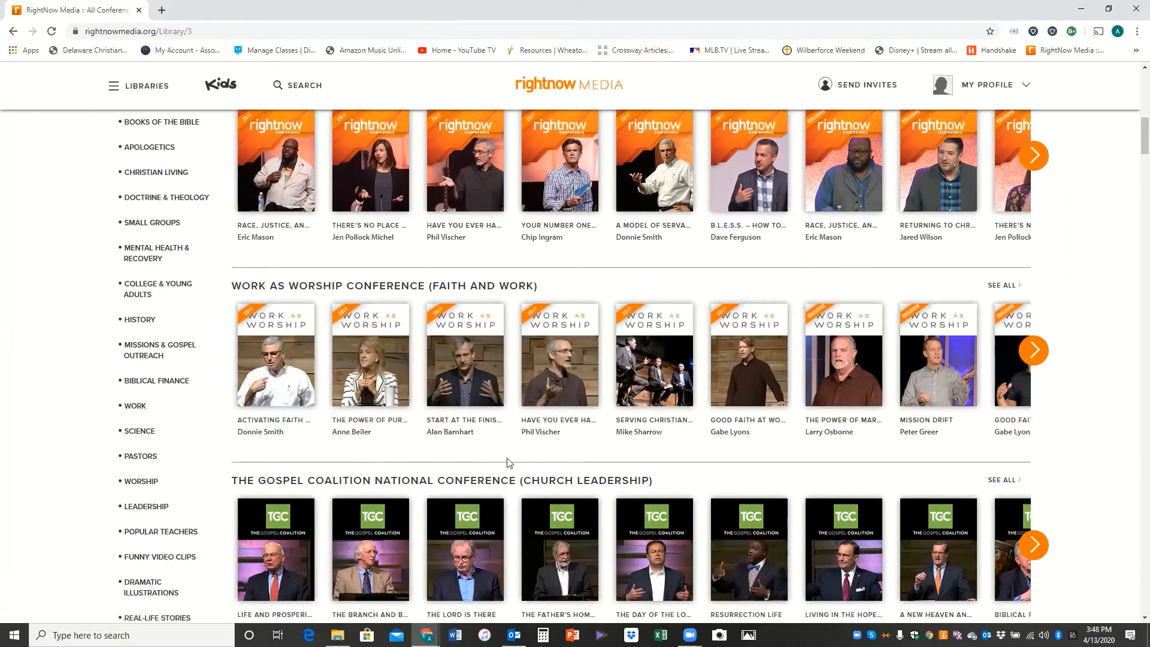
{"action": "mouse_move", "coordinate": [584, 451]}
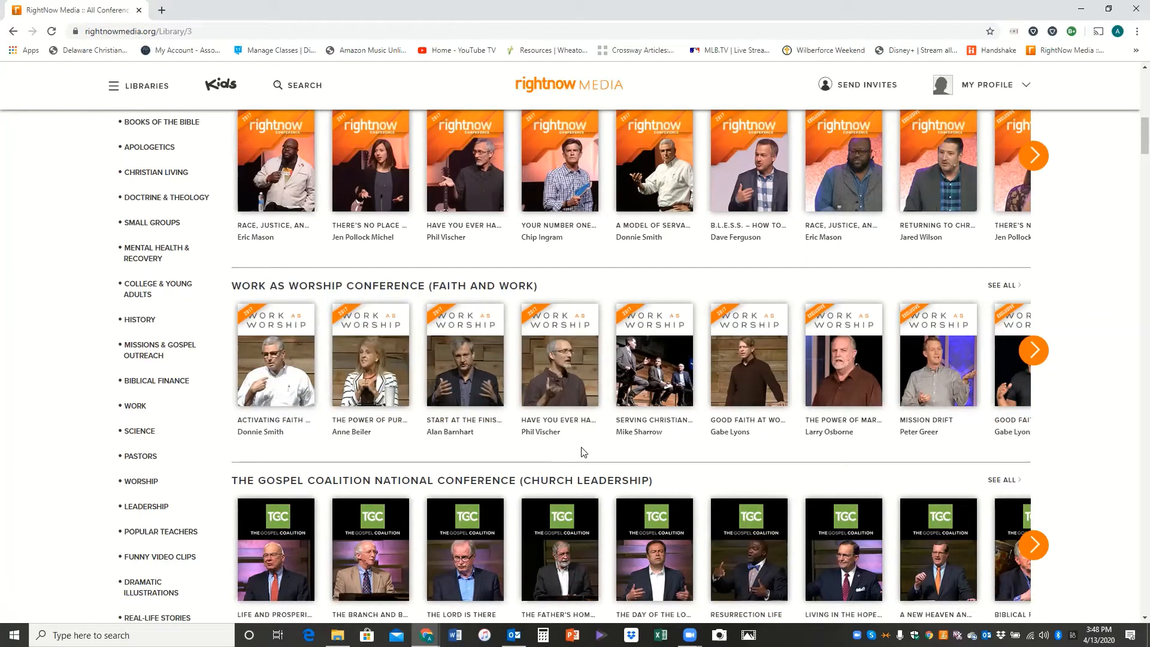
{"action": "mouse_move", "coordinate": [737, 453]}
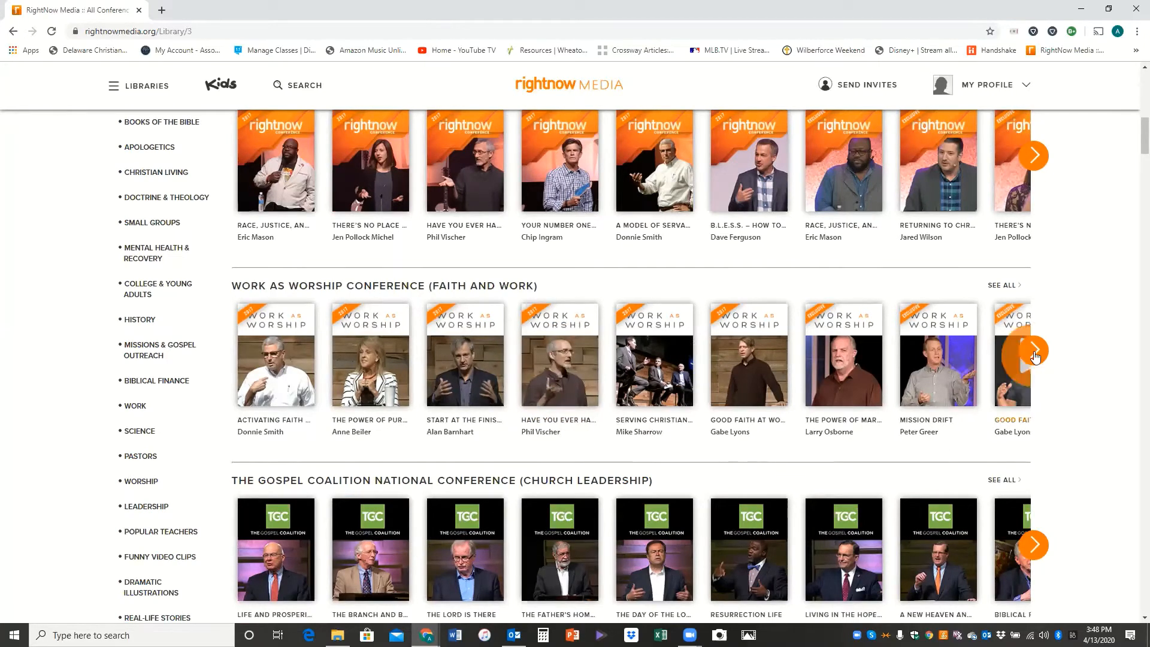
Step: Page rightward through the Work as Worship conference talks row
{"action": "left_click", "coordinate": [1034, 350]}
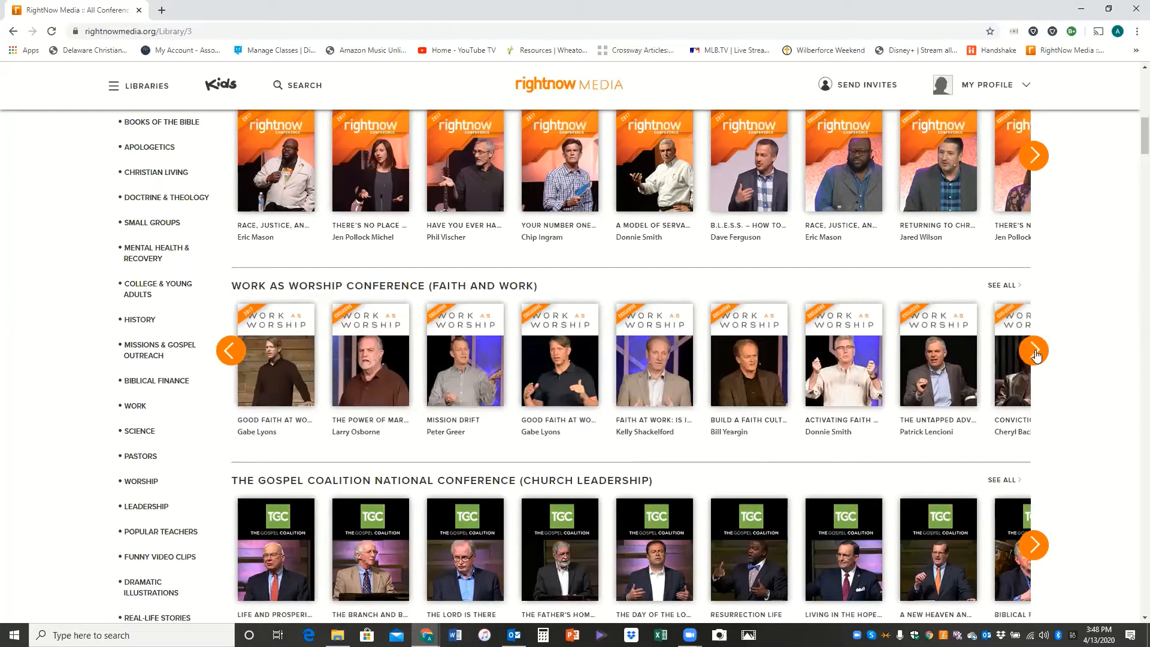
{"action": "left_click", "coordinate": [1036, 351]}
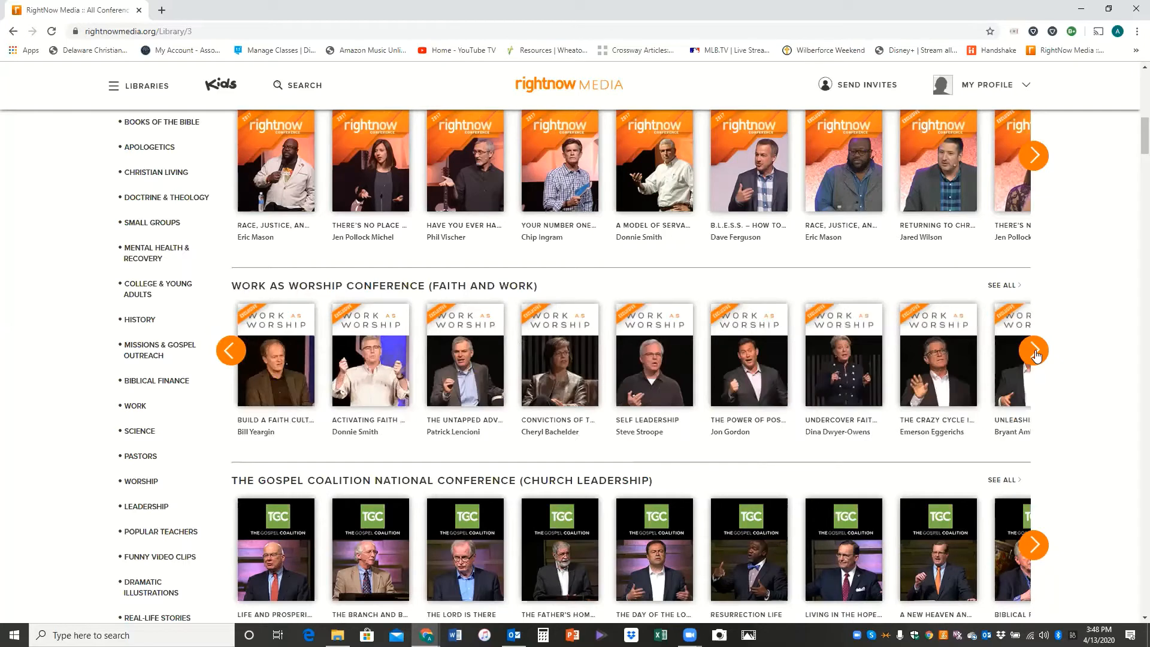
{"action": "left_click", "coordinate": [1034, 349]}
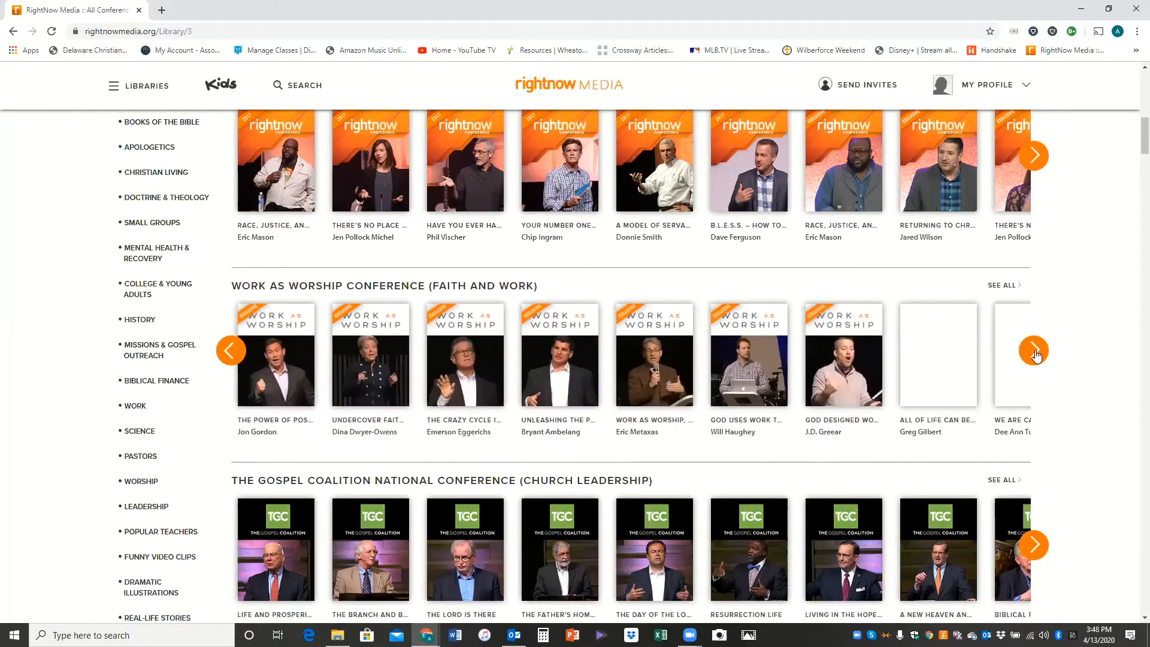
{"action": "left_click", "coordinate": [1034, 350]}
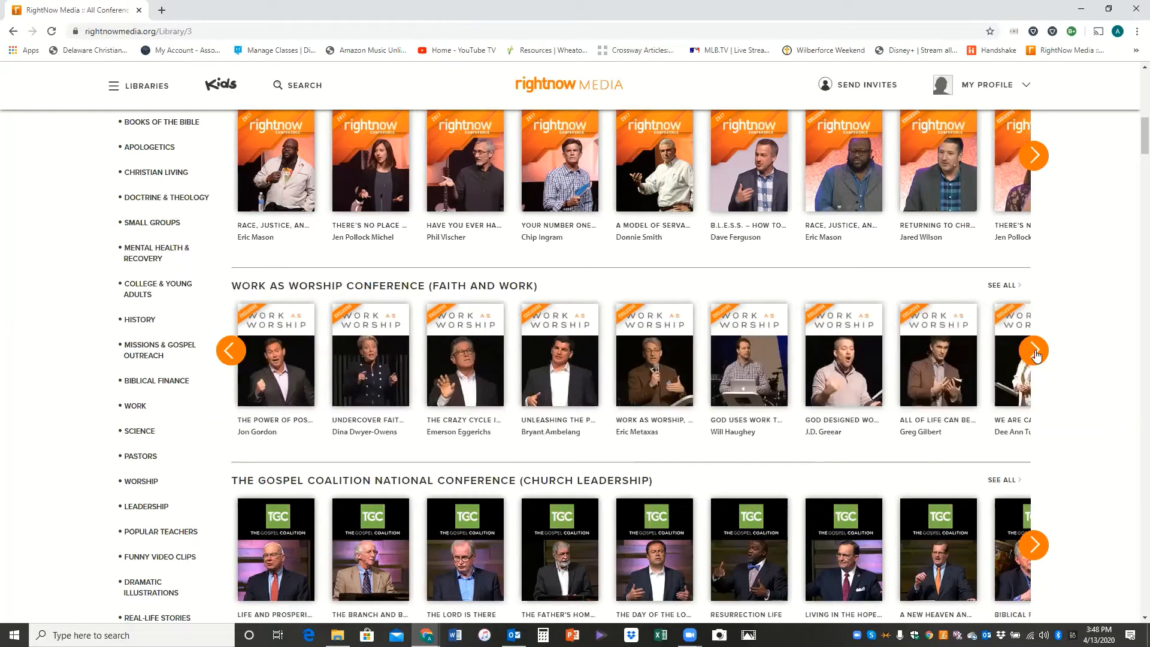
{"action": "left_click", "coordinate": [1034, 349]}
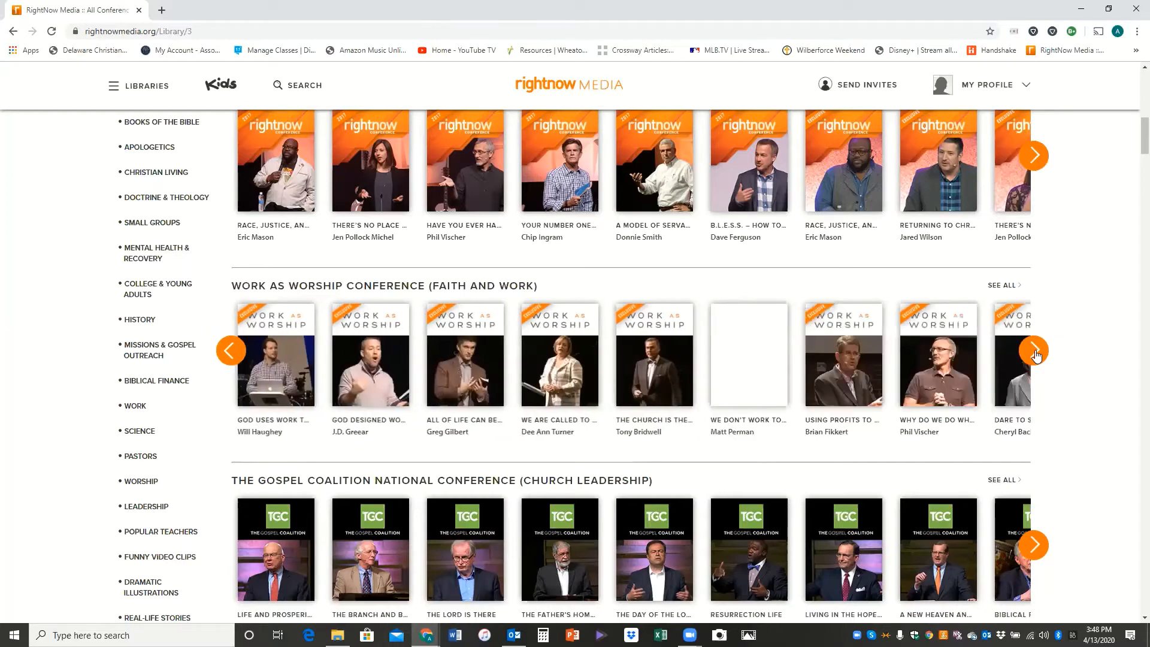
{"action": "left_click", "coordinate": [1034, 351]}
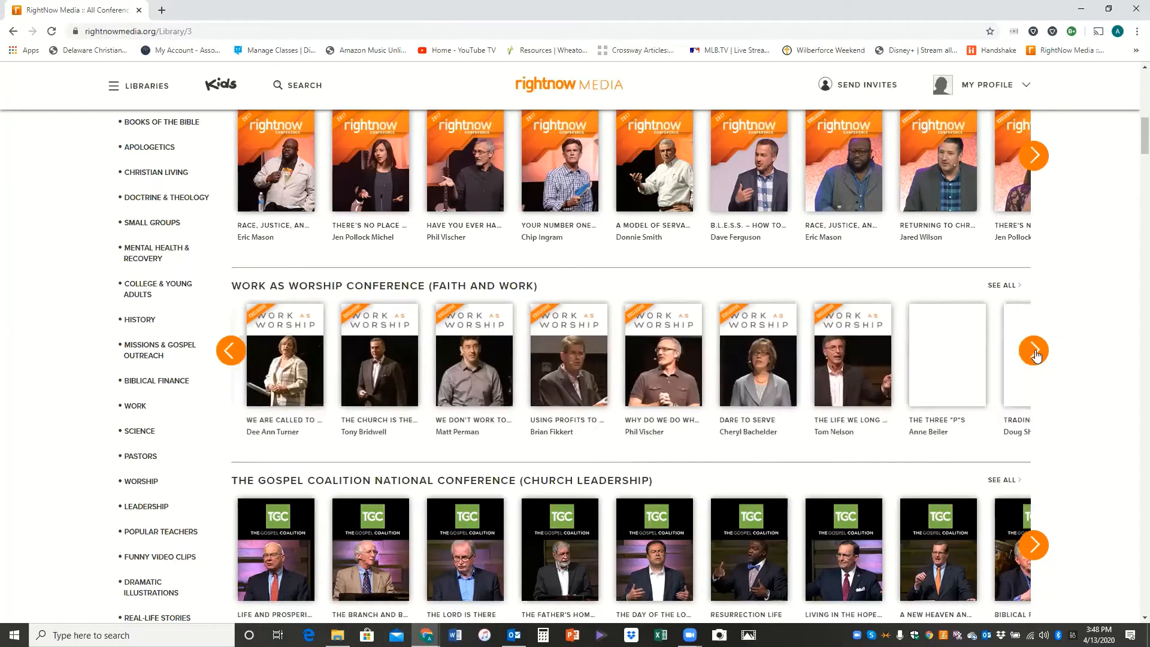
{"action": "left_click", "coordinate": [1035, 350]}
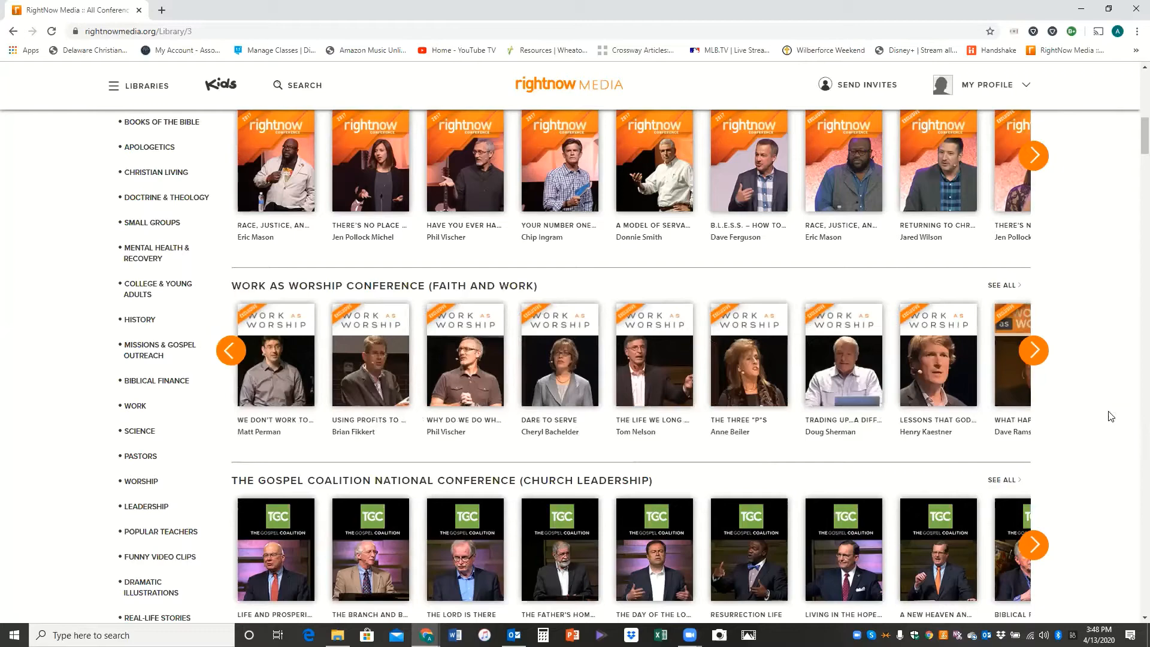
Step: Scroll back up and choose New and Popular from the Libraries sidebar
{"action": "scroll", "scroll_direction": "down", "scroll_amount": 3}
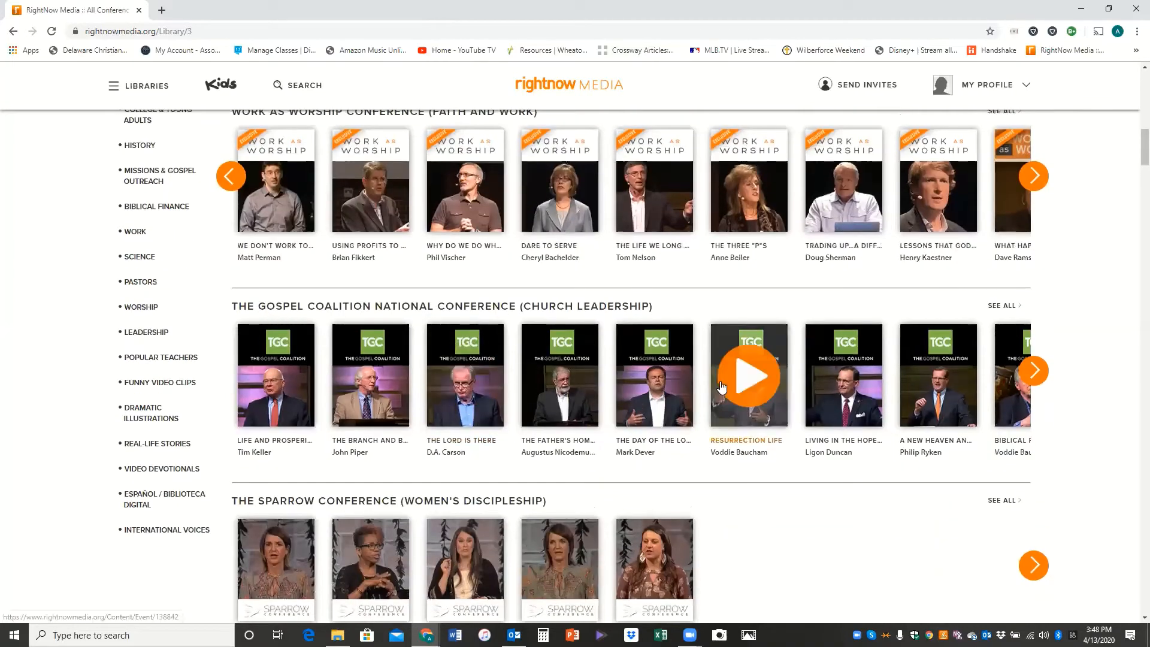
{"action": "scroll", "scroll_direction": "down", "scroll_amount": 3}
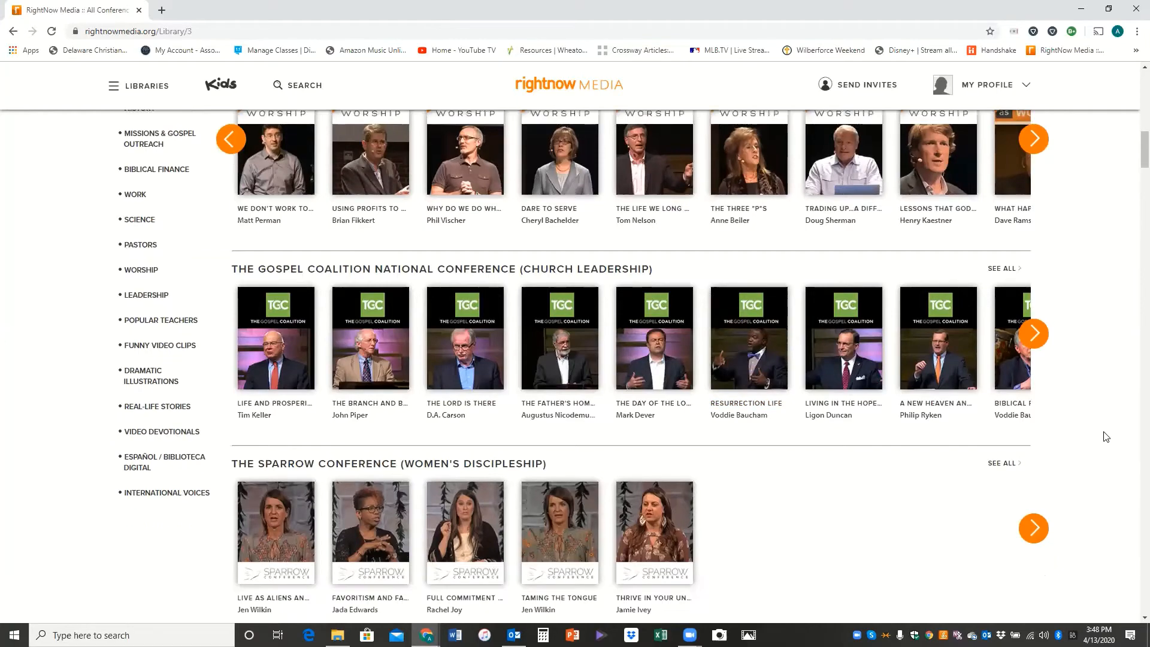
{"action": "scroll", "scroll_direction": "up", "scroll_amount": 3}
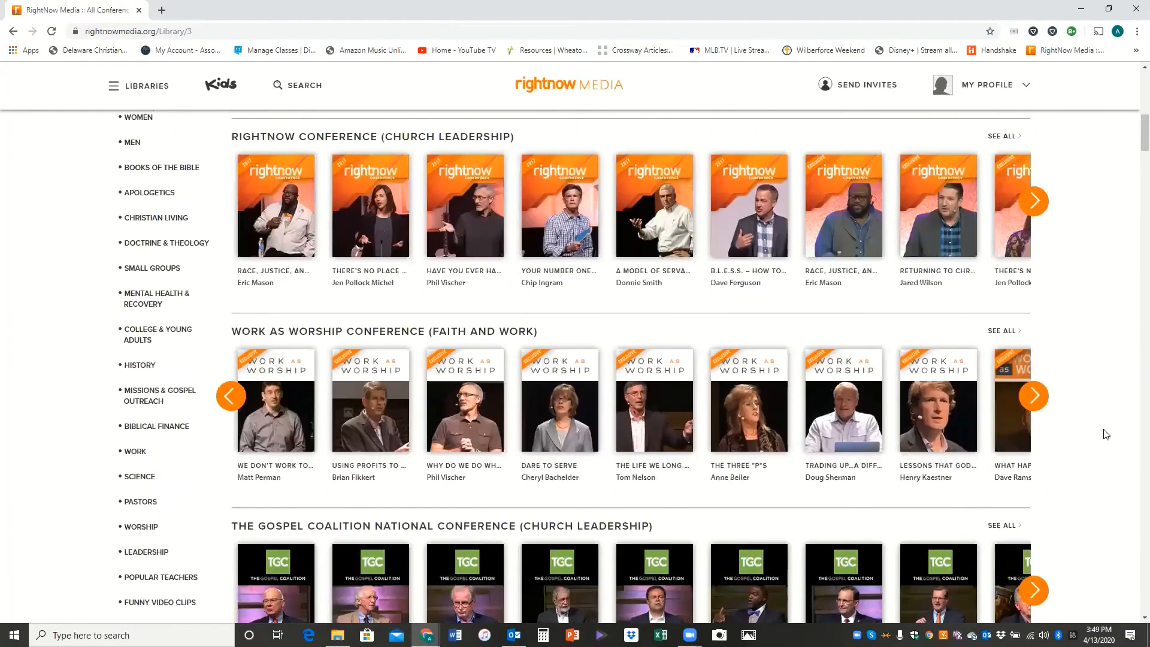
{"action": "scroll", "scroll_direction": "up", "scroll_amount": 3}
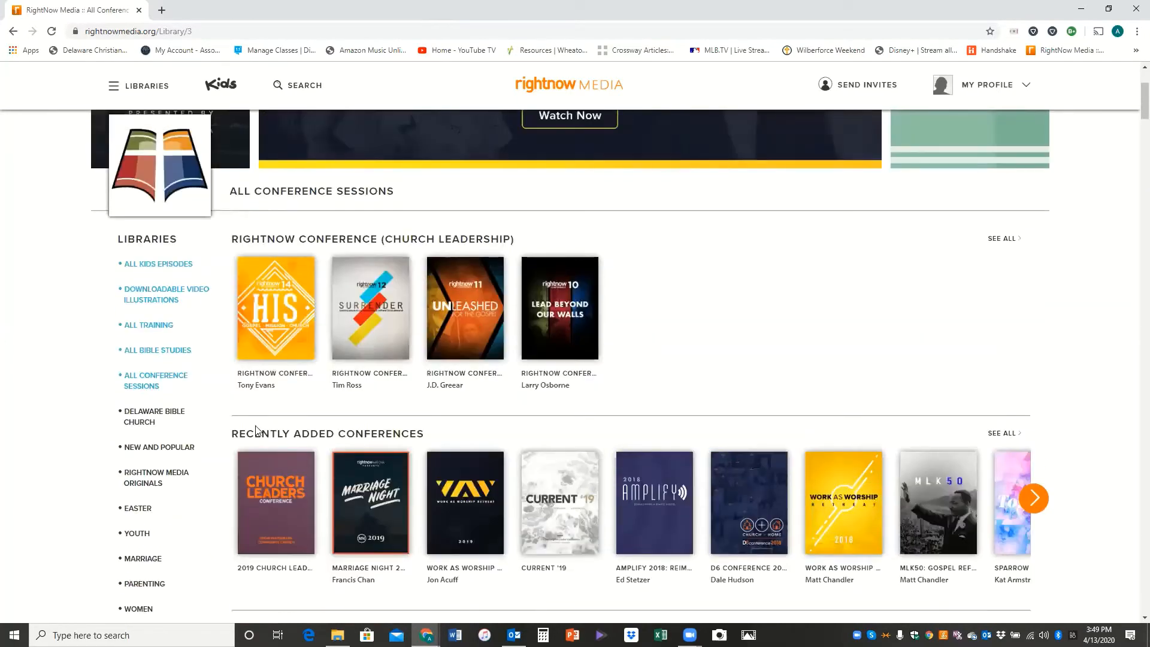
{"action": "left_click", "coordinate": [158, 447]}
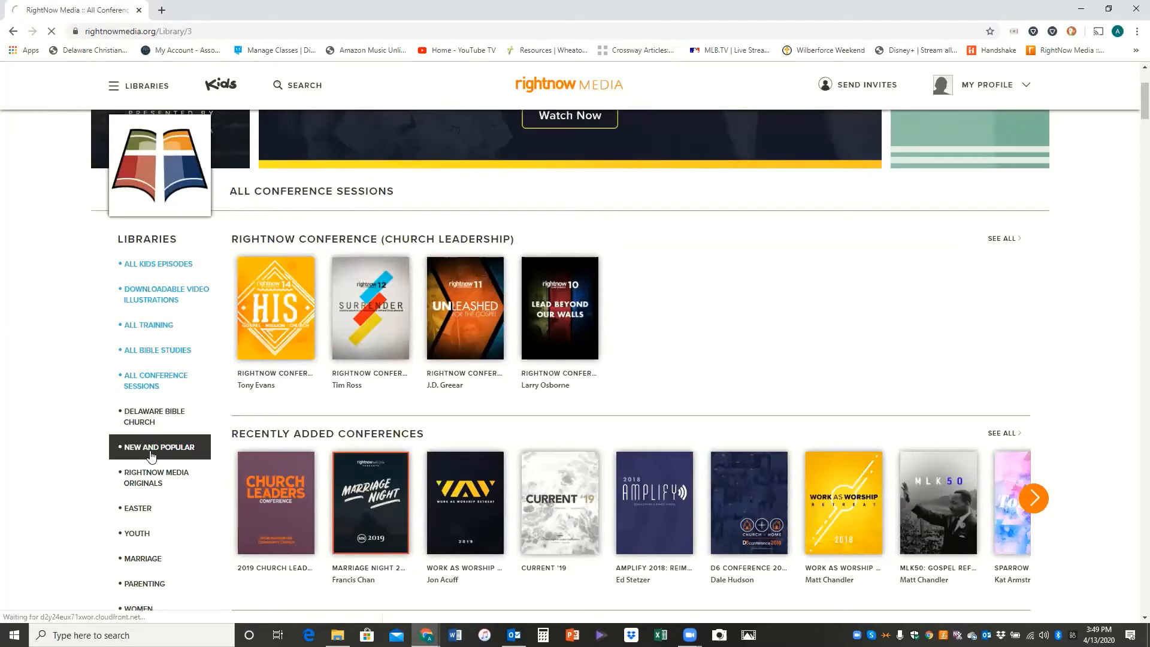
Step: Load the New and Popular library and scroll through its study-series rows
{"action": "left_click", "coordinate": [158, 447]}
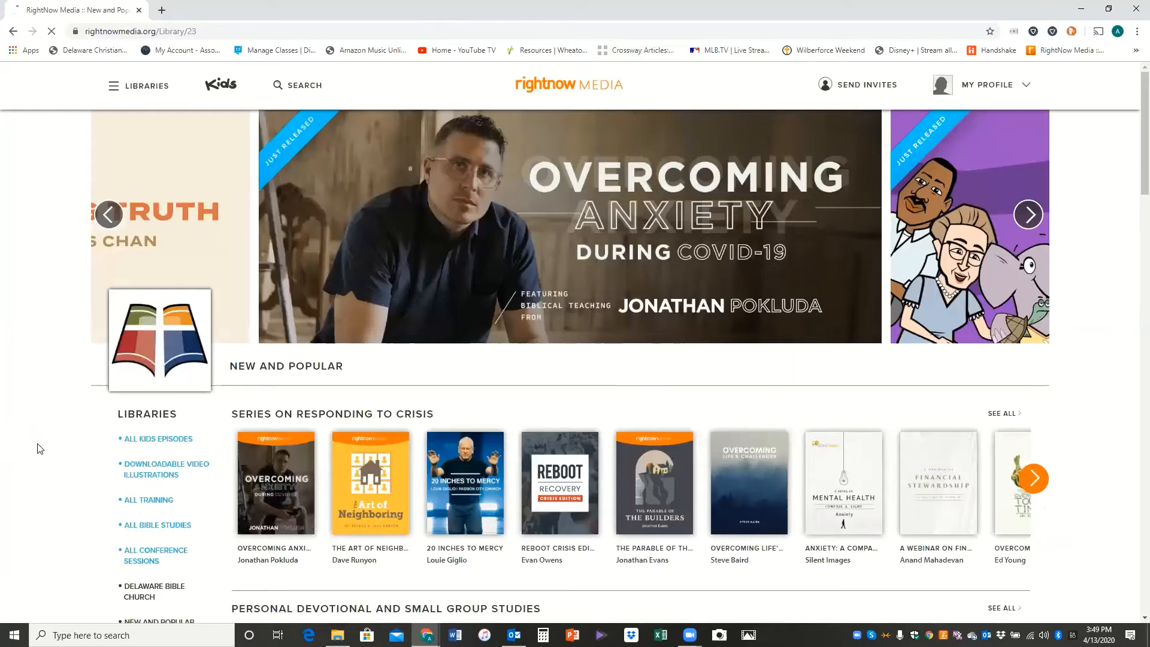
{"action": "scroll", "scroll_direction": "down", "scroll_amount": 3}
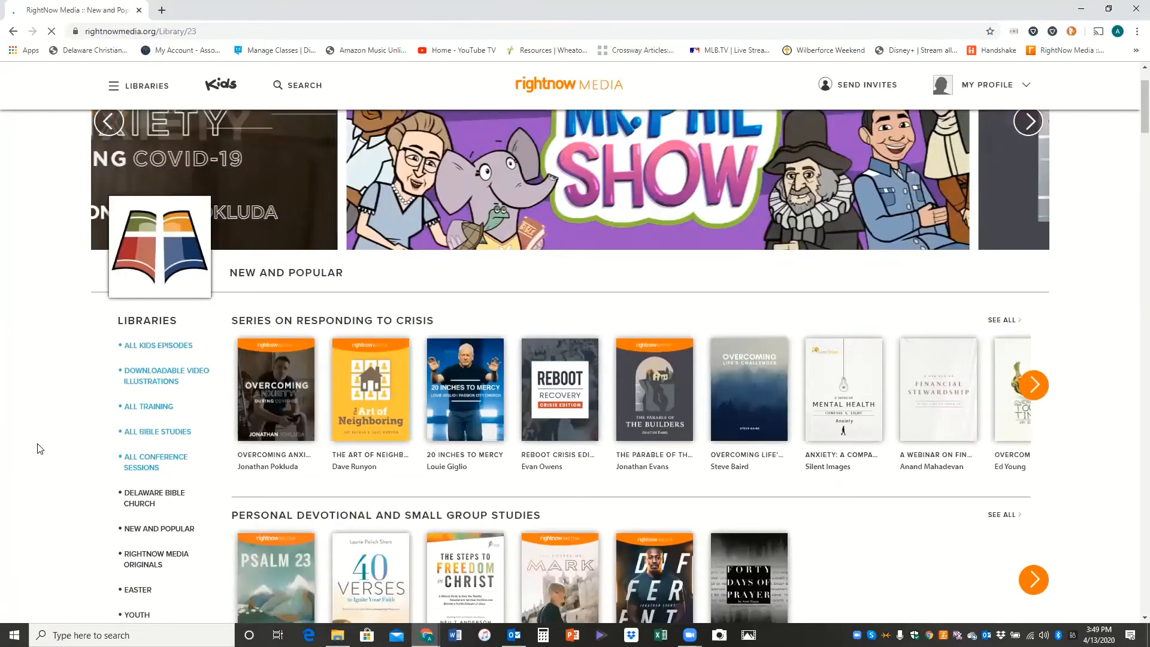
{"action": "scroll", "scroll_direction": "down", "scroll_amount": 3}
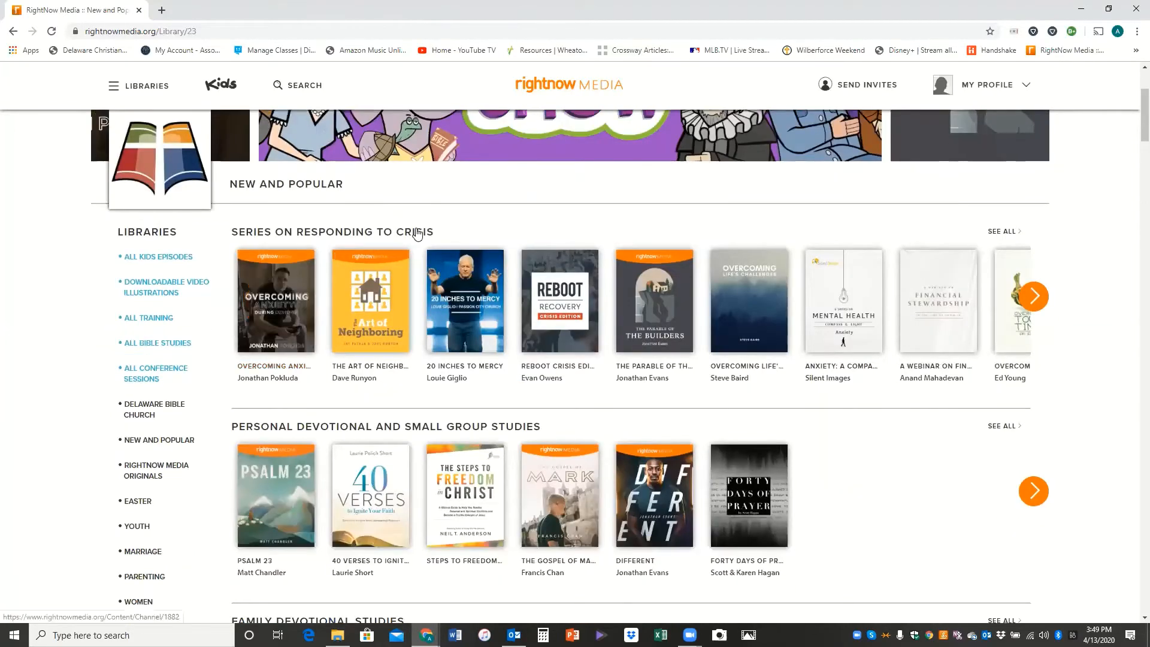
{"action": "mouse_move", "coordinate": [380, 406]}
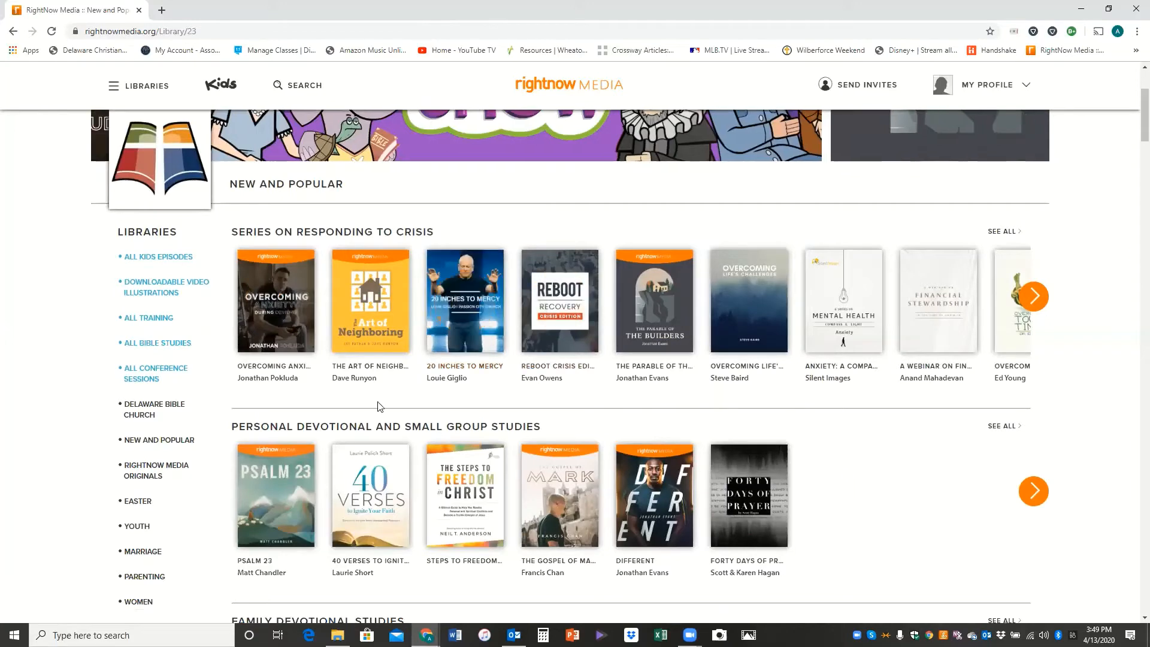
{"action": "scroll", "scroll_direction": "down", "scroll_amount": 3}
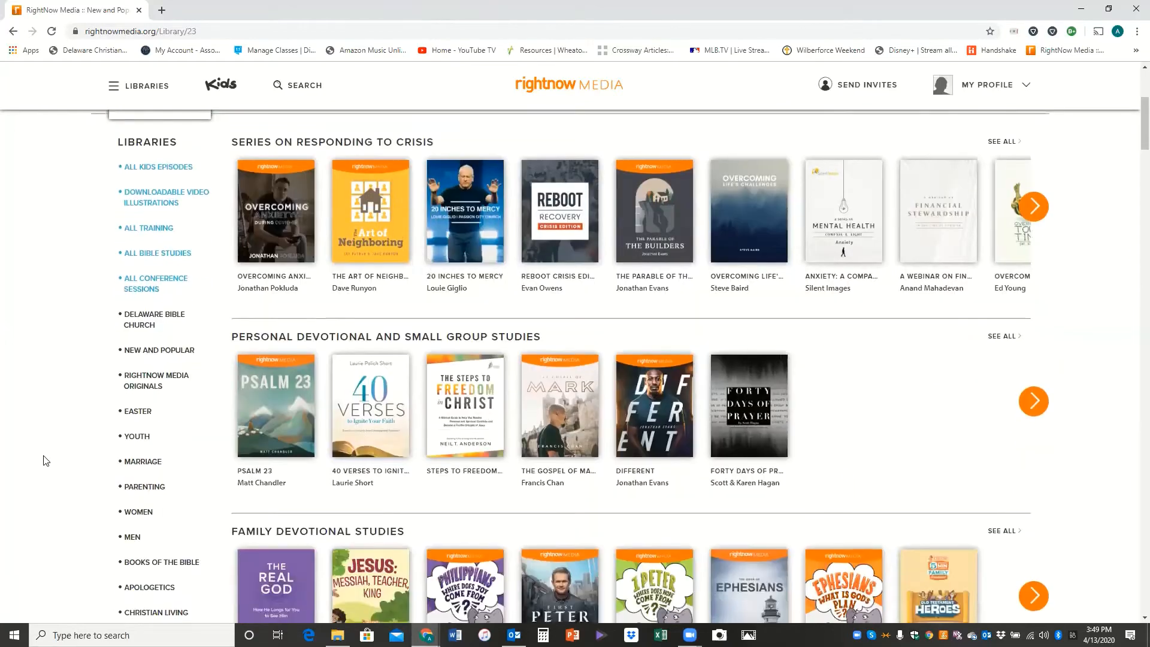
{"action": "scroll", "scroll_direction": "down", "scroll_amount": 3}
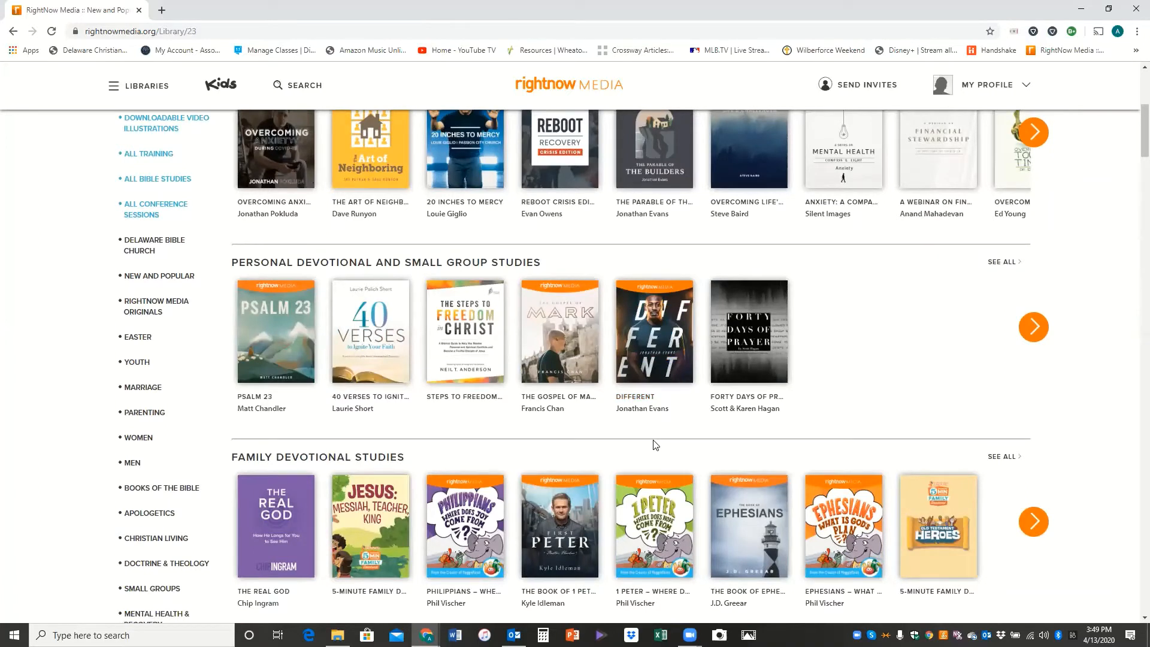
{"action": "scroll", "scroll_direction": "down", "scroll_amount": 3}
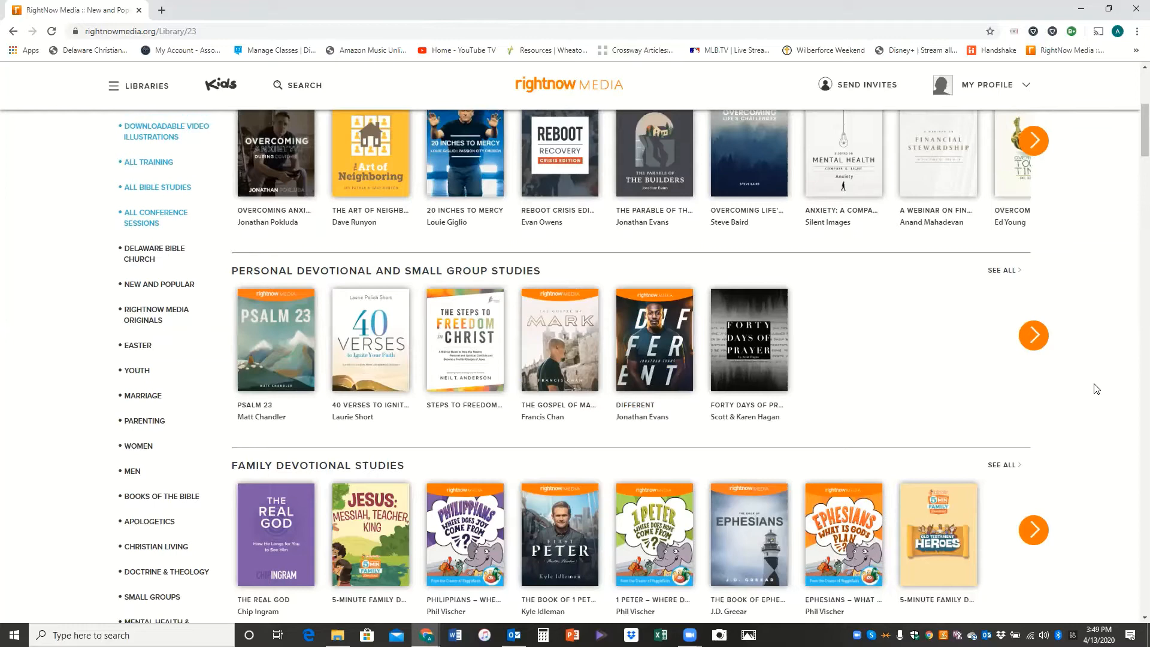
{"action": "scroll", "scroll_direction": "up", "scroll_amount": 3}
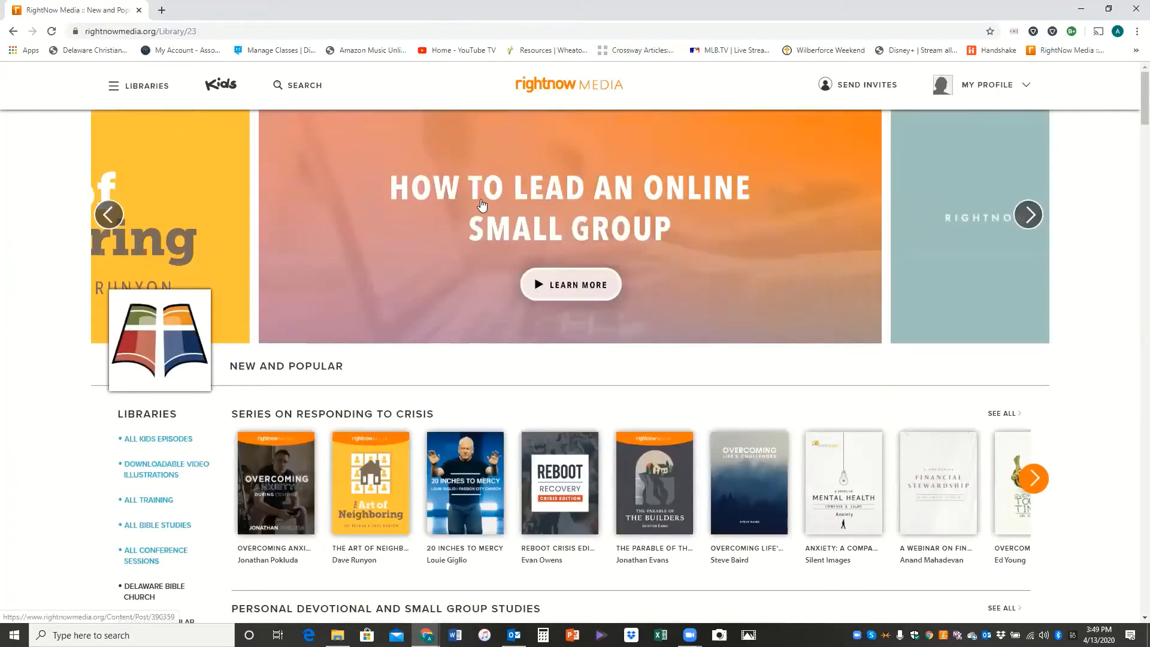
{"action": "mouse_move", "coordinate": [490, 277]}
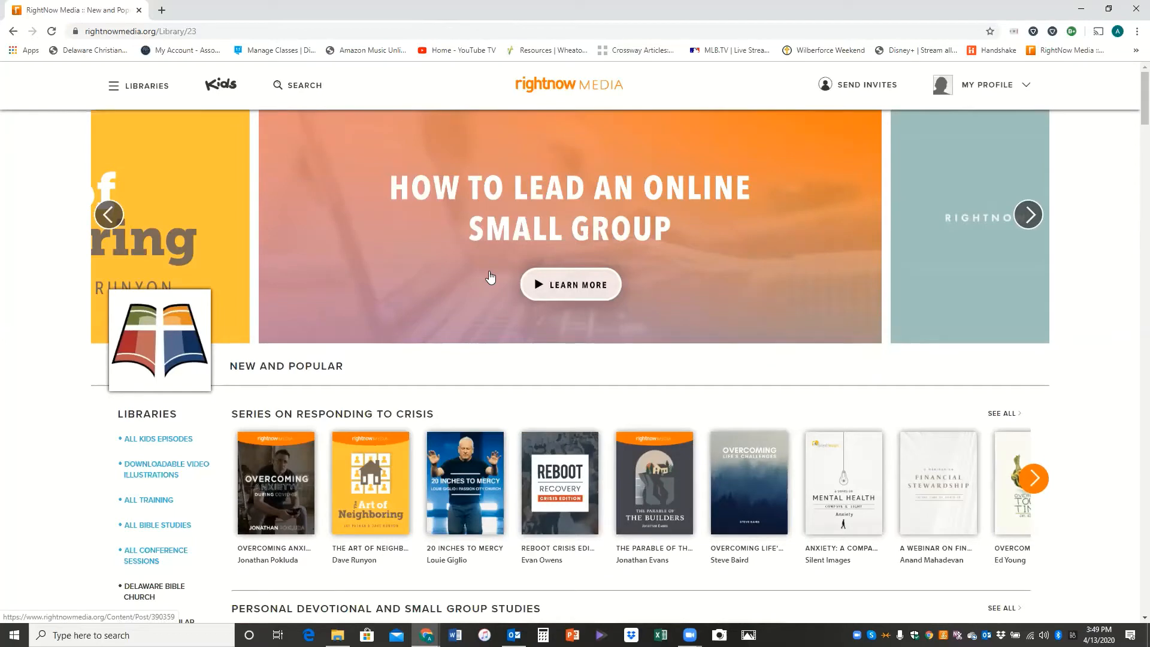
{"action": "mouse_move", "coordinate": [574, 214]}
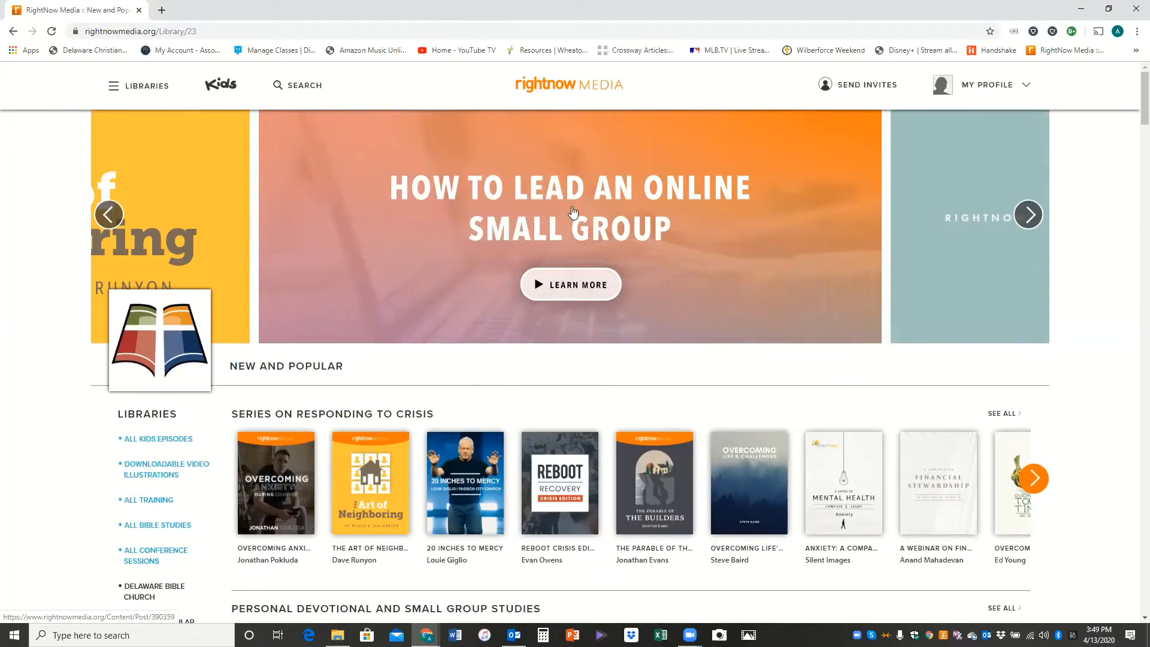
Step: Browse further down, then choose Books of the Bible from the Libraries sidebar
{"action": "scroll", "scroll_direction": "down", "scroll_amount": 3}
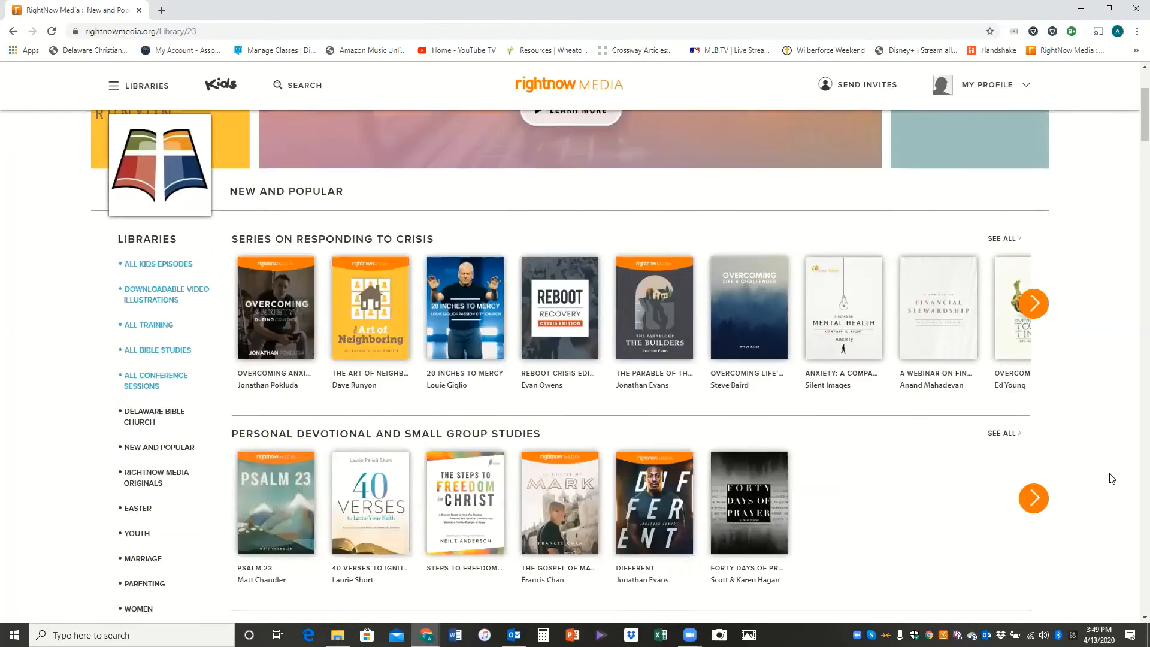
{"action": "scroll", "scroll_direction": "down", "scroll_amount": 3}
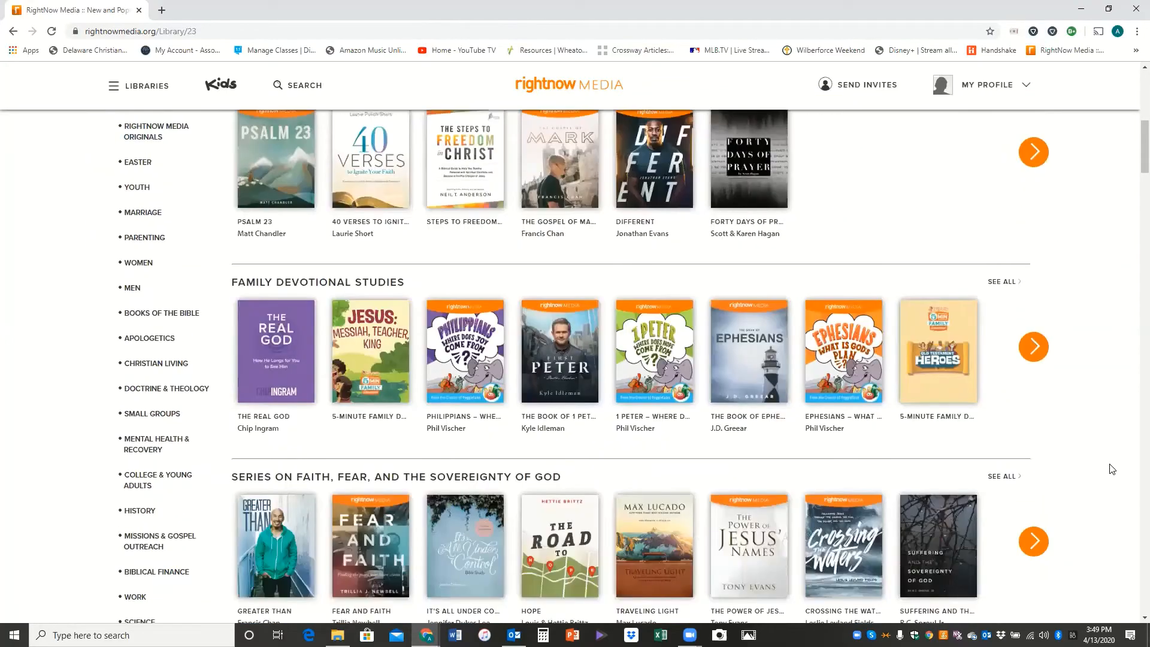
{"action": "scroll", "scroll_direction": "down", "scroll_amount": 3}
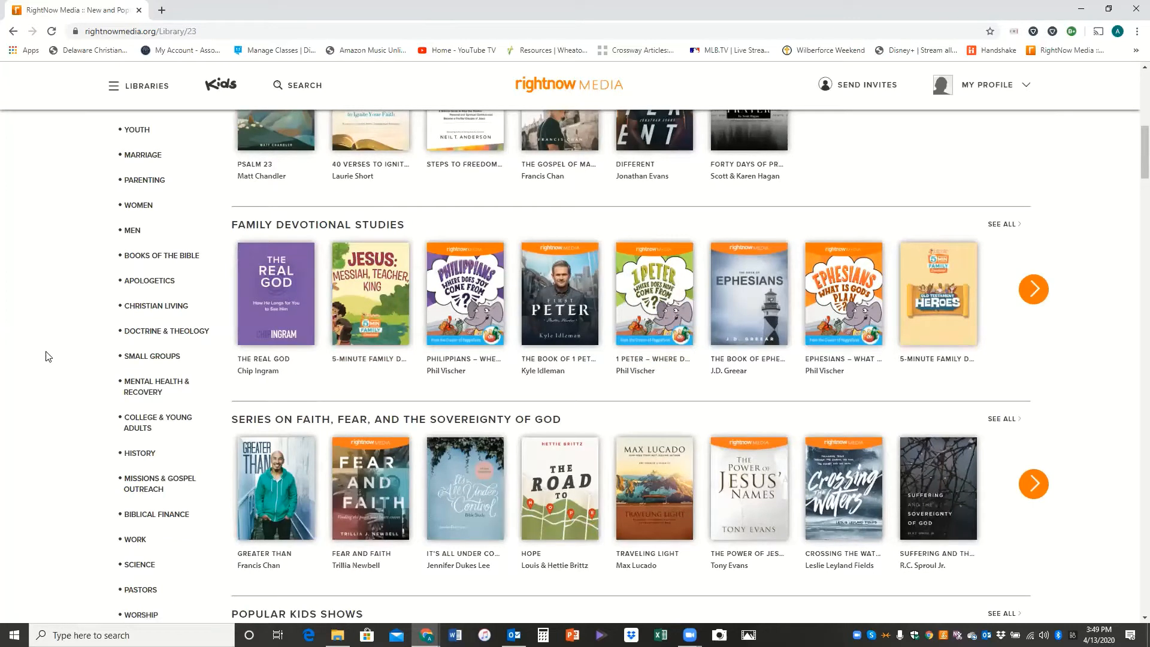
{"action": "mouse_move", "coordinate": [136, 129]}
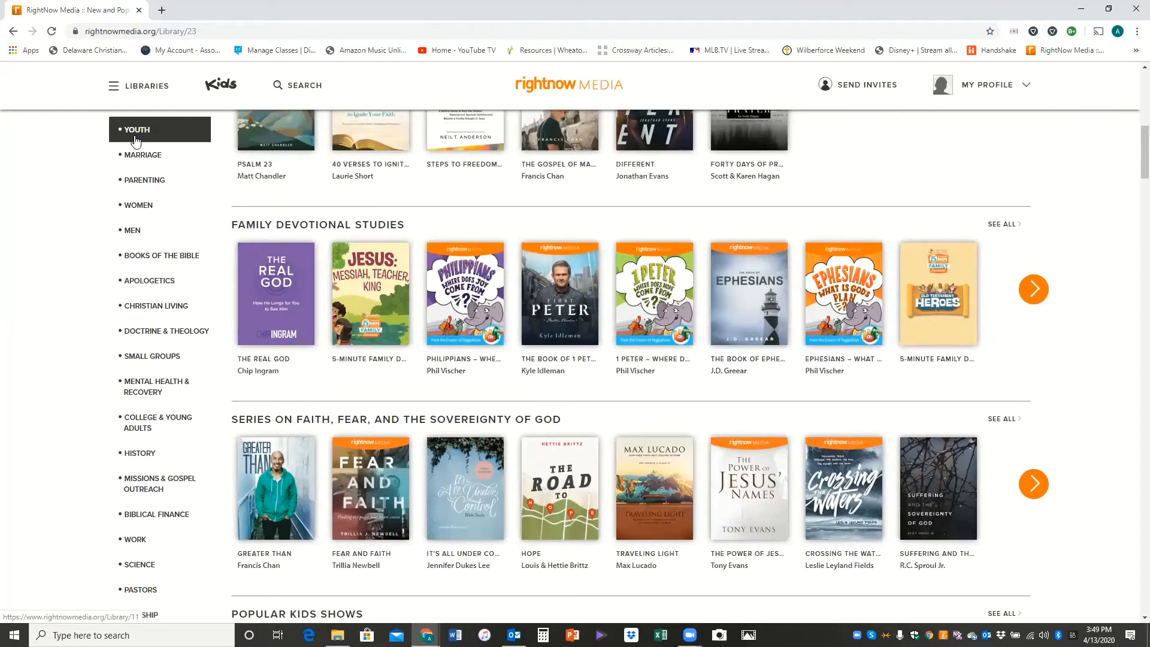
{"action": "mouse_move", "coordinate": [165, 137]}
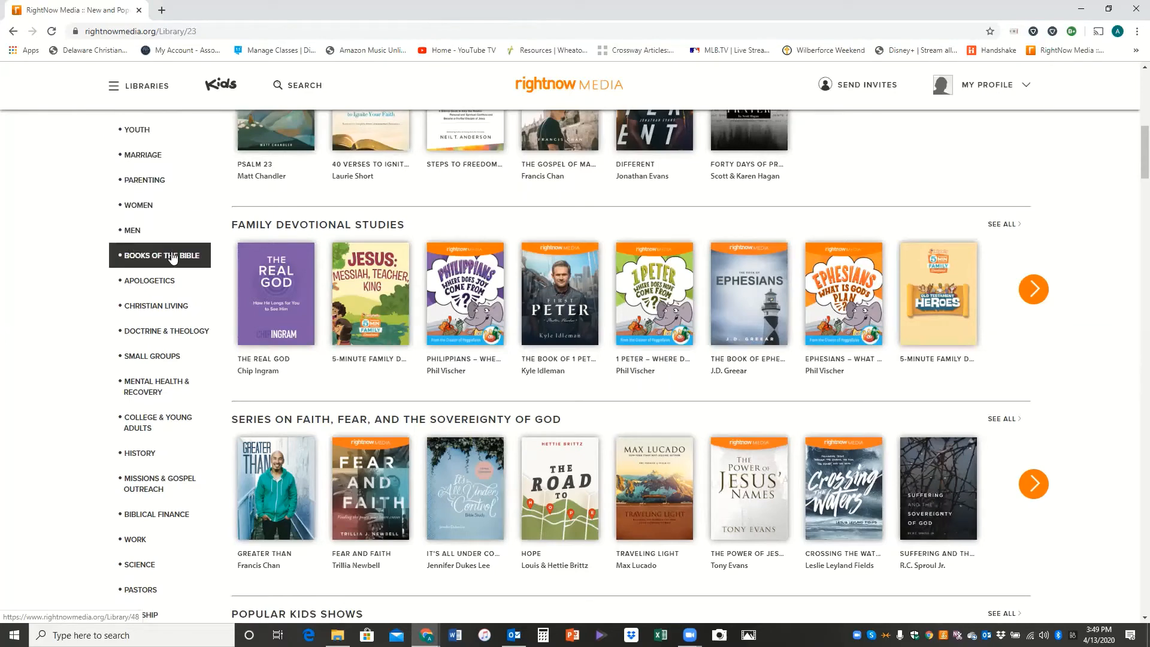
{"action": "left_click", "coordinate": [159, 255]}
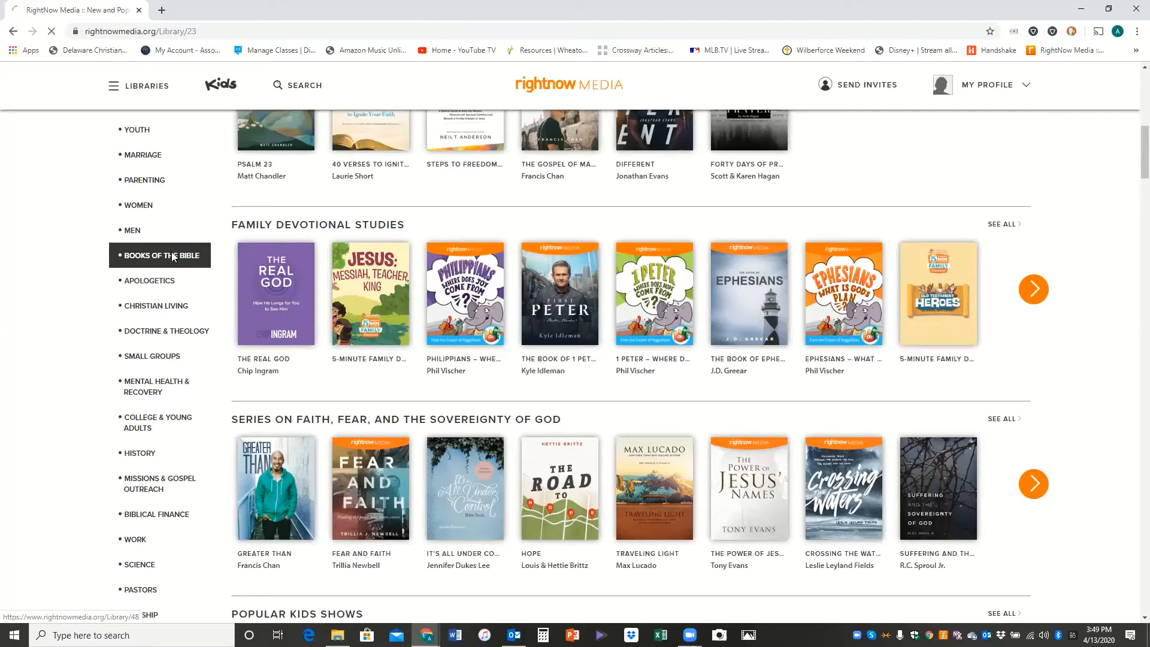
Step: Browse the Books of the Bible rows and open Louie Giglio's The Book of Colossians series
{"action": "left_click", "coordinate": [159, 255]}
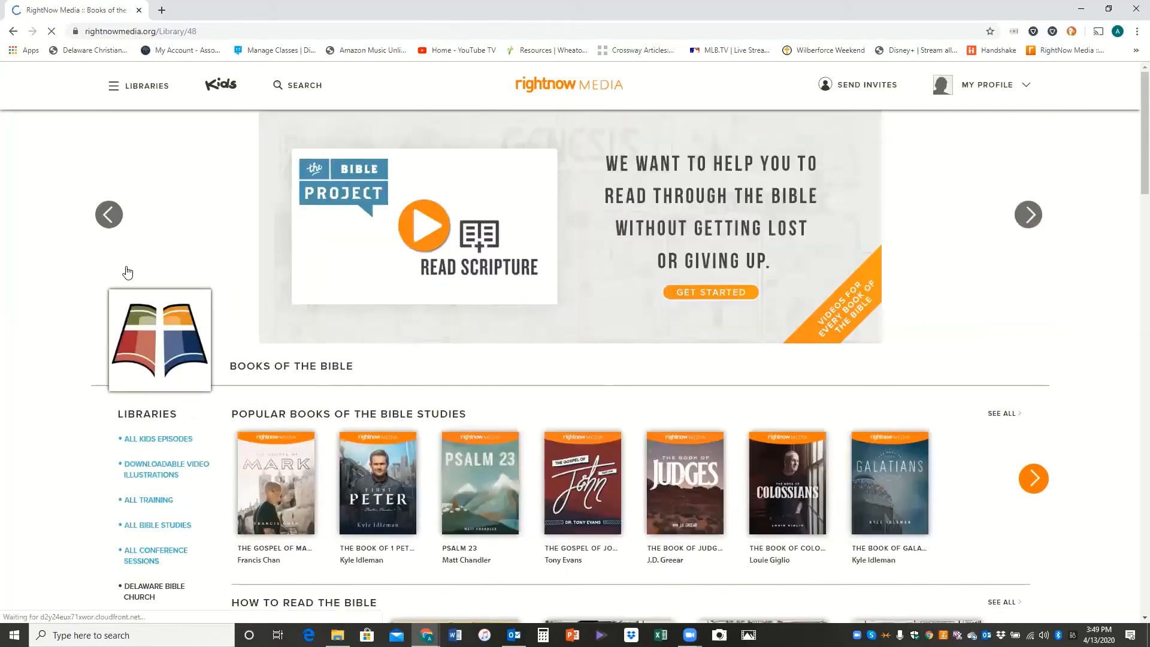
{"action": "left_click", "coordinate": [1034, 478]}
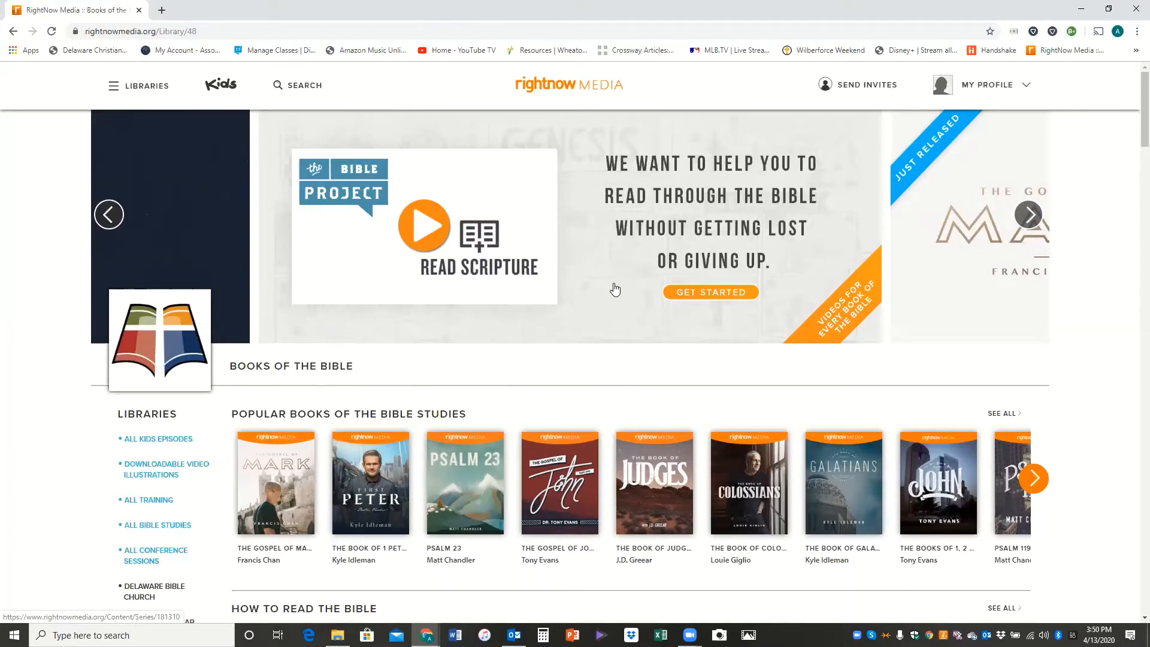
{"action": "mouse_move", "coordinate": [607, 304]}
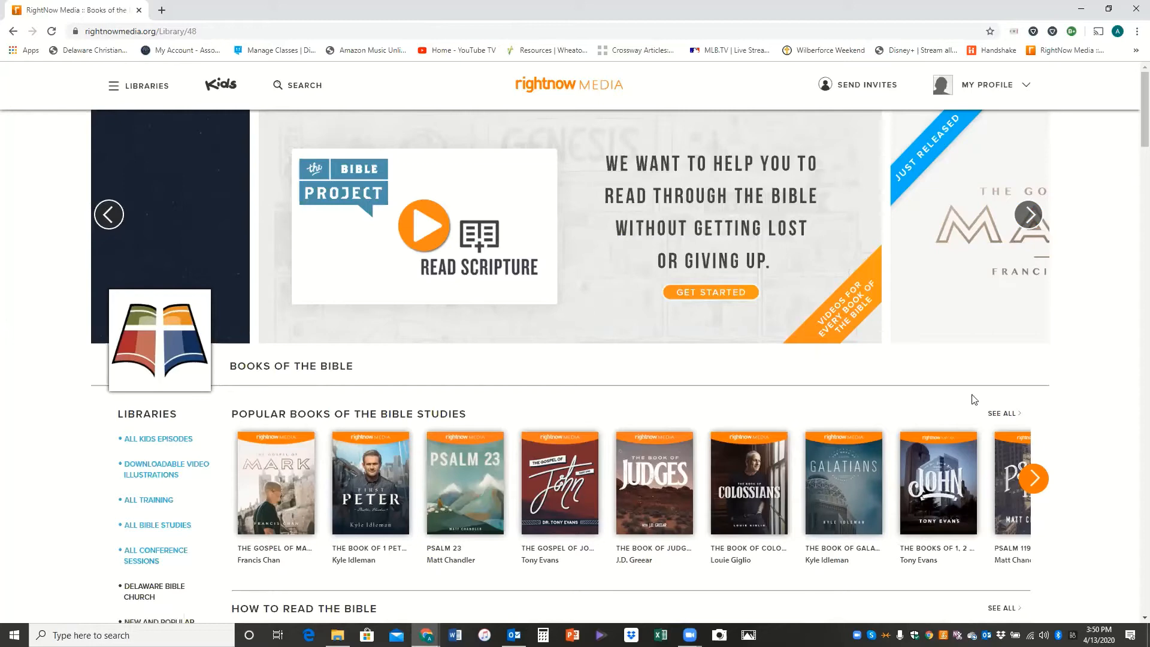
{"action": "mouse_move", "coordinate": [1093, 462]}
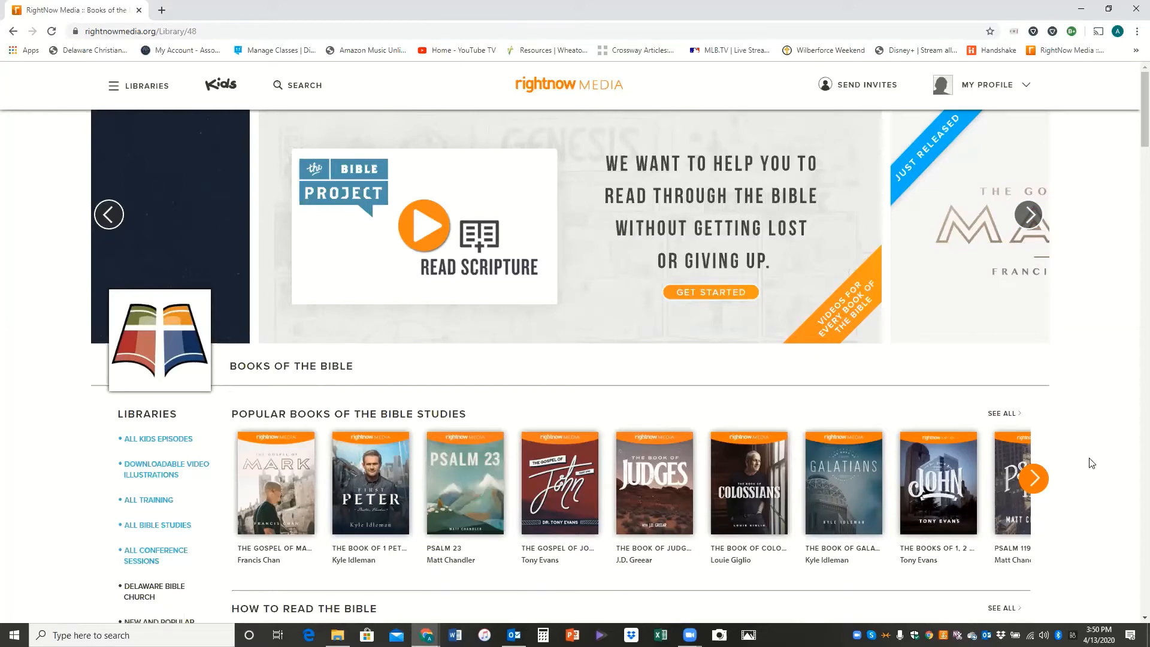
{"action": "scroll", "scroll_direction": "down", "scroll_amount": 3}
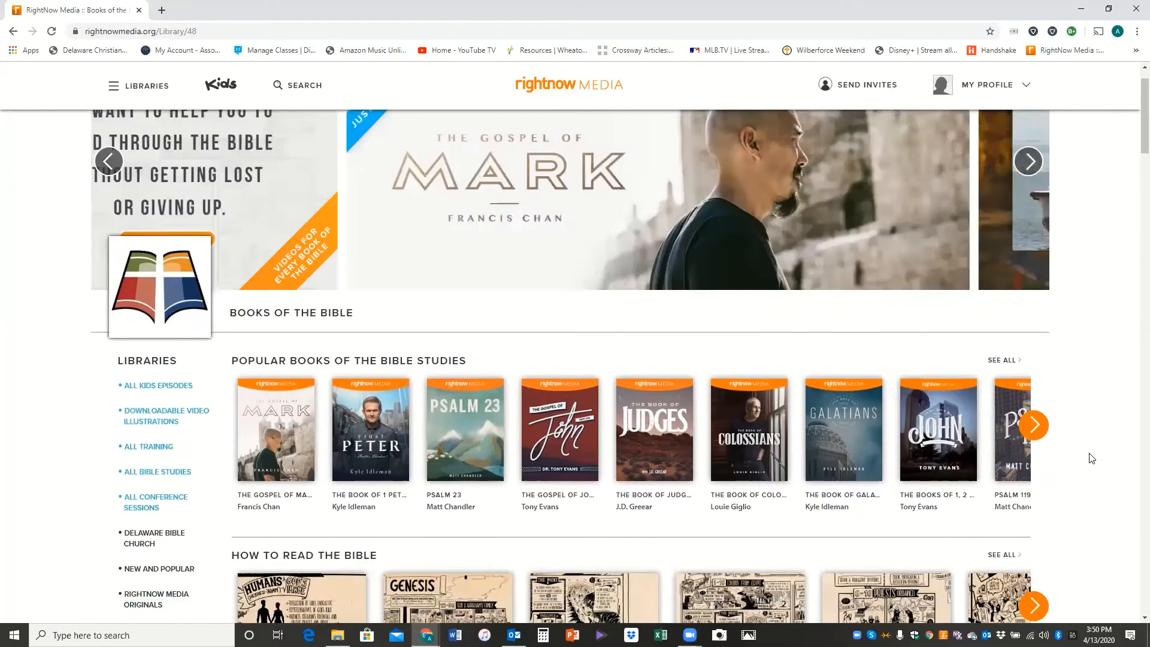
{"action": "scroll", "scroll_direction": "down", "scroll_amount": 3}
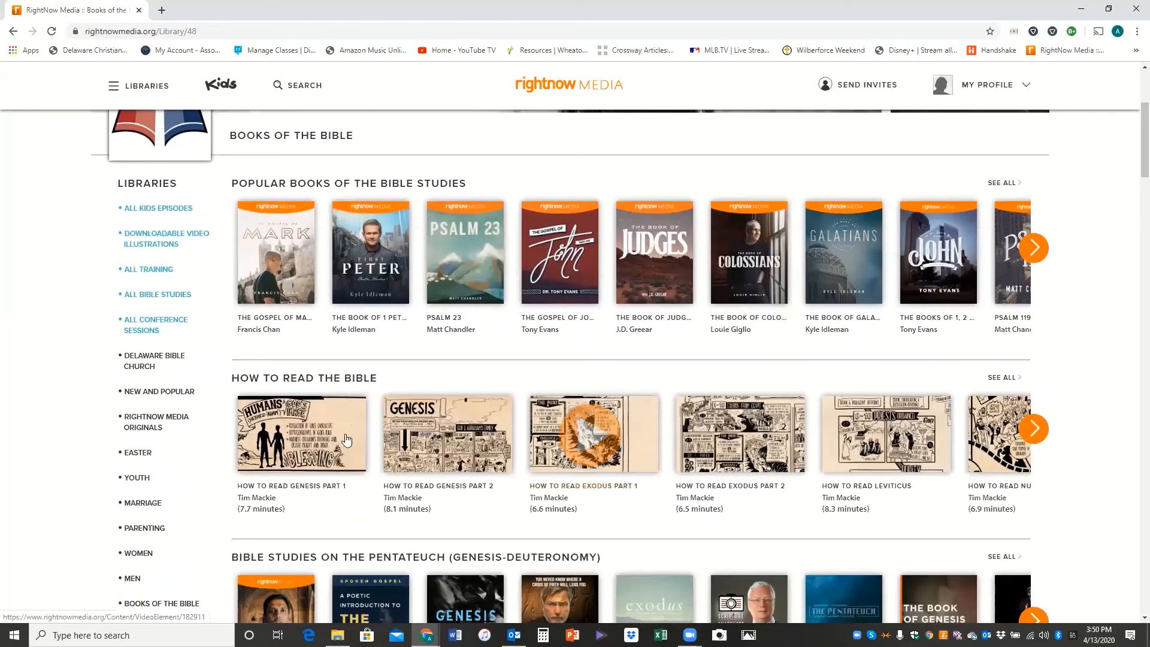
{"action": "mouse_move", "coordinate": [885, 434]}
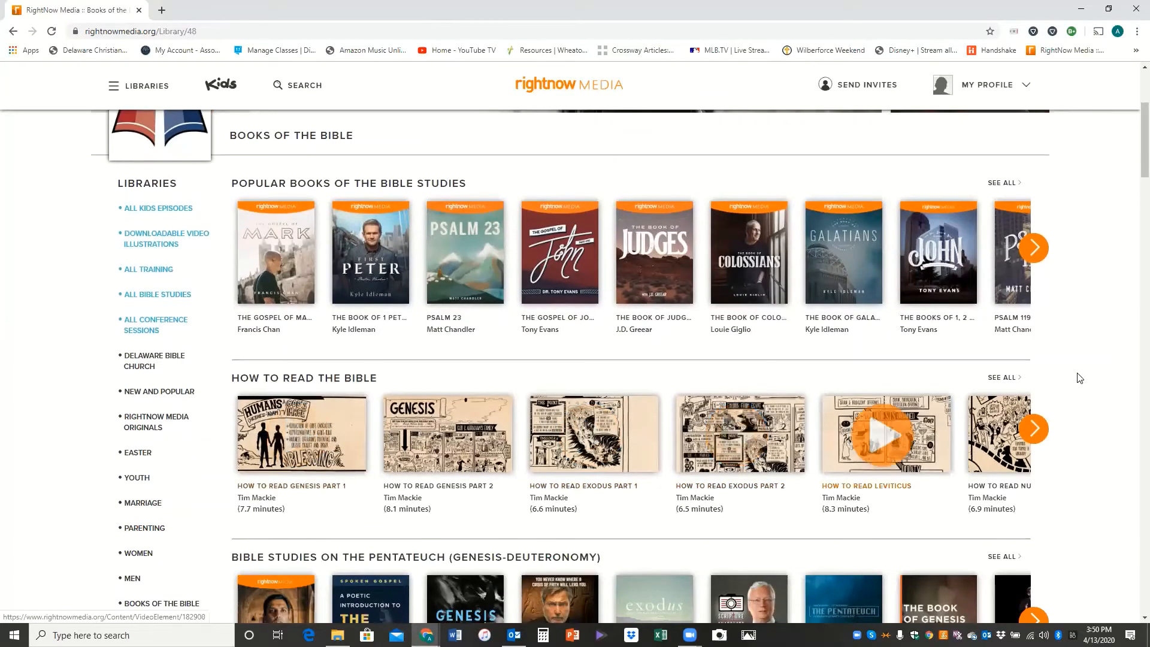
{"action": "scroll", "scroll_direction": "up", "scroll_amount": 3}
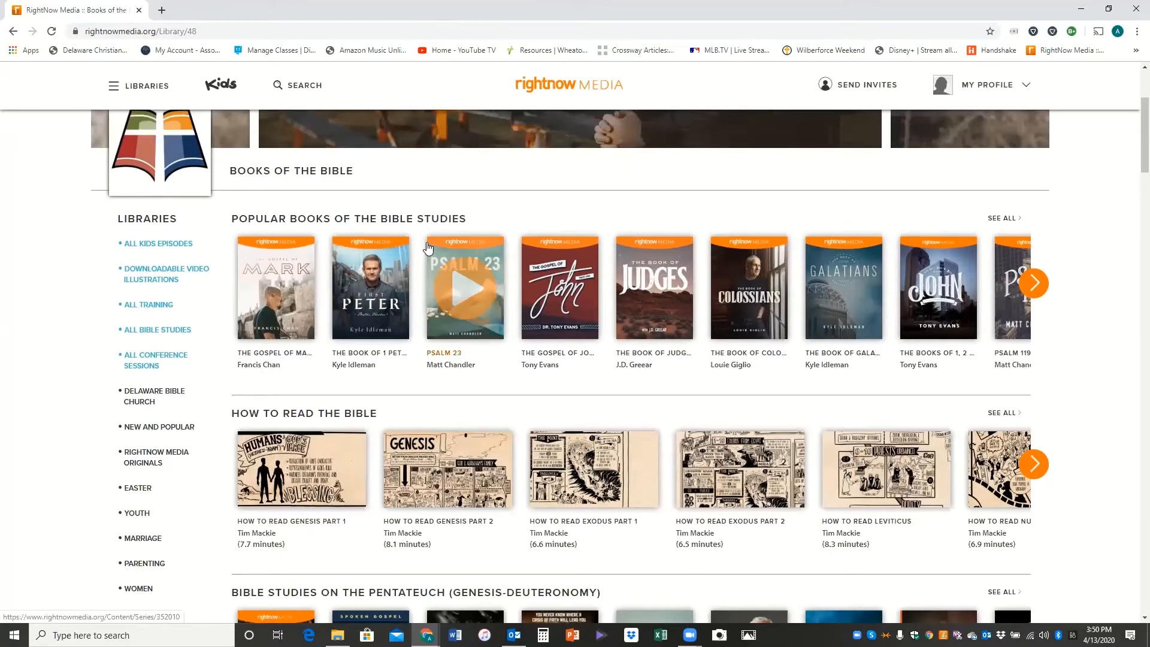
{"action": "mouse_move", "coordinate": [522, 204]}
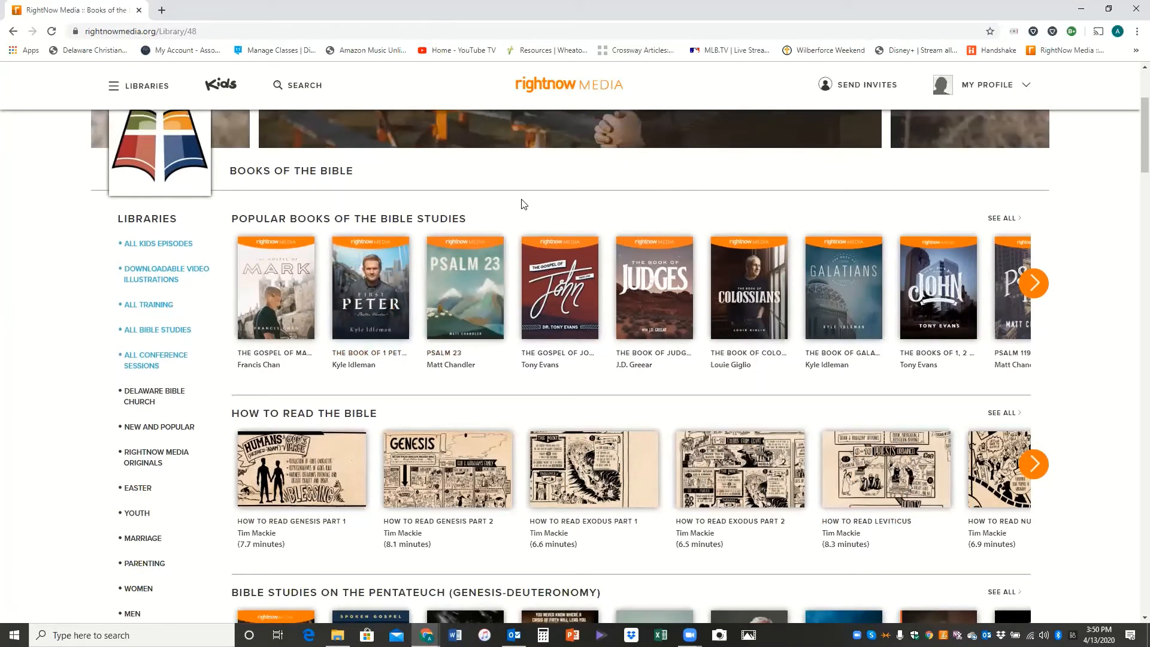
{"action": "mouse_move", "coordinate": [465, 288]}
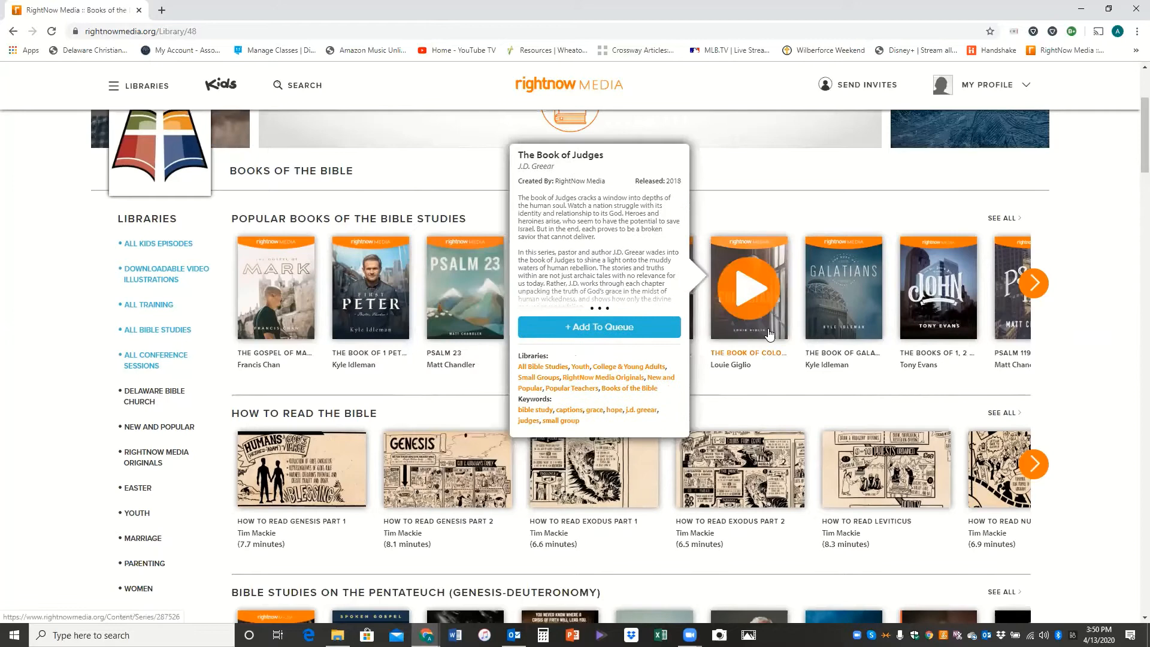
{"action": "left_click", "coordinate": [747, 287]}
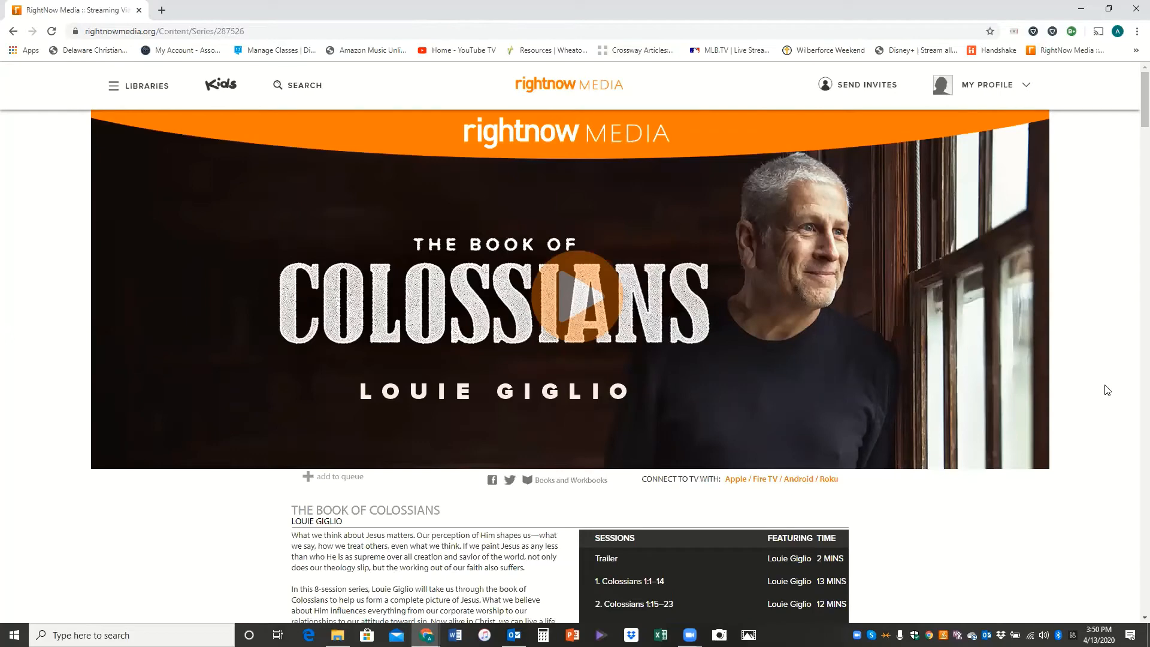
{"action": "scroll", "scroll_direction": "down", "scroll_amount": 3}
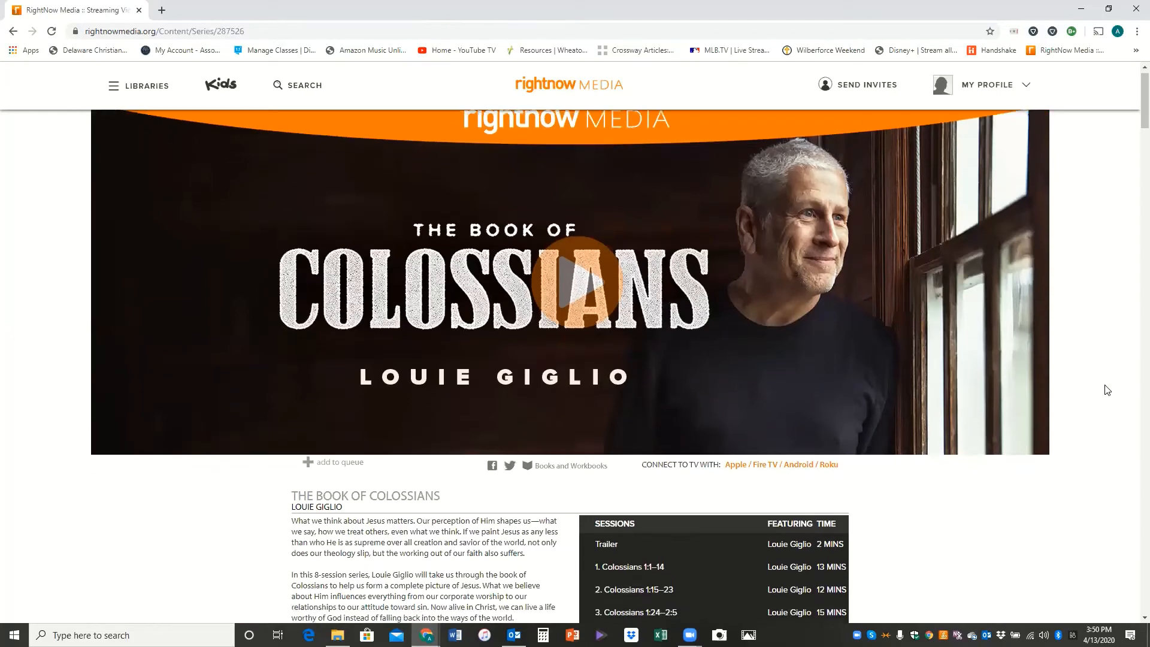
{"action": "scroll", "scroll_direction": "down", "scroll_amount": 3}
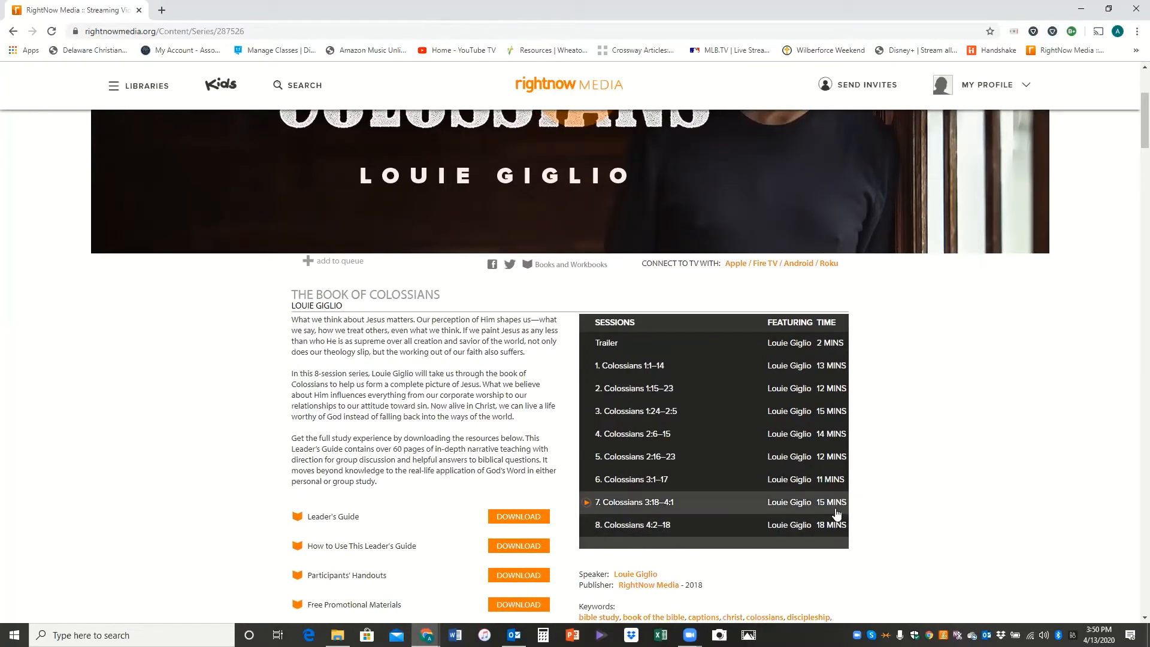
{"action": "mouse_move", "coordinate": [980, 464]}
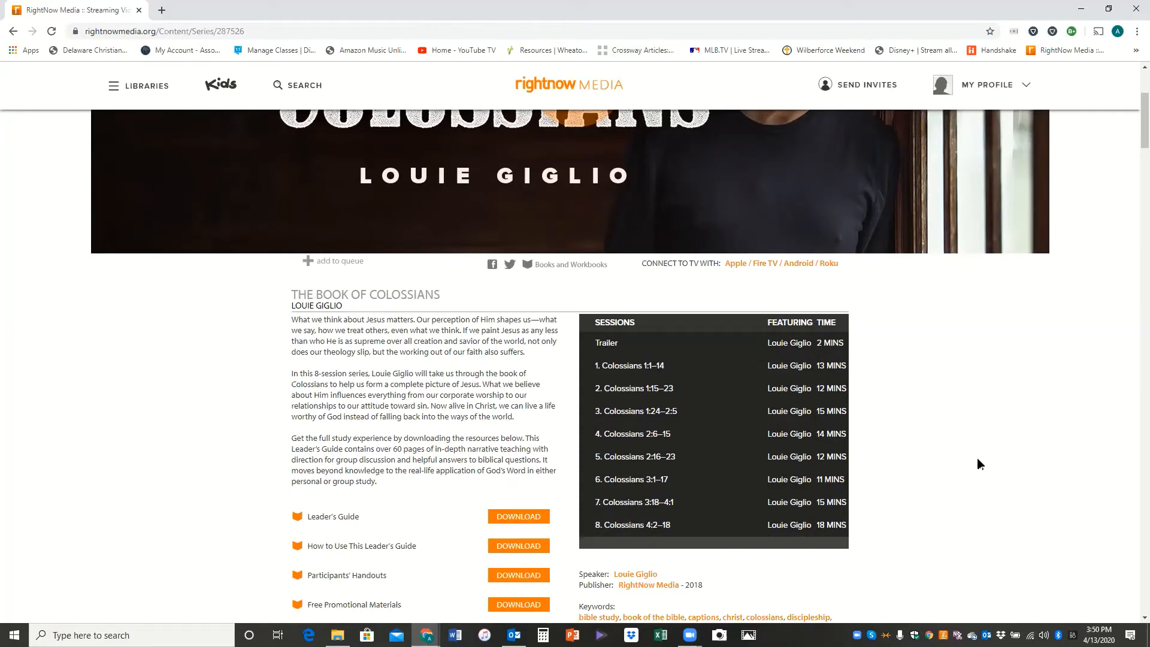
{"action": "scroll", "scroll_direction": "up", "scroll_amount": 3}
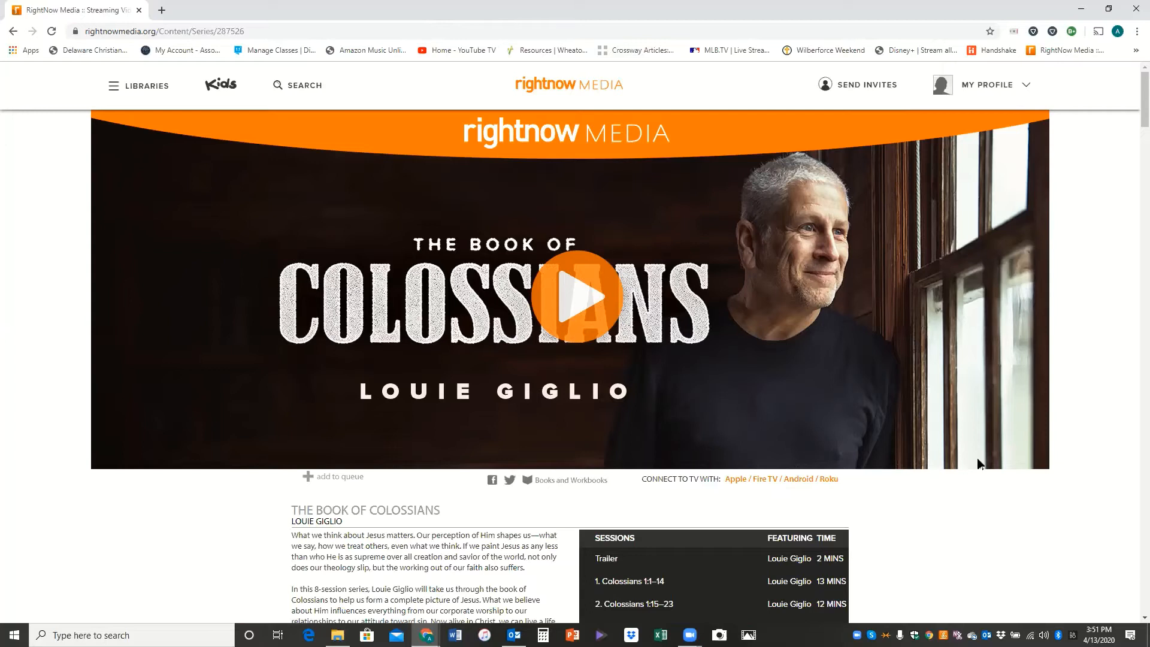
{"action": "mouse_move", "coordinate": [1052, 559]}
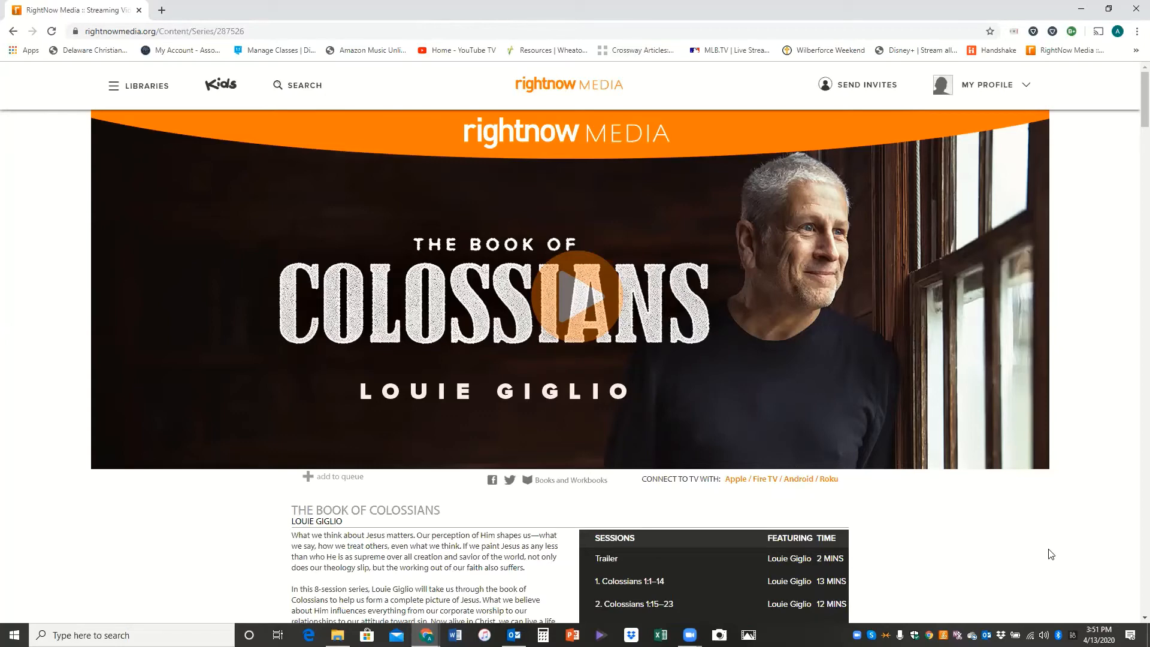
{"action": "right_click", "coordinate": [870, 473]}
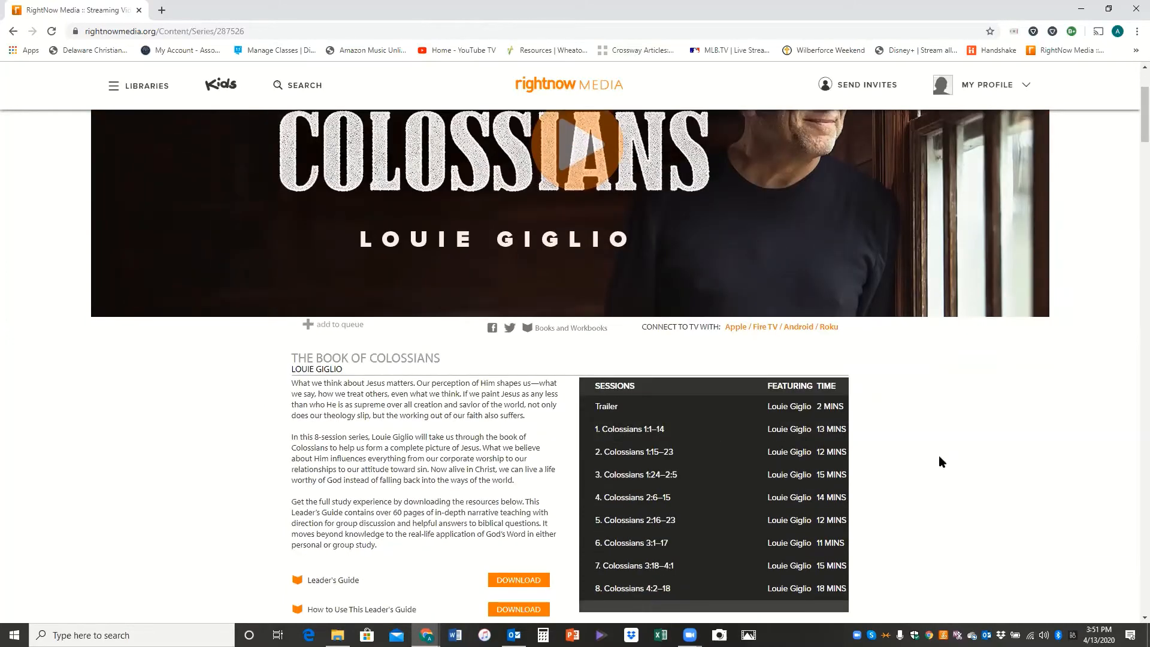
{"action": "mouse_move", "coordinate": [1021, 534]}
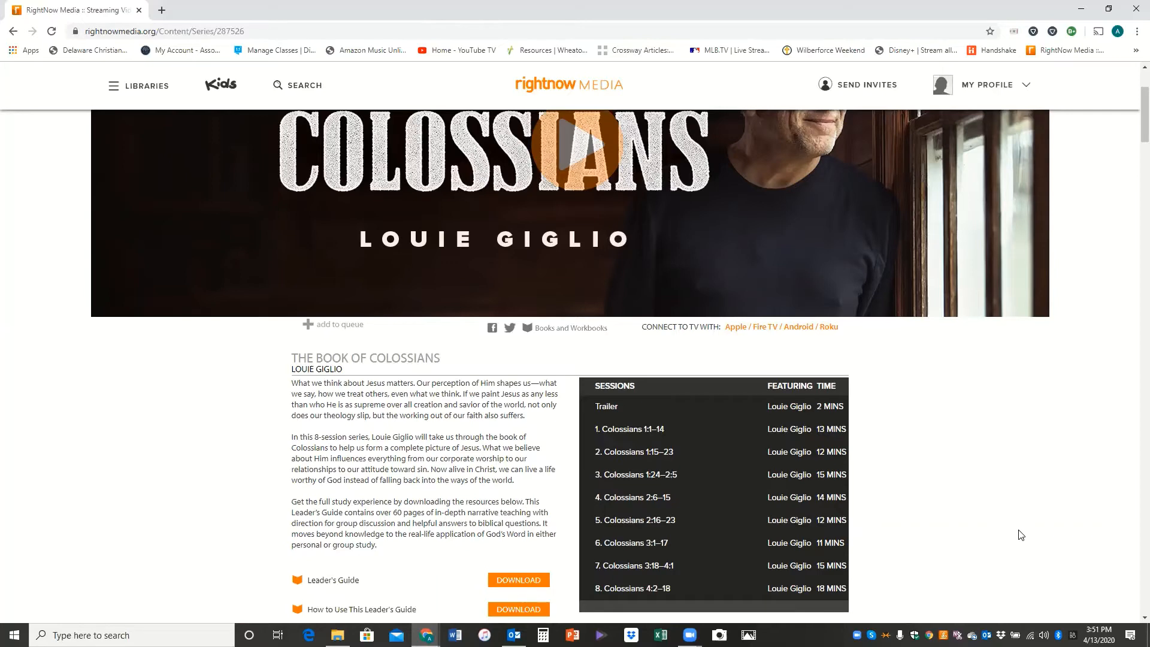
{"action": "scroll", "scroll_direction": "down", "scroll_amount": 3}
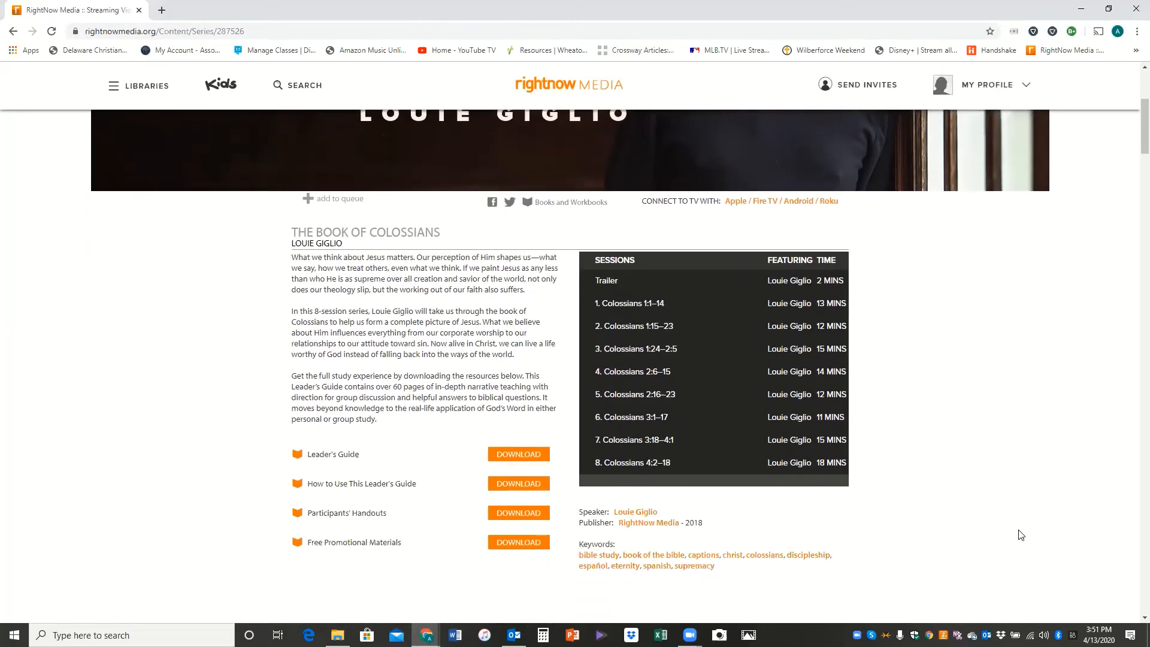
{"action": "scroll", "scroll_direction": "up", "scroll_amount": 3}
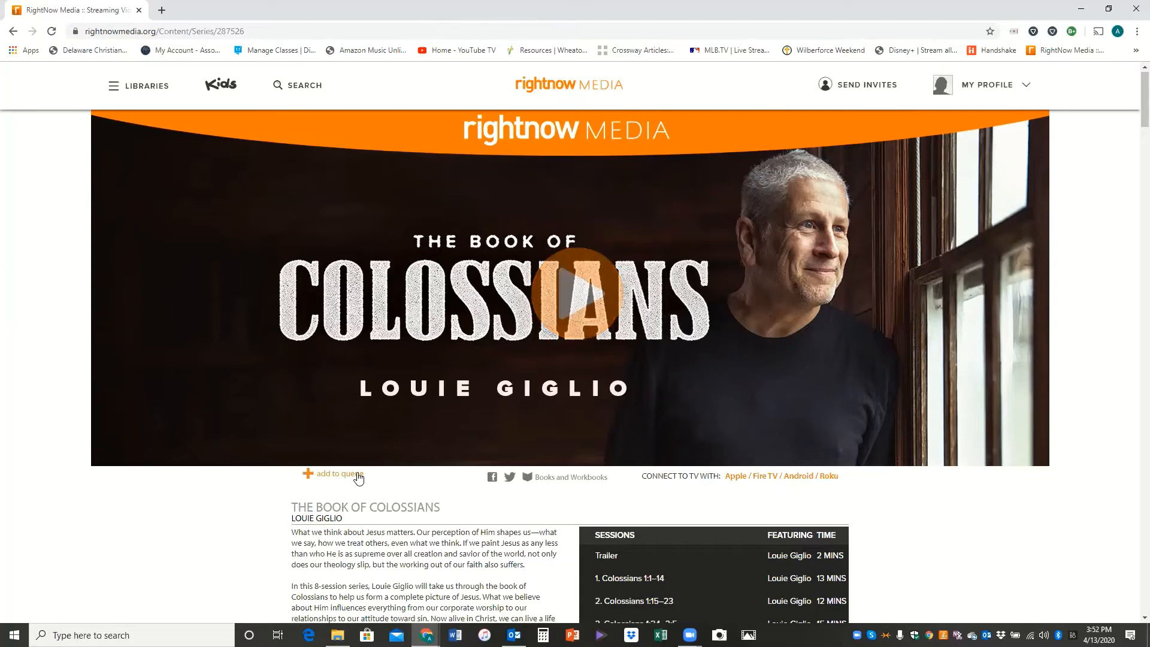
{"action": "scroll", "scroll_direction": "down", "scroll_amount": 3}
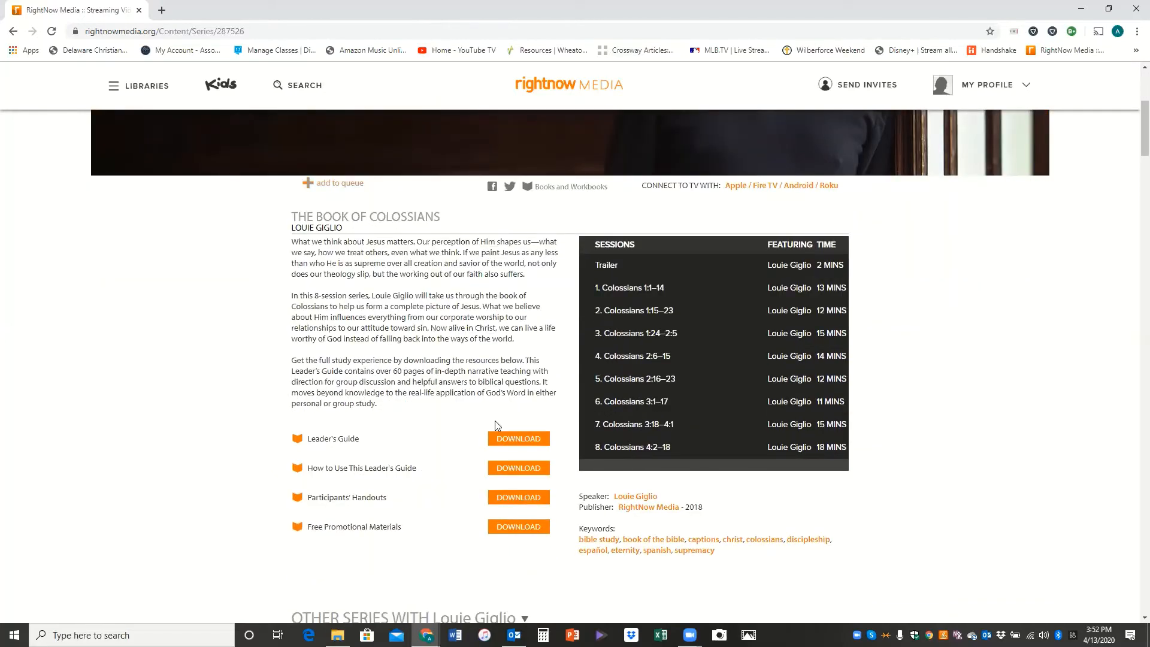
{"action": "mouse_move", "coordinate": [514, 453]}
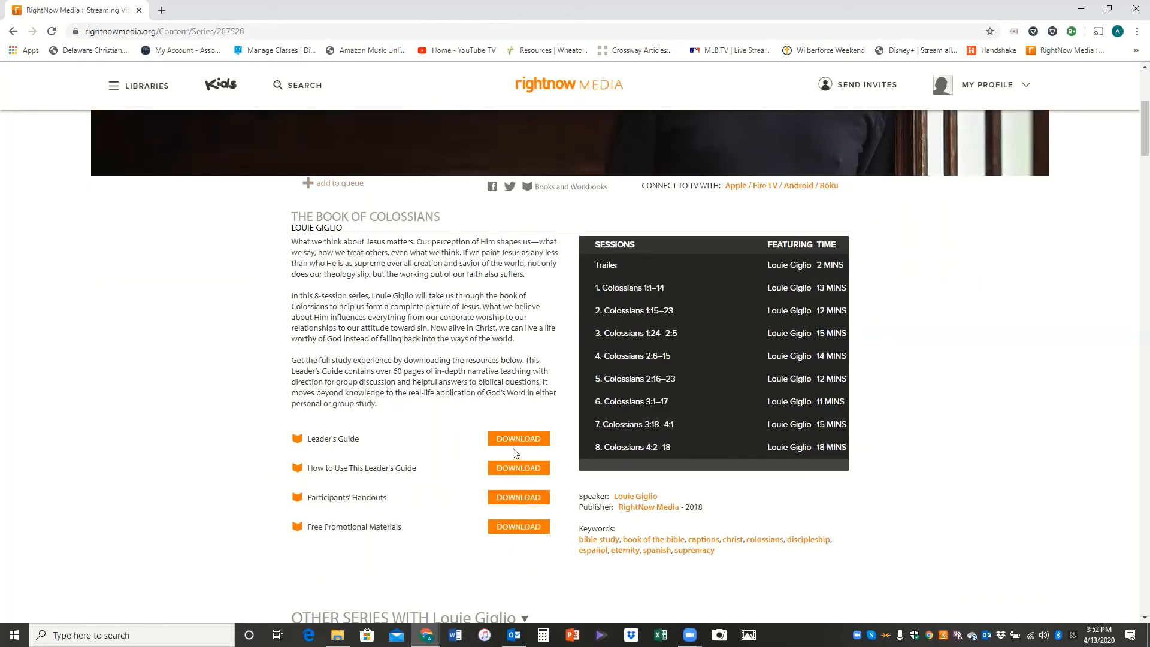
{"action": "mouse_move", "coordinate": [518, 468]}
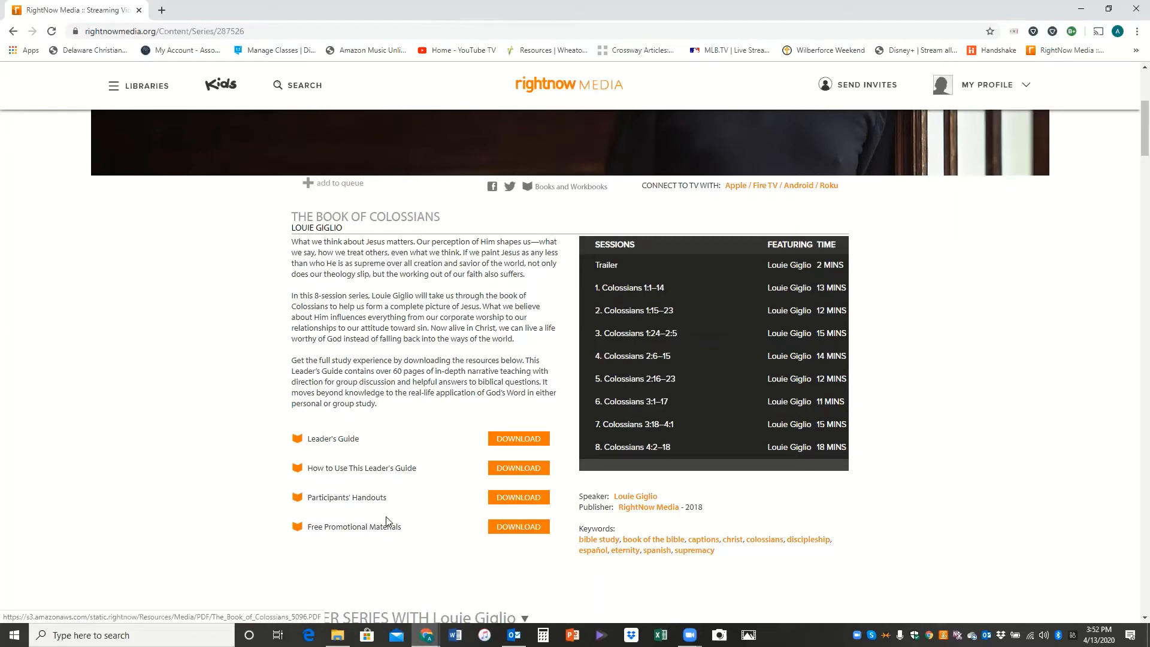
{"action": "scroll", "scroll_direction": "up", "scroll_amount": 3}
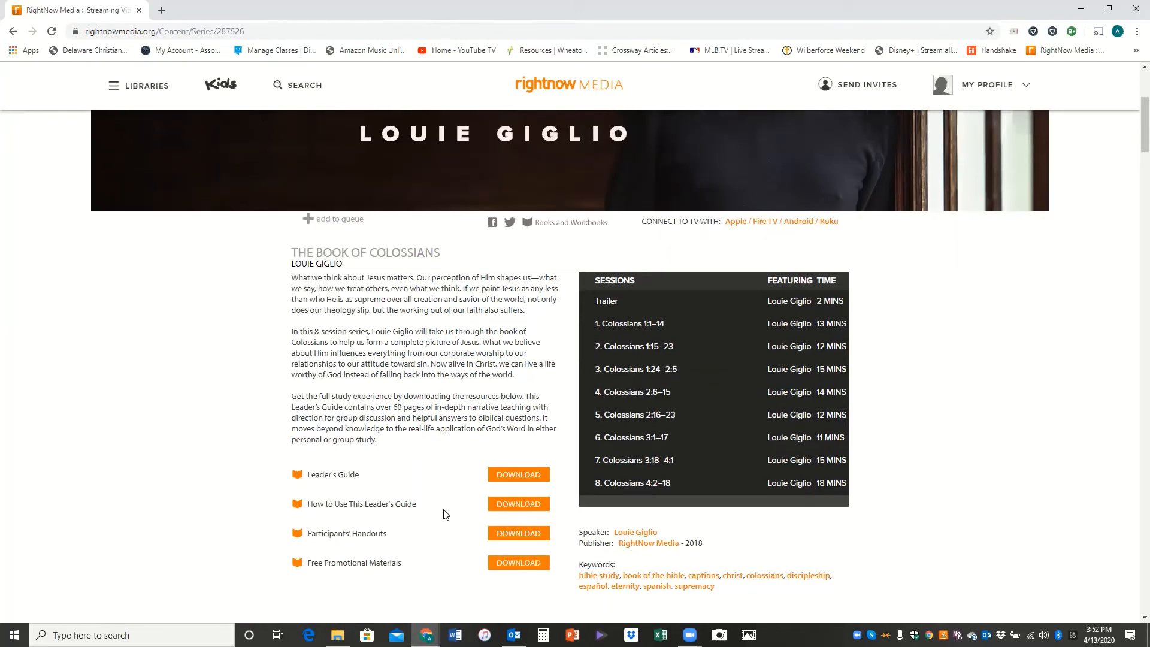
{"action": "scroll", "scroll_direction": "up", "scroll_amount": 3}
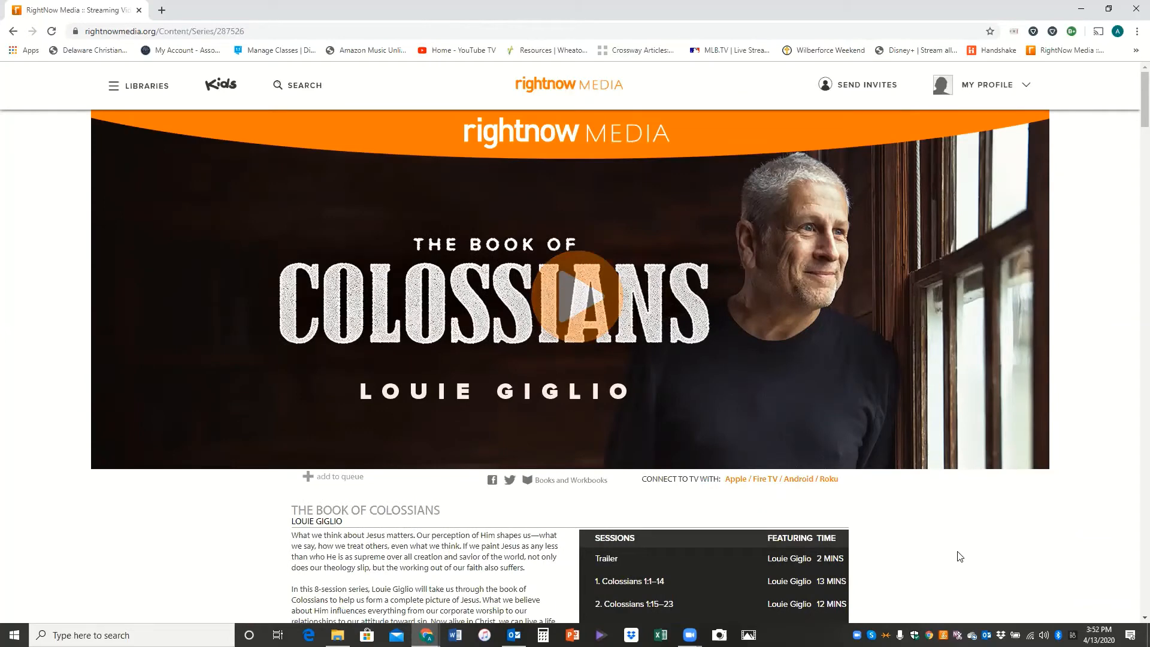
{"action": "mouse_move", "coordinate": [556, 88]}
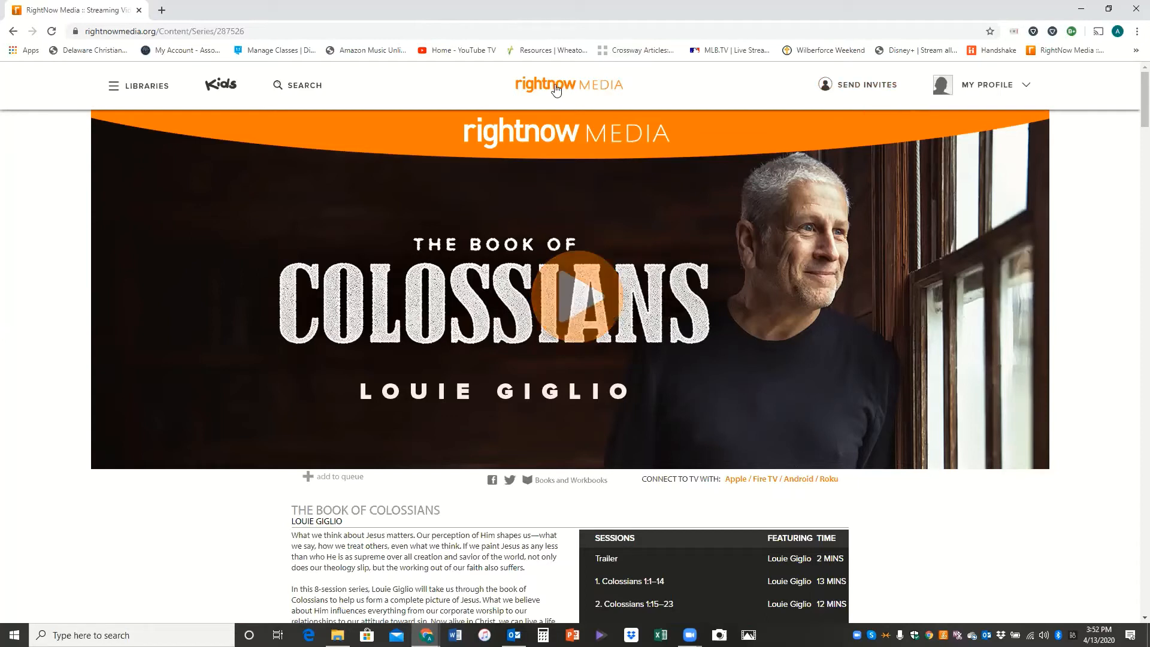
Step: Return to the library home via the RightNow Media logo and pick a category from the sidebar list
{"action": "left_click", "coordinate": [568, 84]}
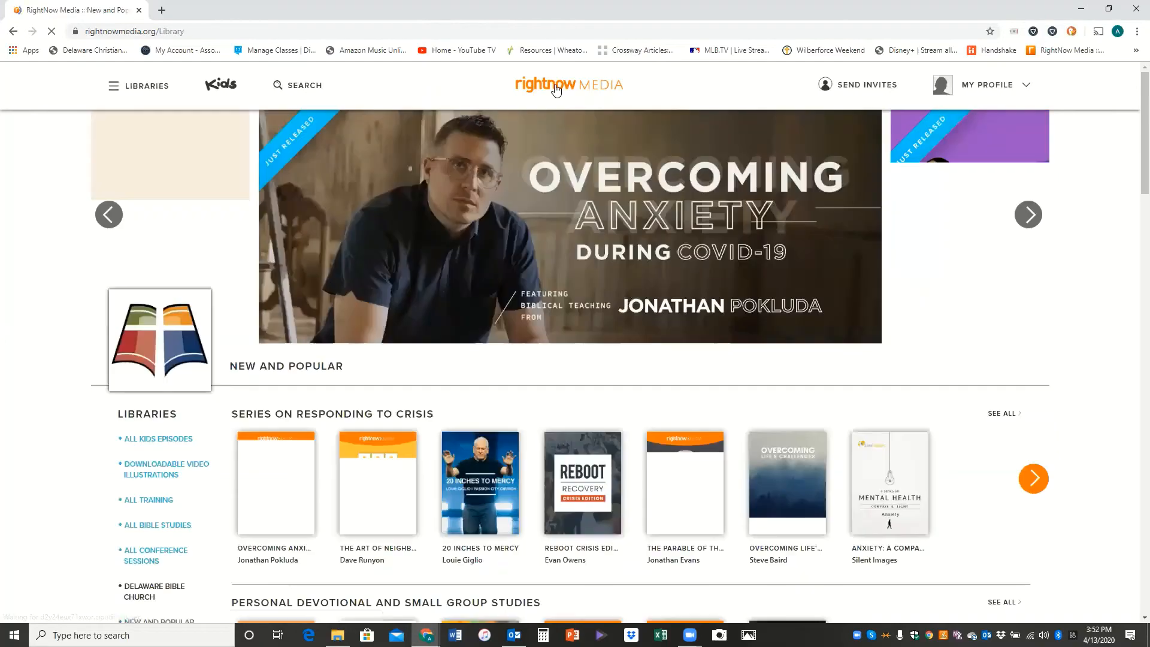
{"action": "scroll", "scroll_direction": "down", "scroll_amount": 3}
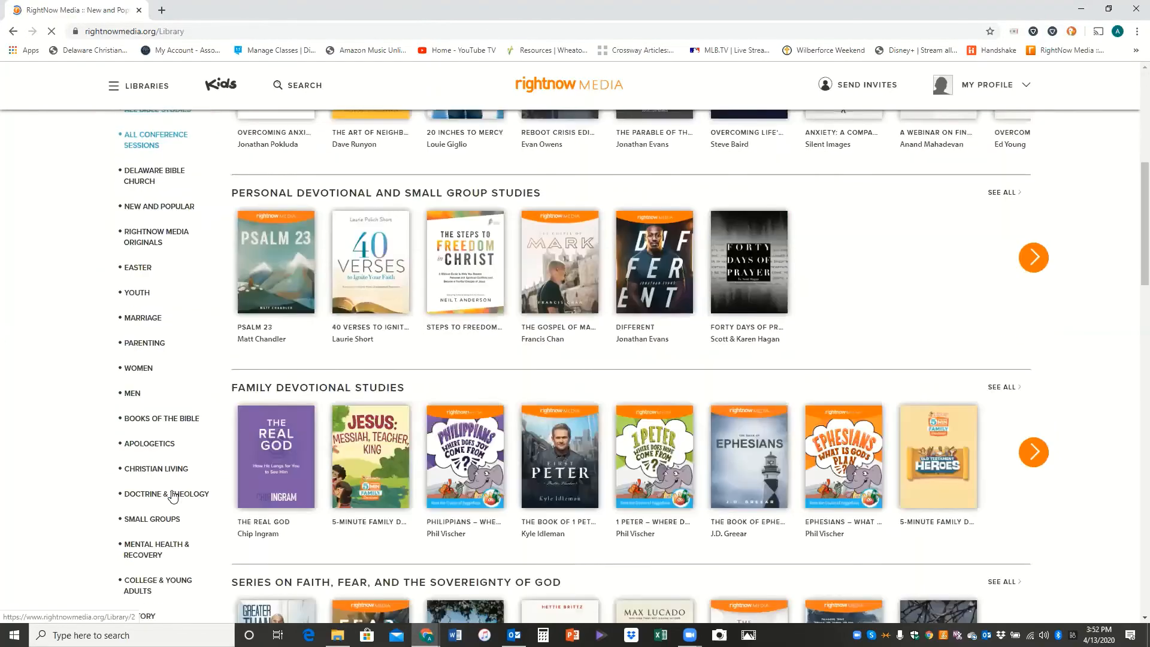
{"action": "scroll", "scroll_direction": "down", "scroll_amount": 3}
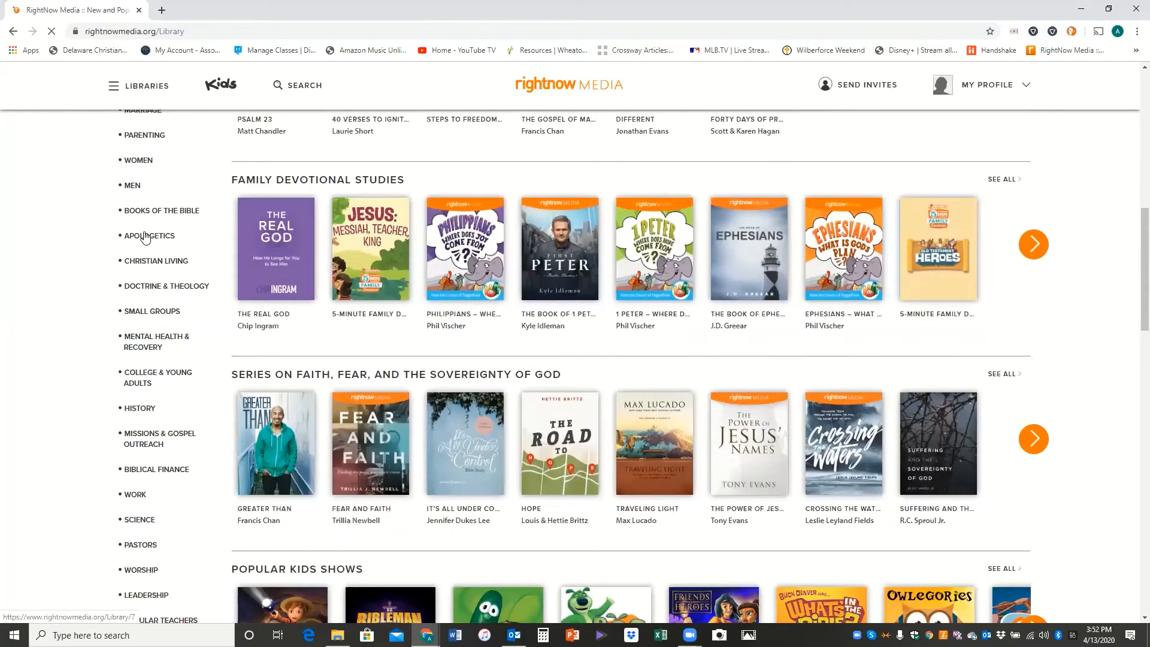
{"action": "left_click", "coordinate": [148, 236]}
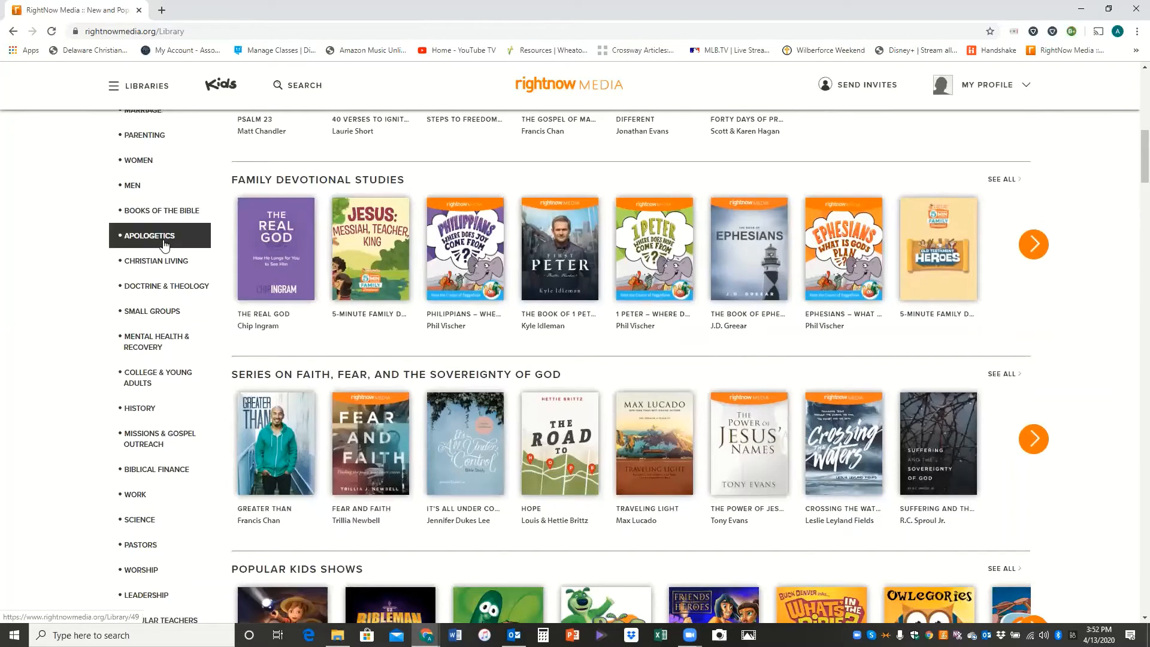
{"action": "left_click", "coordinate": [156, 260]}
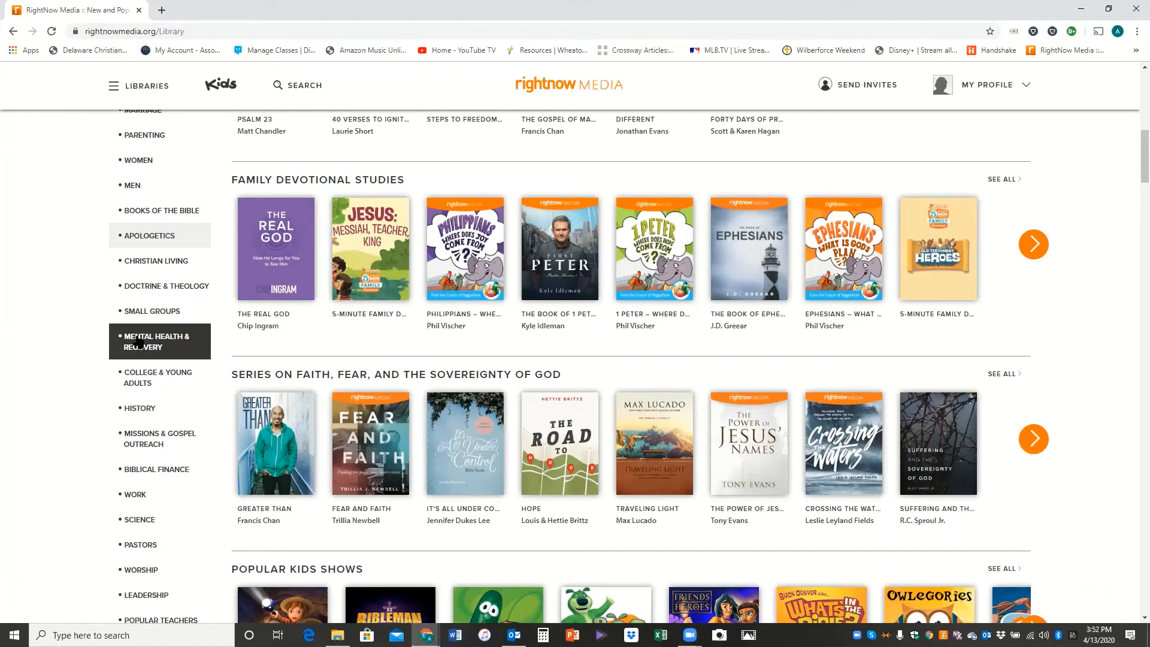
{"action": "mouse_move", "coordinate": [175, 347]}
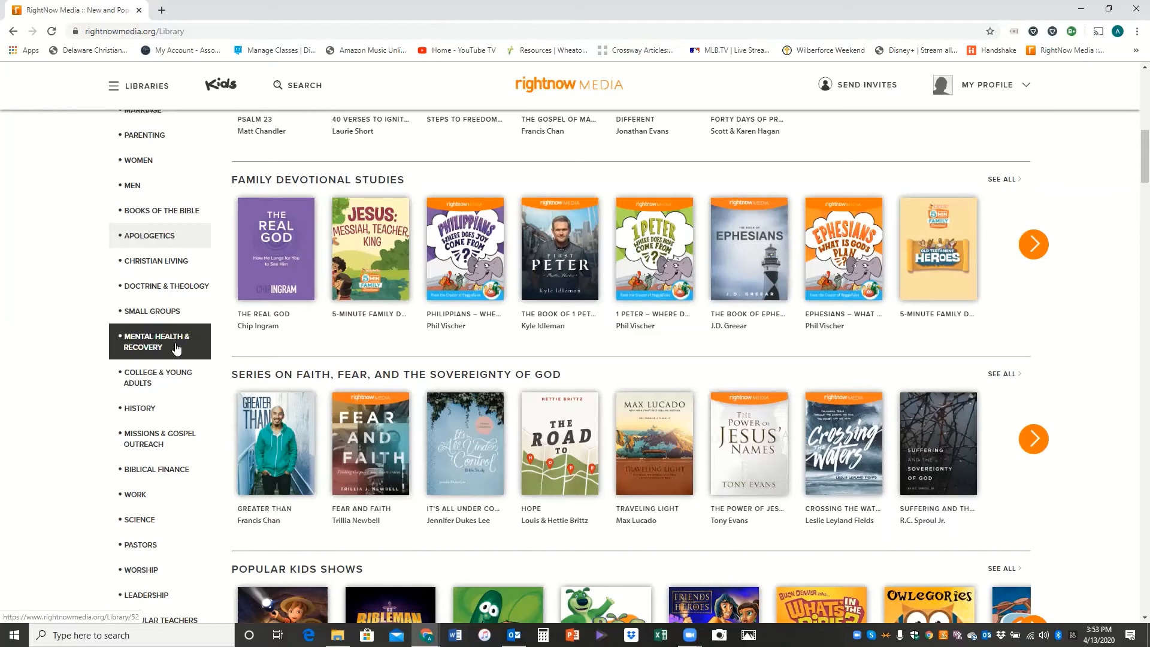
{"action": "mouse_move", "coordinate": [28, 371]}
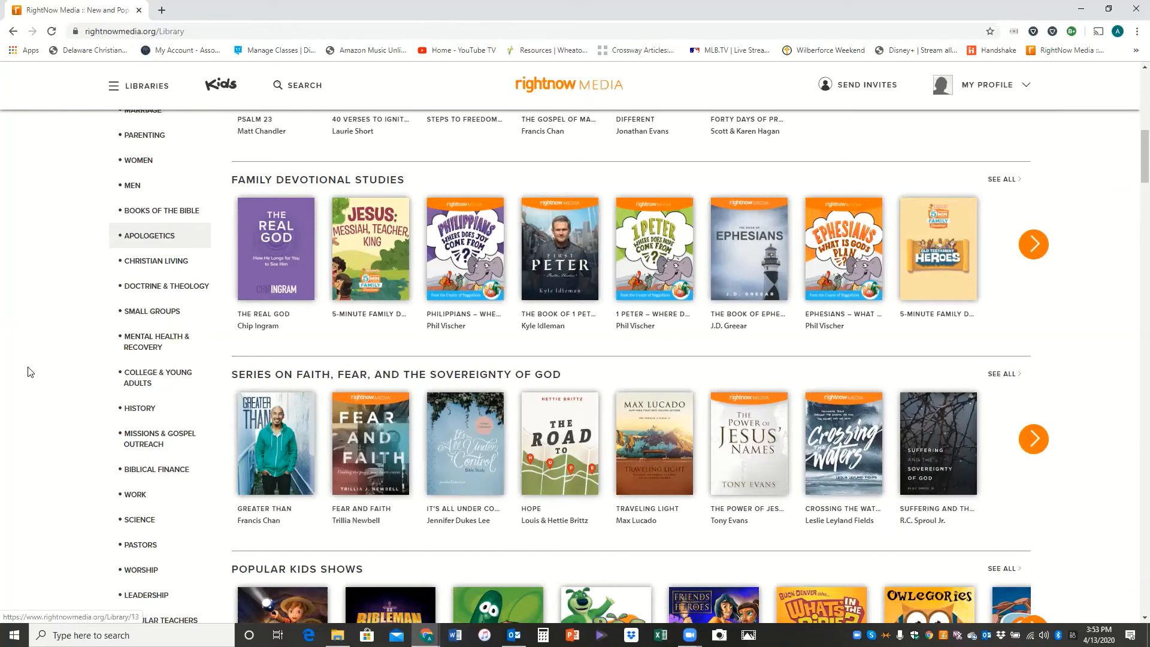
Step: Scroll down through the library rows such as Popular Kids Shows
{"action": "scroll", "scroll_direction": "down", "scroll_amount": 3}
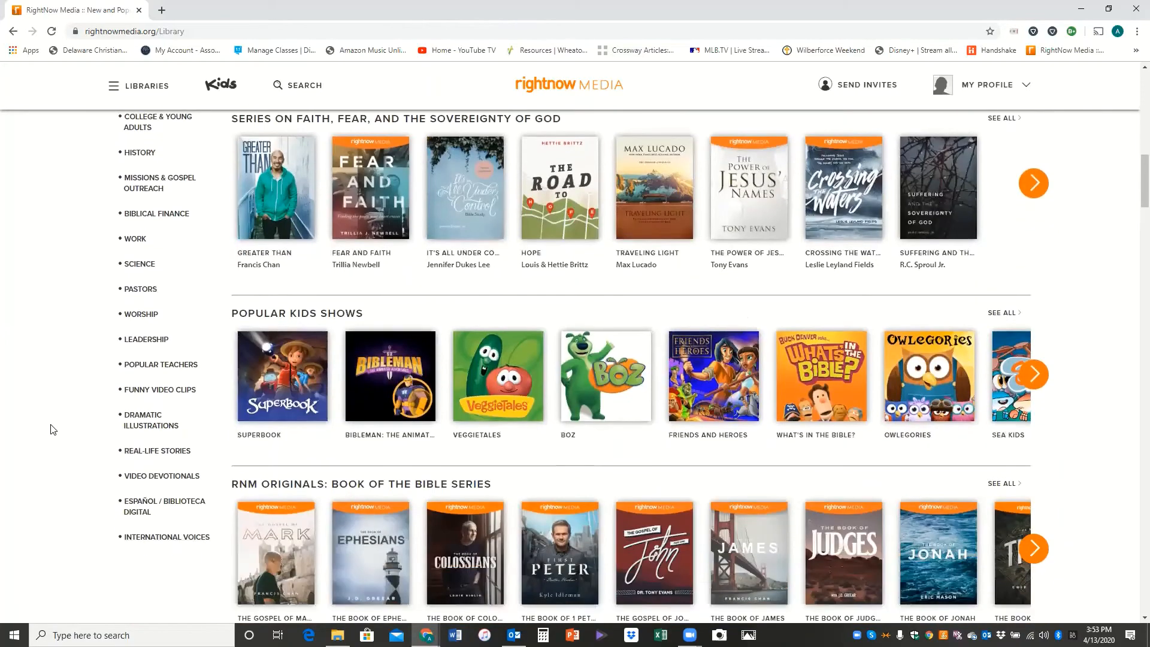
{"action": "scroll", "scroll_direction": "down", "scroll_amount": 3}
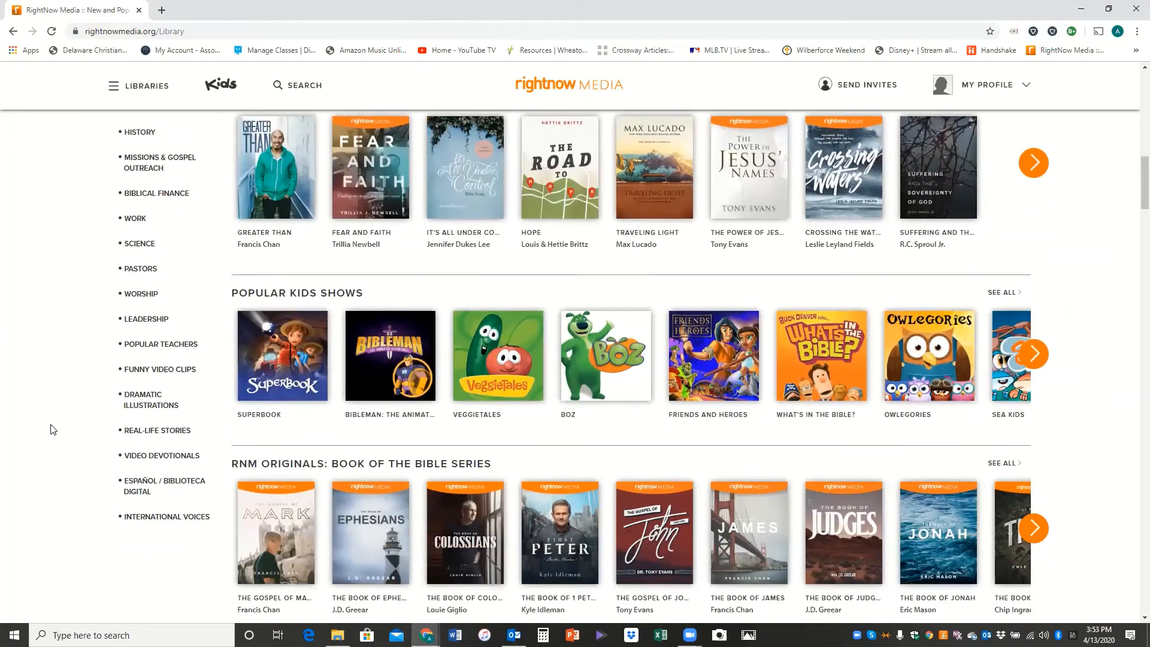
{"action": "scroll", "scroll_direction": "down", "scroll_amount": 3}
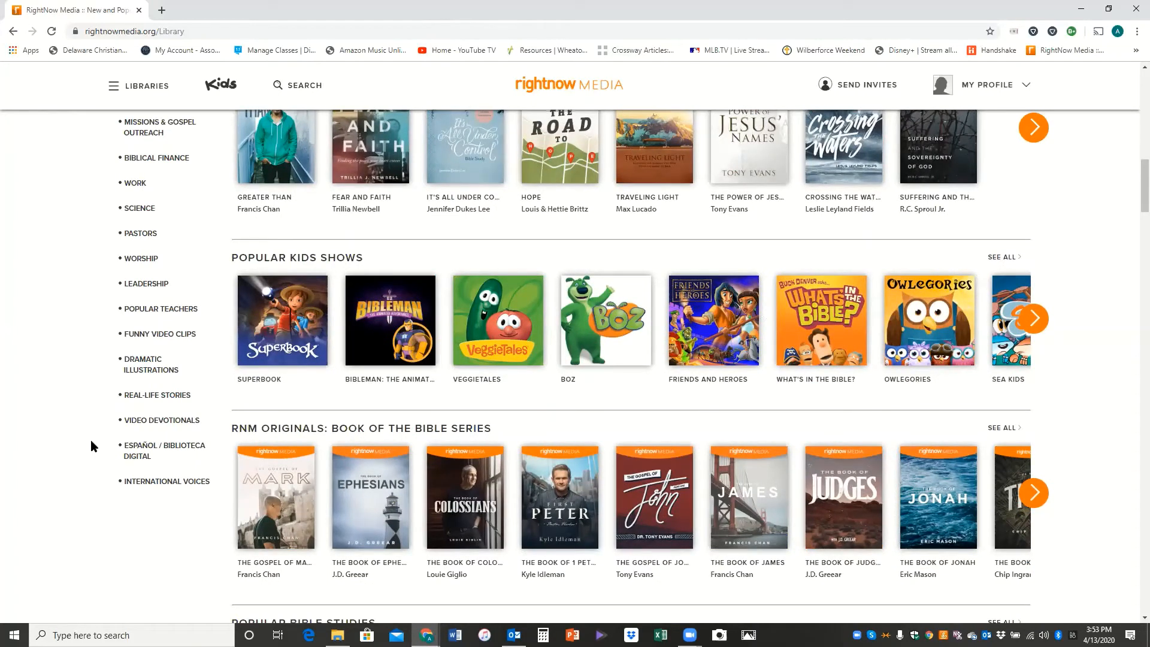
{"action": "left_click", "coordinate": [164, 451]}
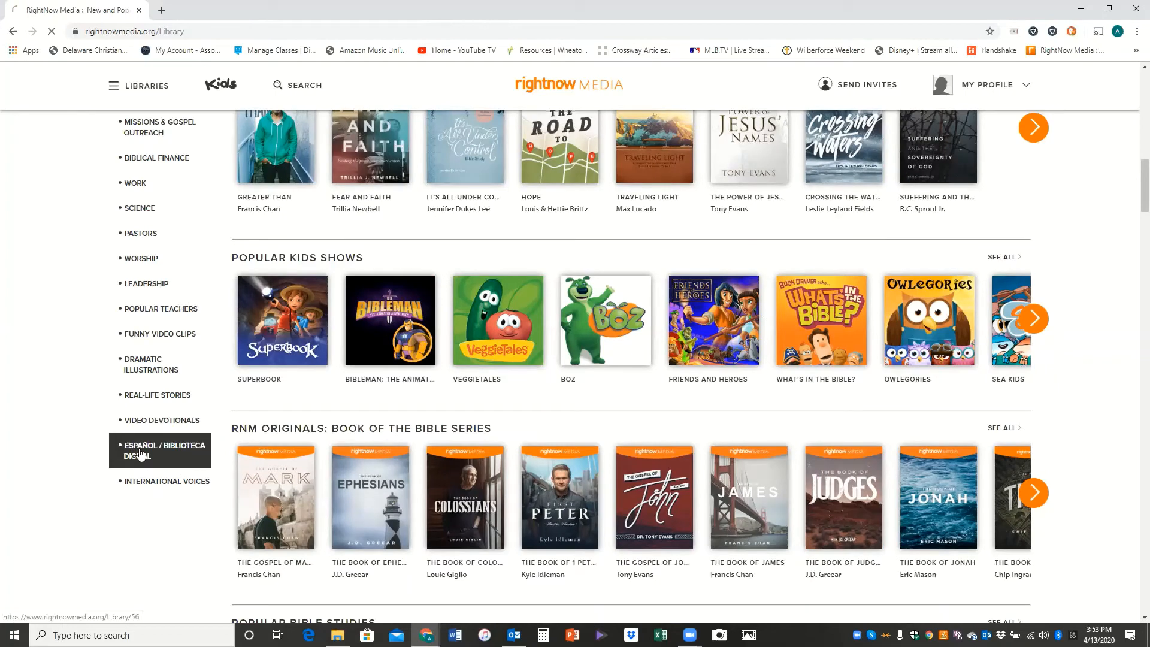
{"action": "left_click", "coordinate": [146, 451]}
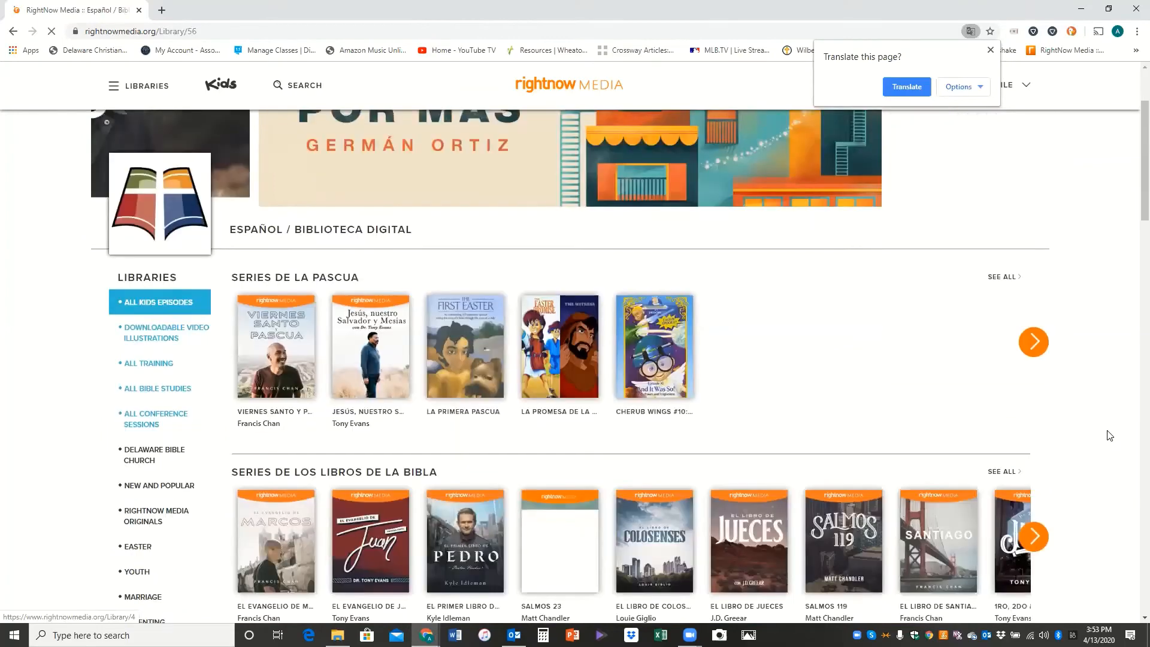
{"action": "scroll", "scroll_direction": "down", "scroll_amount": 3}
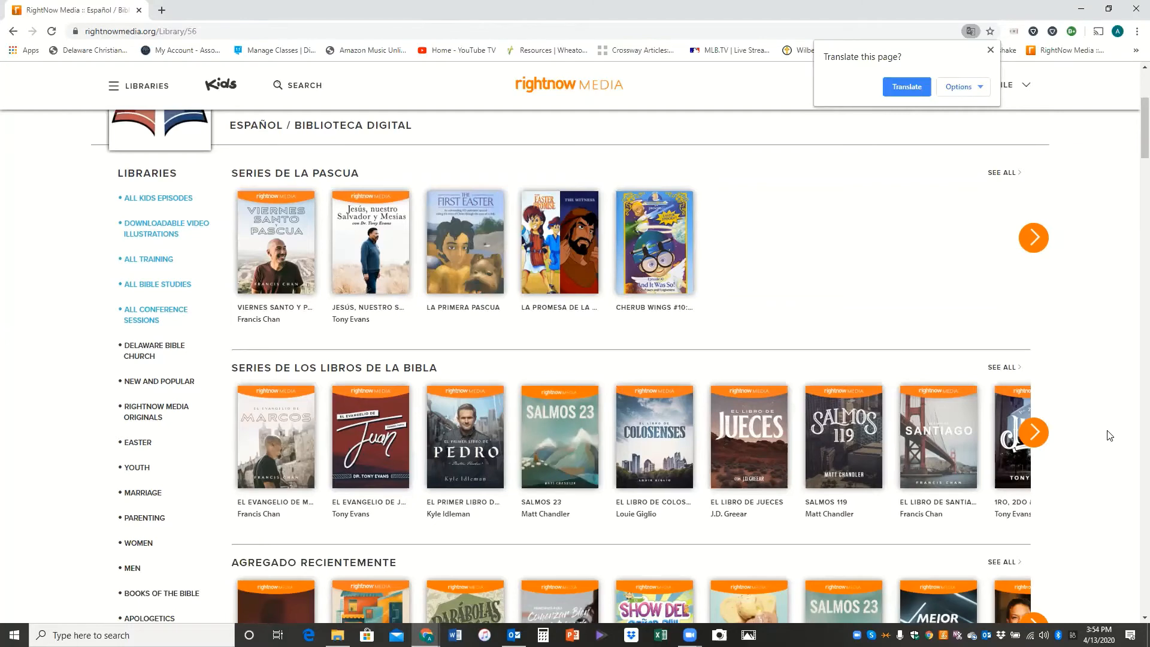
{"action": "scroll", "scroll_direction": "up", "scroll_amount": 3}
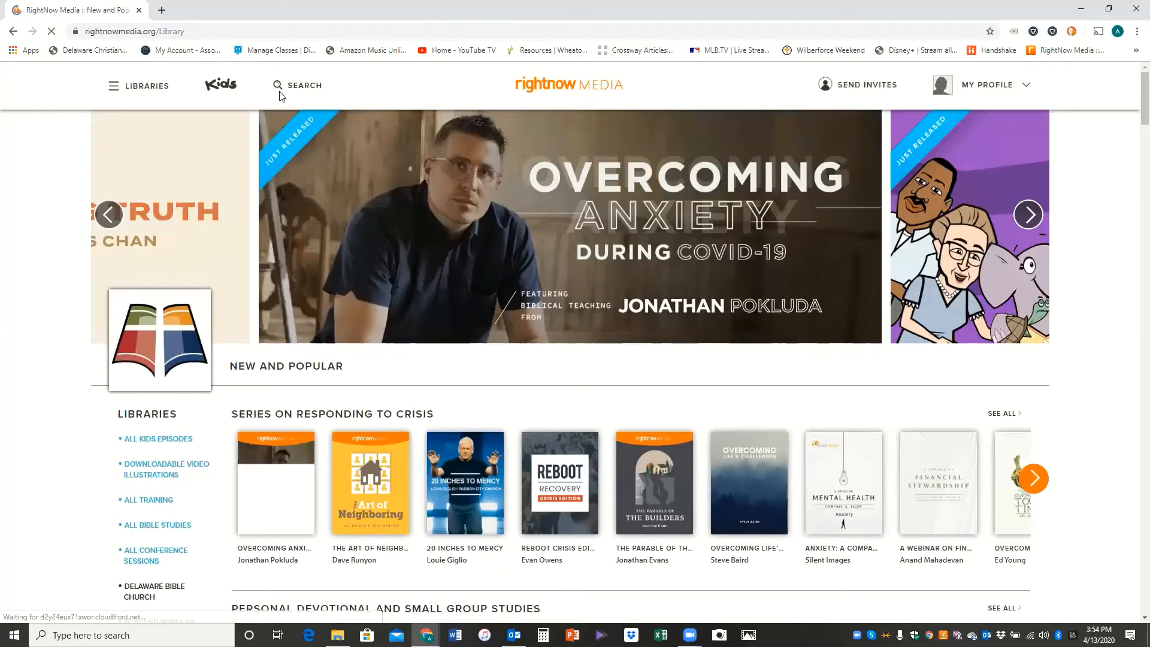
{"action": "left_click", "coordinate": [298, 85]}
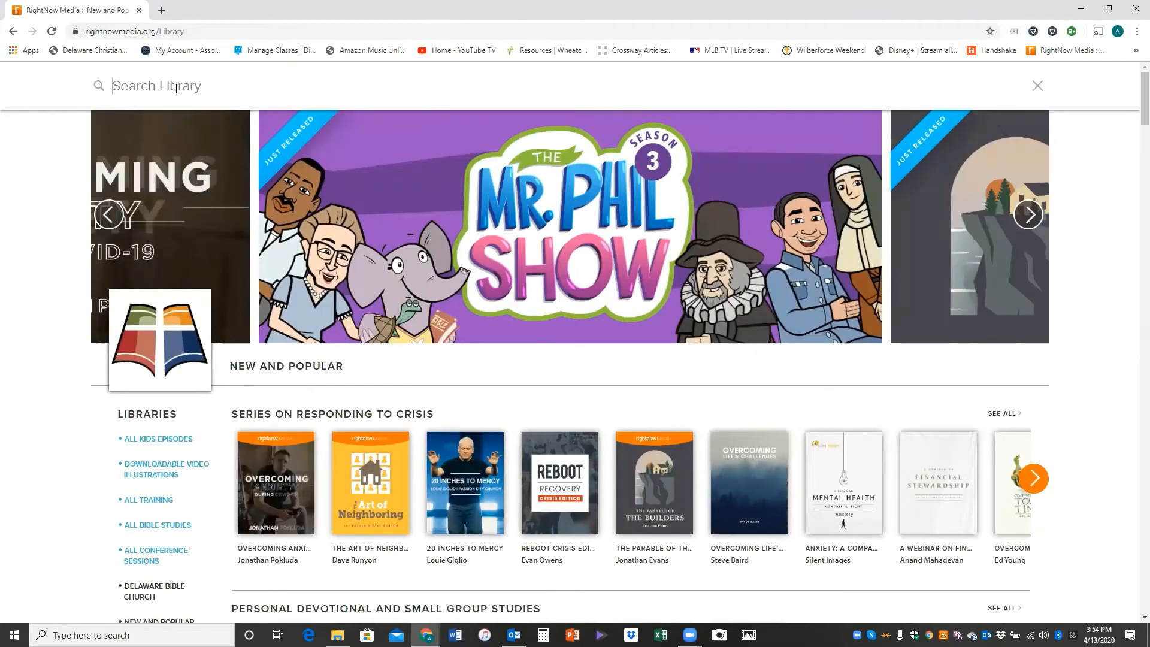
{"action": "left_click", "coordinate": [1028, 214]}
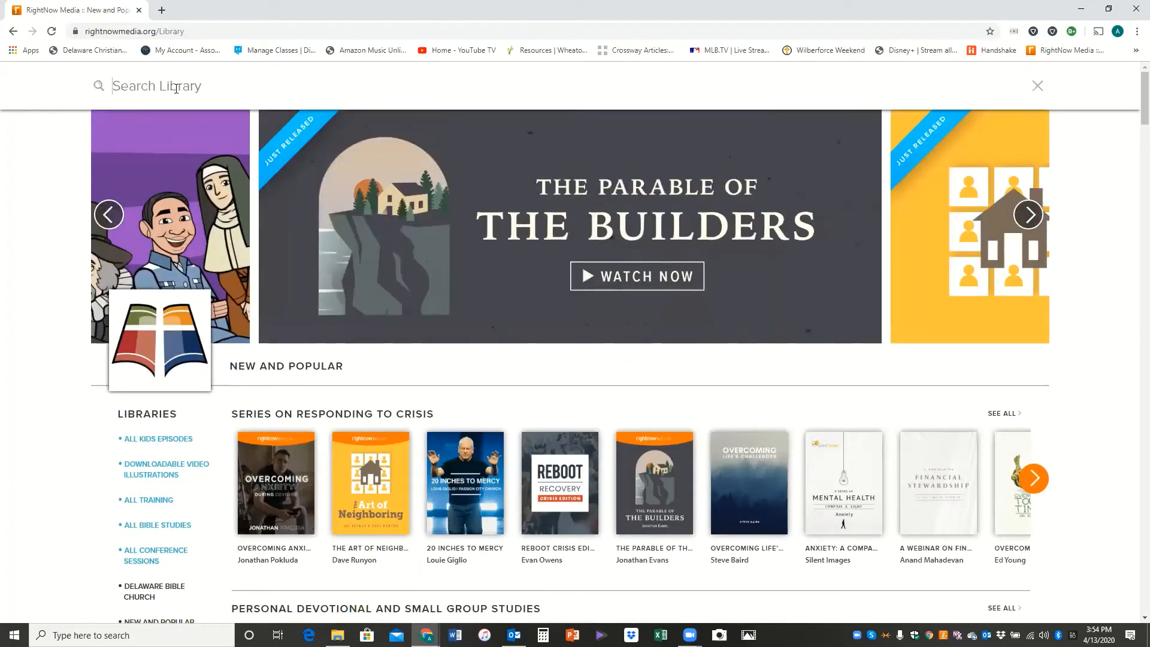
{"action": "type", "text": "psalms"}
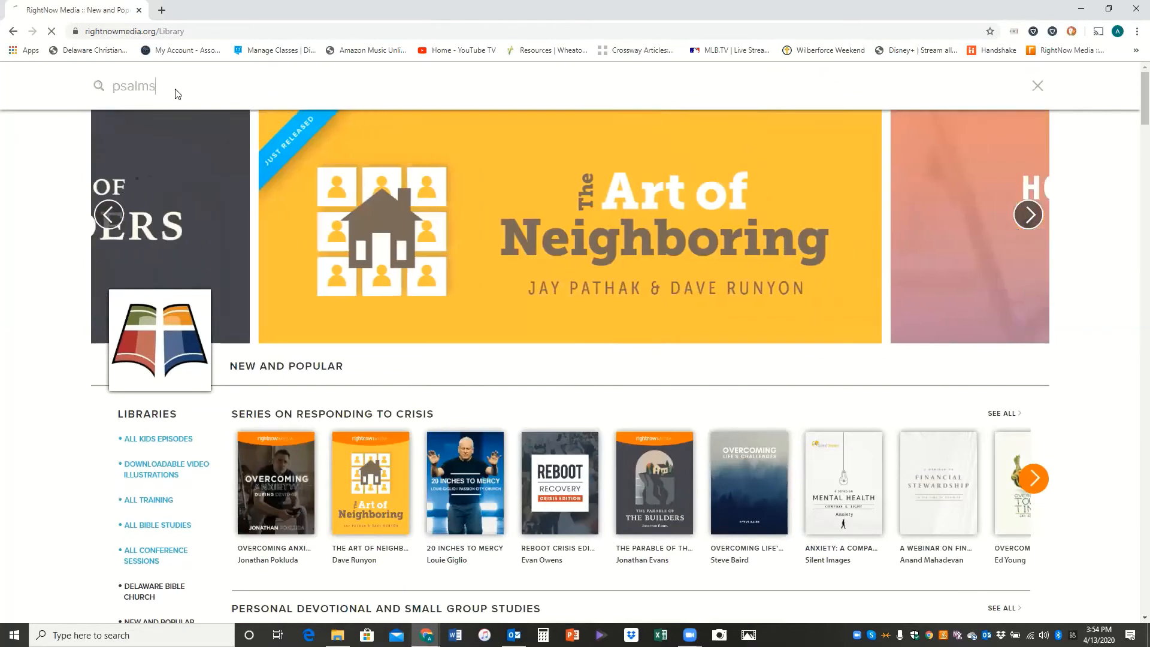
{"action": "key", "text": "Return"}
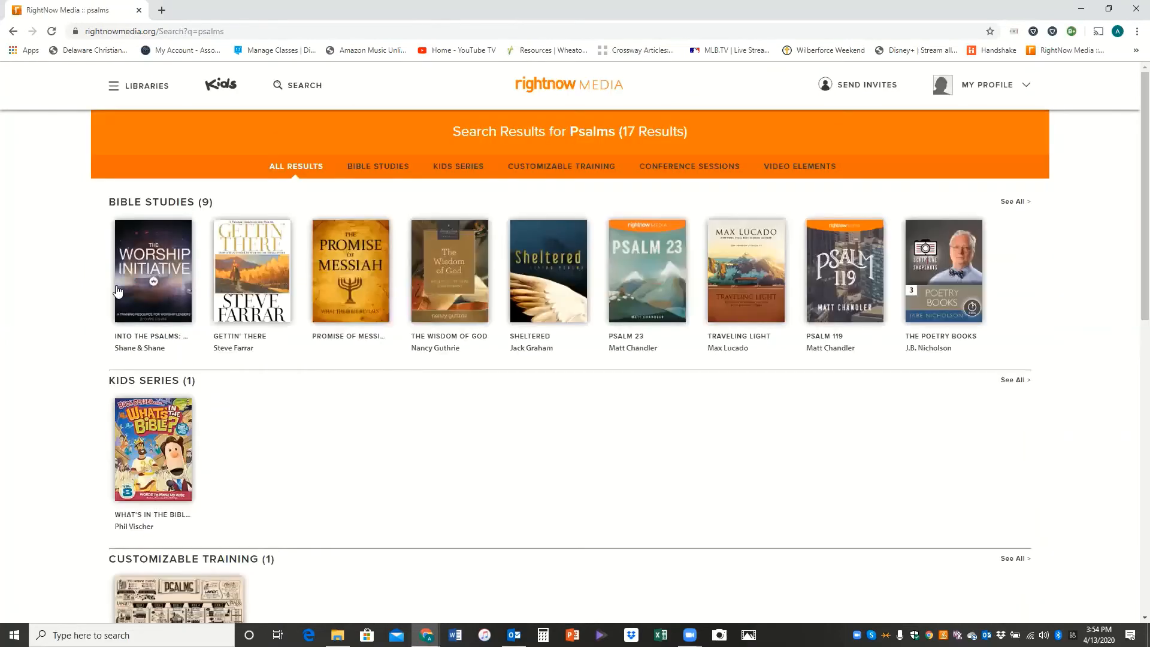
{"action": "mouse_move", "coordinate": [602, 276]}
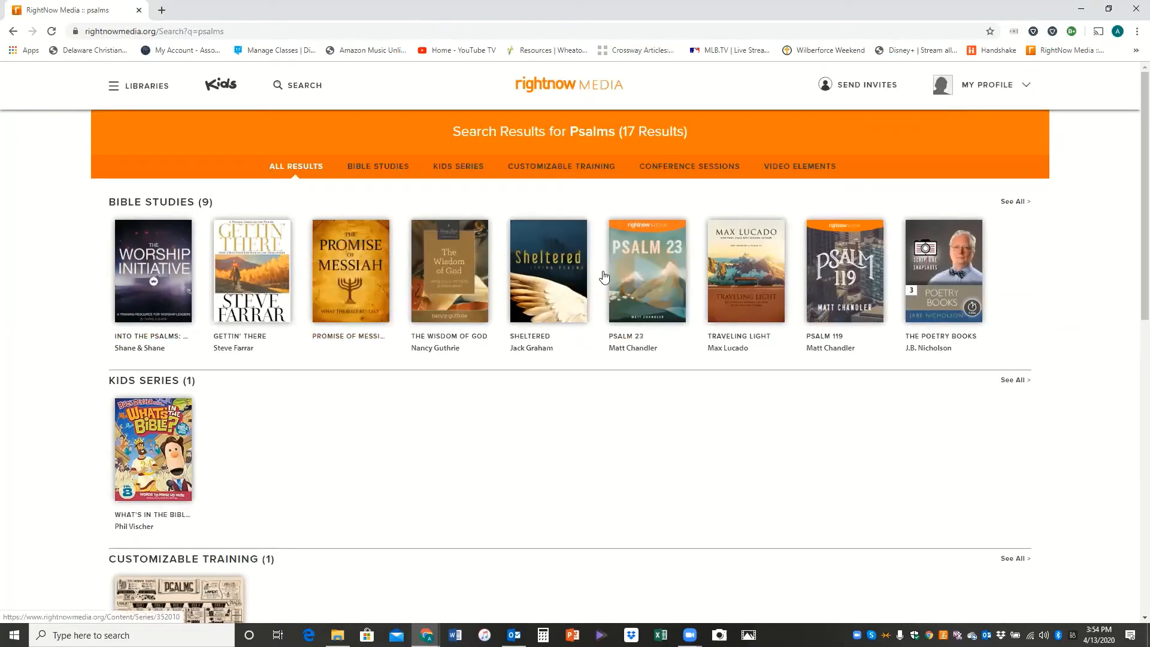
{"action": "mouse_move", "coordinate": [626, 363]}
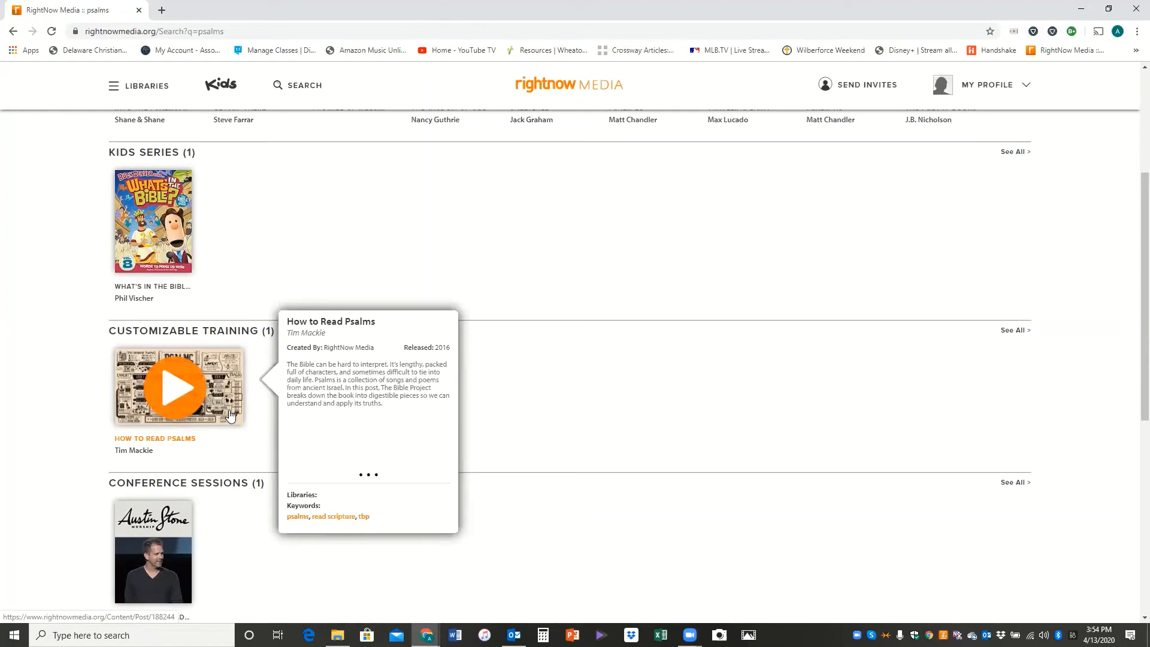
{"action": "scroll", "scroll_direction": "up", "scroll_amount": 3}
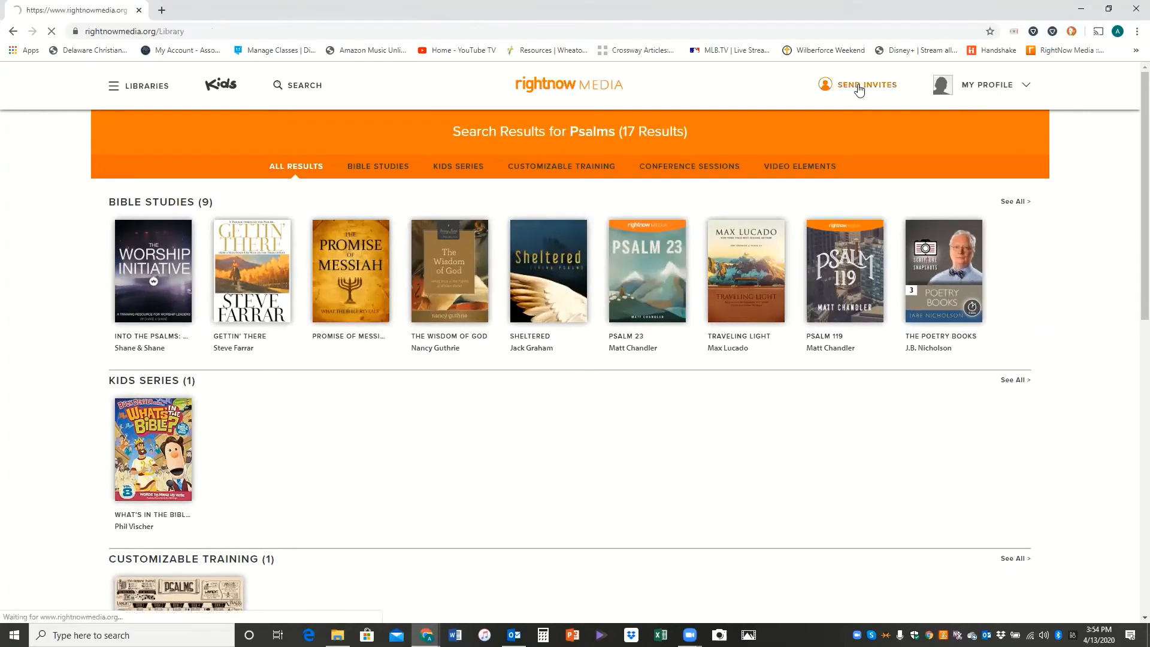
Step: Bring up the Add New Contacts invite form from Send Invites and focus its empty email box
{"action": "left_click", "coordinate": [865, 84]}
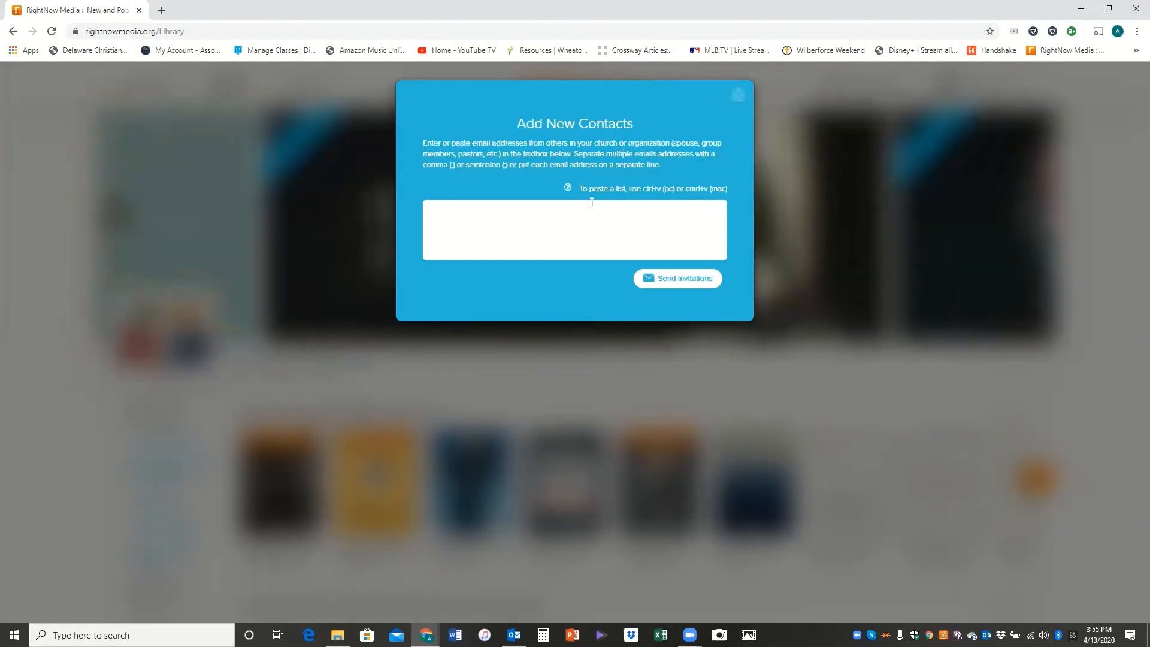
{"action": "left_click", "coordinate": [574, 230]}
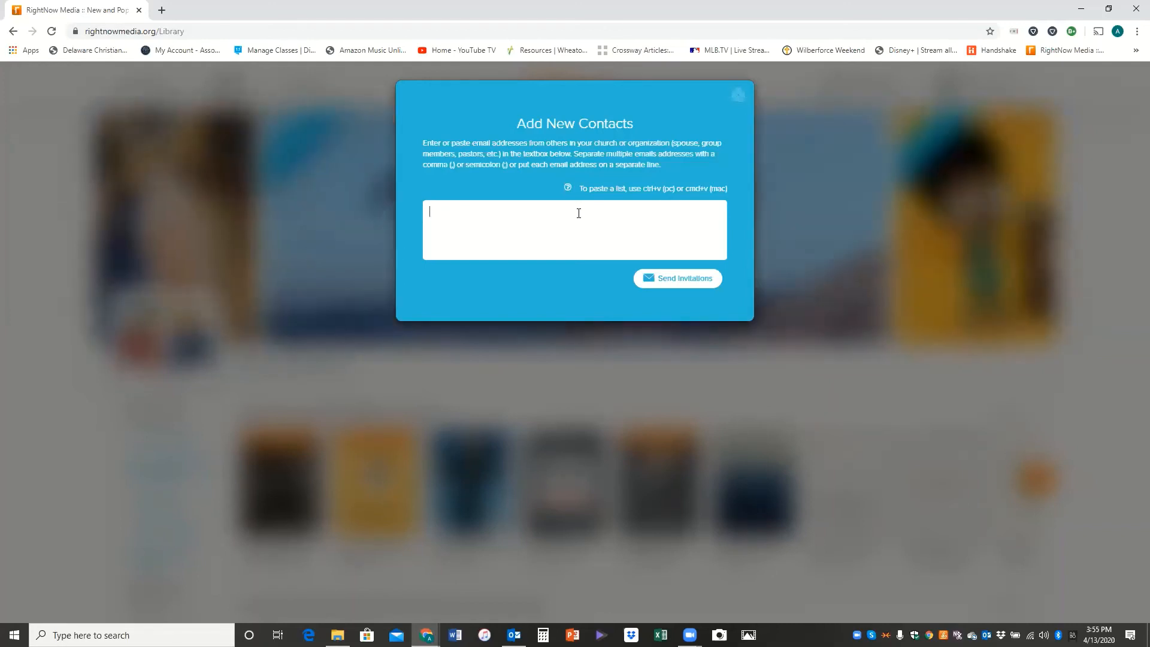
{"action": "mouse_move", "coordinate": [654, 175]}
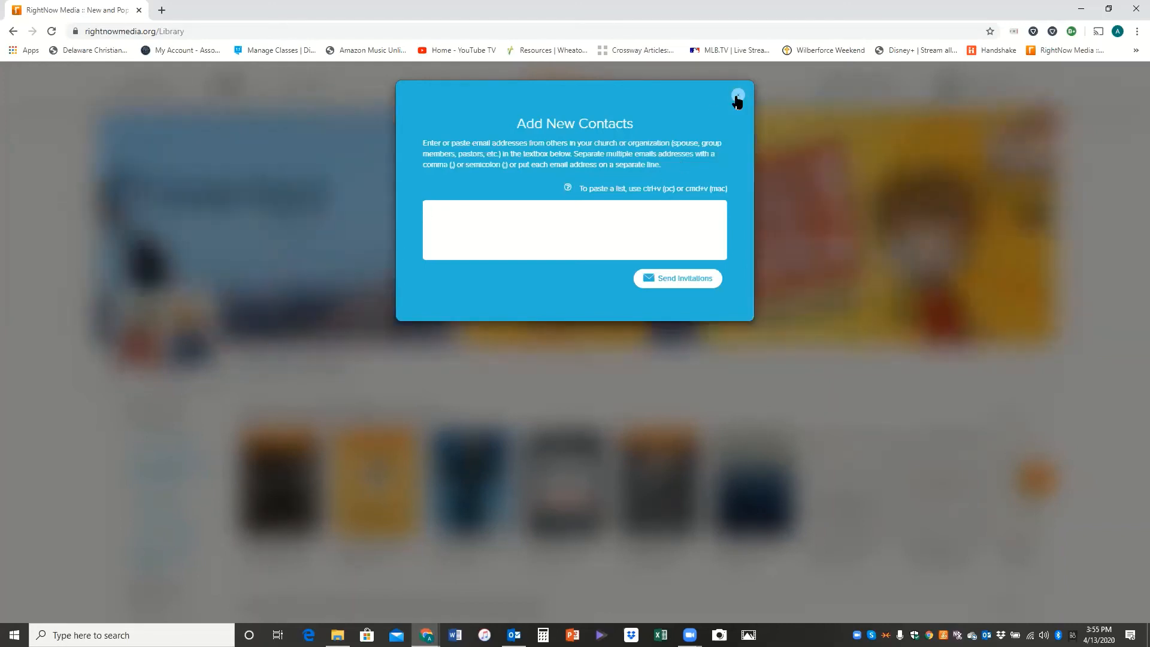
{"action": "left_click", "coordinate": [573, 230]}
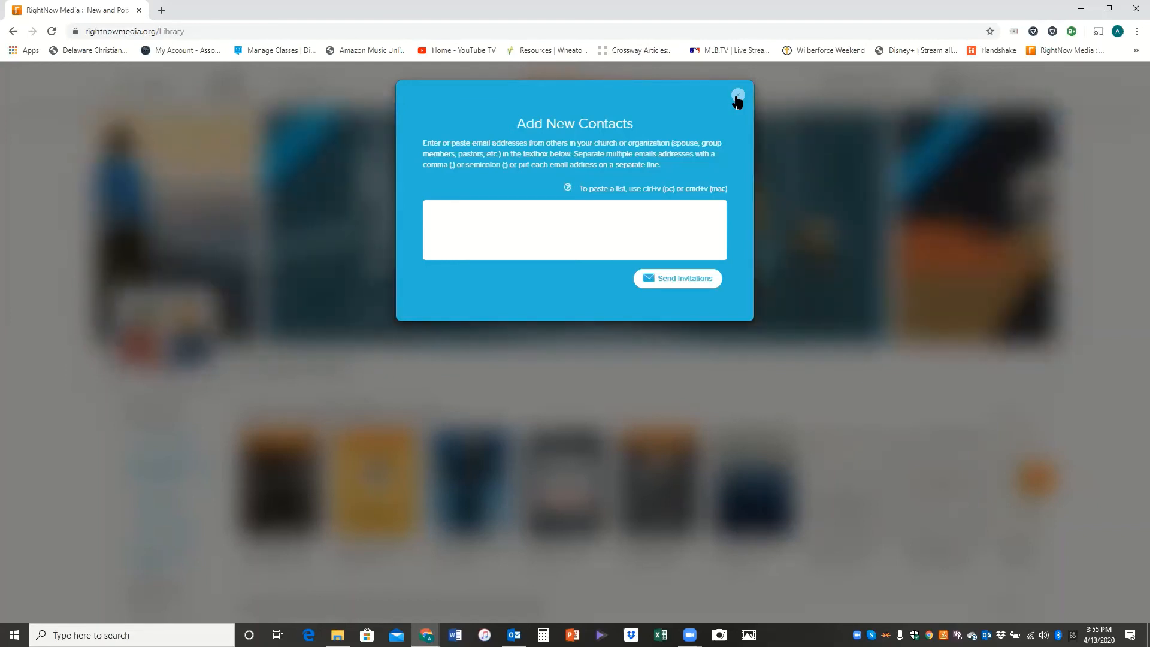
{"action": "left_click", "coordinate": [574, 230]}
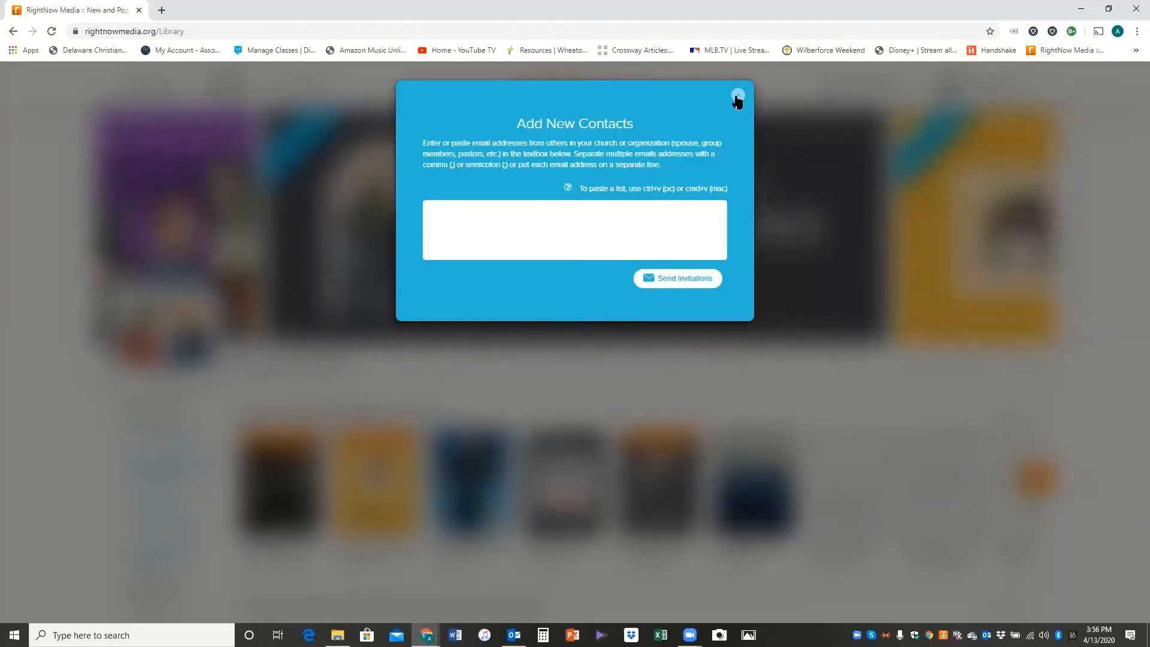
{"action": "left_click", "coordinate": [574, 230]}
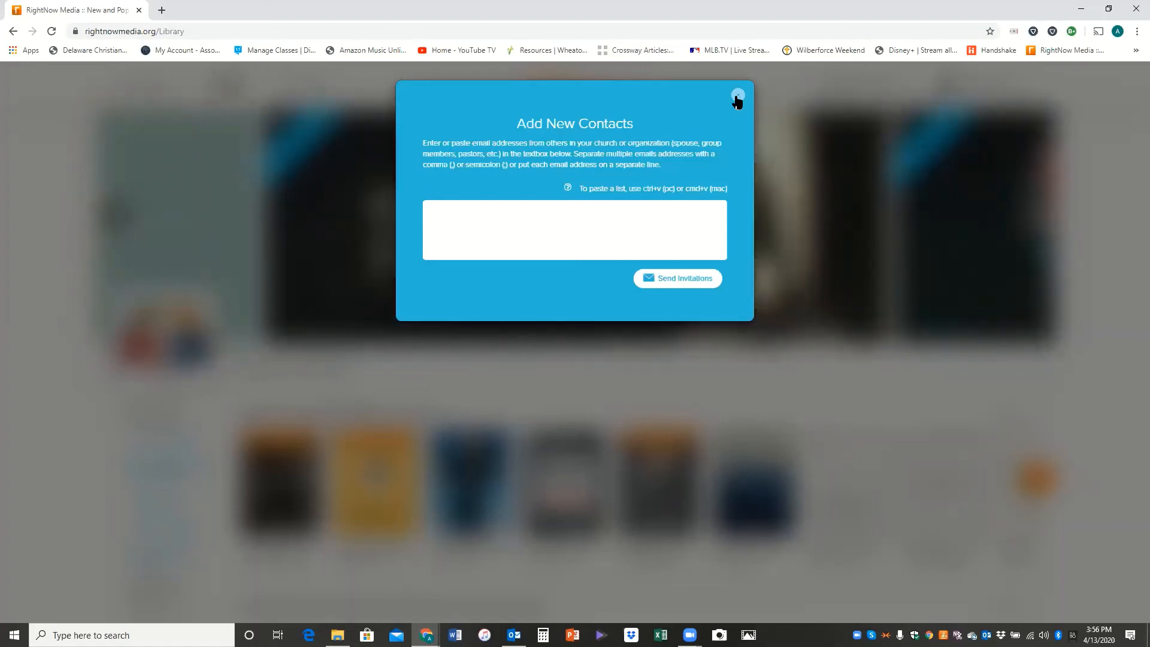
{"action": "left_click", "coordinate": [574, 231]}
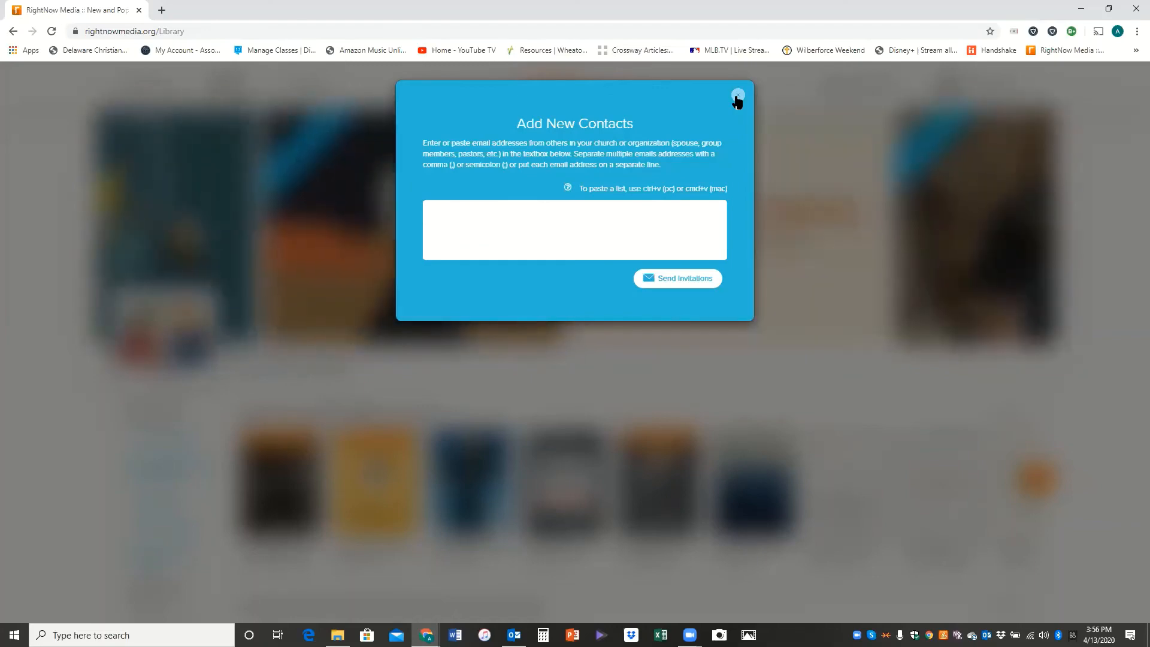
Step: Close the Add New Contacts dialog without sending any invitations
{"action": "left_click", "coordinate": [737, 95]}
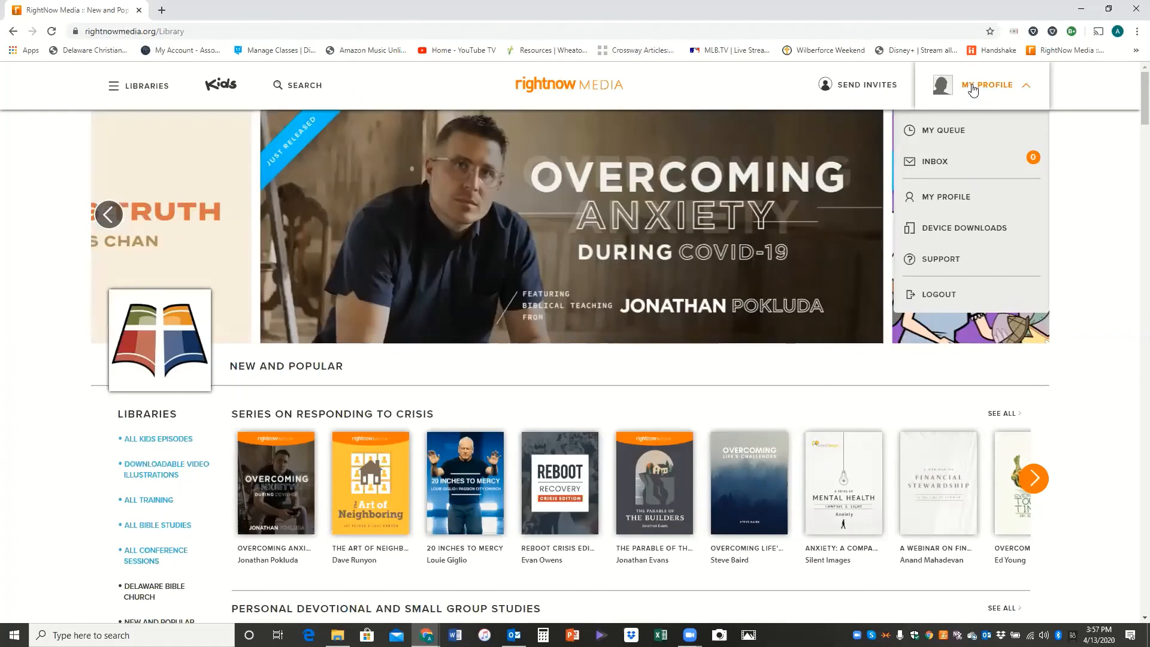
{"action": "mouse_move", "coordinate": [944, 130]}
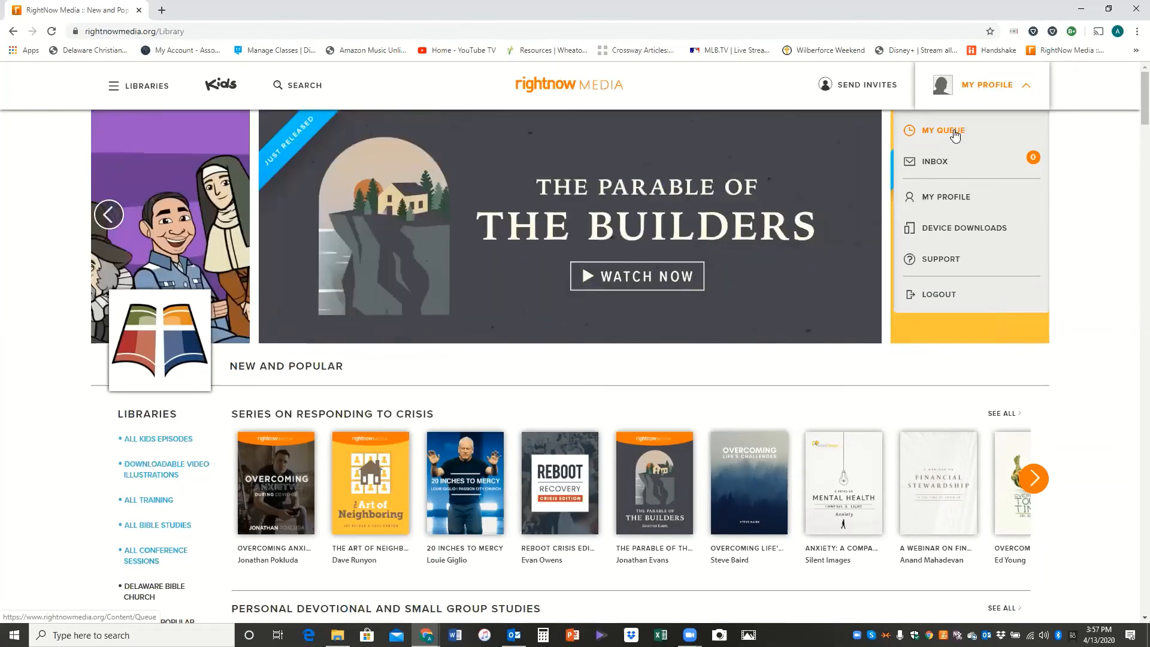
{"action": "mouse_move", "coordinate": [957, 148]}
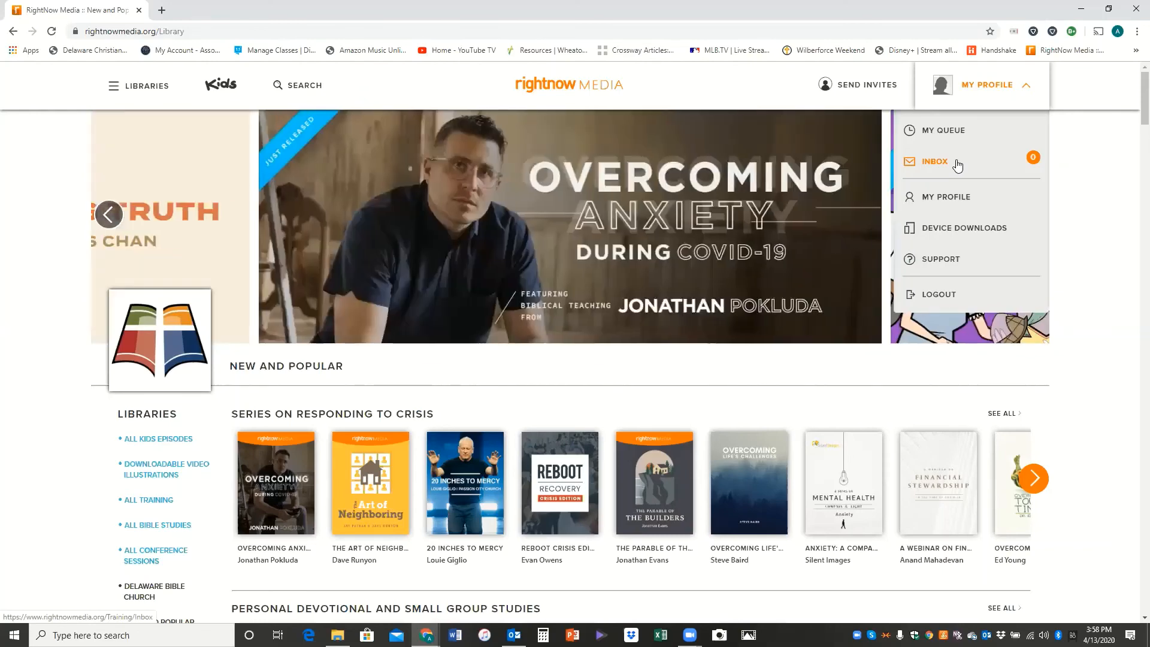
{"action": "mouse_move", "coordinate": [966, 231]}
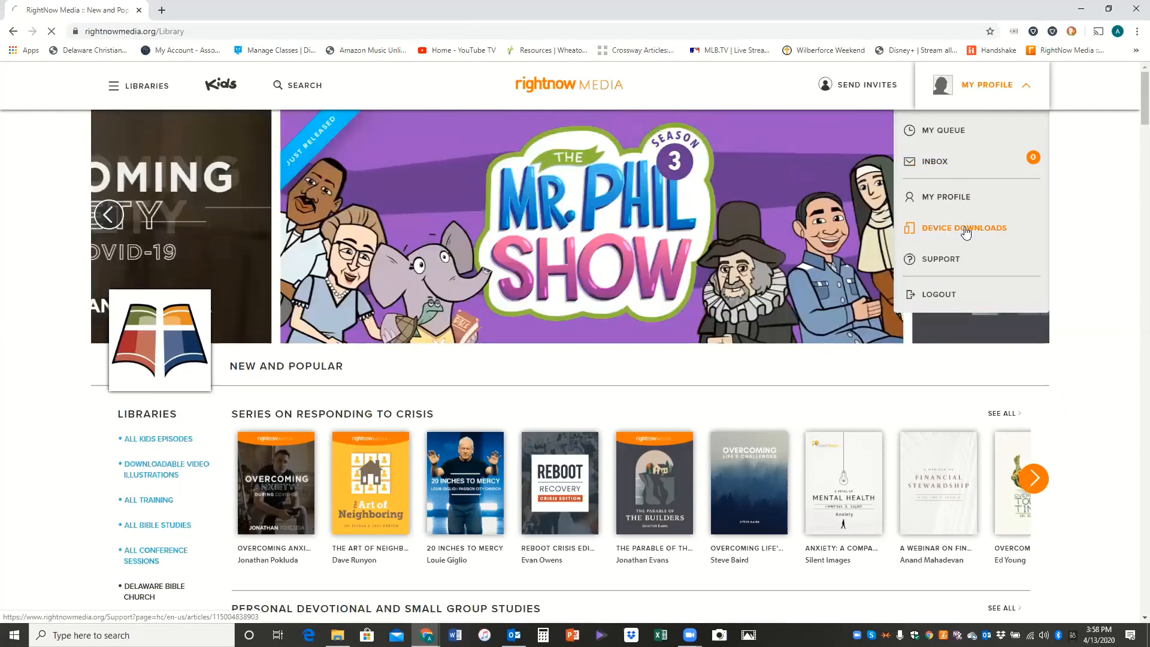
Step: View the Roku article on the Connect Your Devices page, then return to the library home
{"action": "left_click", "coordinate": [964, 227]}
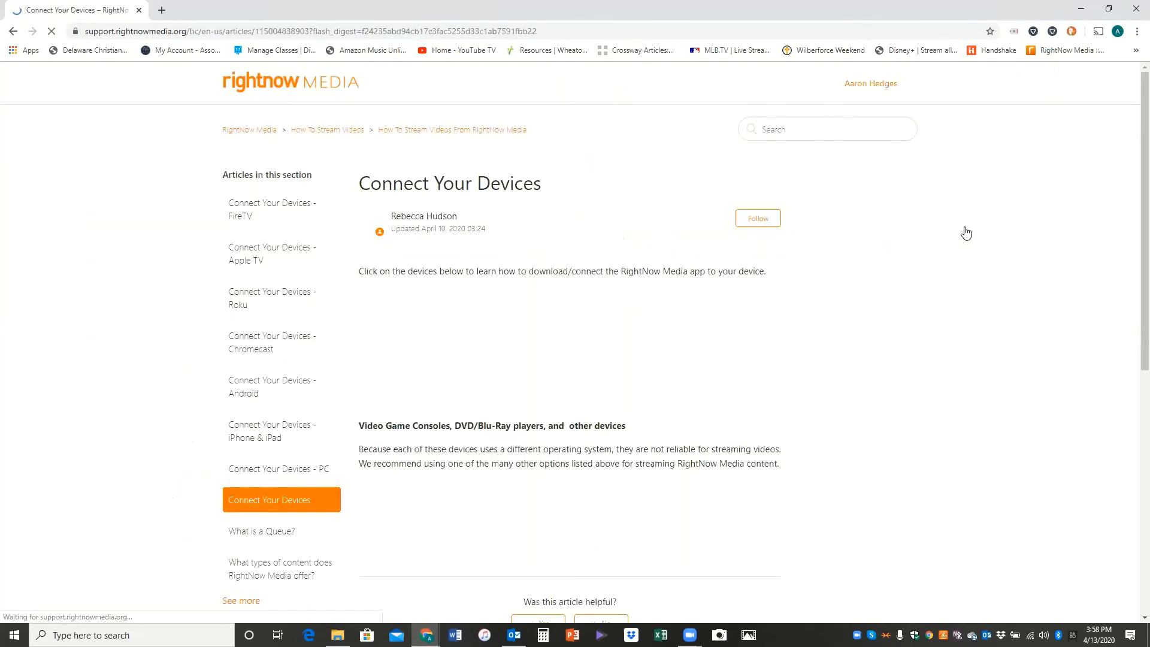
{"action": "scroll", "scroll_direction": "down", "scroll_amount": 3}
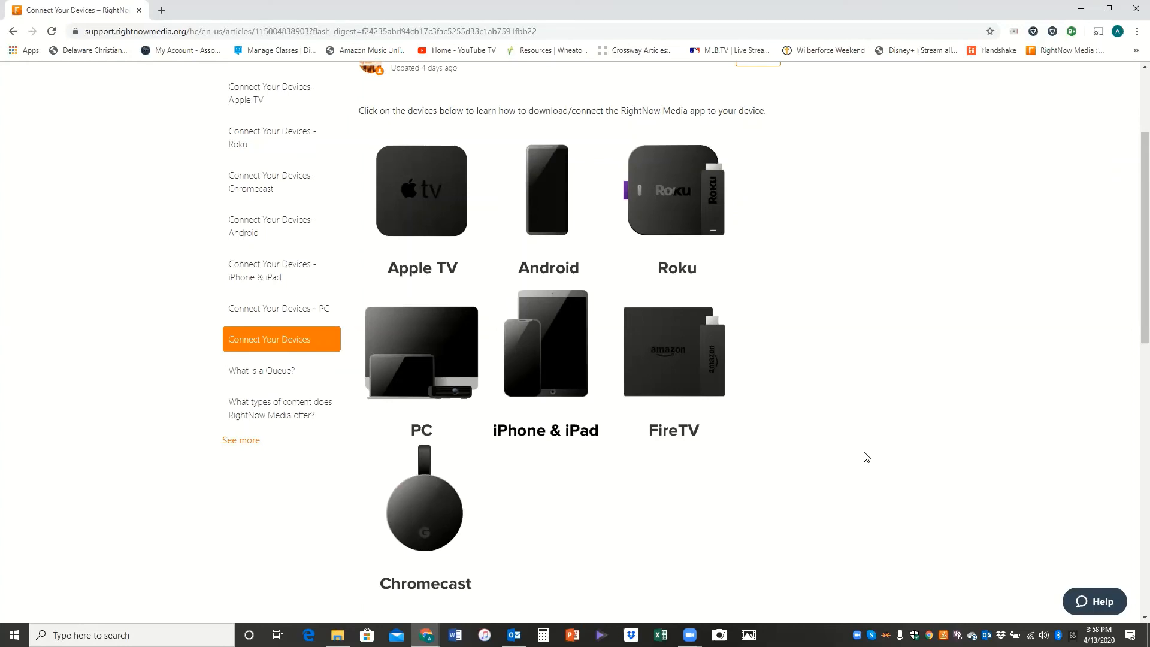
{"action": "left_click", "coordinate": [673, 191]}
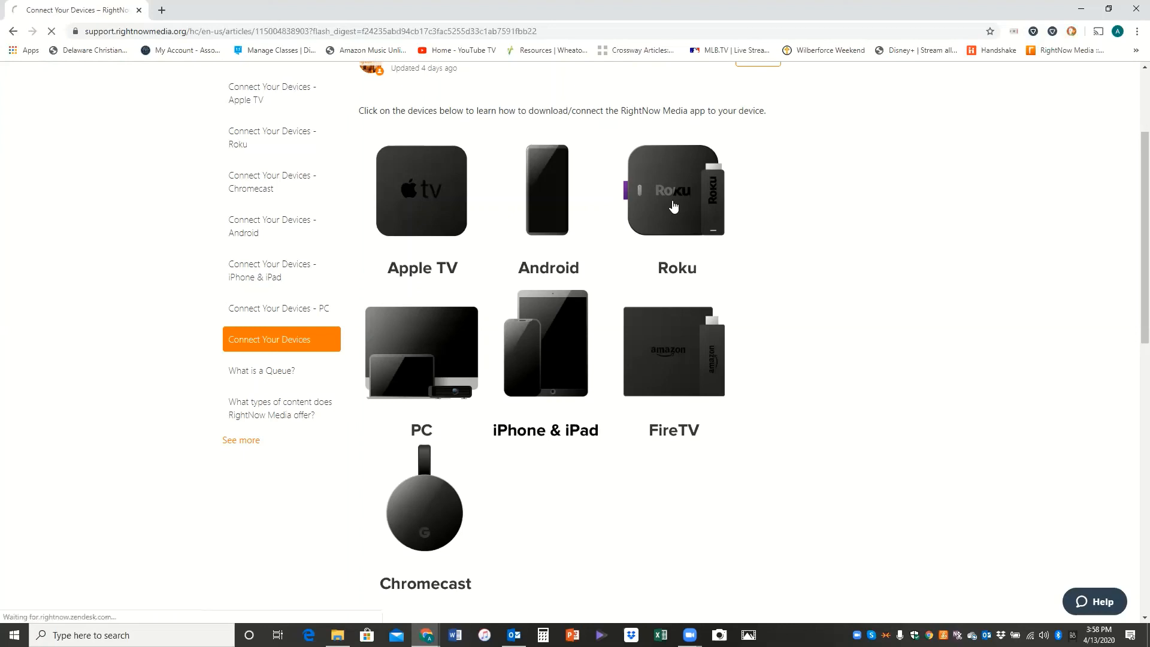
{"action": "left_click", "coordinate": [674, 191]}
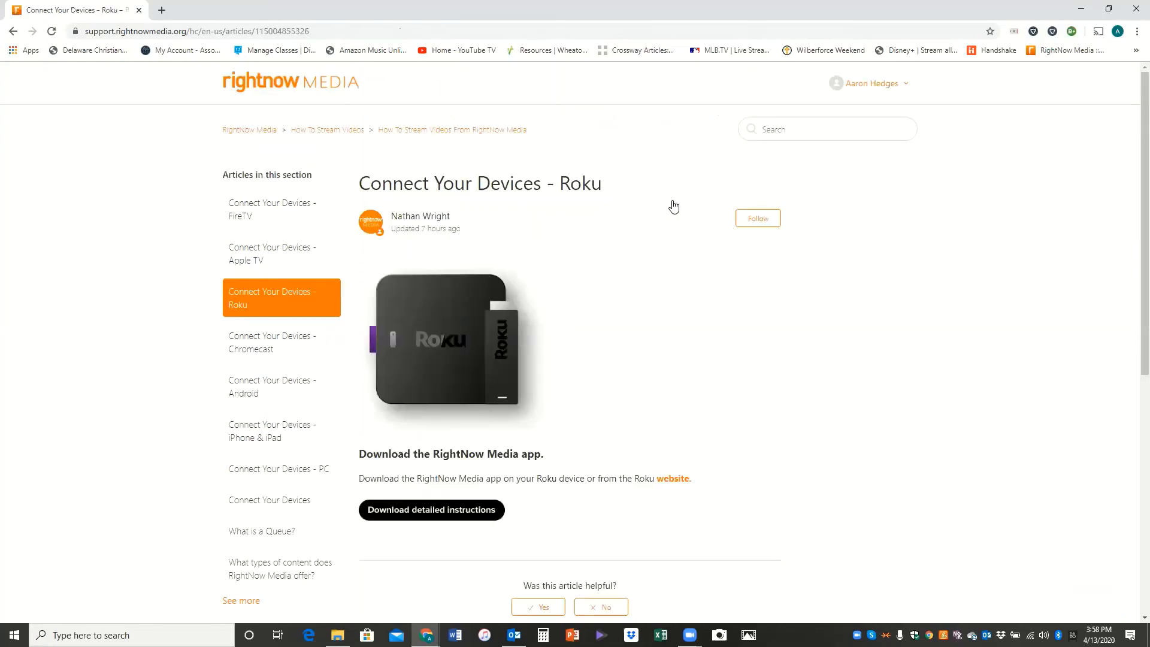
{"action": "mouse_move", "coordinate": [557, 470]}
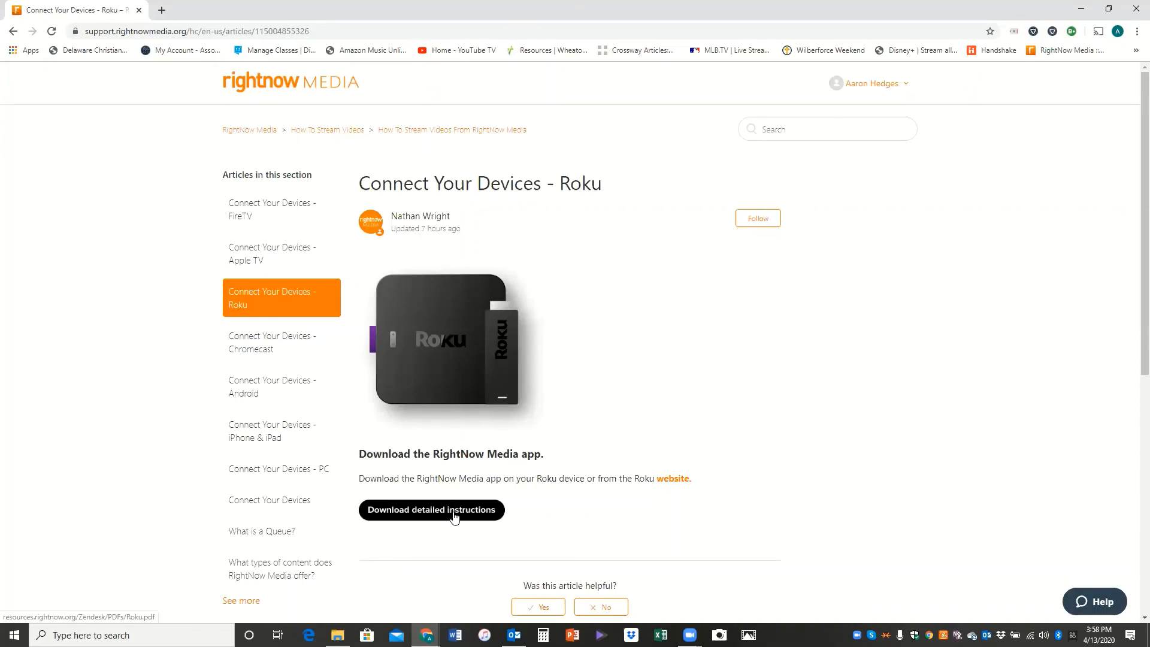
{"action": "mouse_move", "coordinate": [835, 354]}
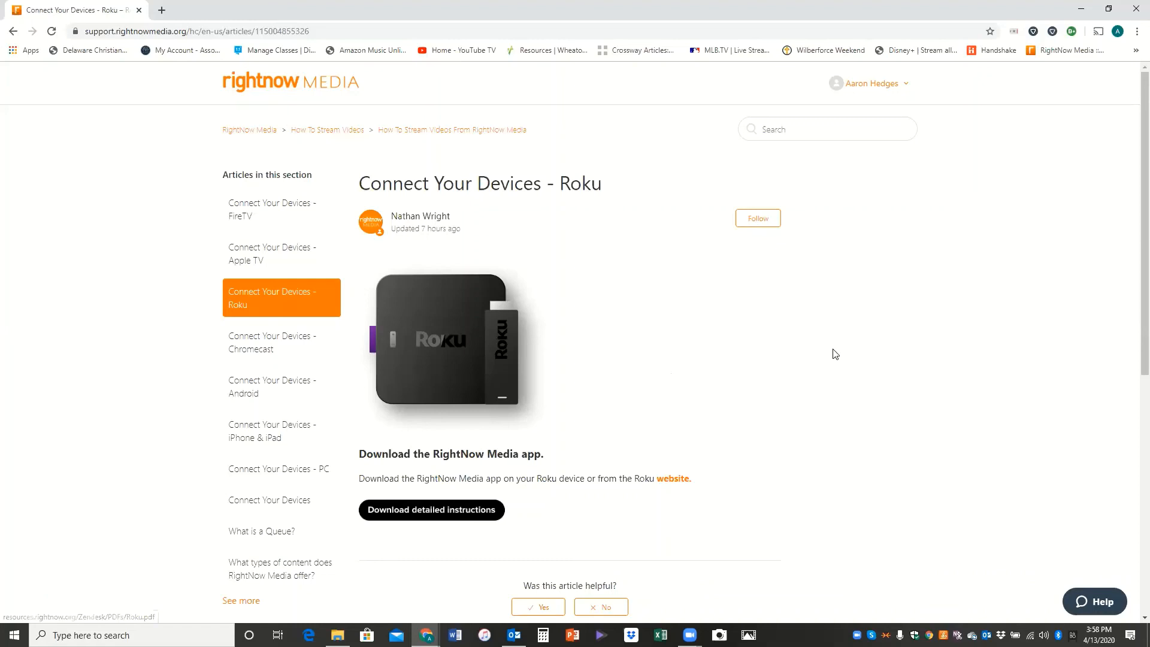
{"action": "left_click", "coordinate": [330, 88]}
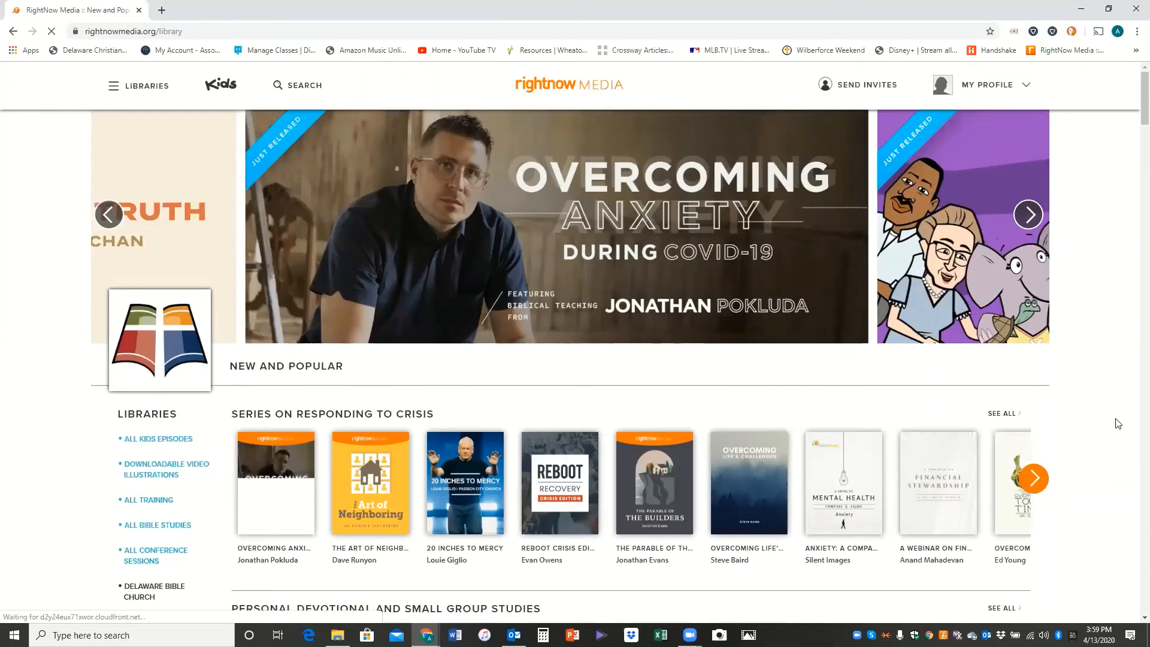
Step: Show and dismiss the My Profile menu before switching to the Contacts window
{"action": "left_click", "coordinate": [986, 85]}
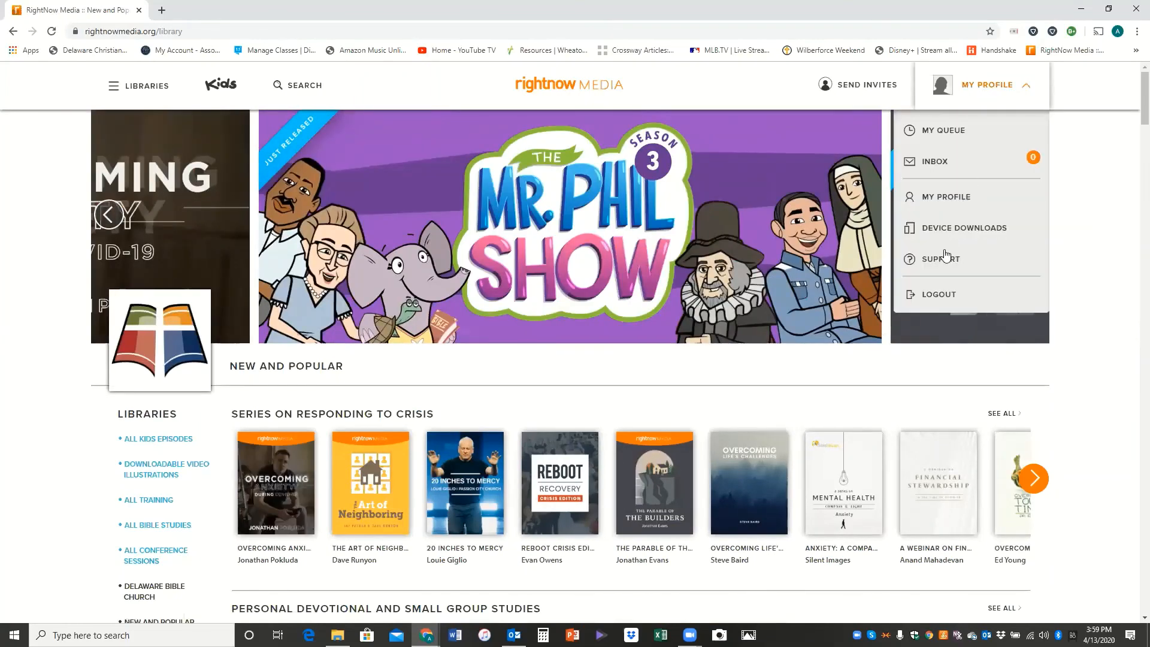
{"action": "mouse_move", "coordinate": [942, 259]}
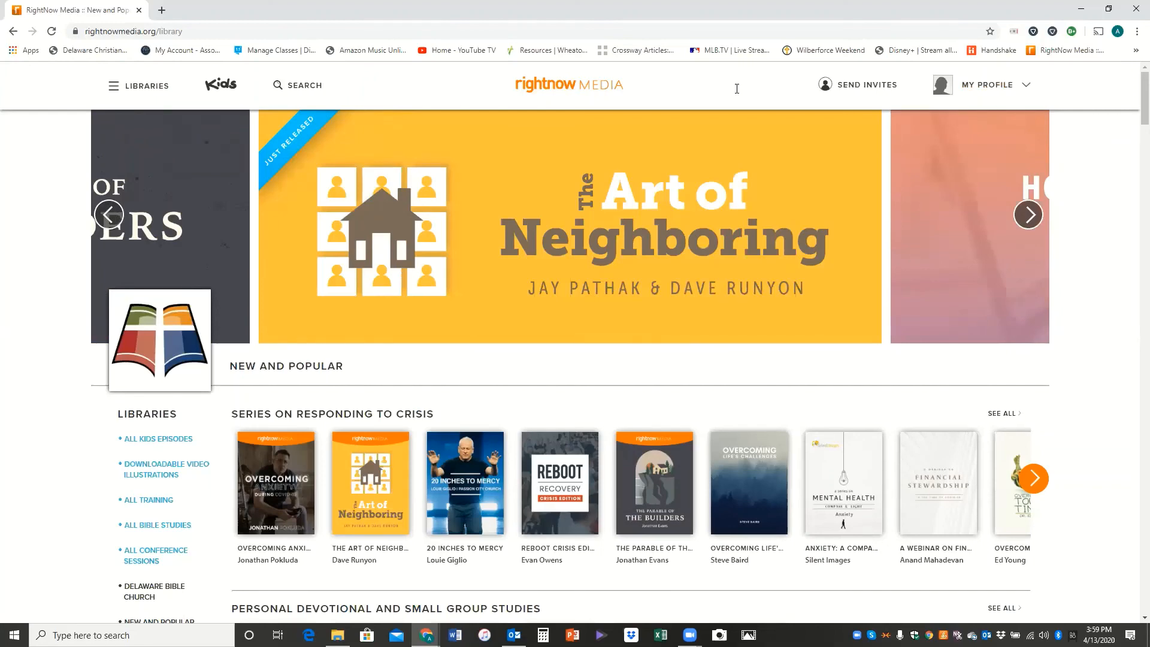
{"action": "left_click", "coordinate": [1028, 214]}
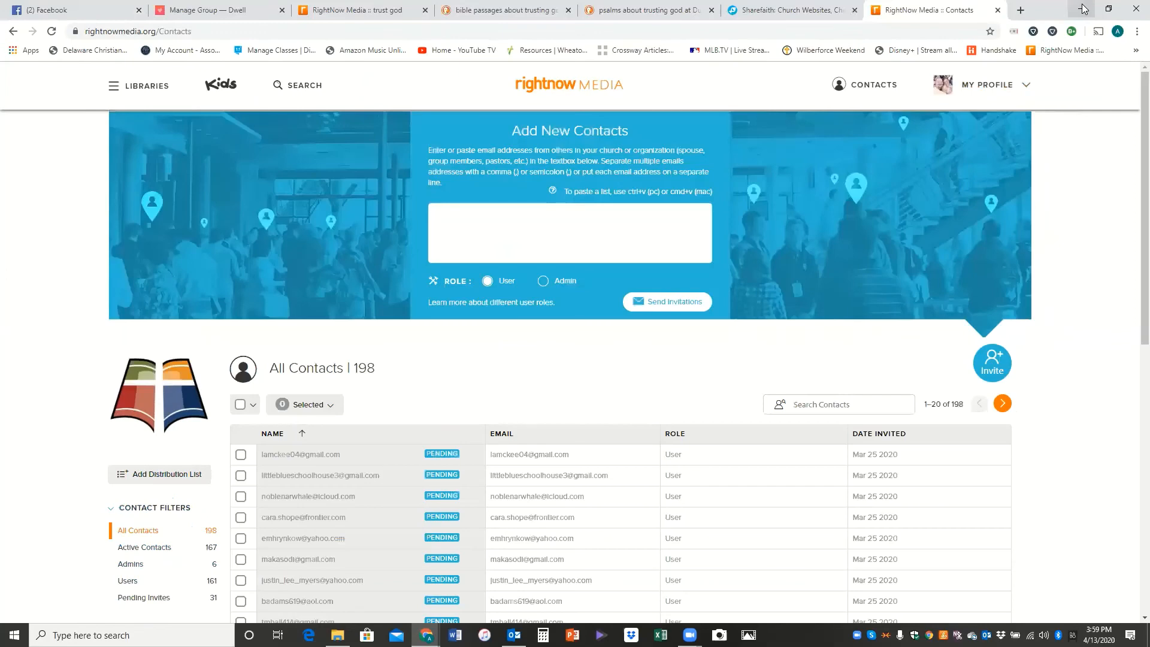
Step: Minimize the Contacts window to reveal Outlook, then restore the library window from the taskbar
{"action": "left_click", "coordinate": [513, 635]}
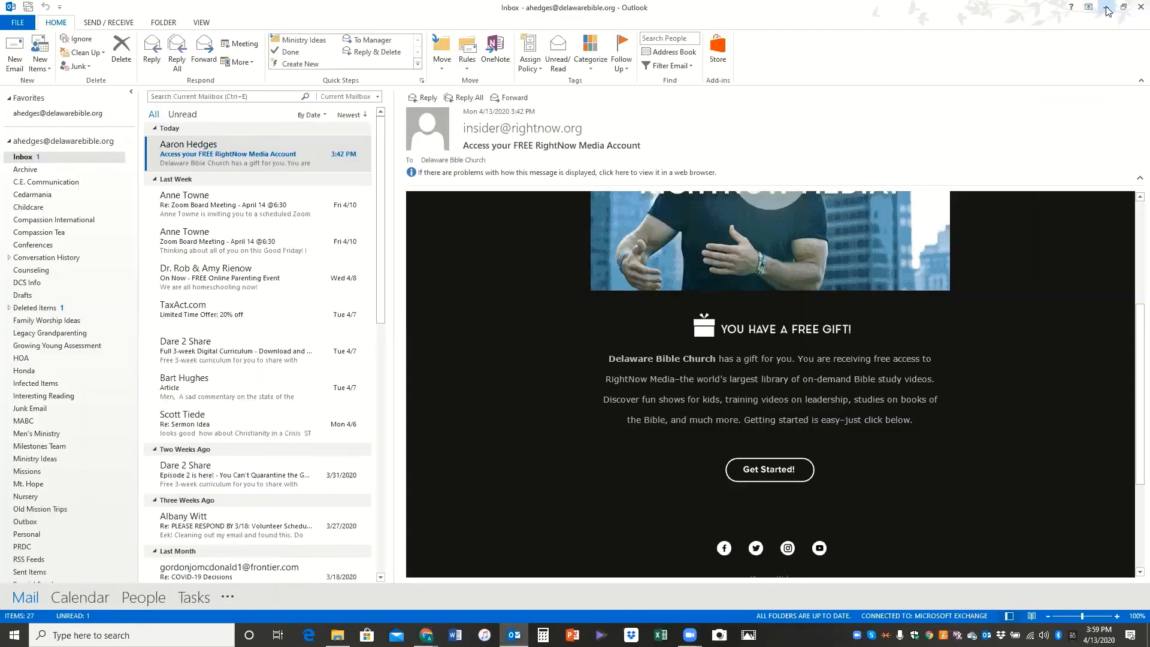
{"action": "mouse_move", "coordinate": [1107, 11]}
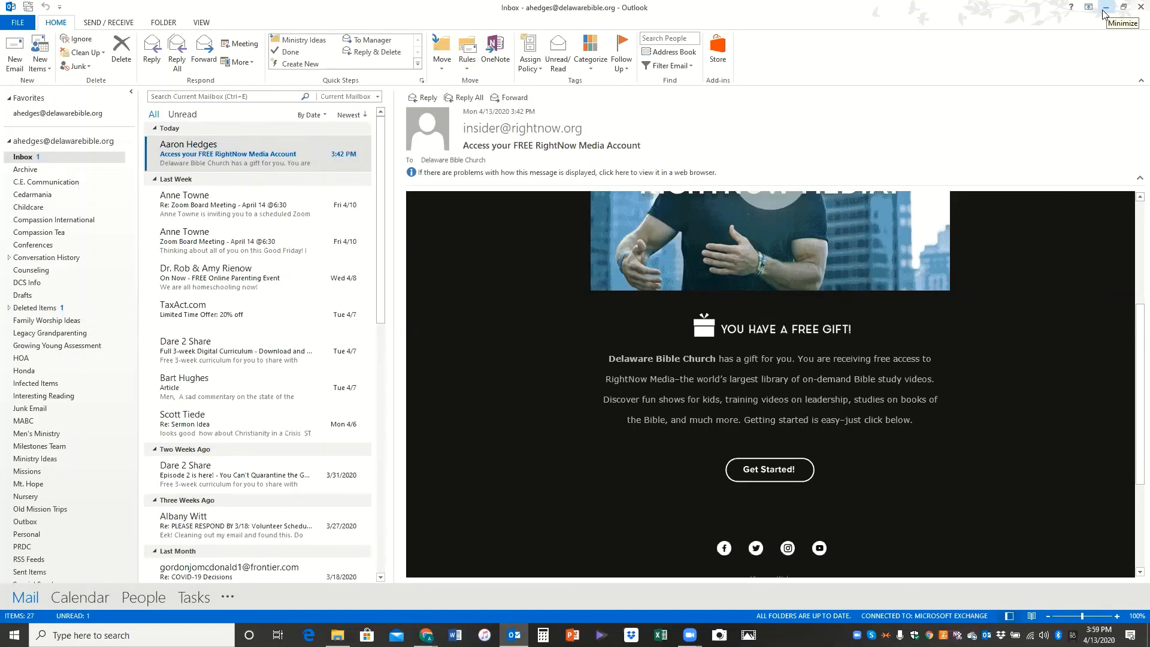
{"action": "mouse_move", "coordinate": [425, 635]}
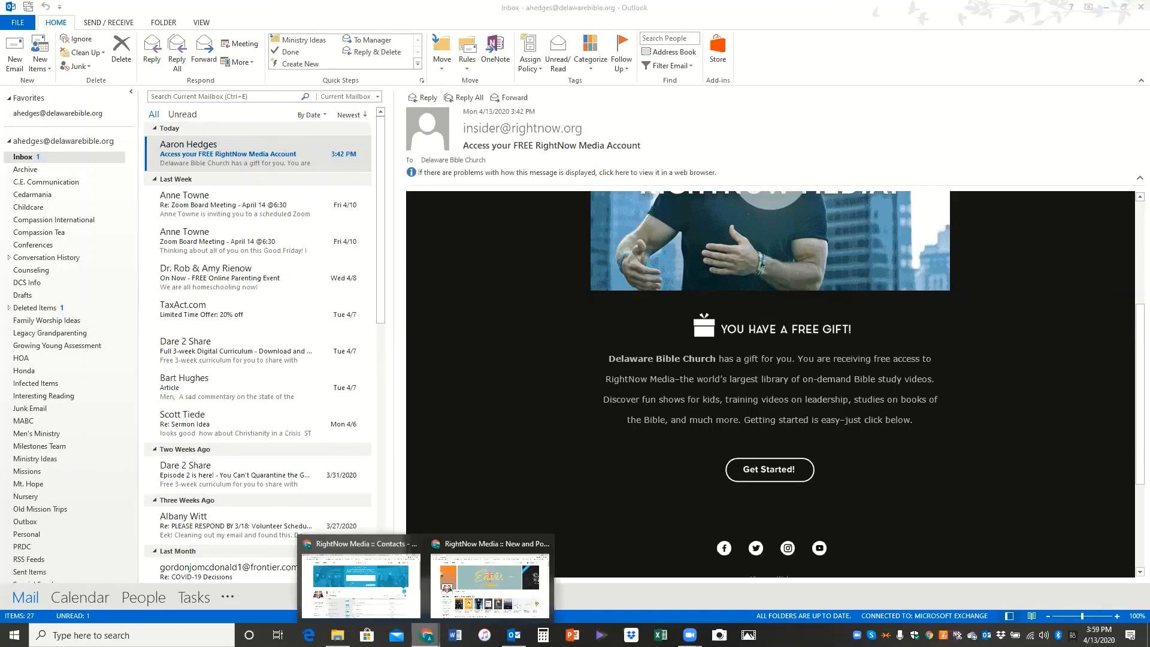
{"action": "left_click", "coordinate": [485, 583]}
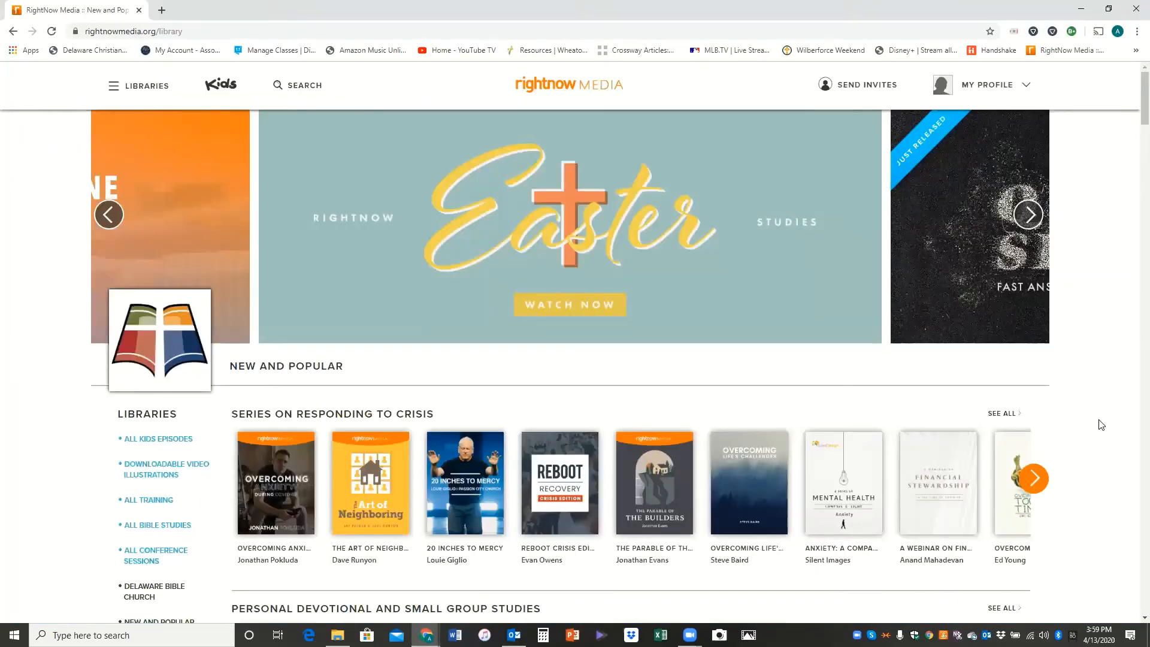
{"action": "left_click", "coordinate": [1028, 214]}
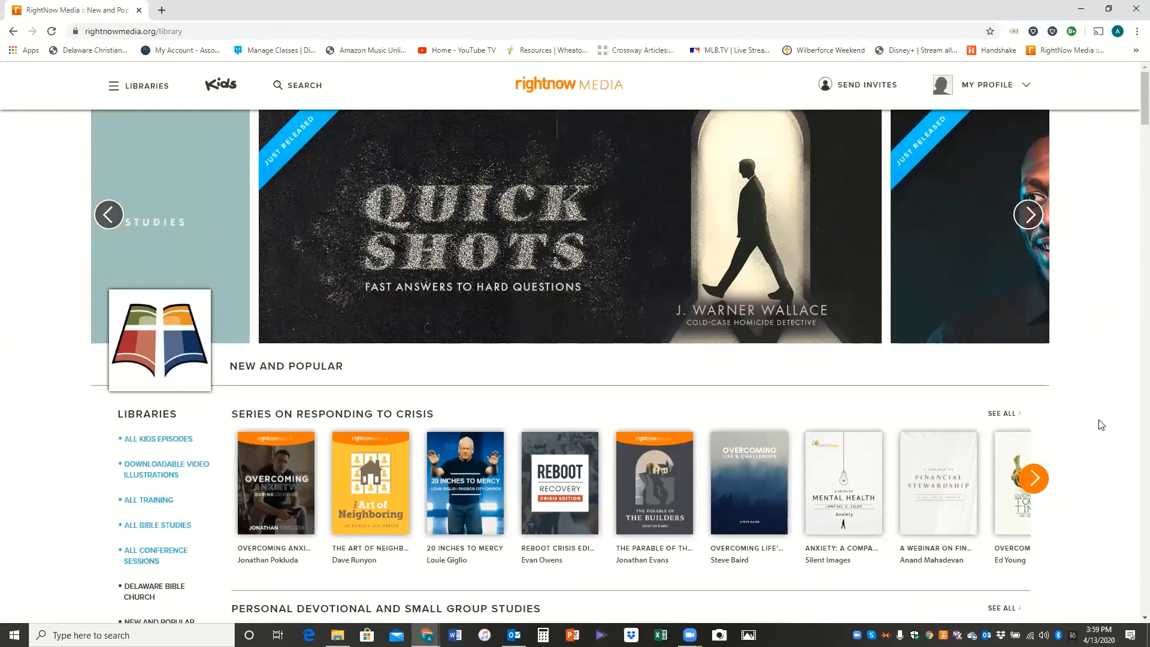
{"action": "left_click", "coordinate": [1028, 215]}
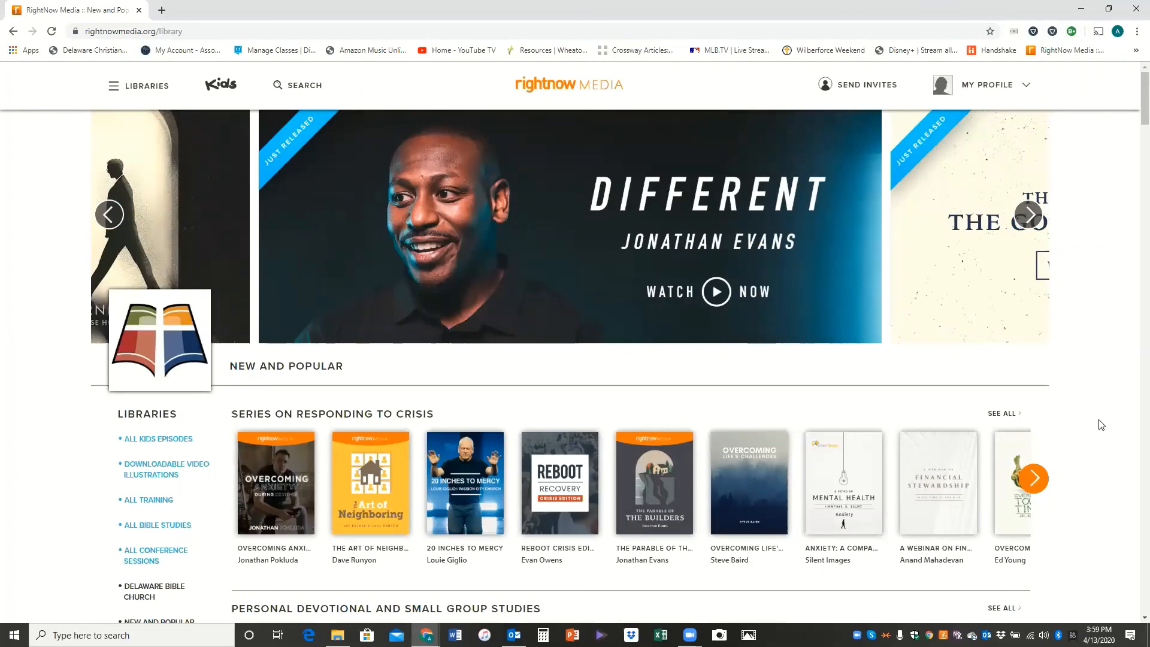
{"action": "left_click", "coordinate": [1028, 214]}
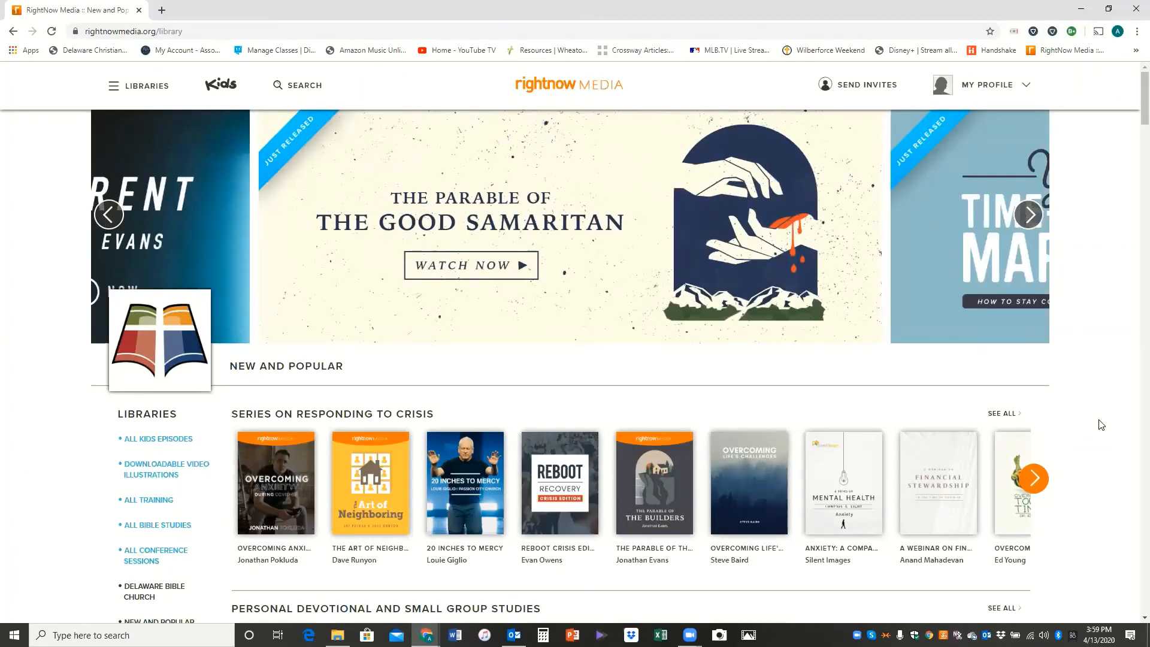